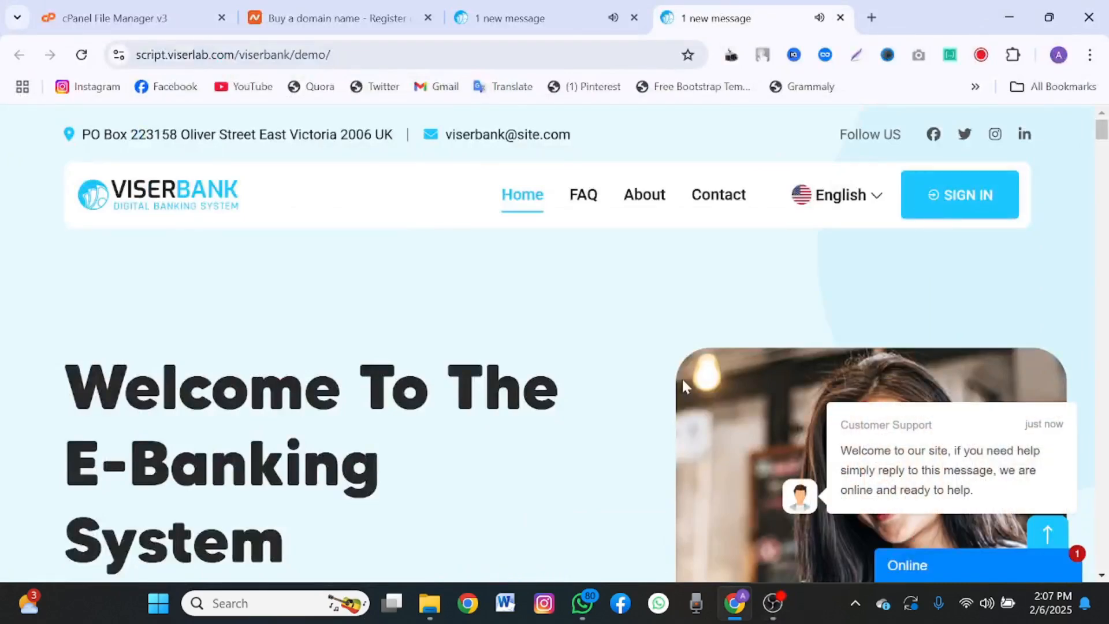
# Step: Scroll through the ViserBank demo homepage to reach the Create An Account link
pyautogui.scroll(-3)
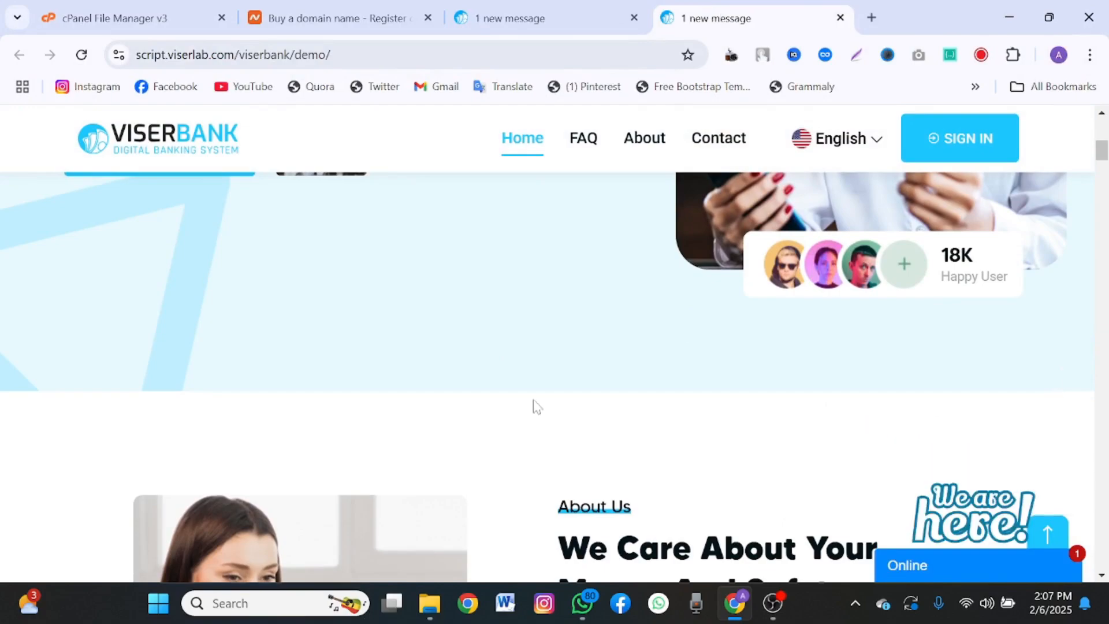
pyautogui.scroll(-3)
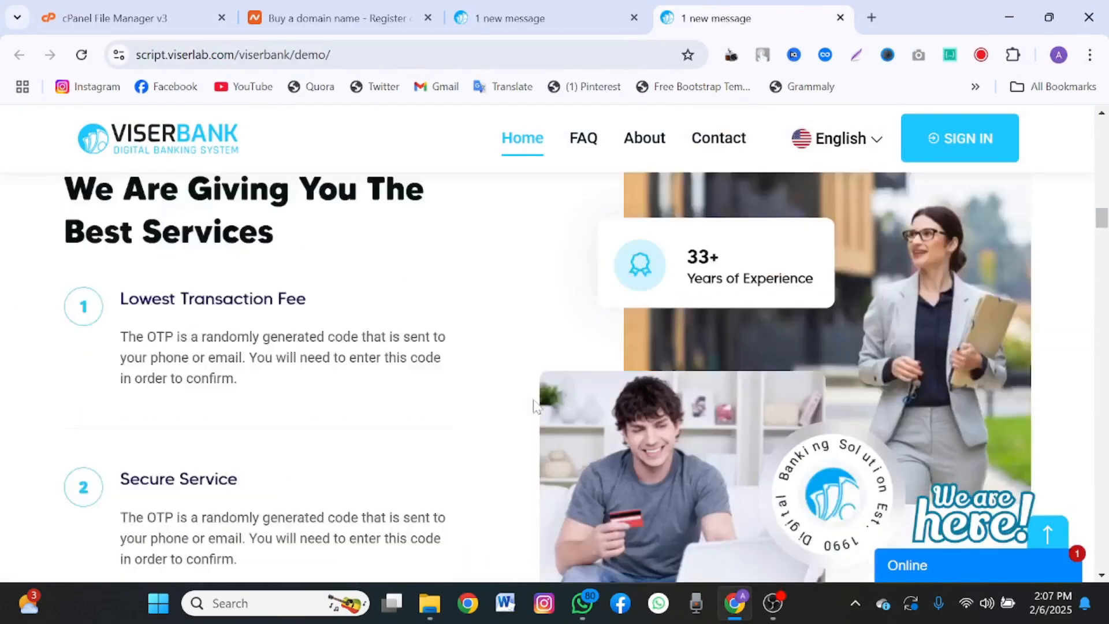
pyautogui.scroll(-3)
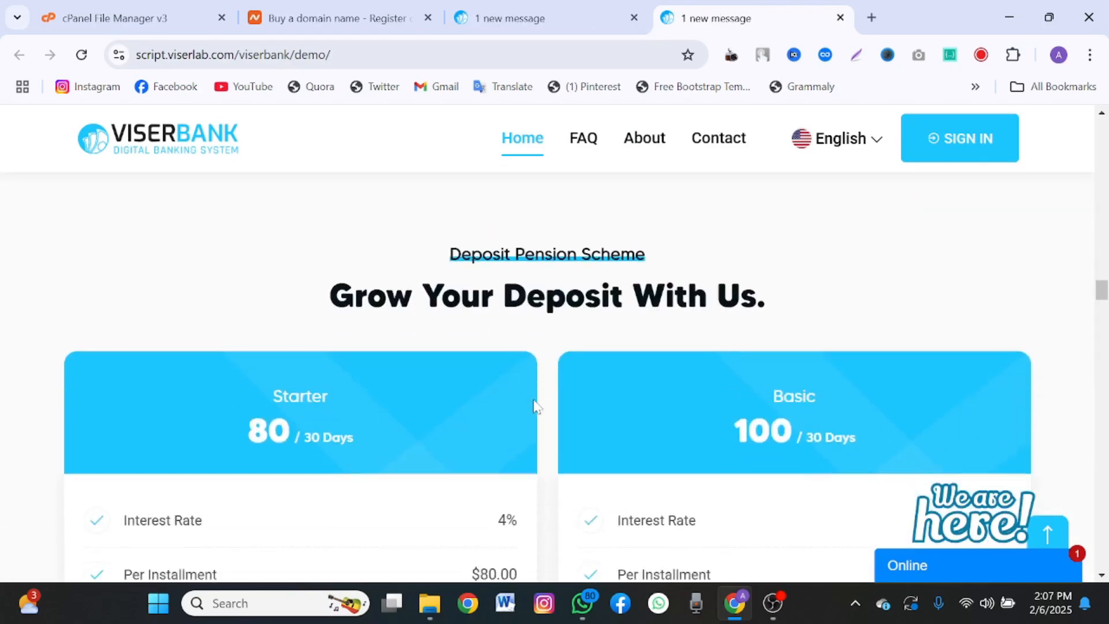
pyautogui.scroll(-3)
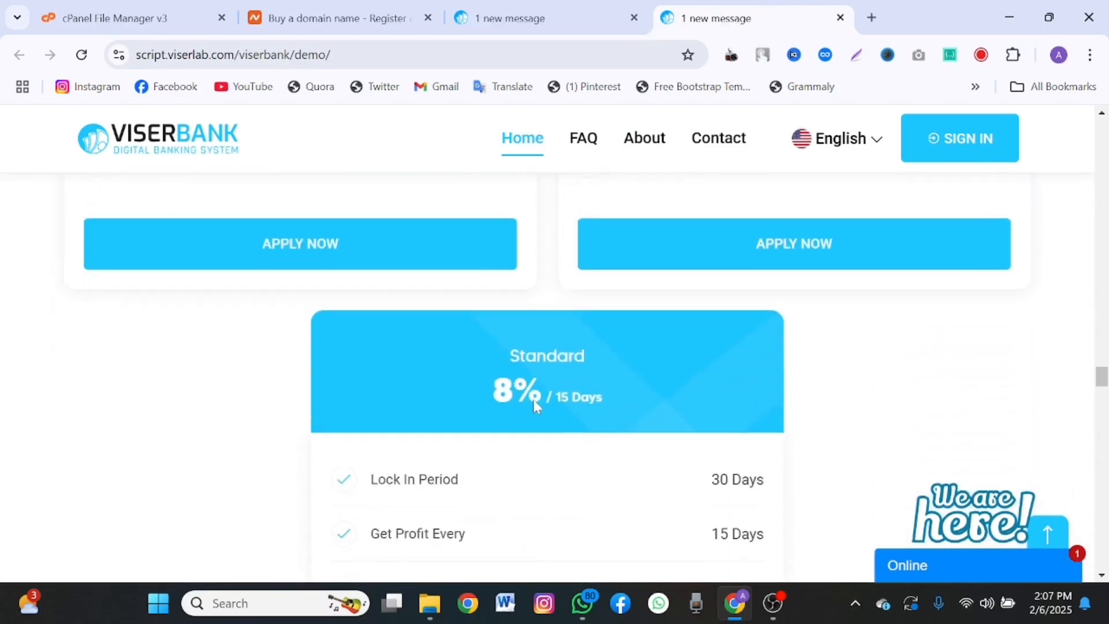
pyautogui.scroll(-3)
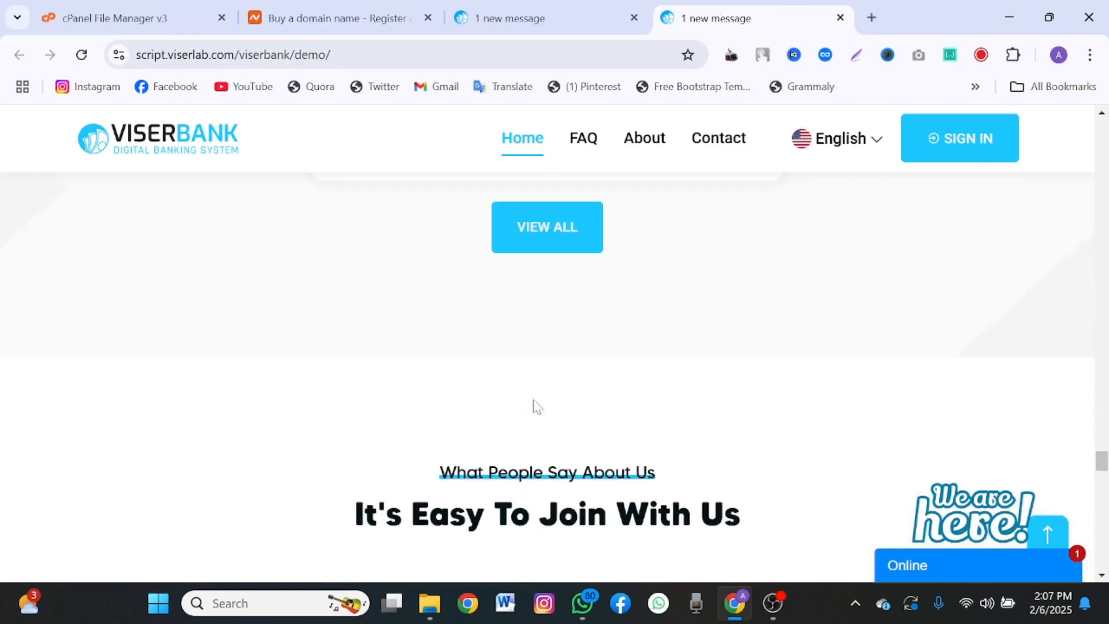
pyautogui.scroll(3)
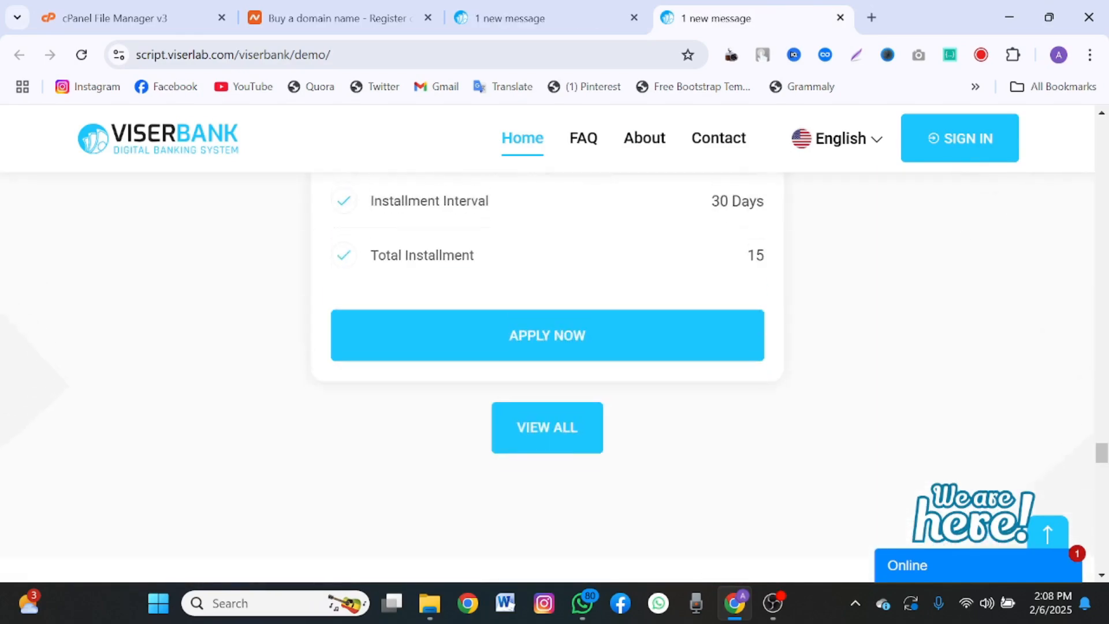
pyautogui.scroll(-3)
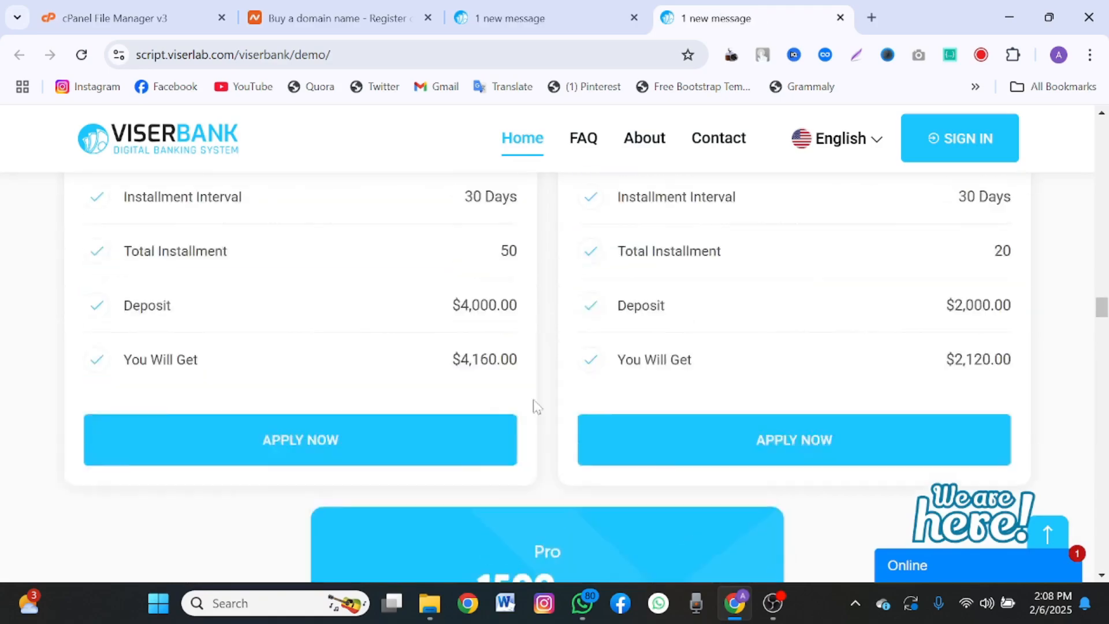
pyautogui.scroll(-3)
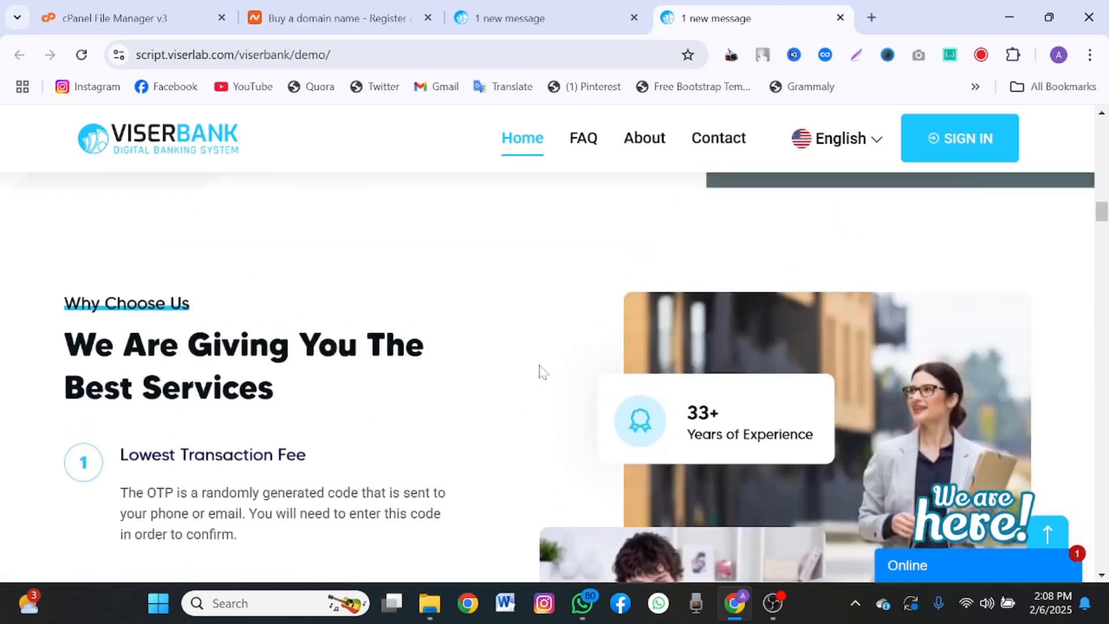
pyautogui.scroll(3)
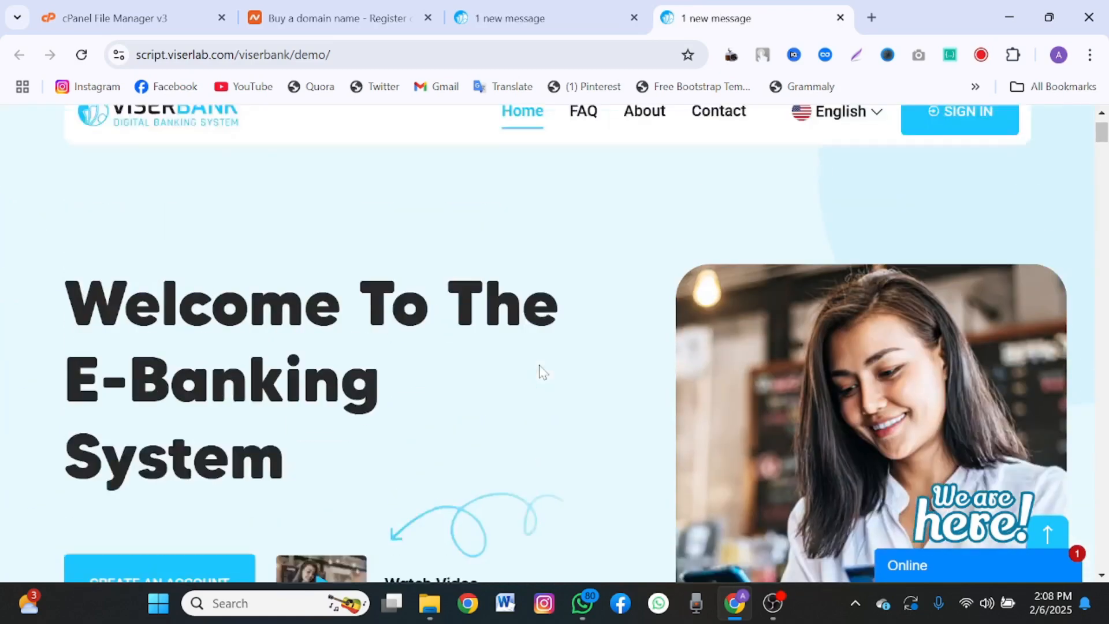
pyautogui.scroll(-3)
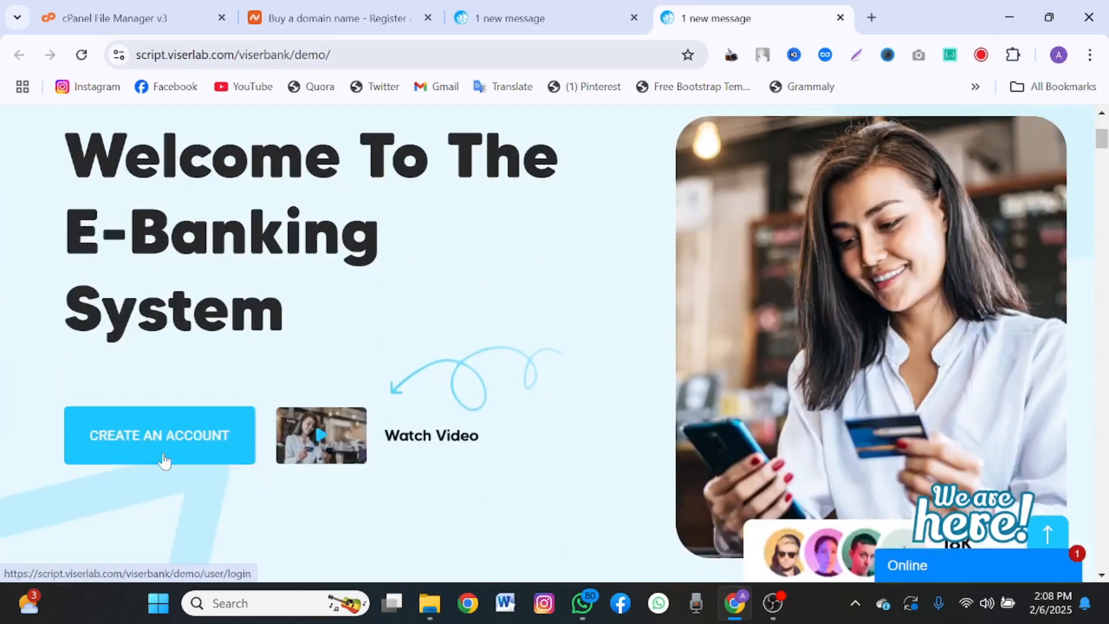
# Step: Open the demo's user sign-in page, scroll it, then switch to the Namecheap tab
pyautogui.click(160, 436)
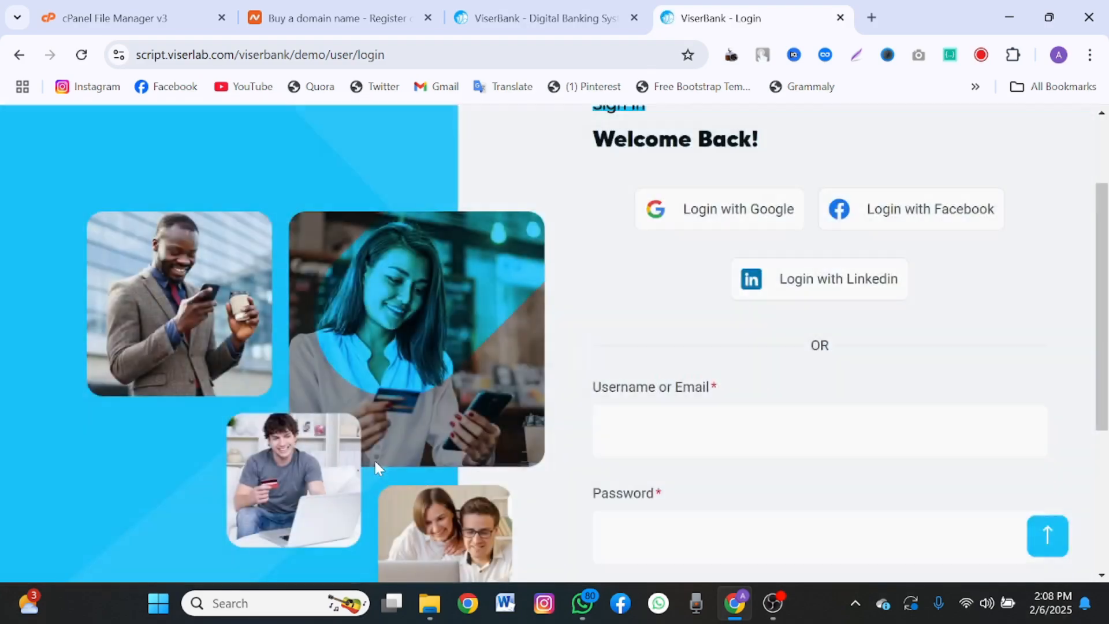
pyautogui.scroll(-3)
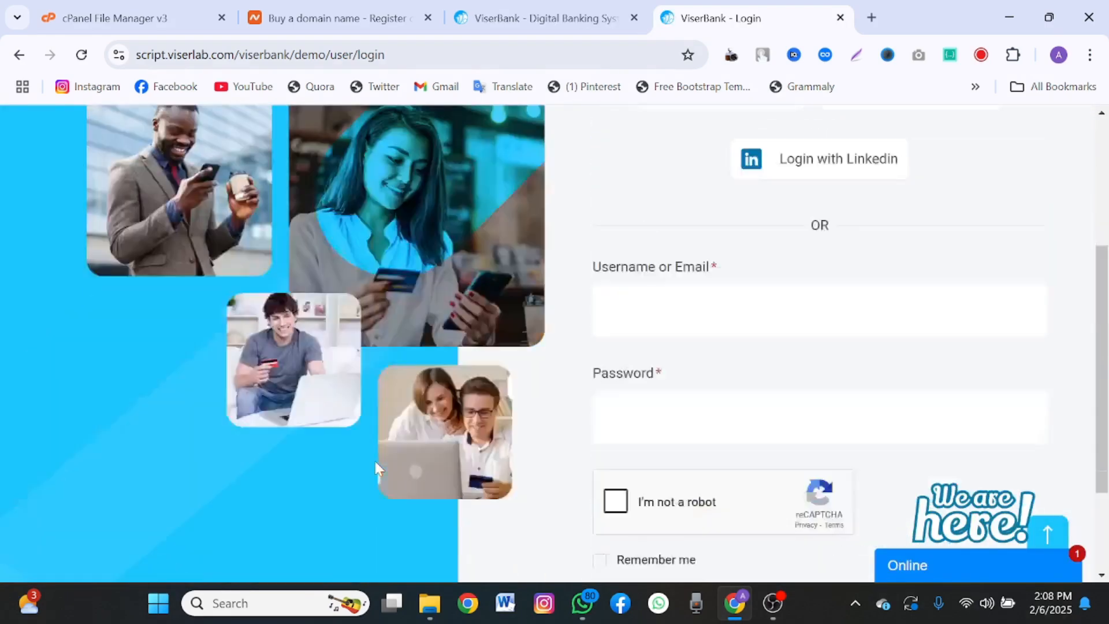
pyautogui.click(333, 18)
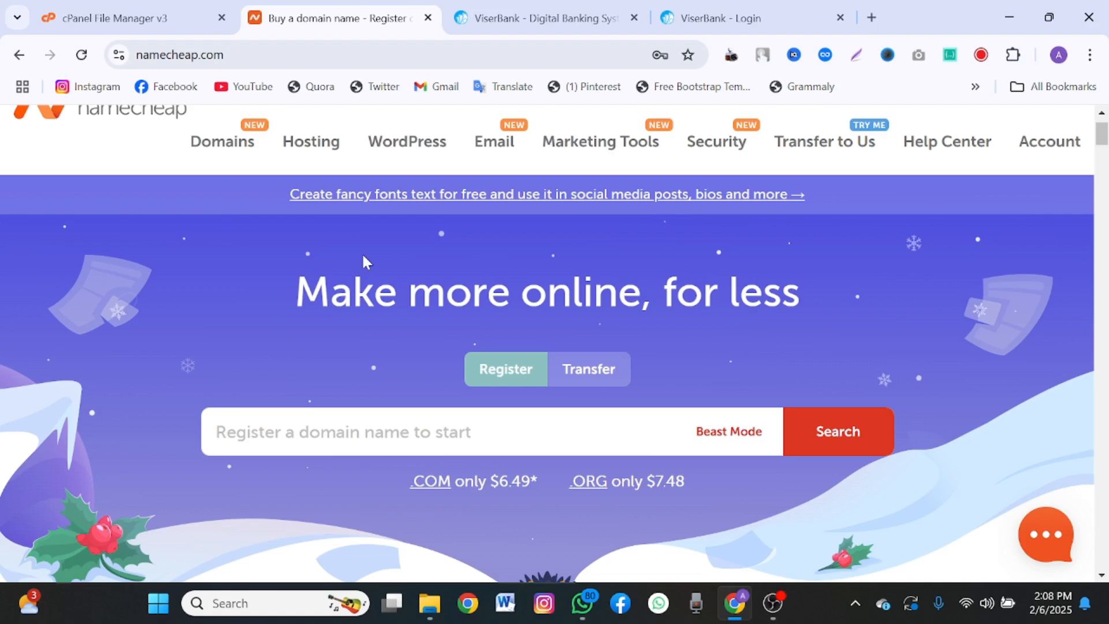
pyautogui.moveTo(187, 413)
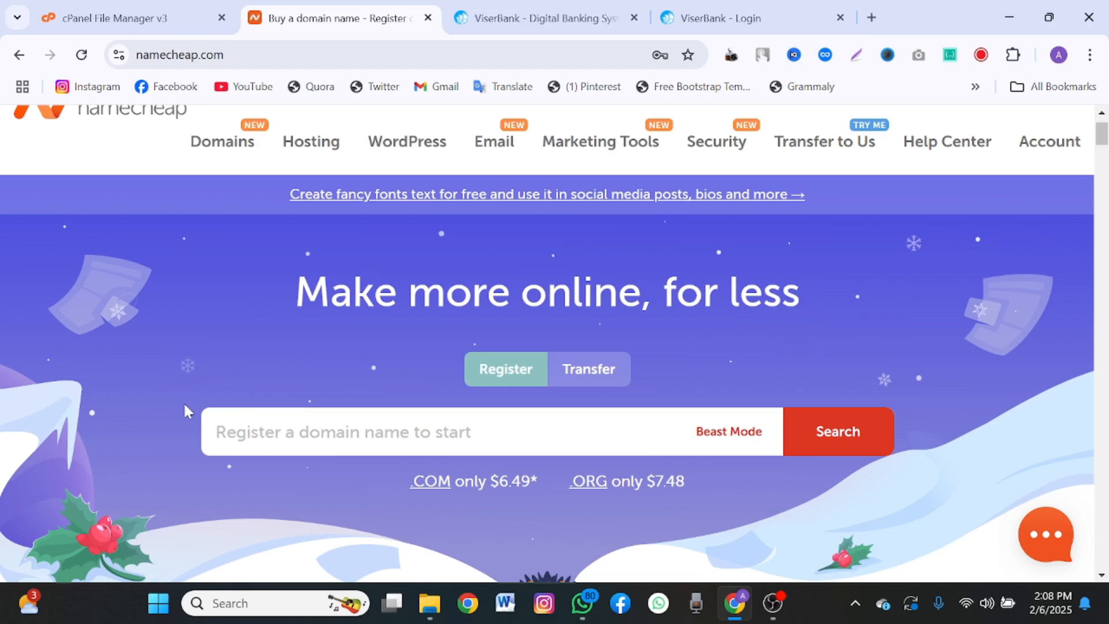
pyautogui.scroll(3)
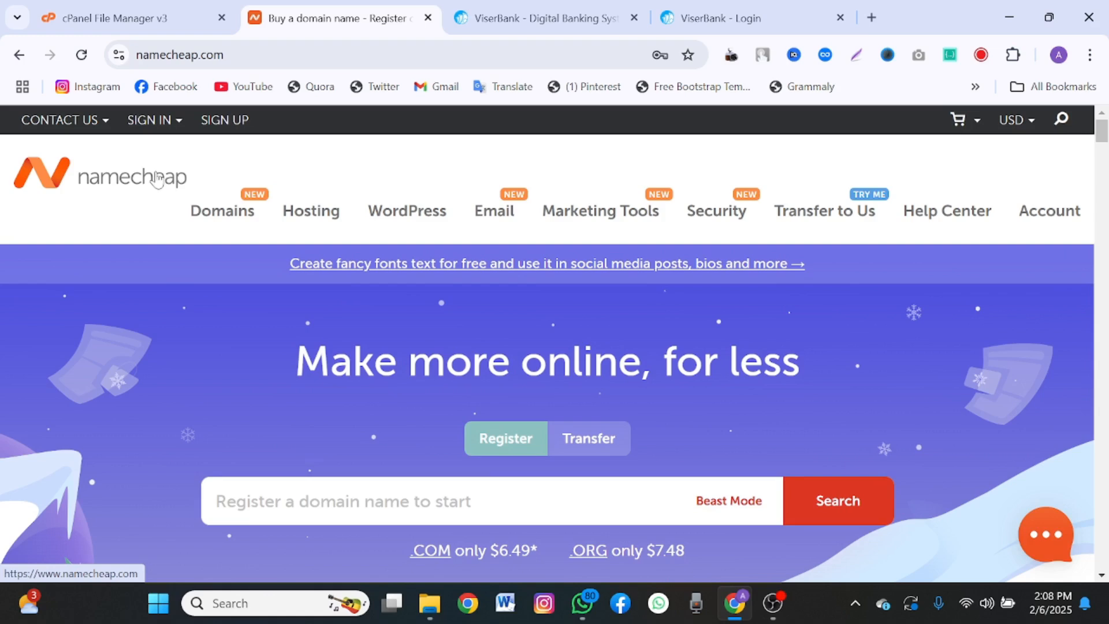
pyautogui.moveTo(242, 418)
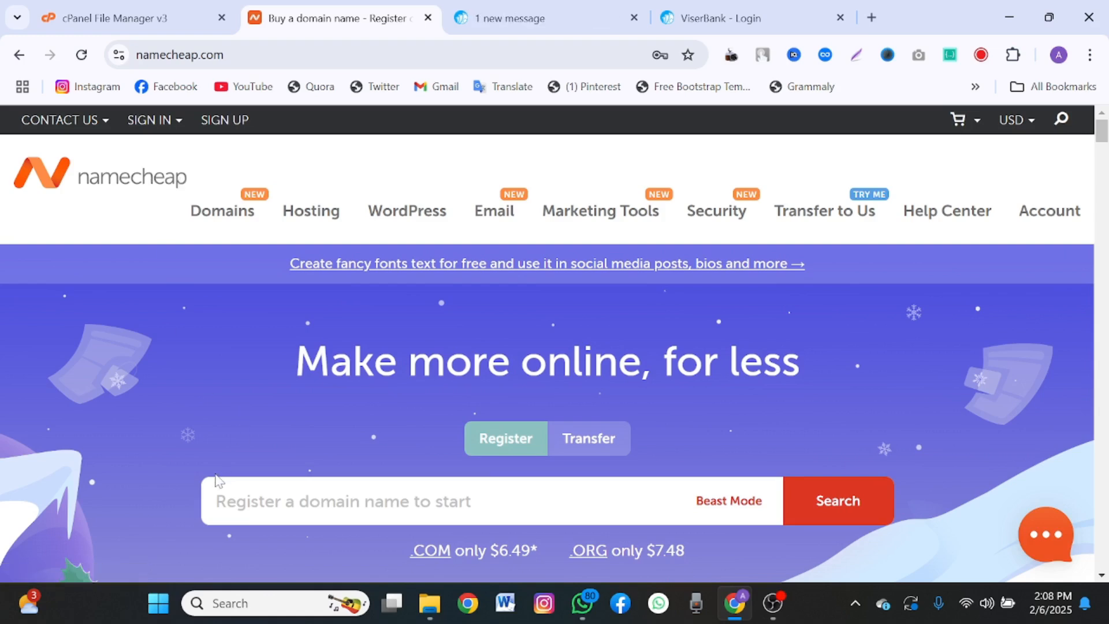
pyautogui.scroll(-3)
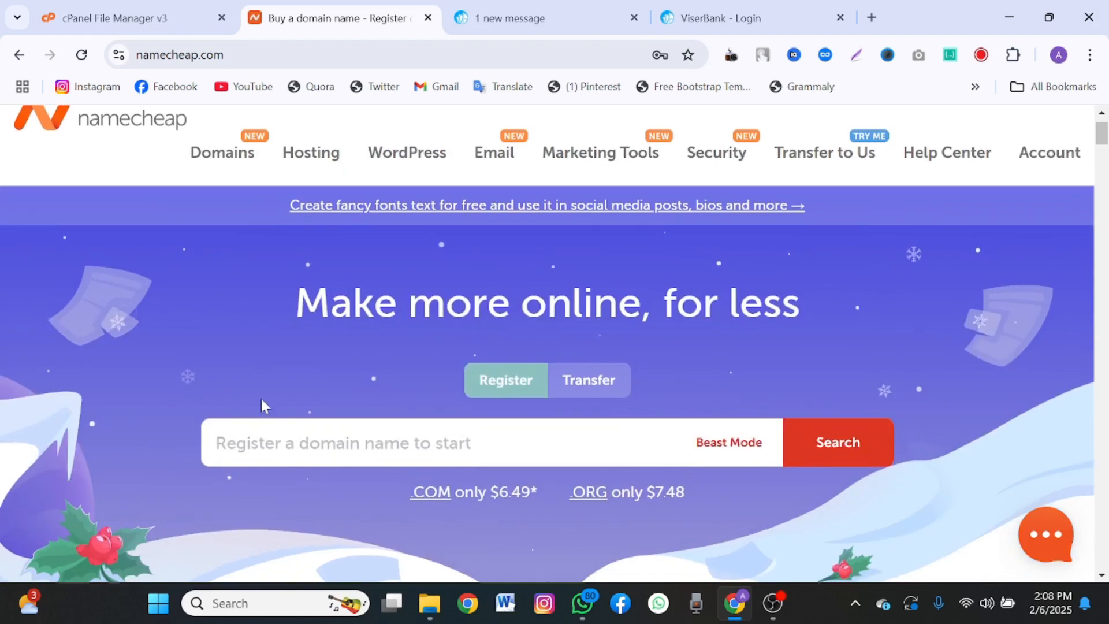
pyautogui.moveTo(382, 345)
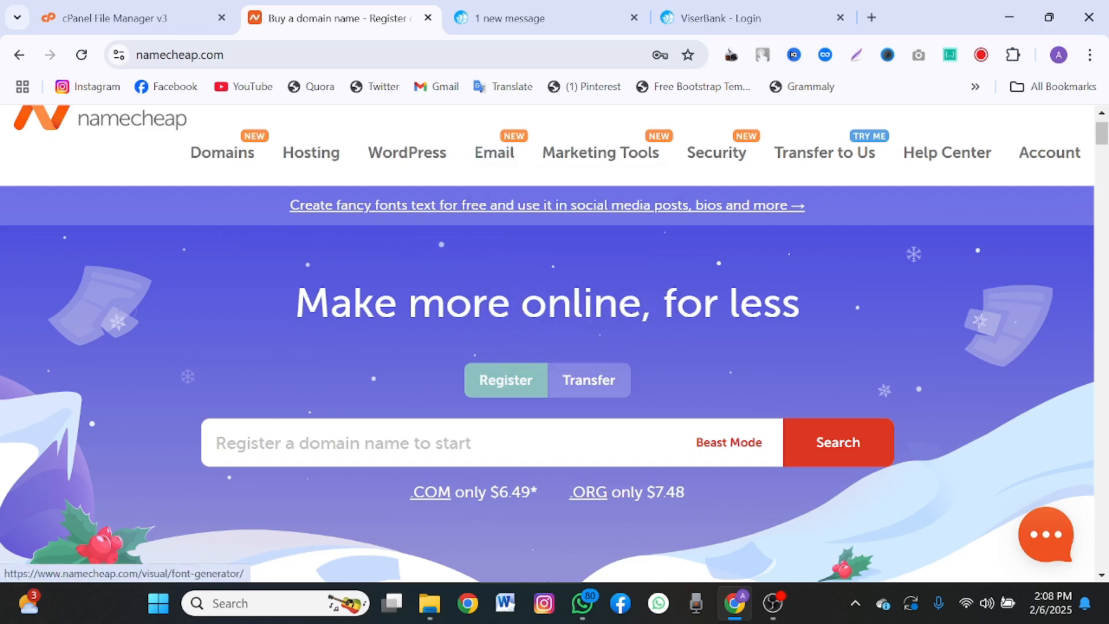
pyautogui.moveTo(141, 416)
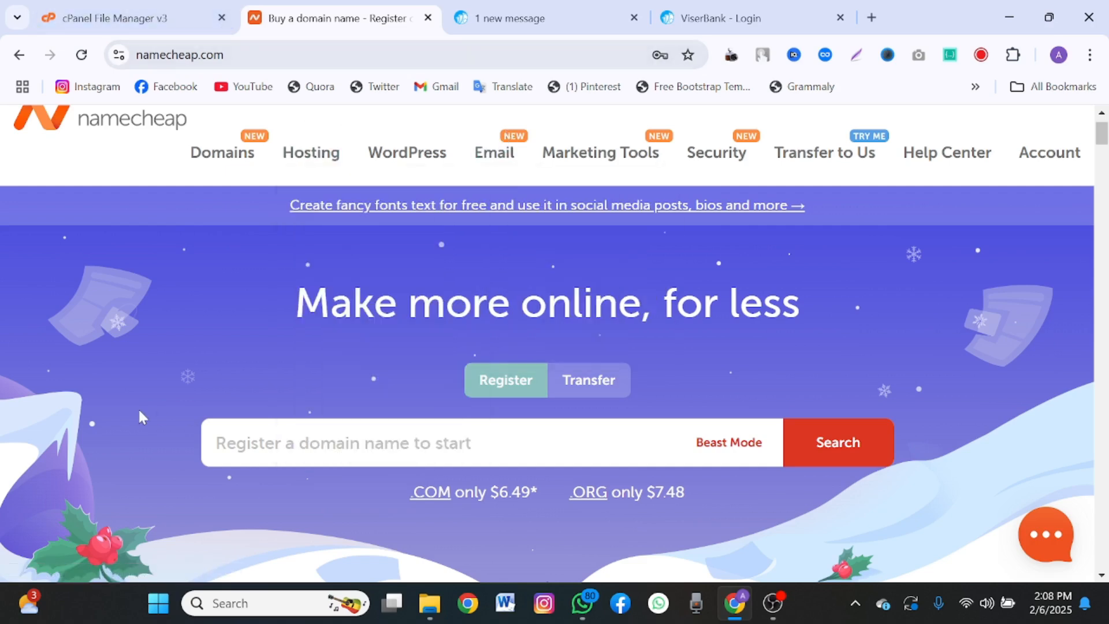
pyautogui.moveTo(395, 394)
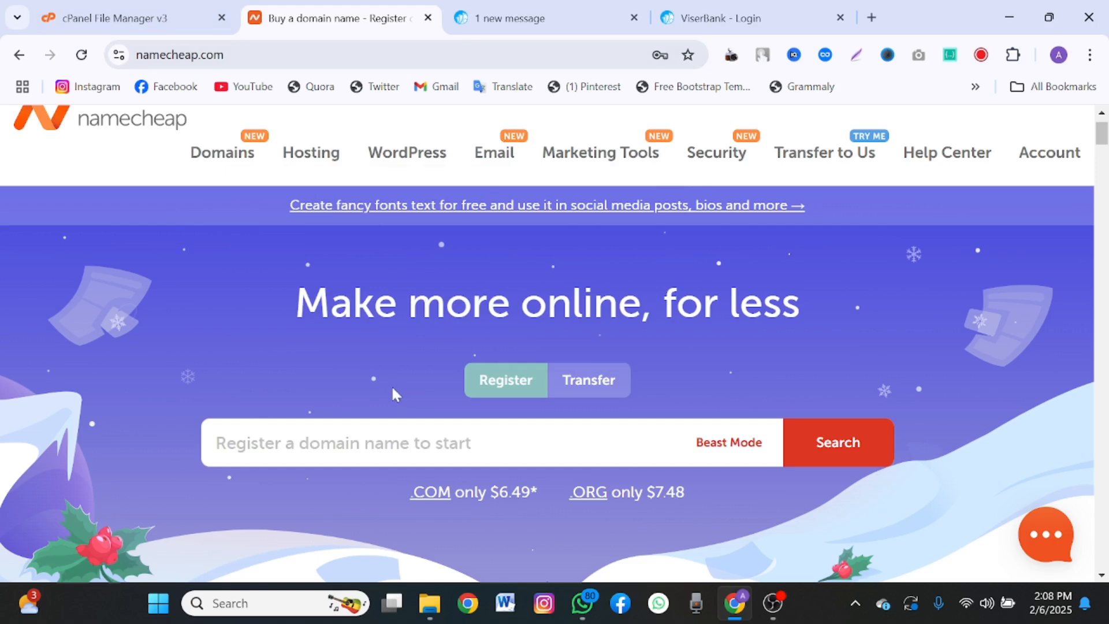
pyautogui.moveTo(912, 339)
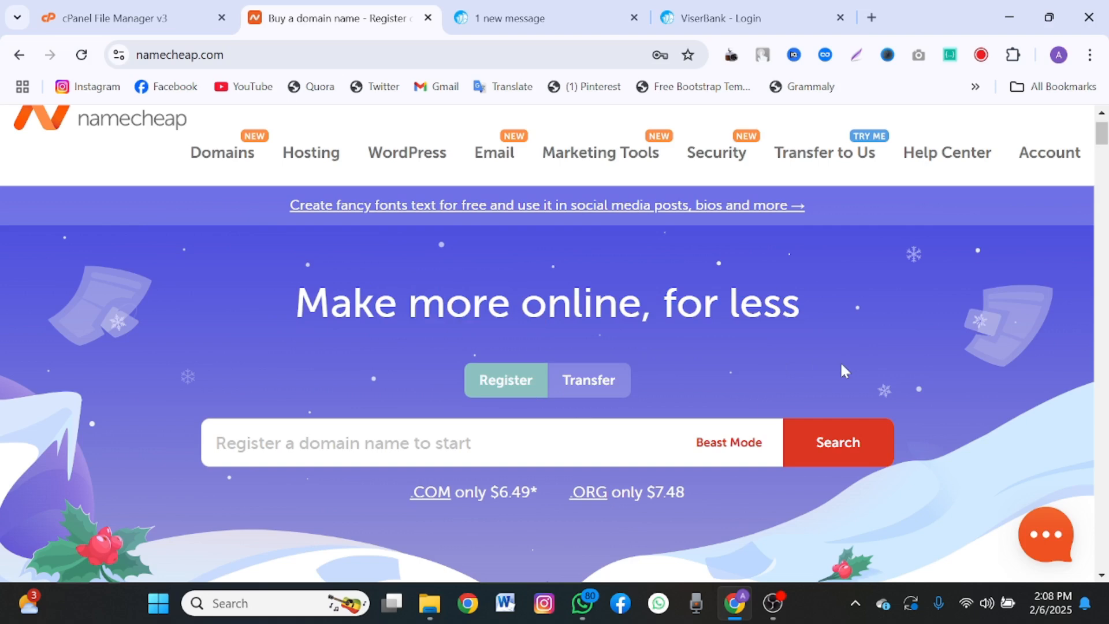
pyautogui.moveTo(198, 327)
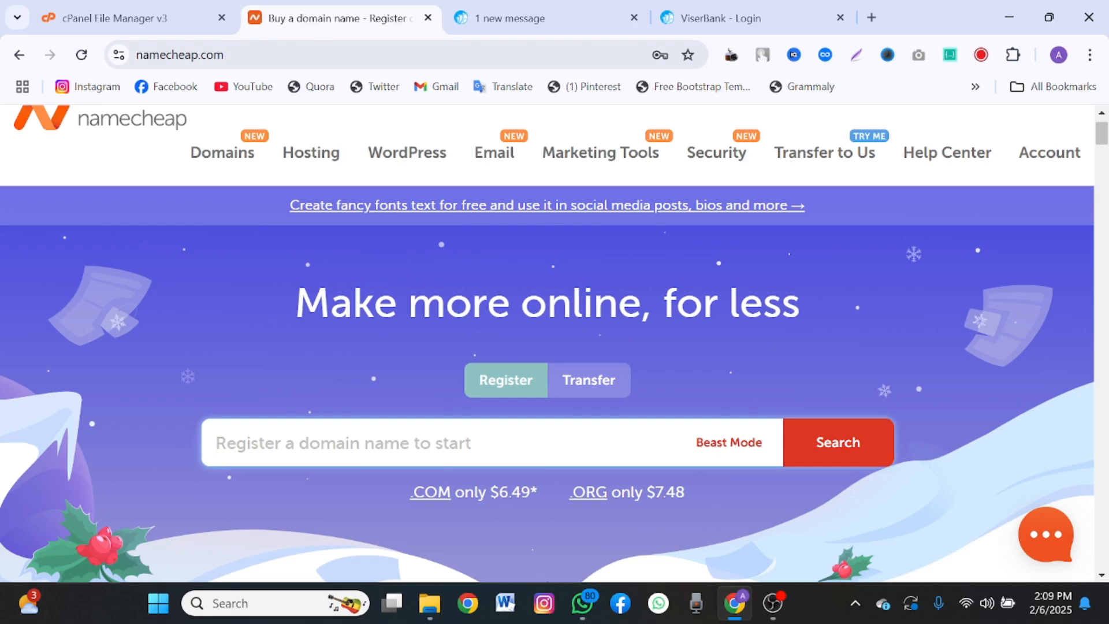
# Step: Enter neowbank .com into the Namecheap domain search field
pyautogui.write('neo')
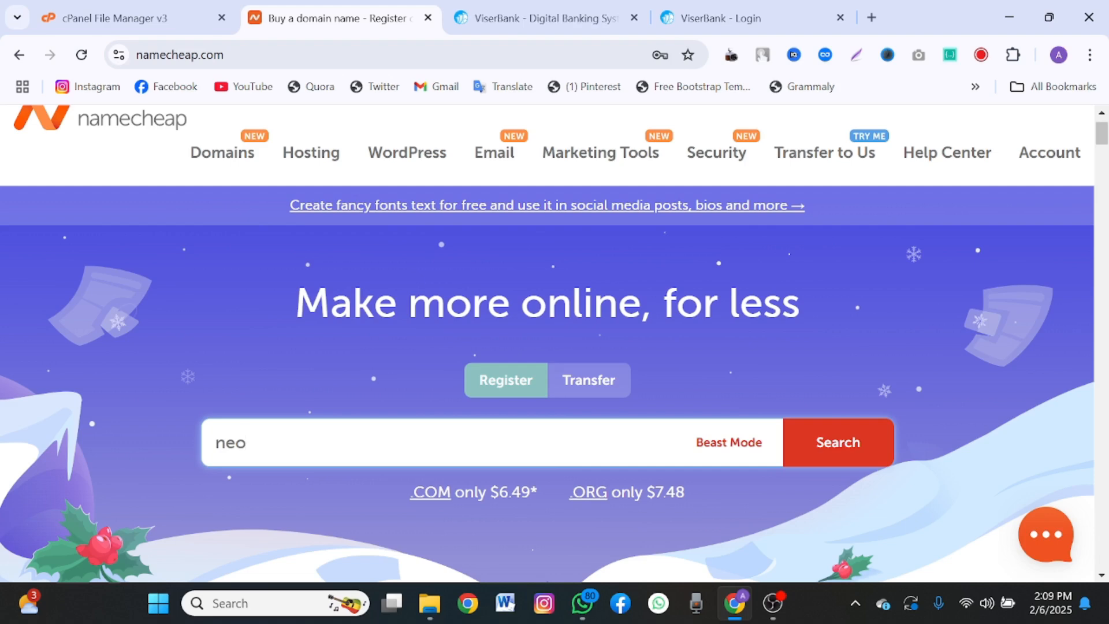
pyautogui.write('wbank')
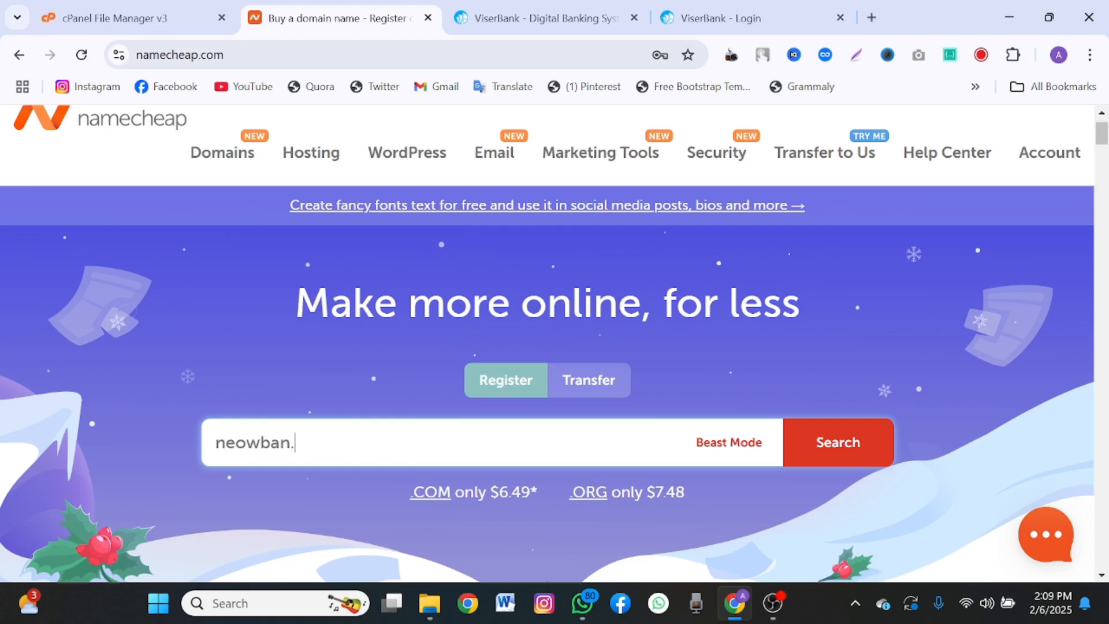
pyautogui.write('com')
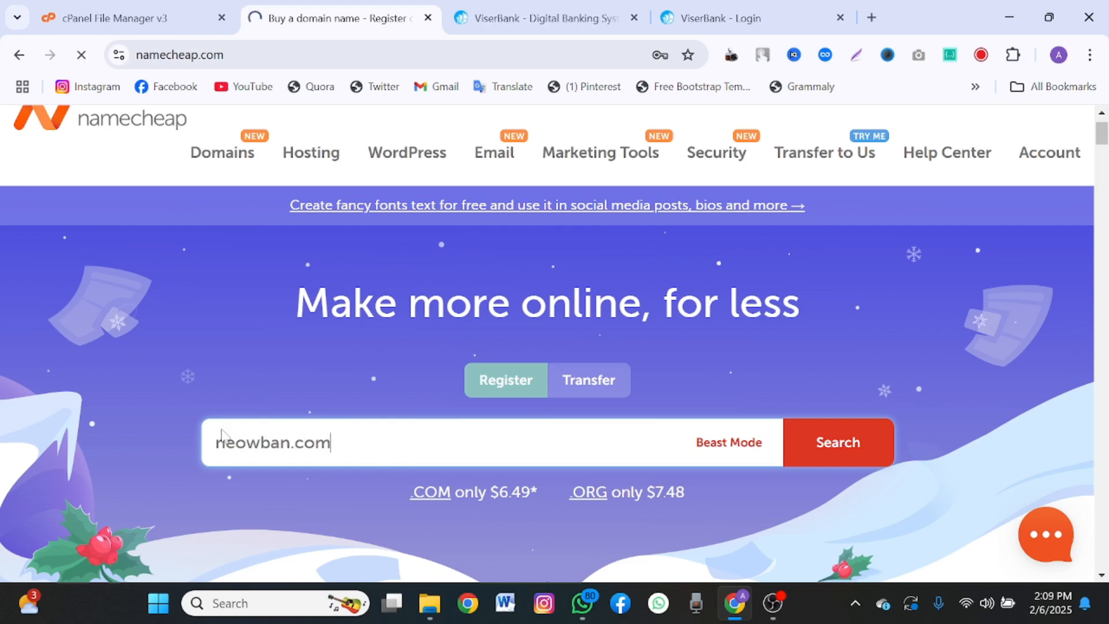
# Step: Search neowban.com availability and view the $6.49 NEWCOM649 promo details
pyautogui.click(837, 443)
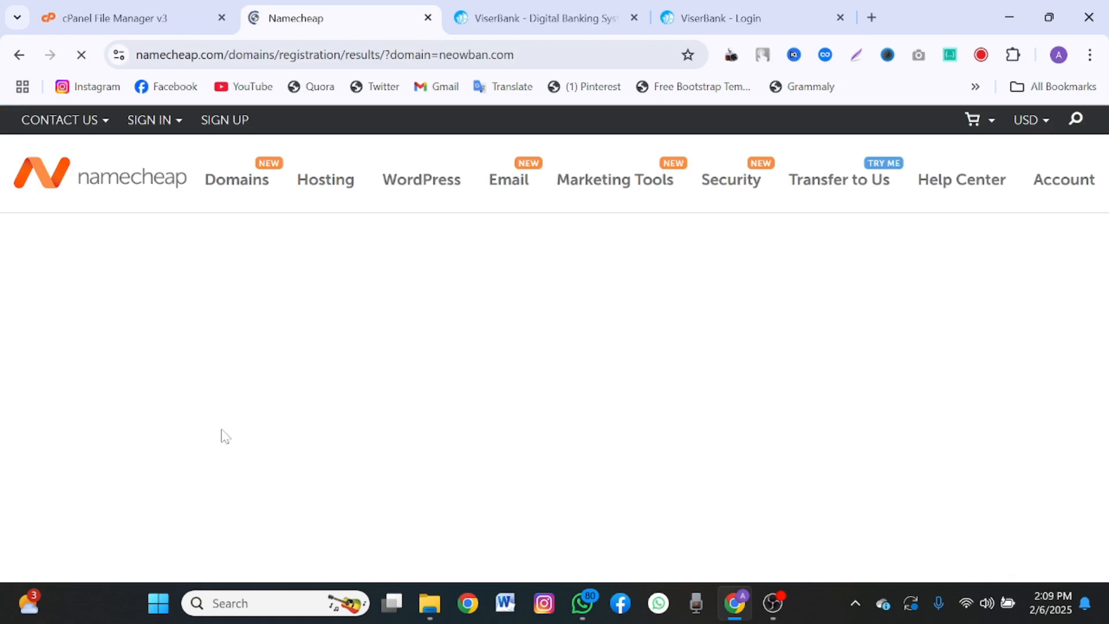
pyautogui.moveTo(233, 373)
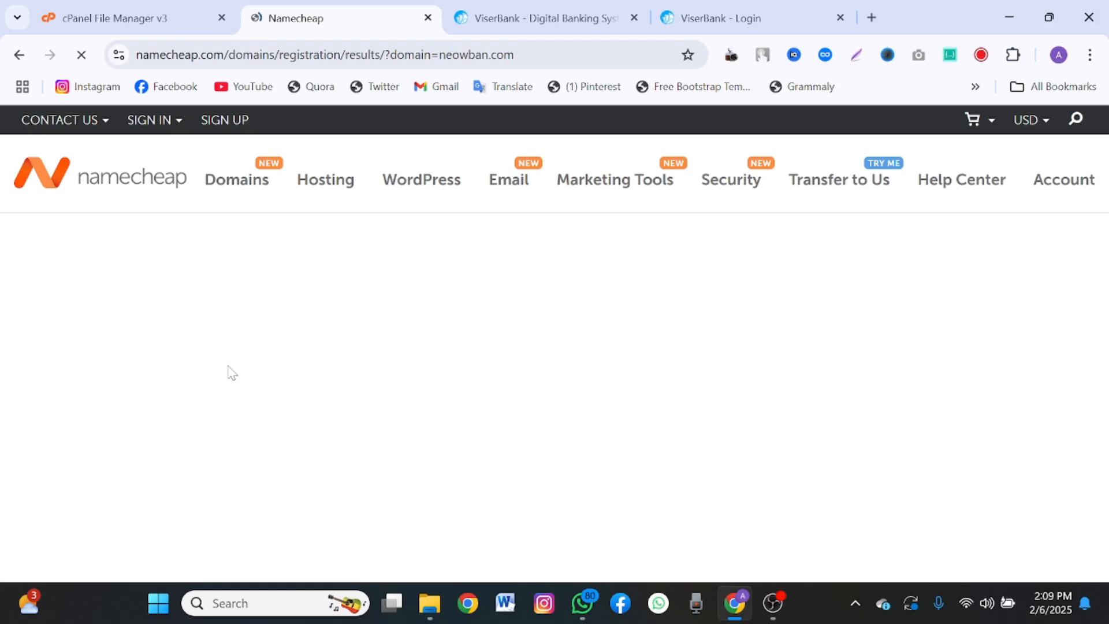
pyautogui.moveTo(395, 330)
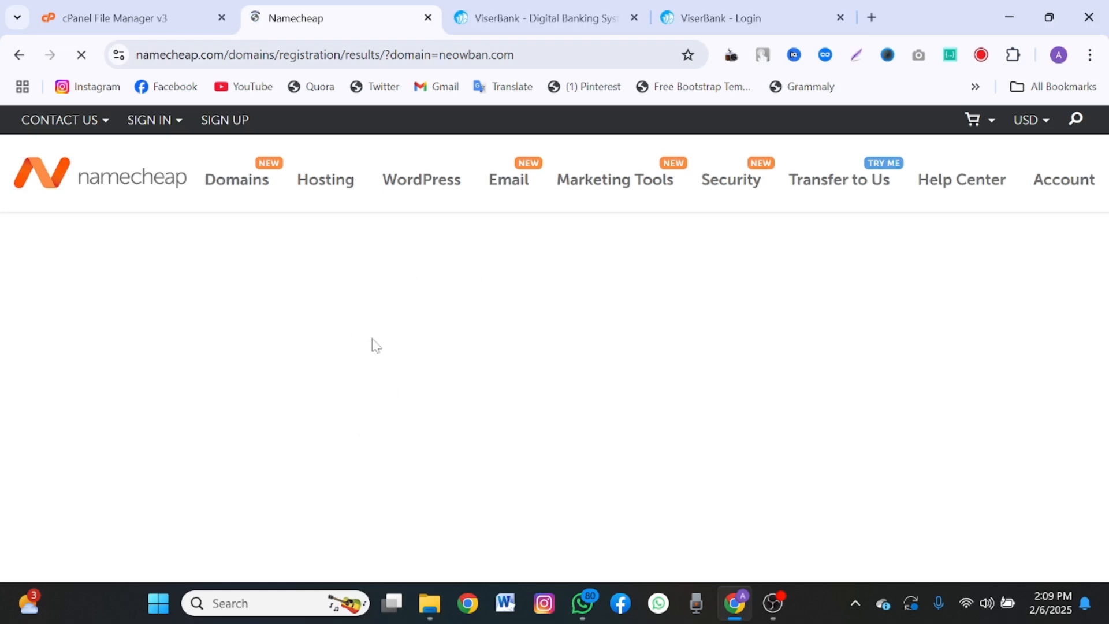
pyautogui.moveTo(402, 331)
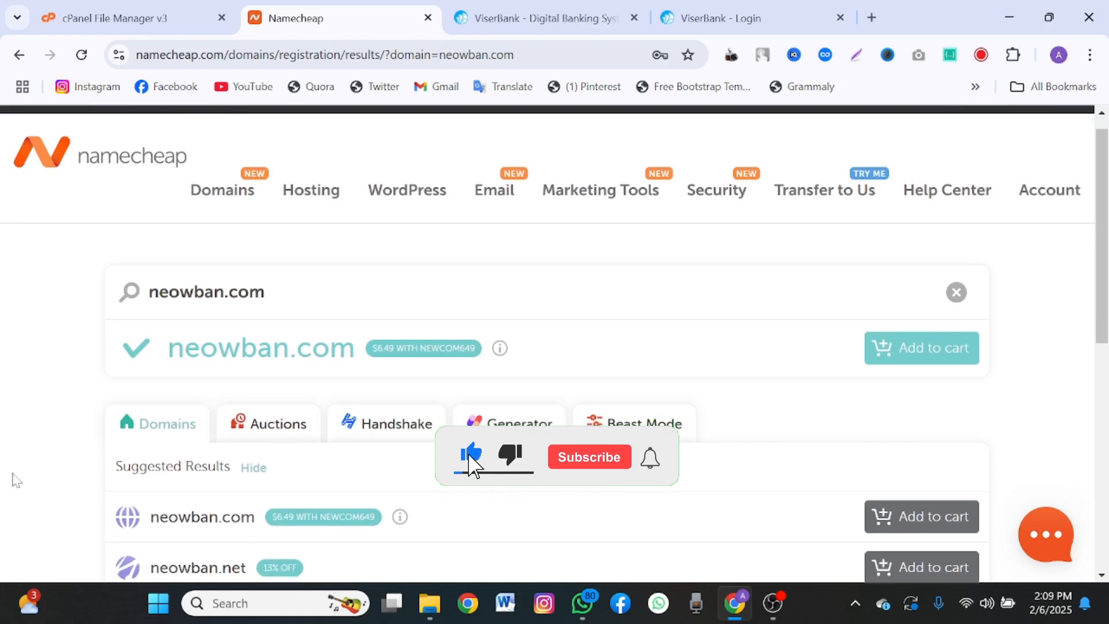
pyautogui.click(589, 457)
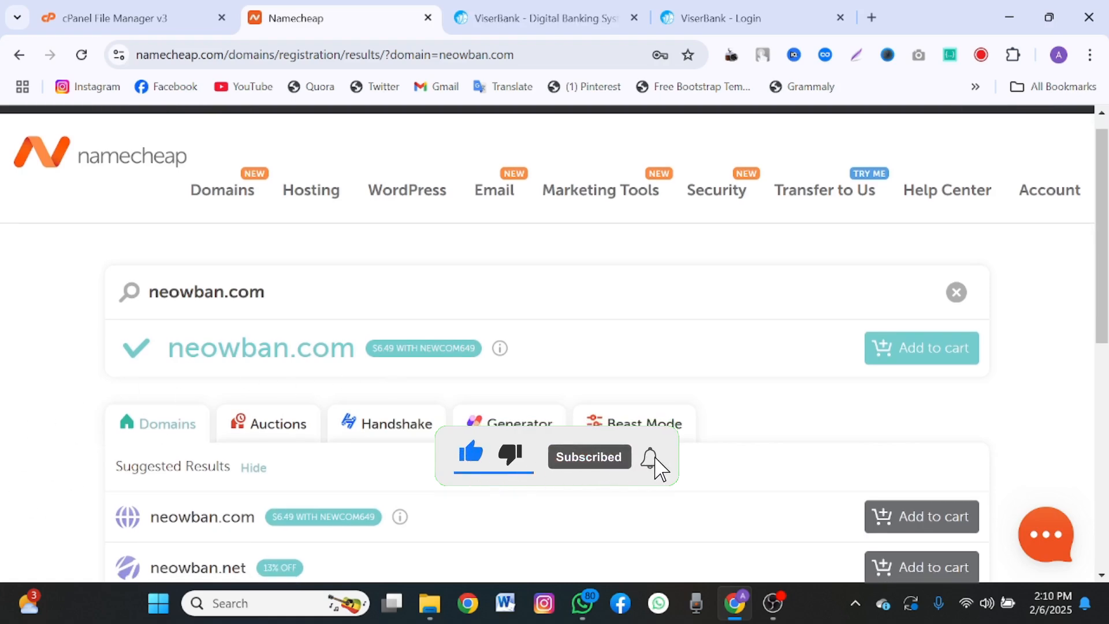
pyautogui.moveTo(499, 352)
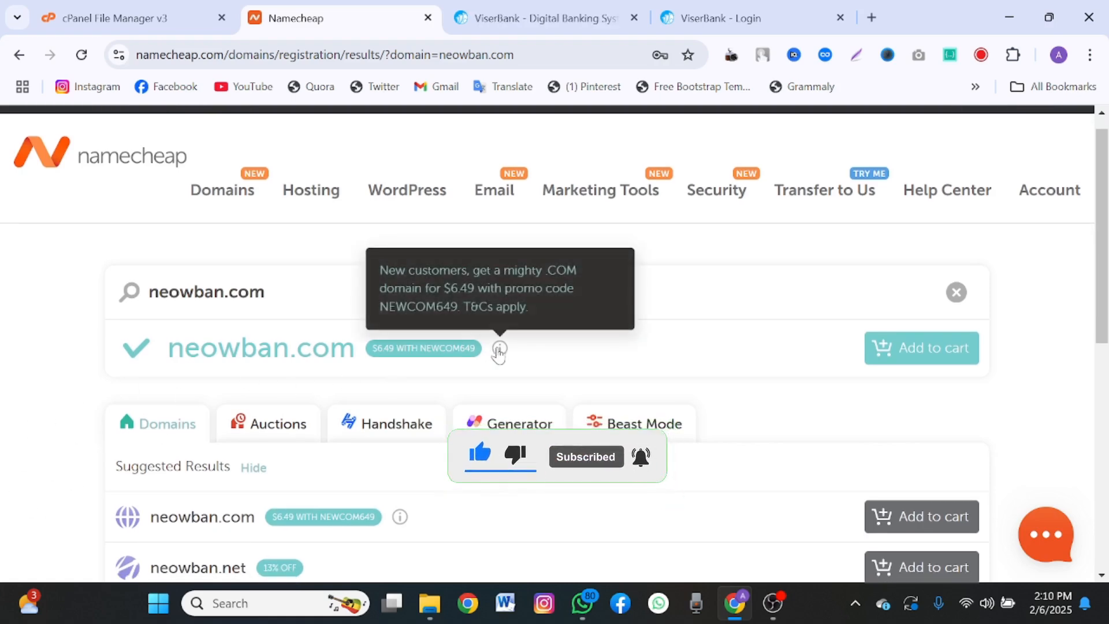
pyautogui.moveTo(472, 297)
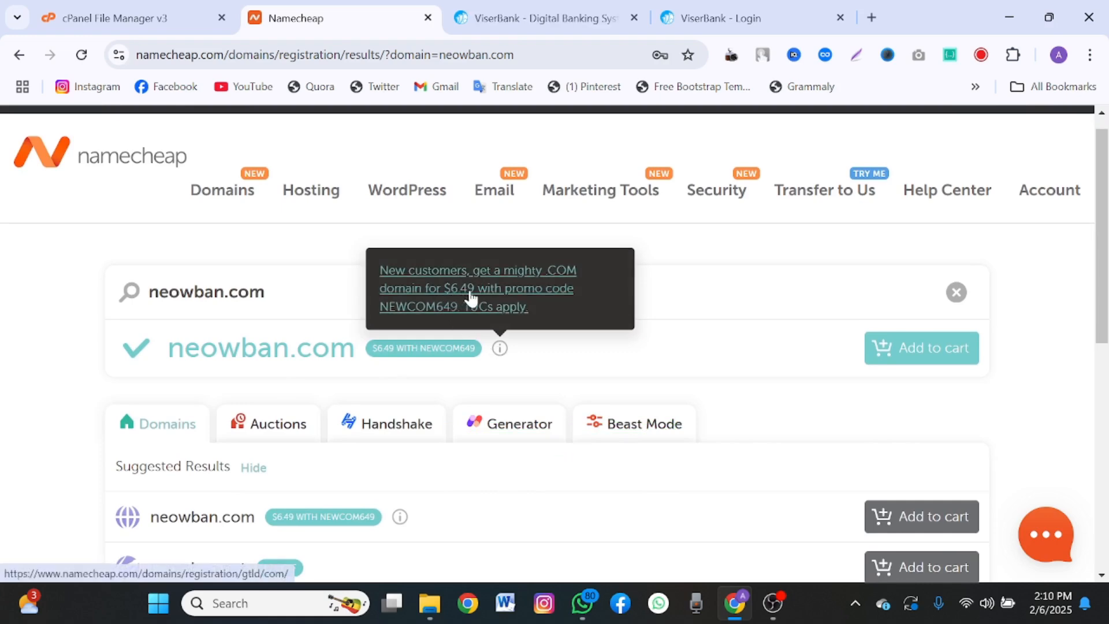
pyautogui.moveTo(525, 297)
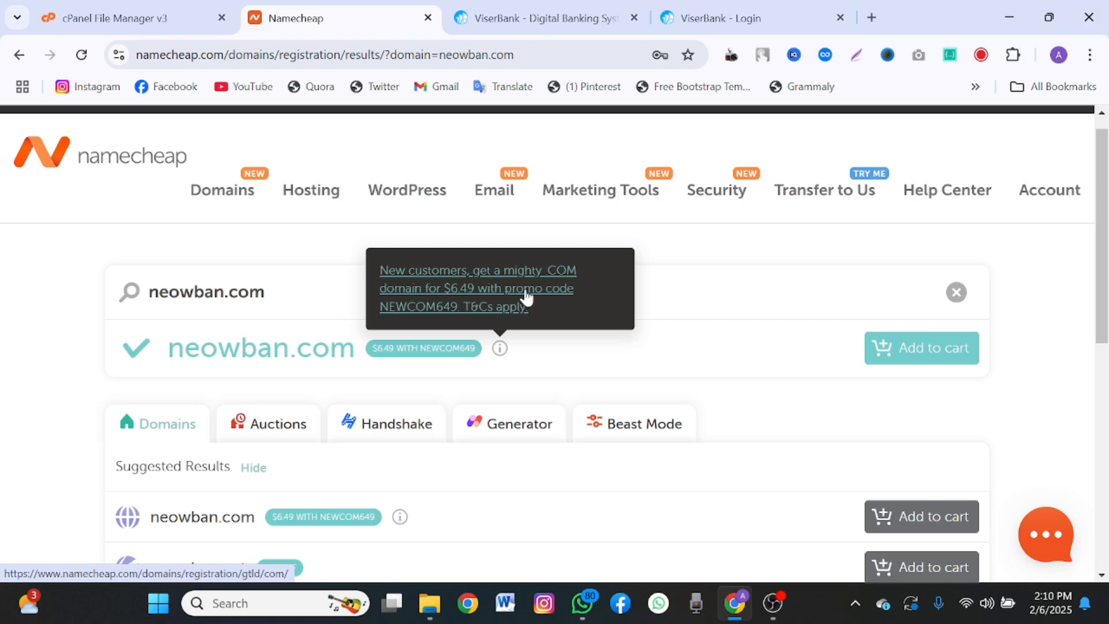
pyautogui.moveTo(791, 348)
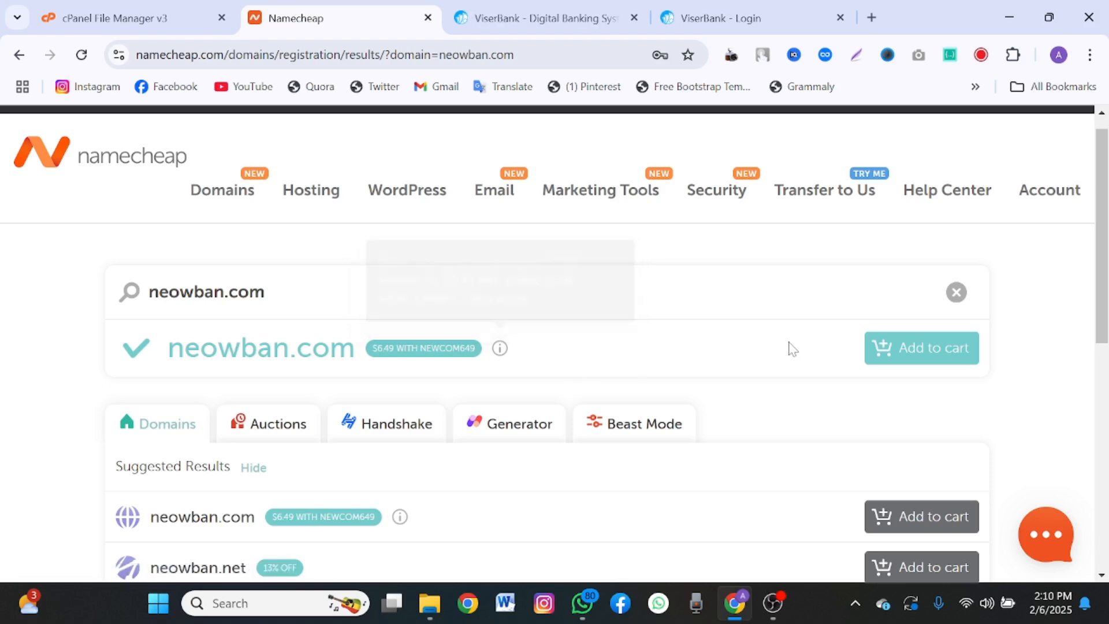
# Step: Add neowban.com and the Web Hosting suggestion to the cart, totalling $15.94
pyautogui.click(920, 348)
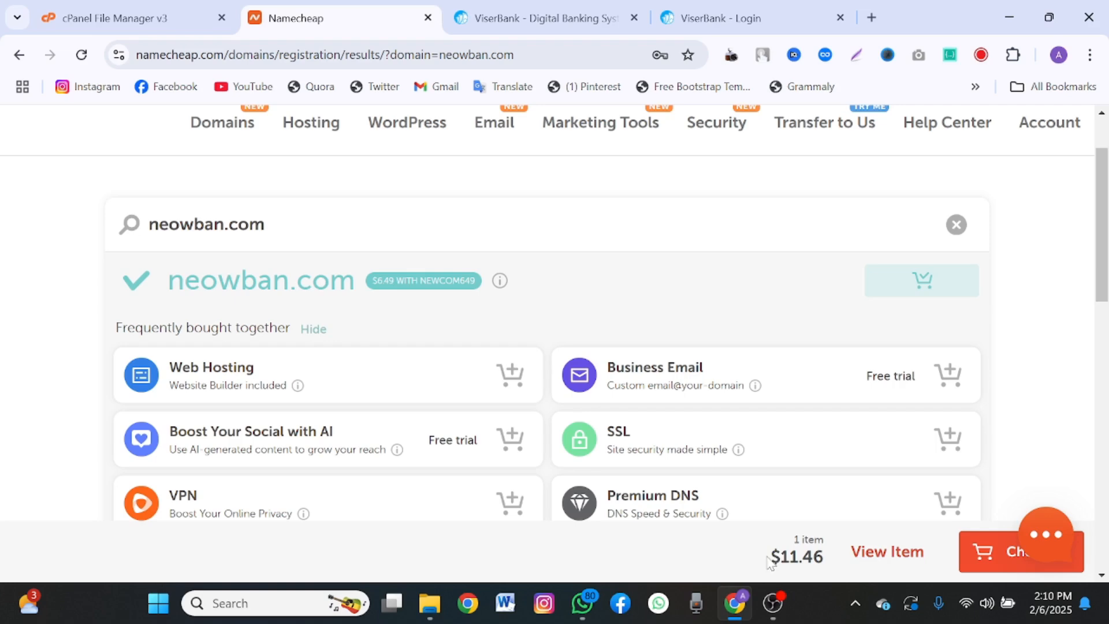
pyautogui.moveTo(773, 569)
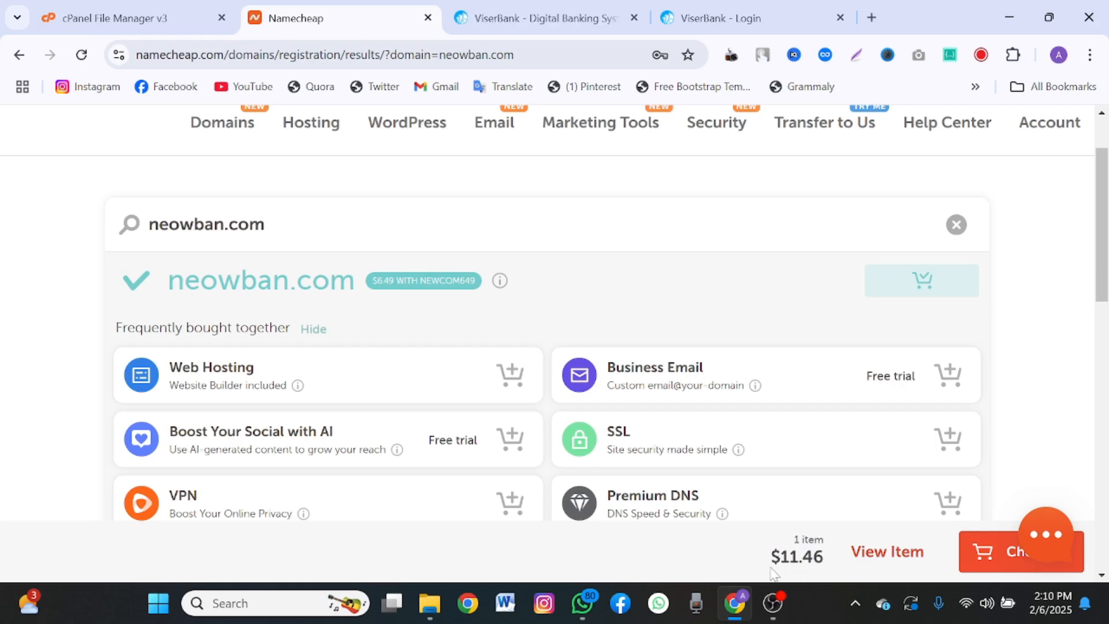
pyautogui.moveTo(500, 280)
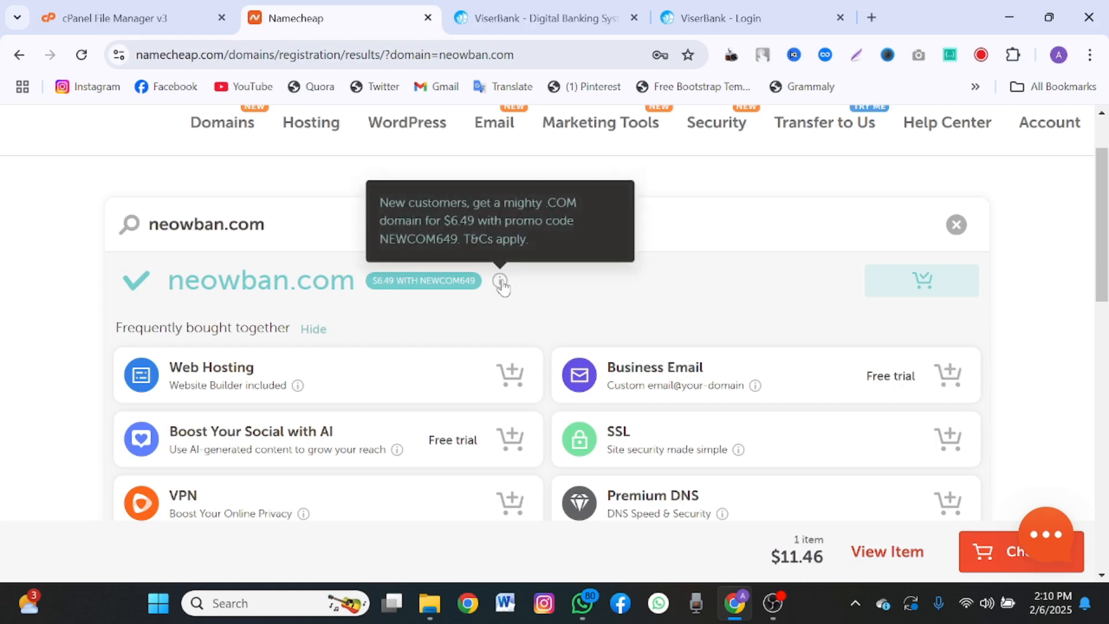
pyautogui.moveTo(500, 281)
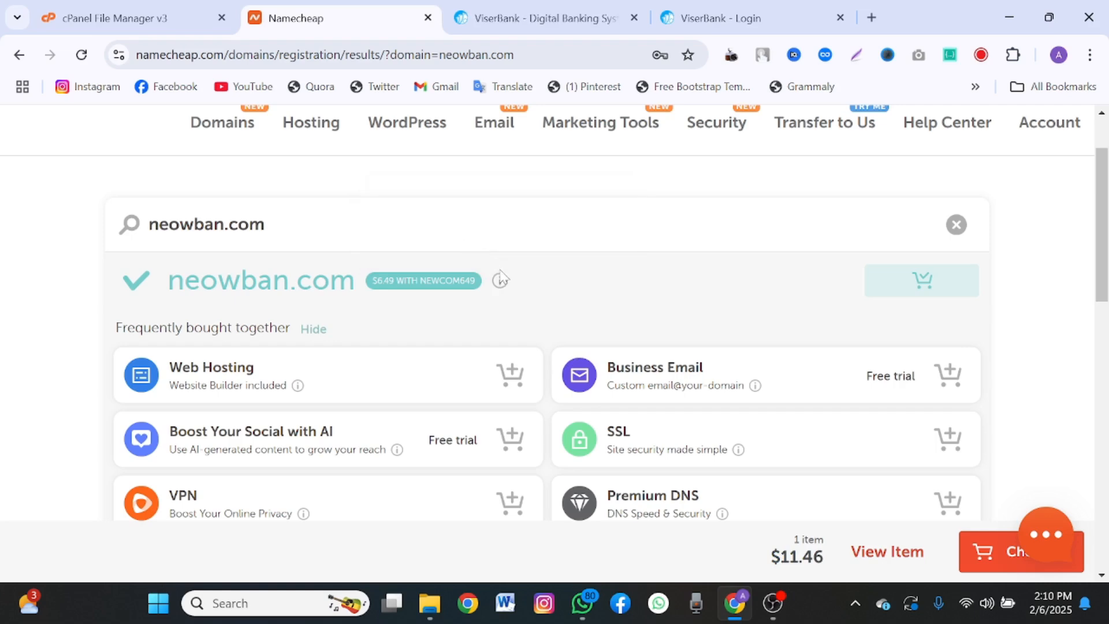
pyautogui.moveTo(499, 280)
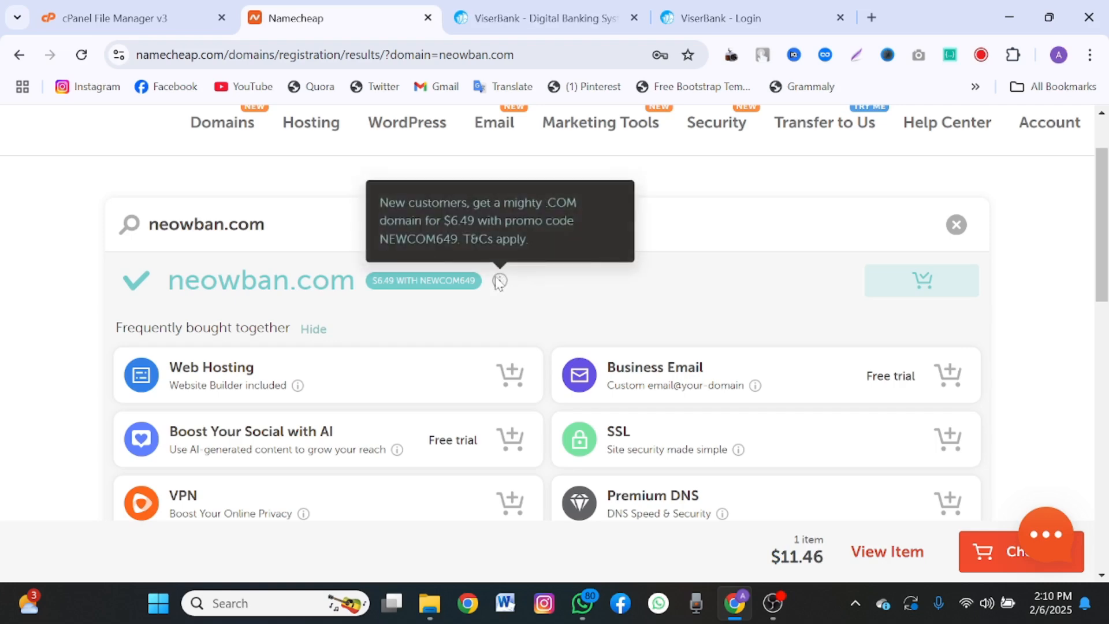
pyautogui.moveTo(743, 477)
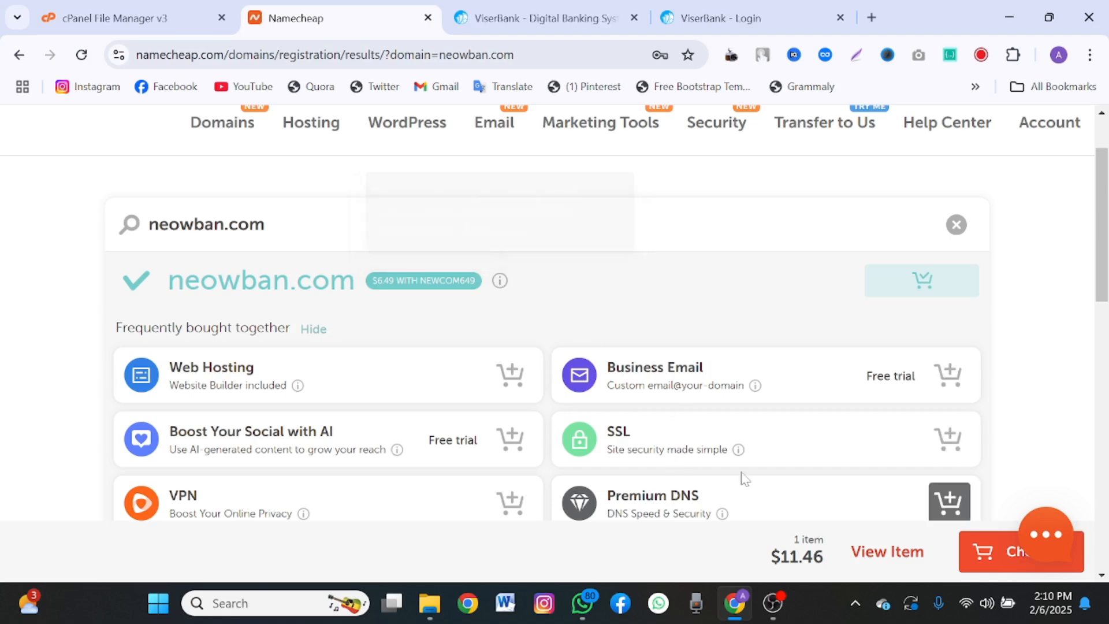
pyautogui.moveTo(499, 279)
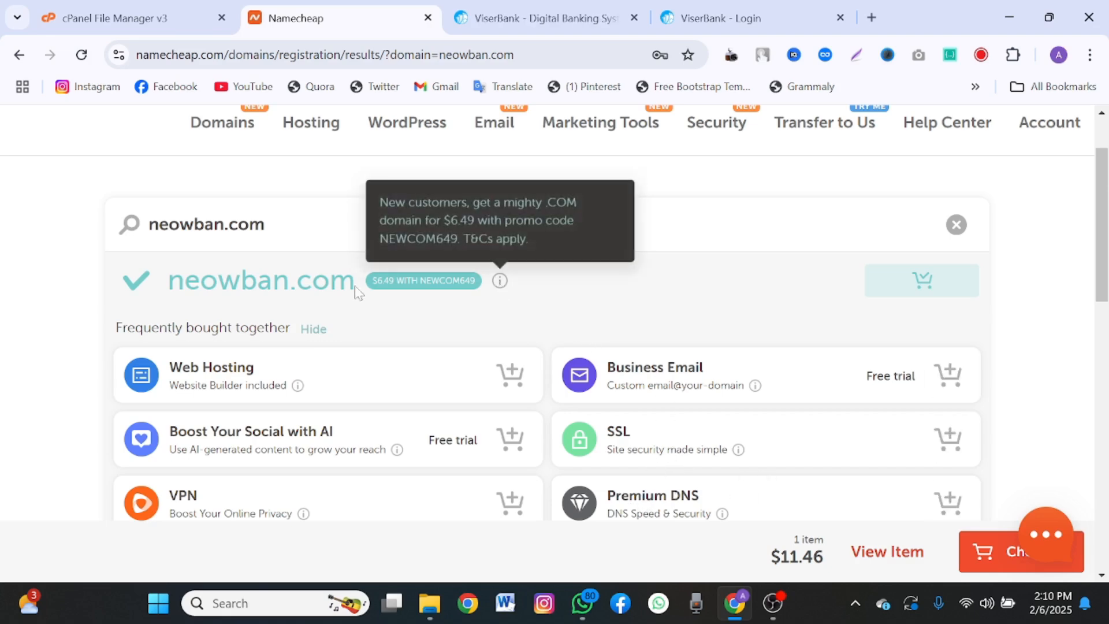
pyautogui.scroll(3)
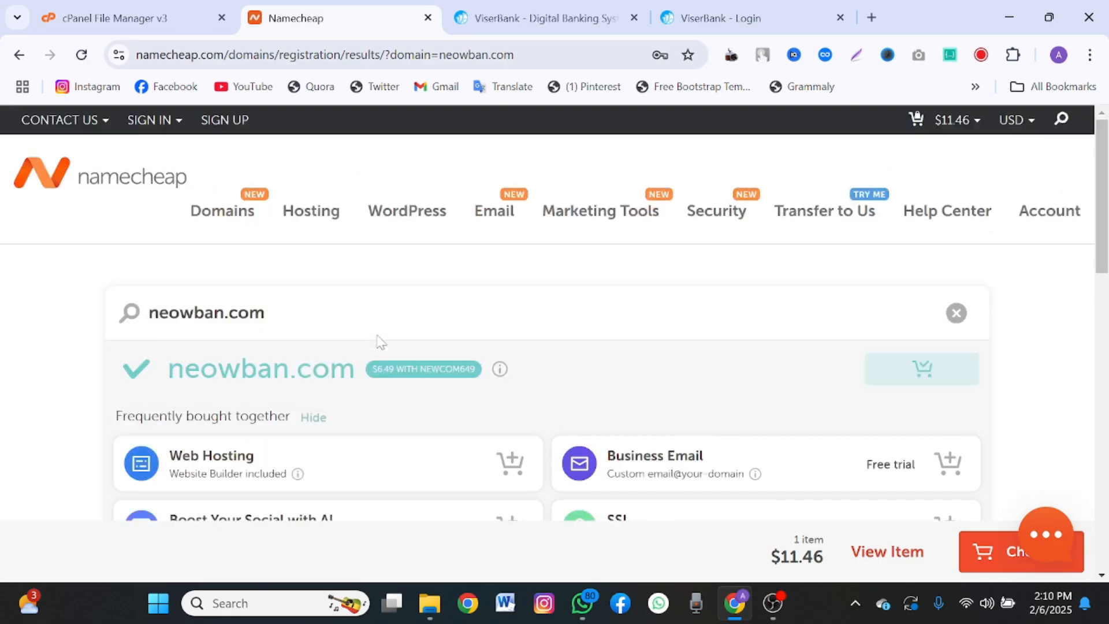
pyautogui.scroll(-3)
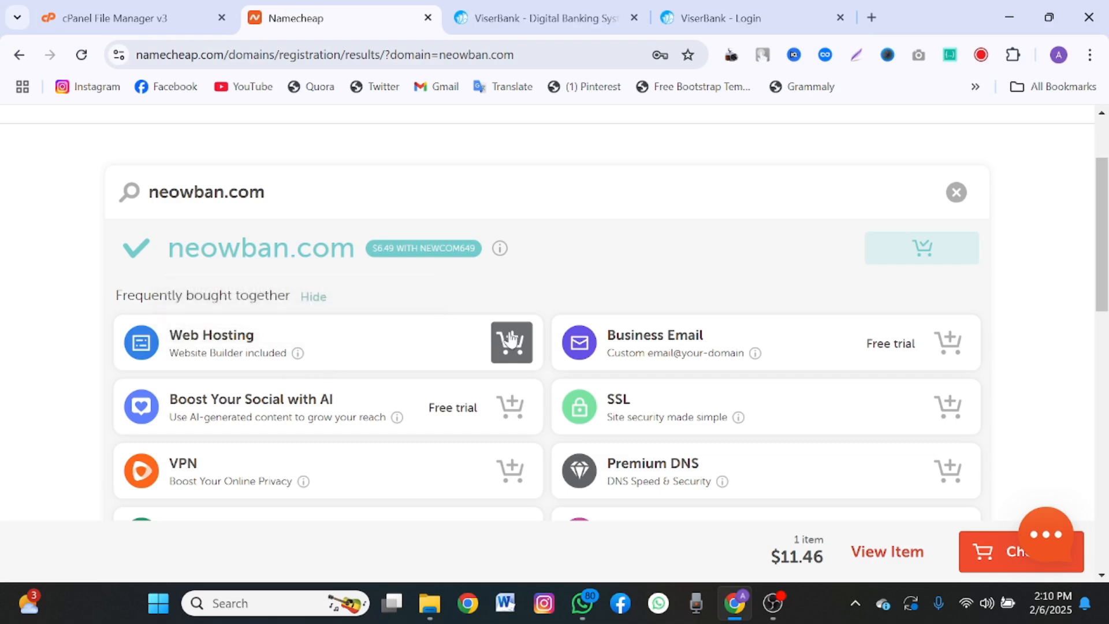
pyautogui.click(510, 342)
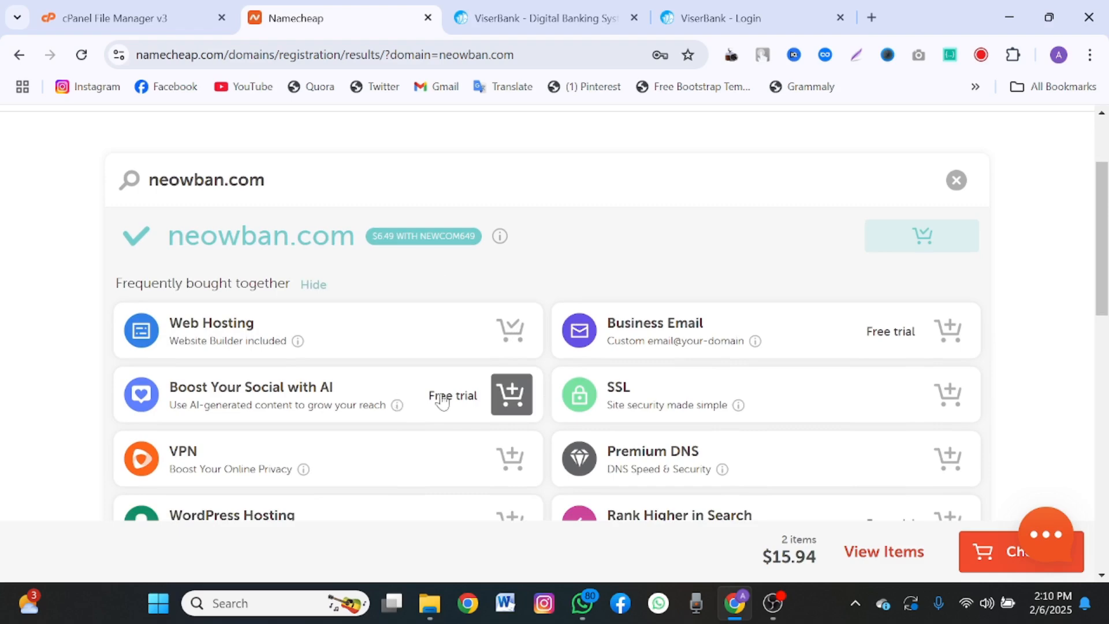
pyautogui.scroll(-3)
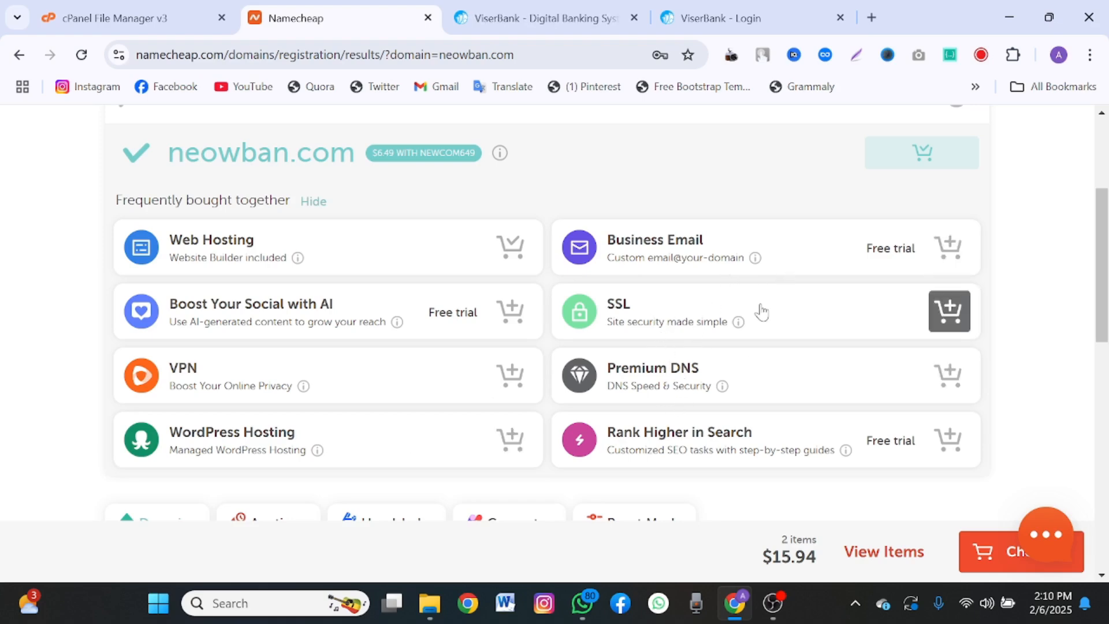
pyautogui.moveTo(754, 326)
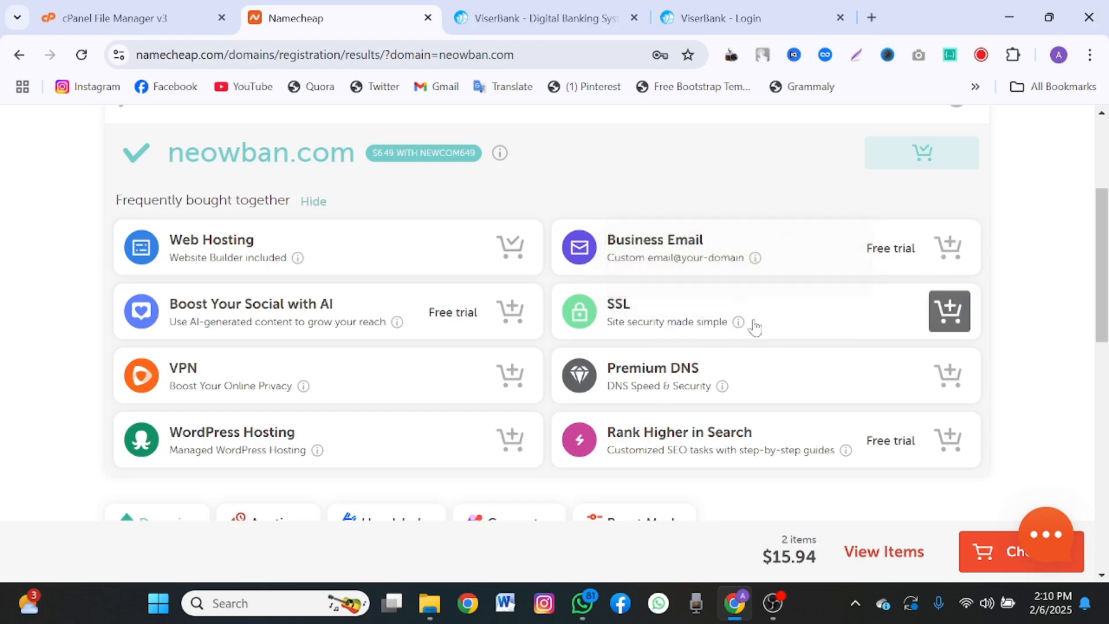
pyautogui.scroll(-3)
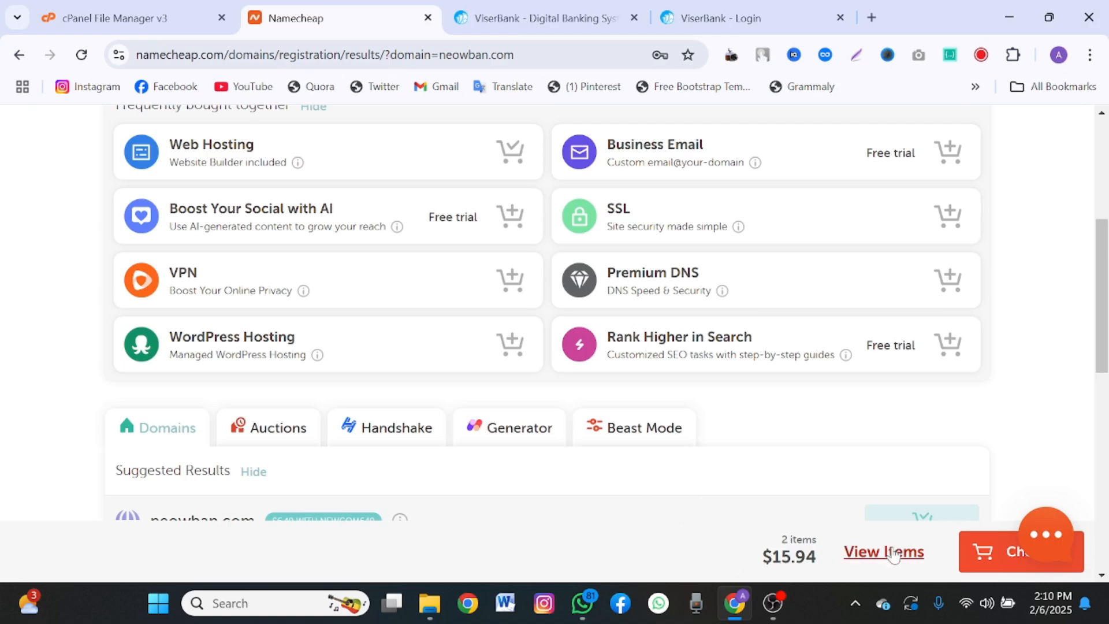
# Step: Remove the Stellar hosting subscription from the cart, leaving neowban.com at $11.46
pyautogui.click(882, 551)
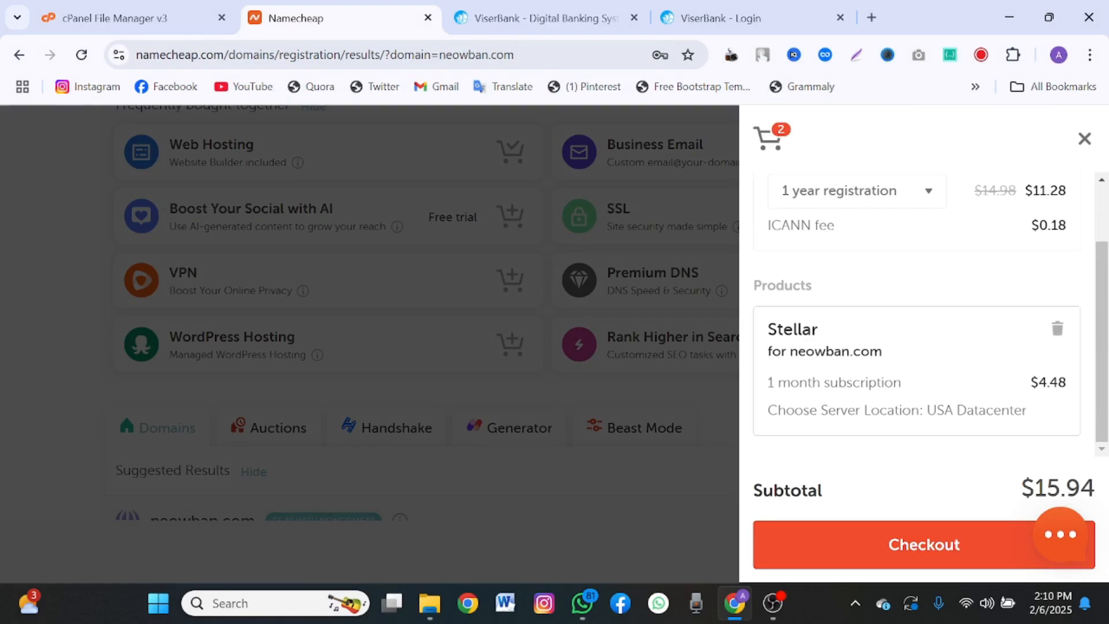
pyautogui.moveTo(997, 389)
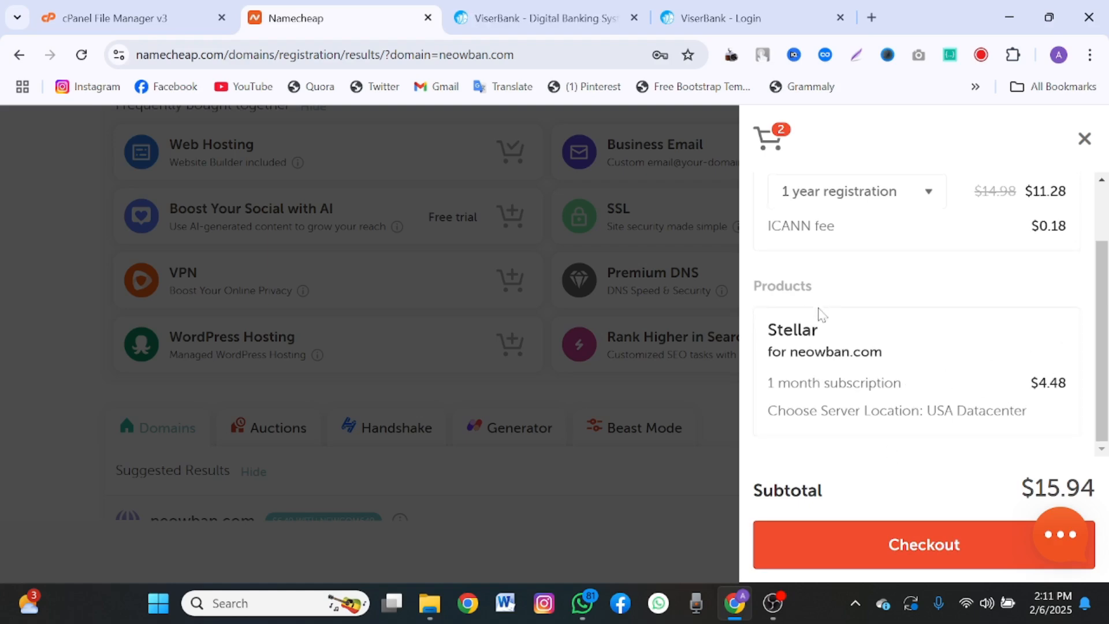
pyautogui.moveTo(1057, 332)
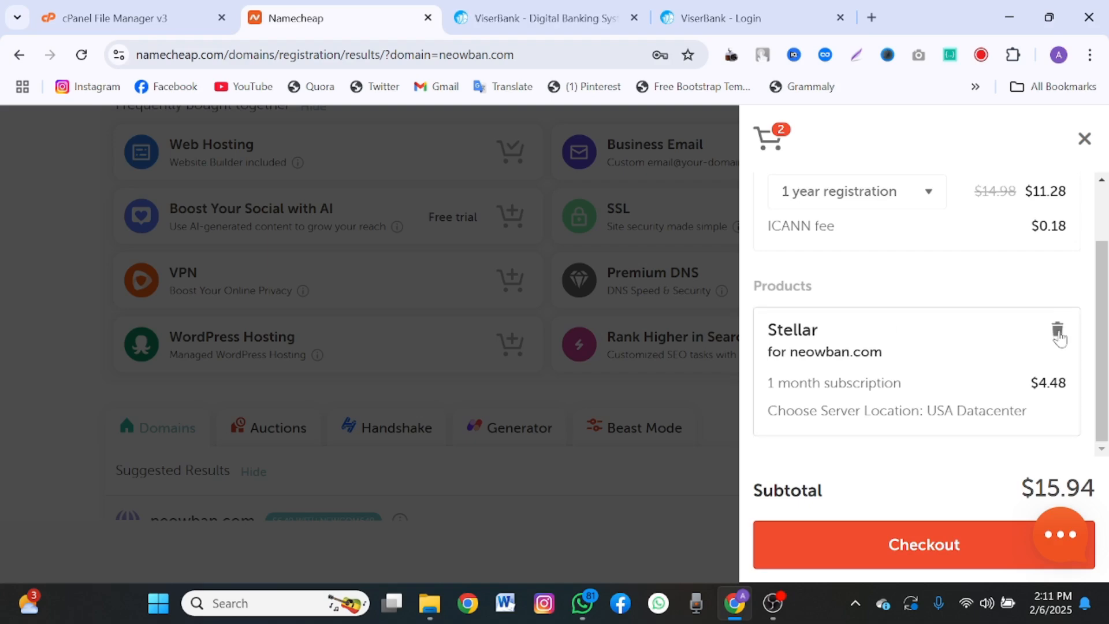
pyautogui.click(1058, 333)
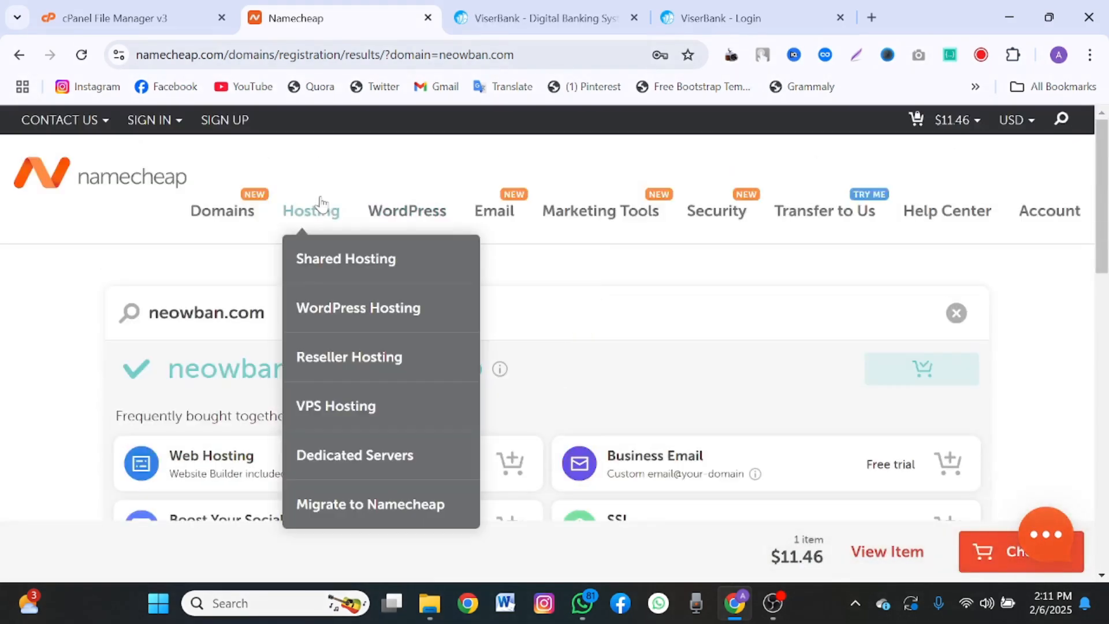
pyautogui.moveTo(346, 257)
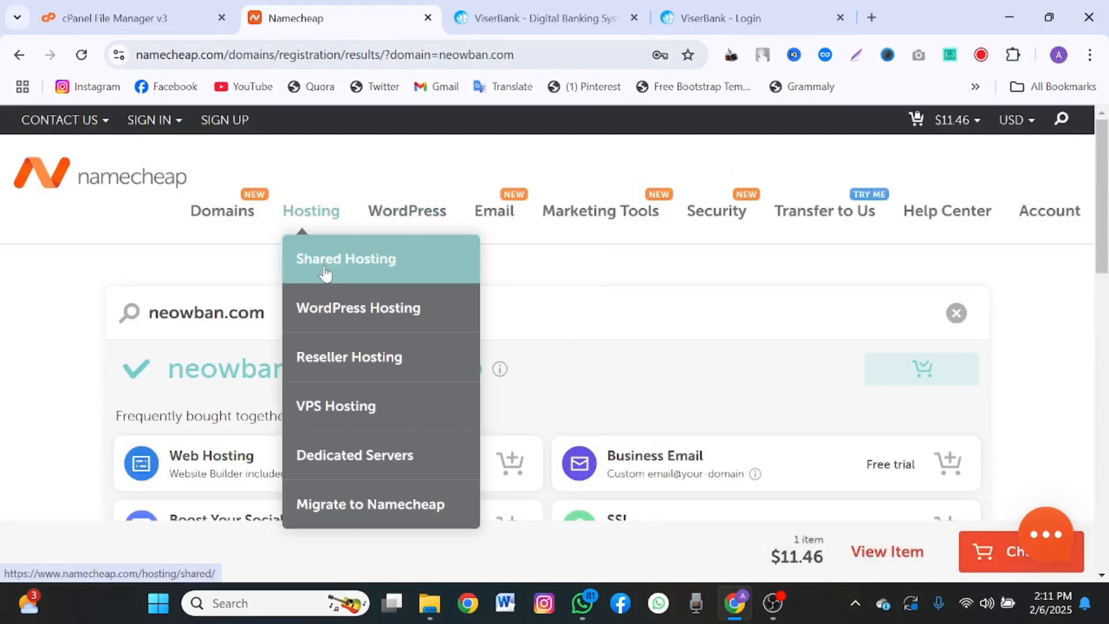
# Step: Go to Shared Hosting plans and get started with the Stellar plan
pyautogui.click(345, 257)
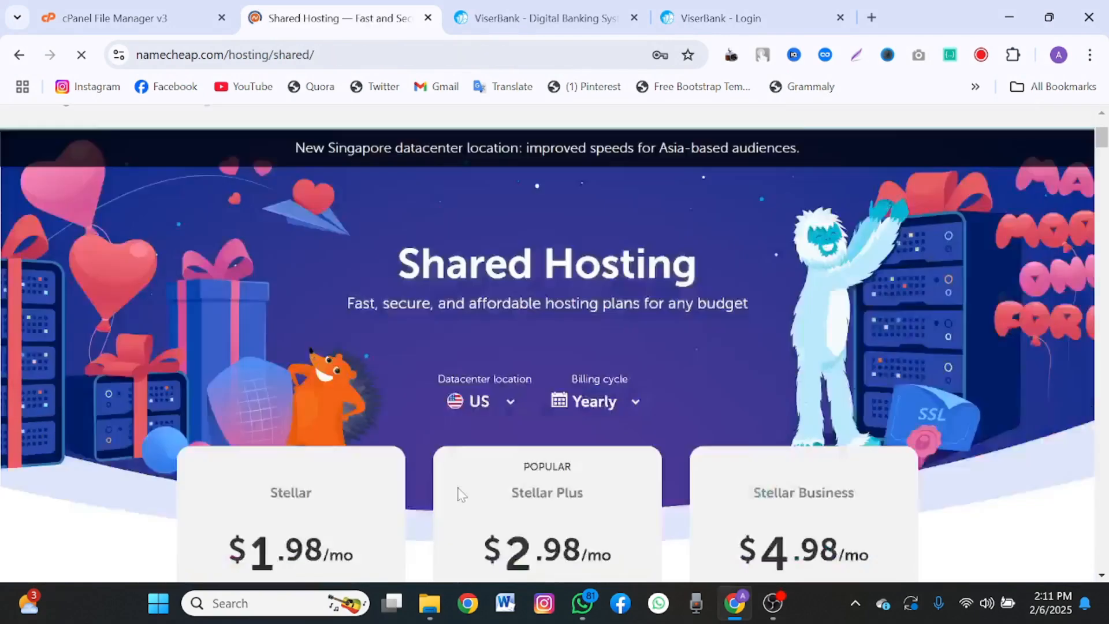
pyautogui.scroll(-3)
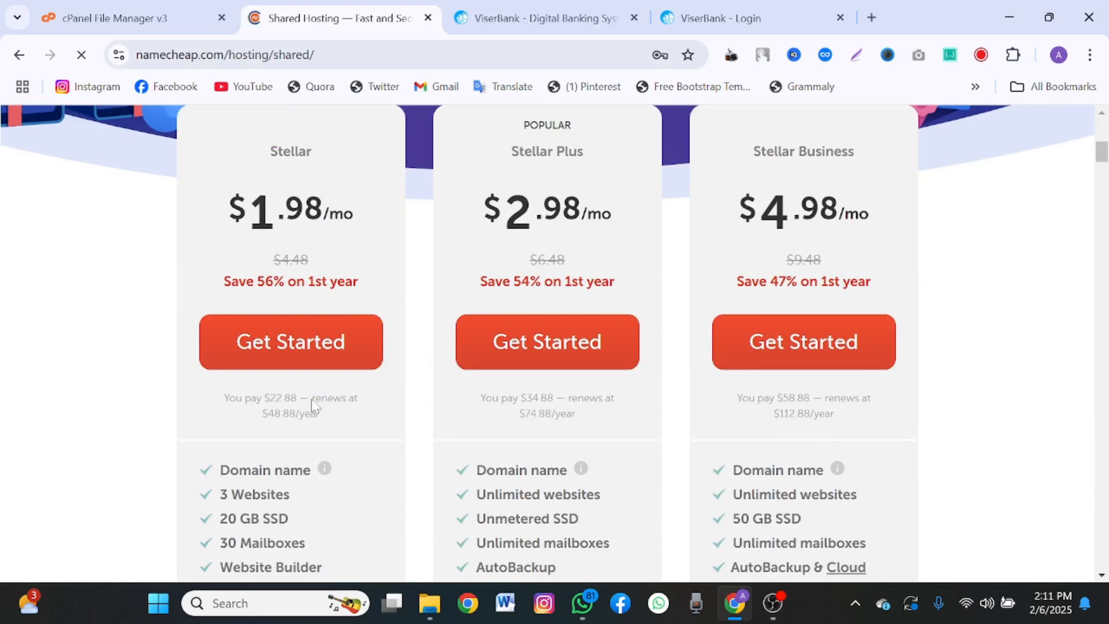
pyautogui.scroll(-3)
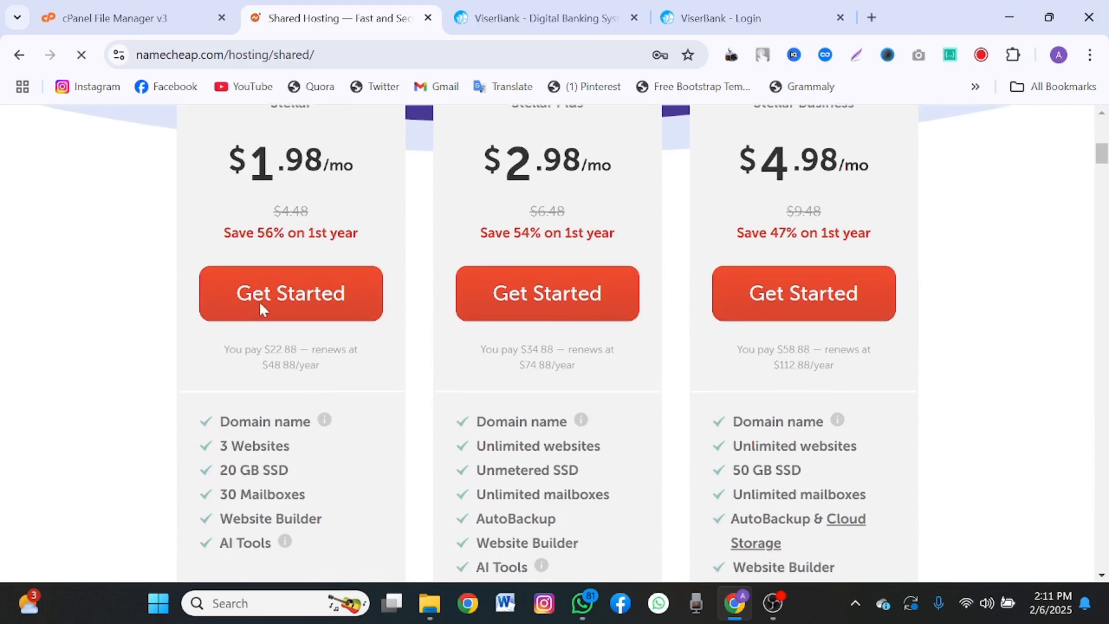
pyautogui.scroll(-3)
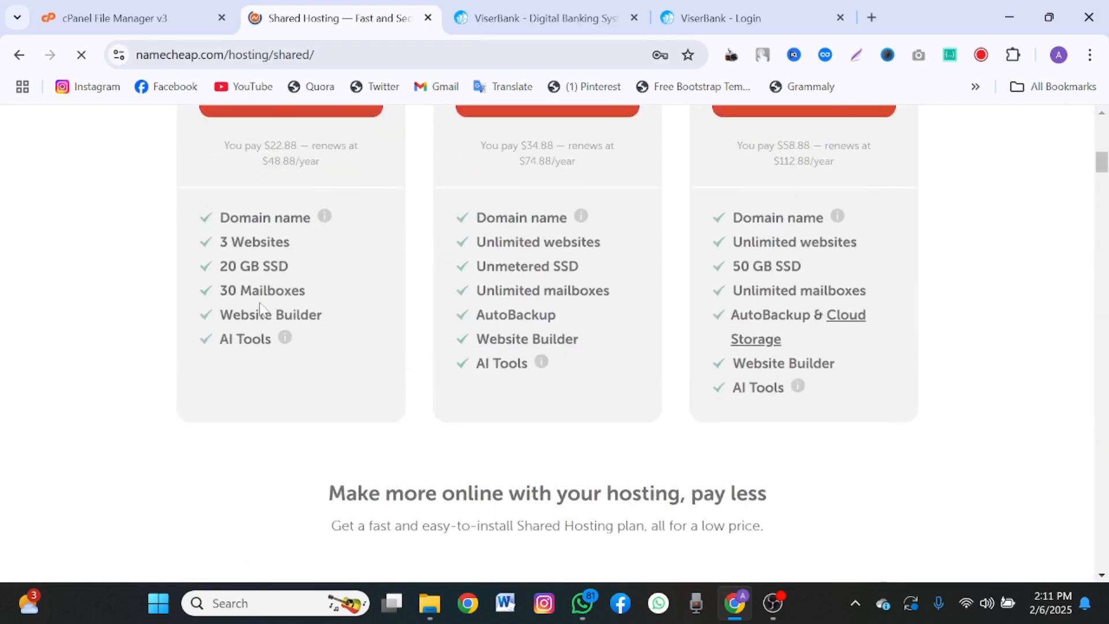
pyautogui.scroll(3)
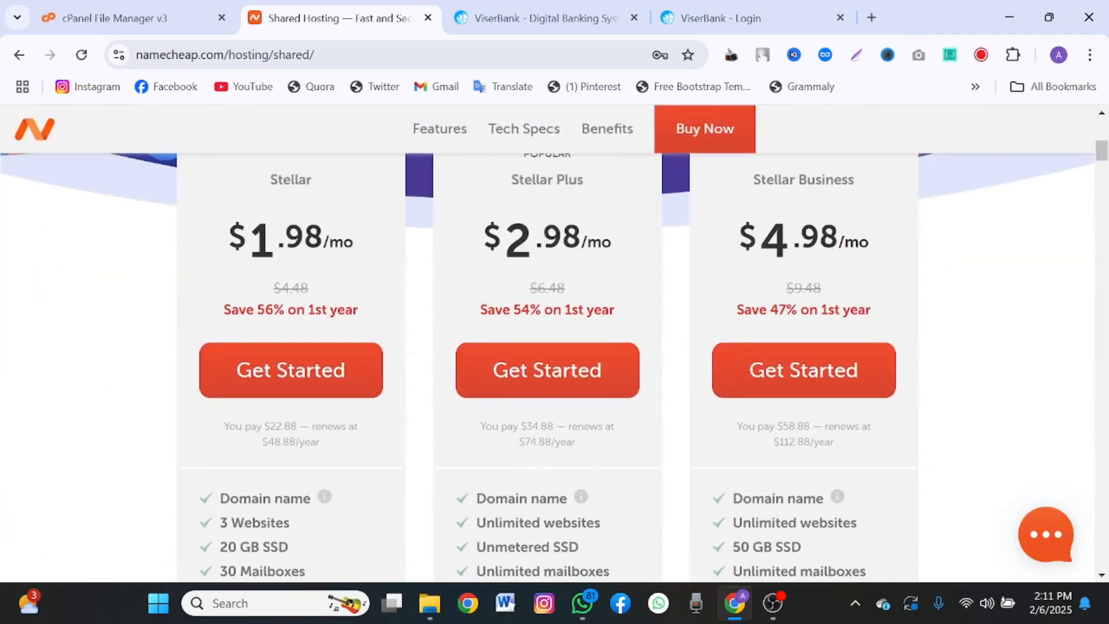
pyautogui.click(290, 370)
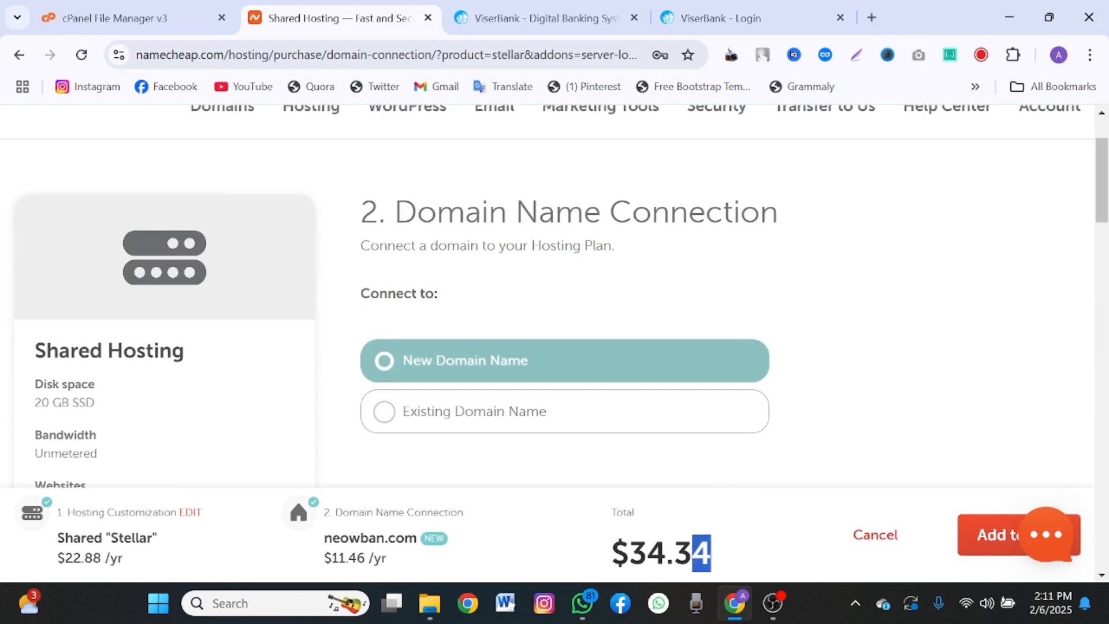
# Step: Add the Stellar plan with neowban.com, totalling $34.34, to the cart
pyautogui.scroll(-3)
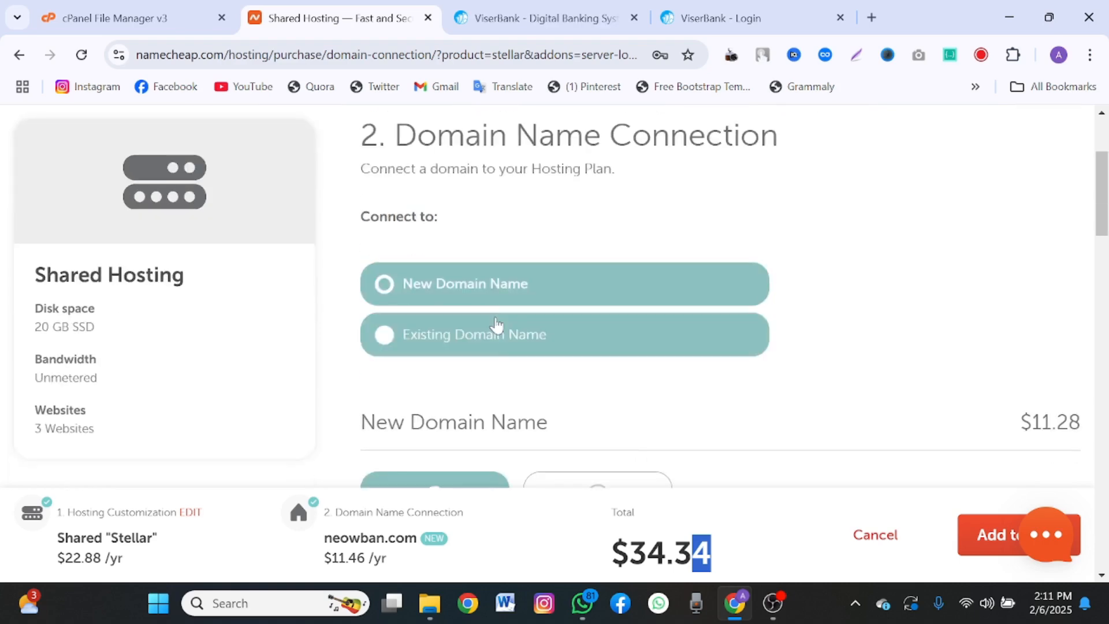
pyautogui.scroll(-3)
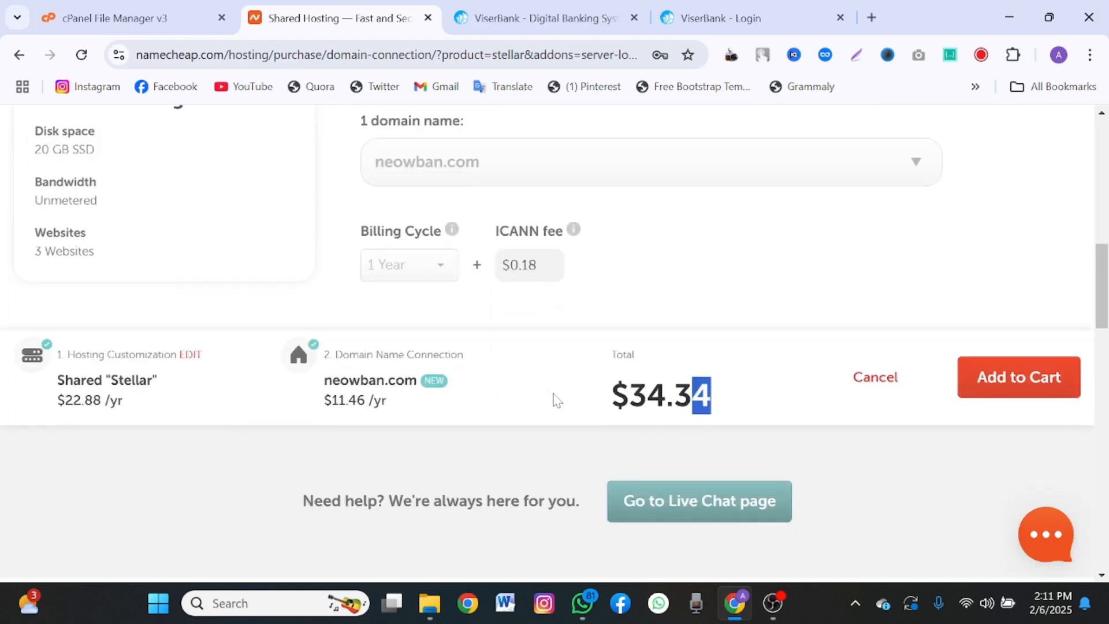
pyautogui.click(1018, 377)
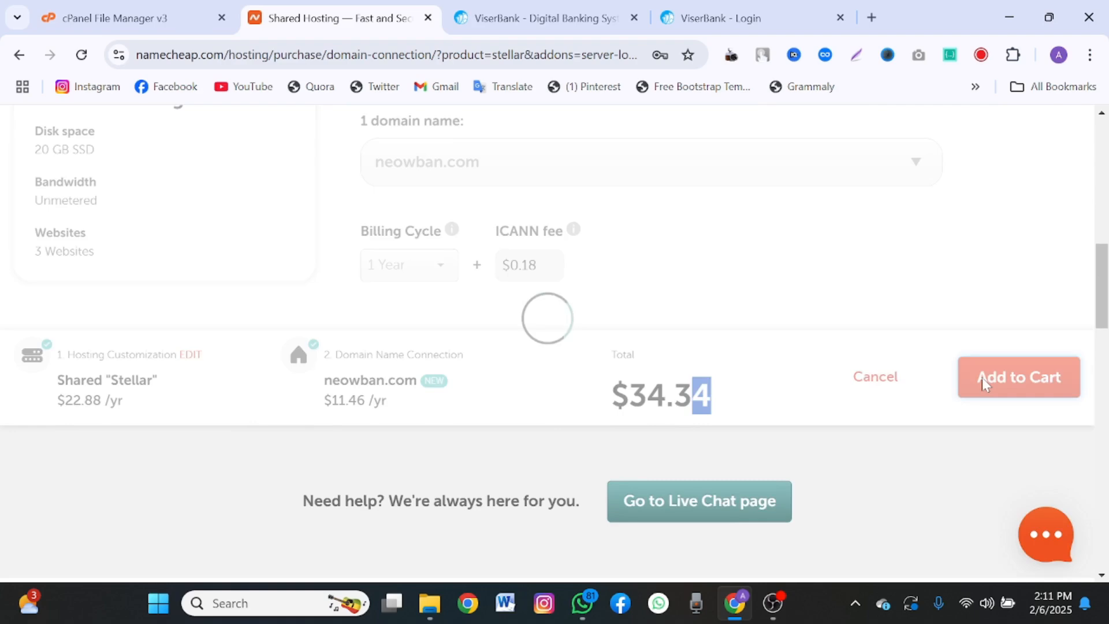
pyautogui.click(1018, 377)
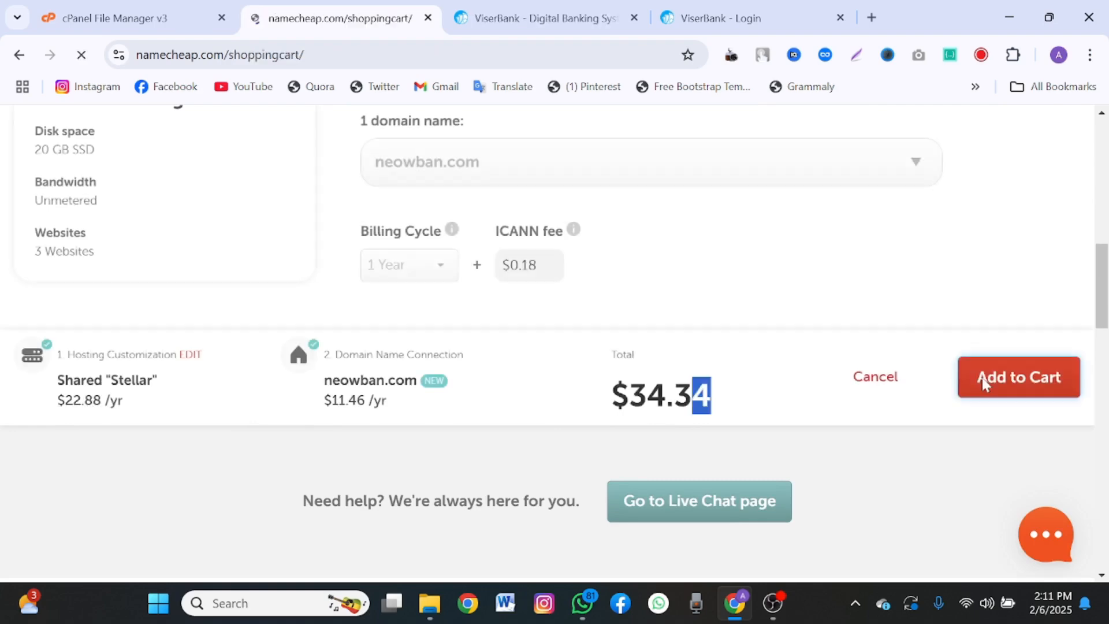
# Step: Review the $34.34 cart with the promo code field and confirm the order
pyautogui.click(1018, 377)
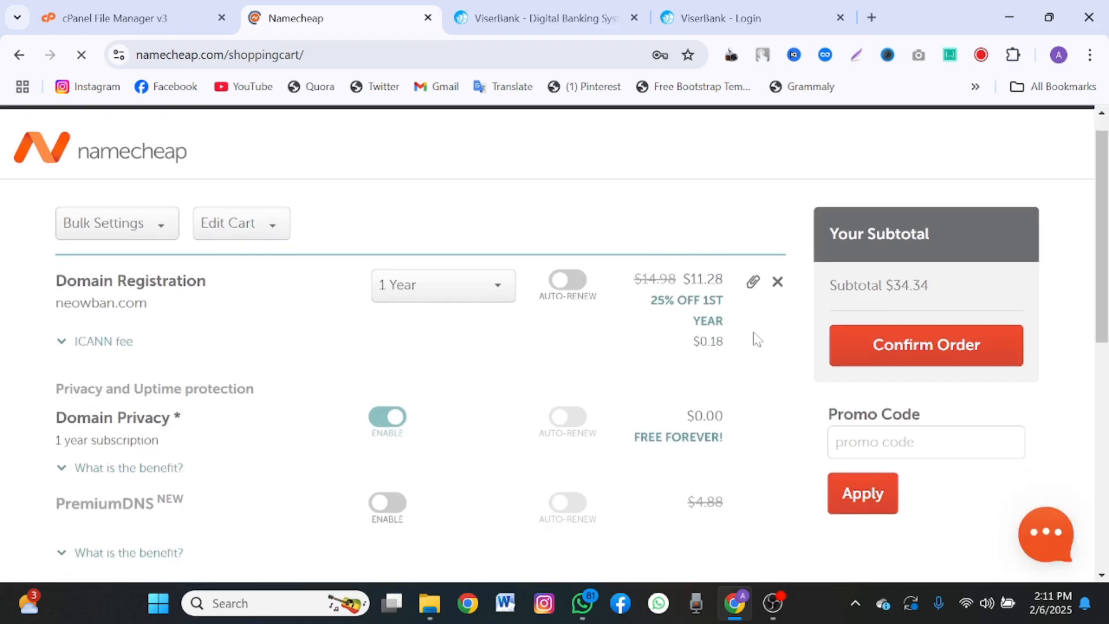
pyautogui.click(925, 423)
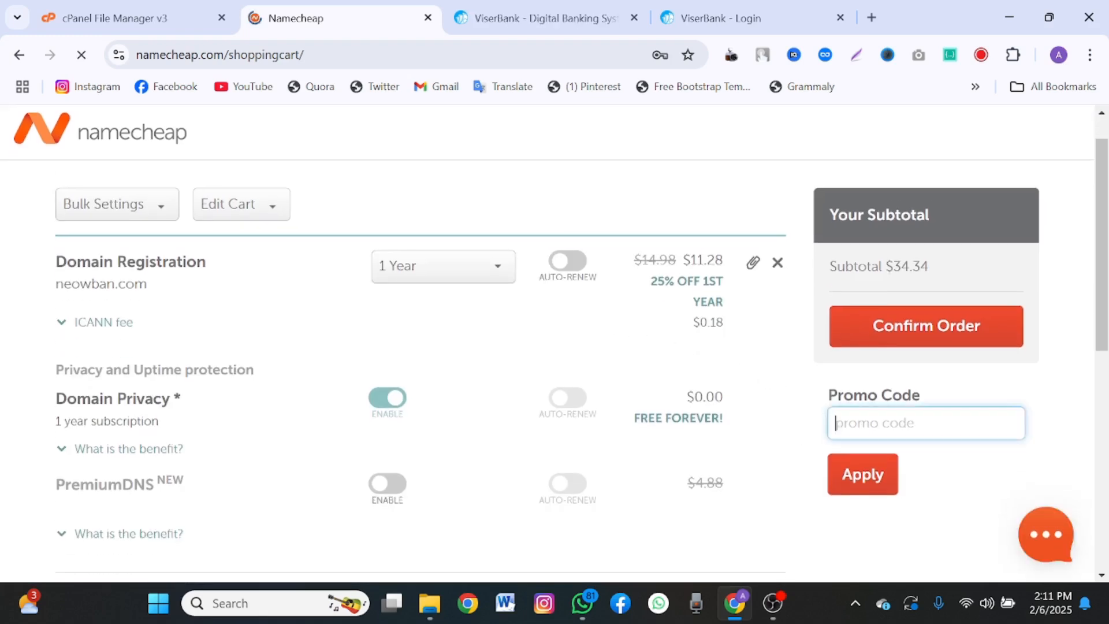
pyautogui.scroll(-3)
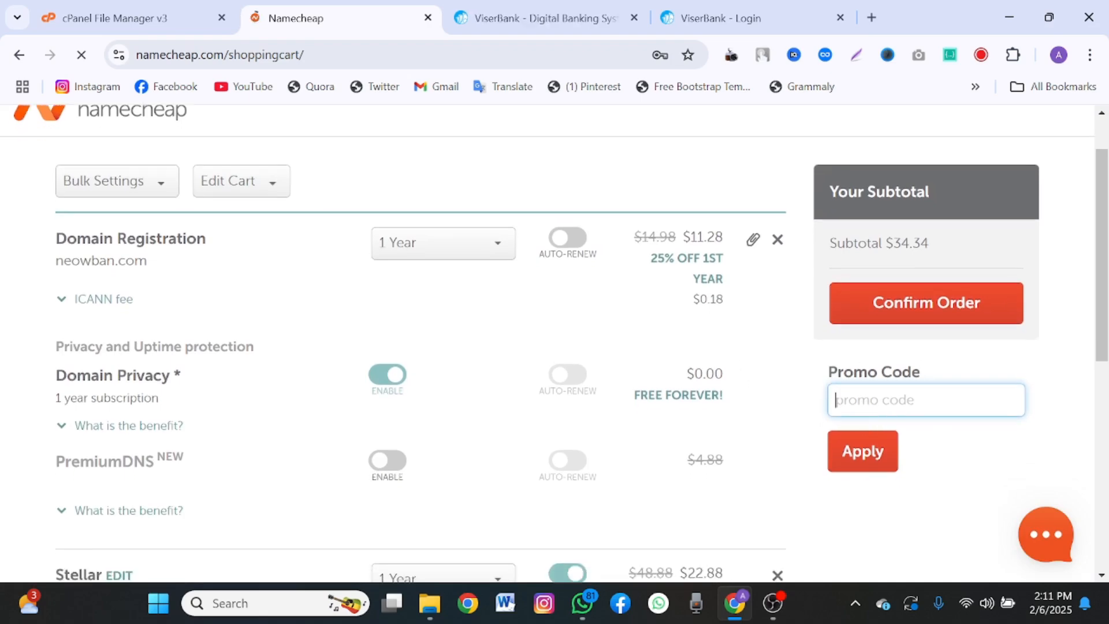
pyautogui.scroll(-3)
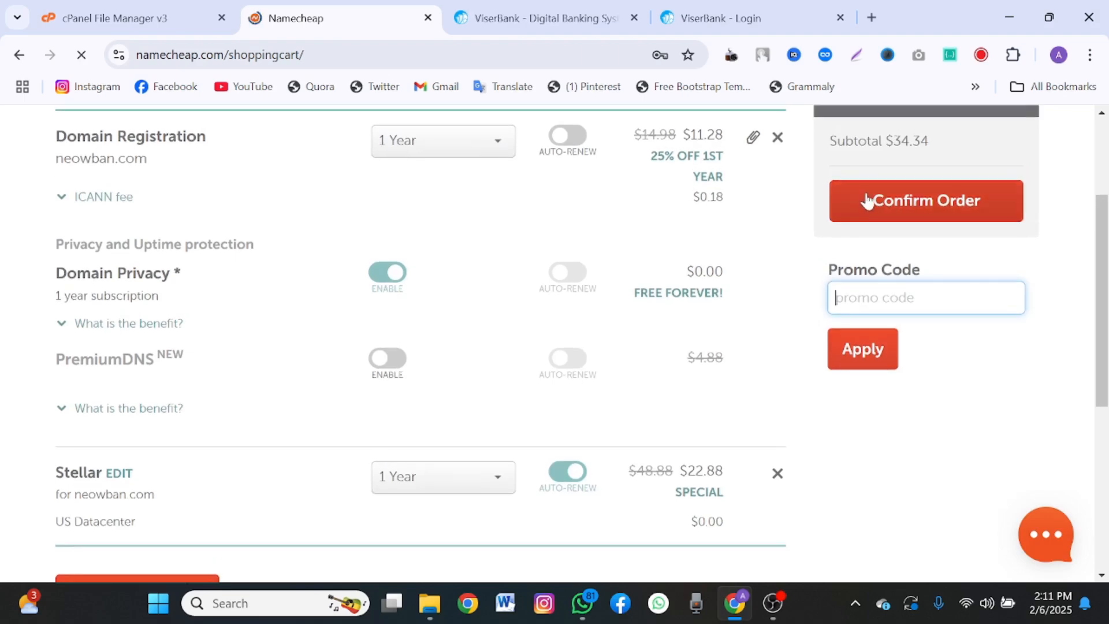
pyautogui.click(926, 201)
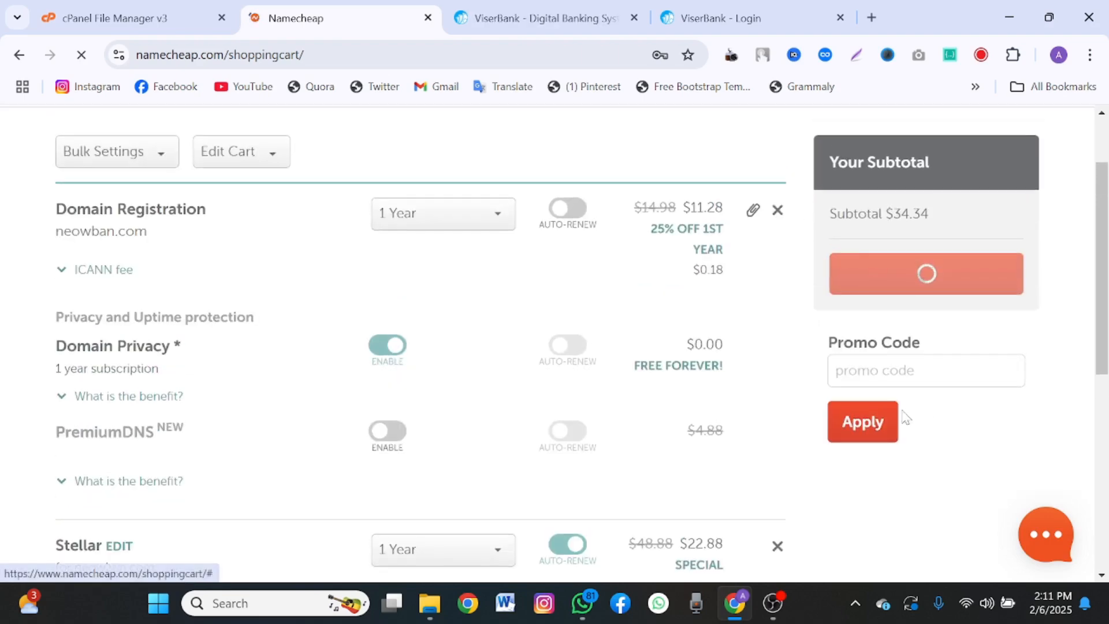
pyautogui.click(925, 274)
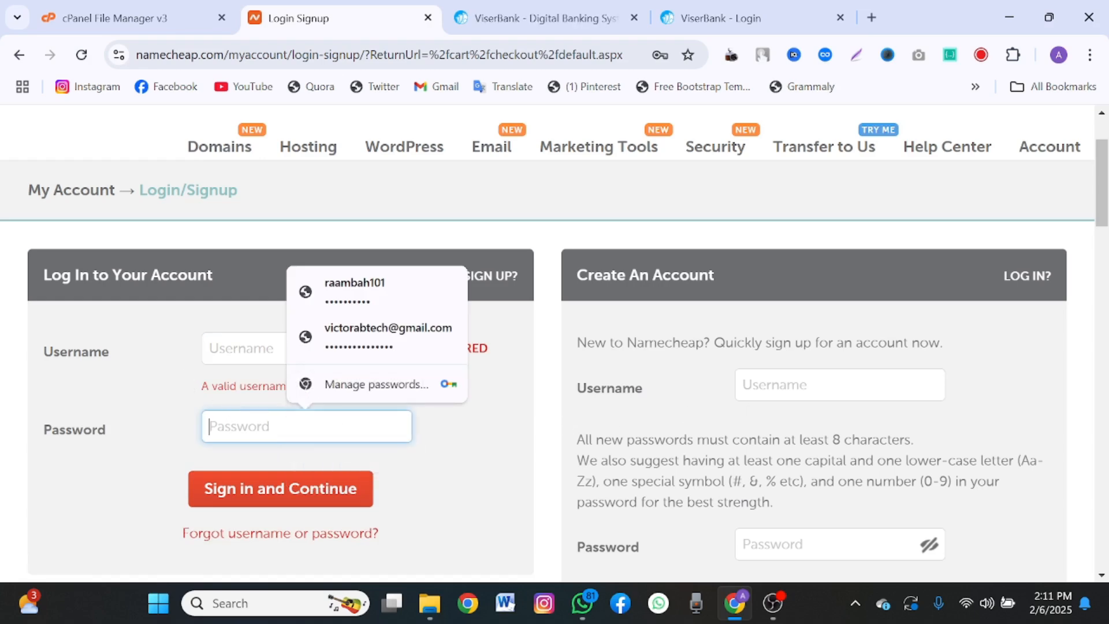
# Step: Scroll the checkout Login/Signup page with $34.34 still in the cart
pyautogui.scroll(-3)
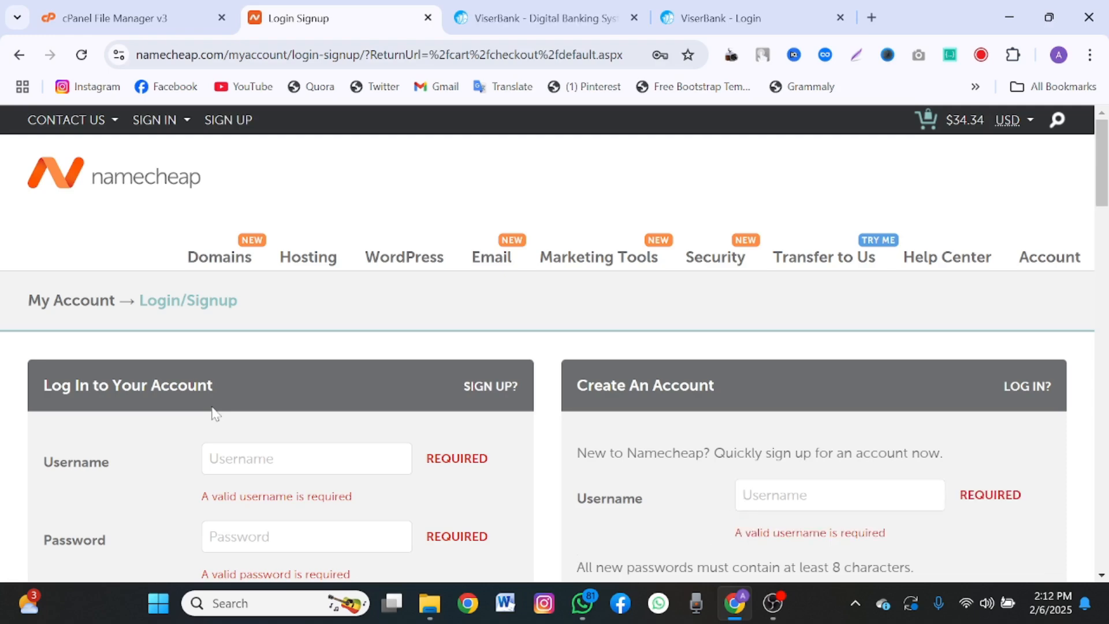
pyautogui.moveTo(204, 341)
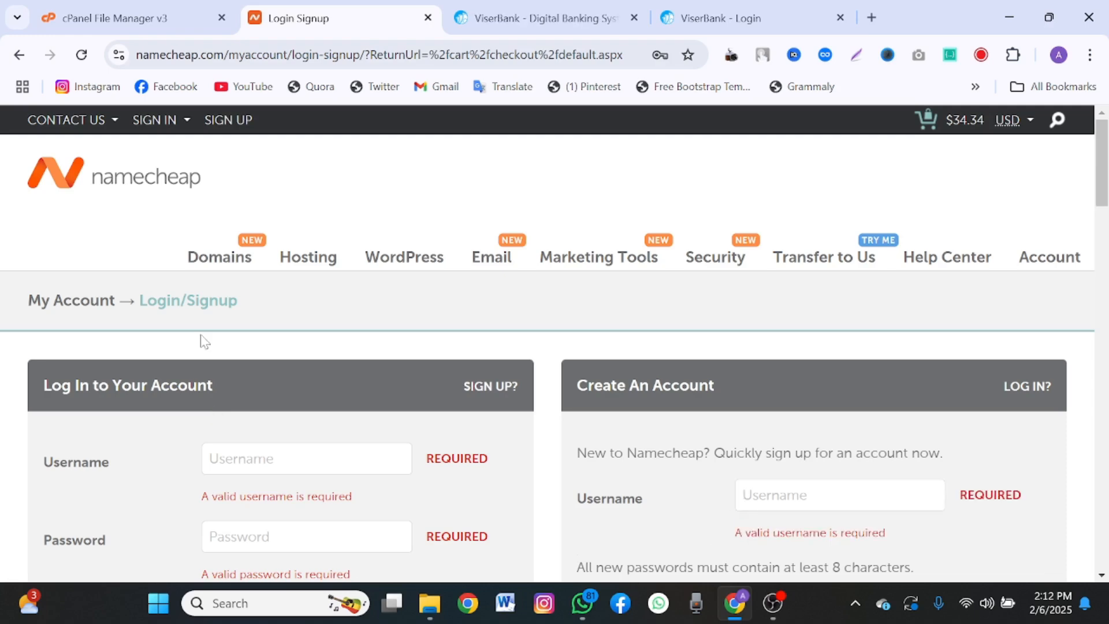
pyautogui.scroll(-3)
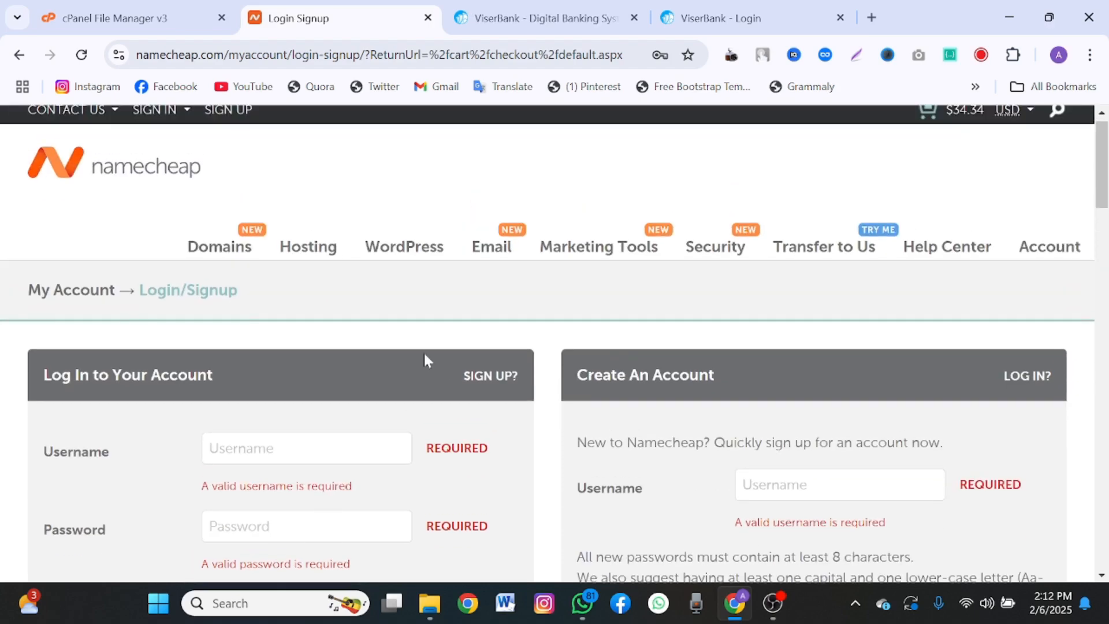
# Step: Switch back to the cPanel File Manager tab showing the empty tutorials.com.ng folder
pyautogui.click(107, 18)
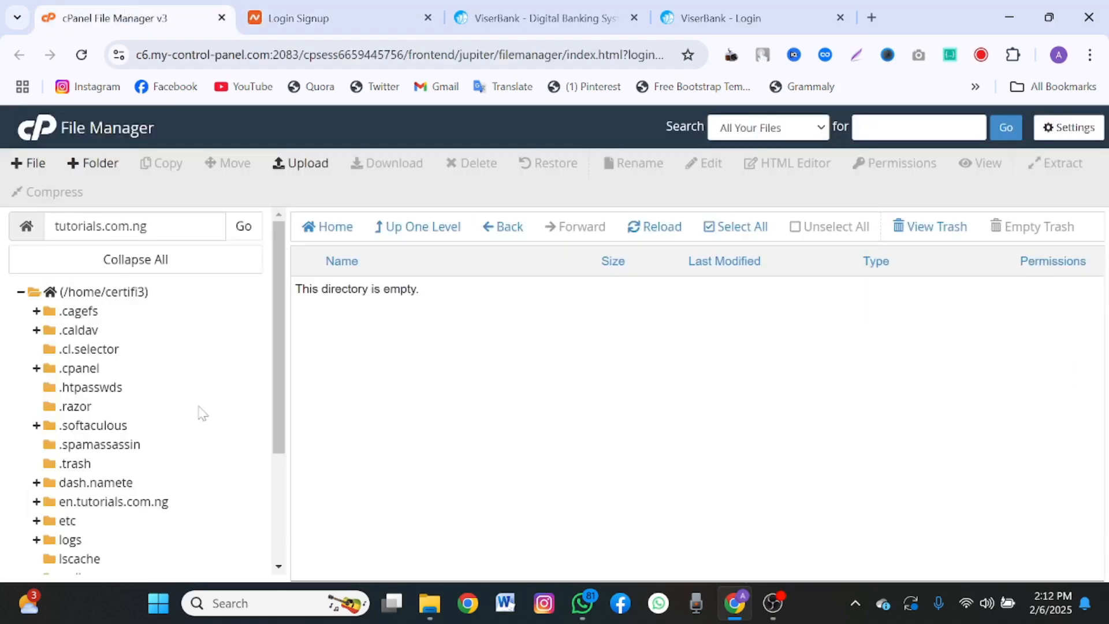
pyautogui.moveTo(23, 128)
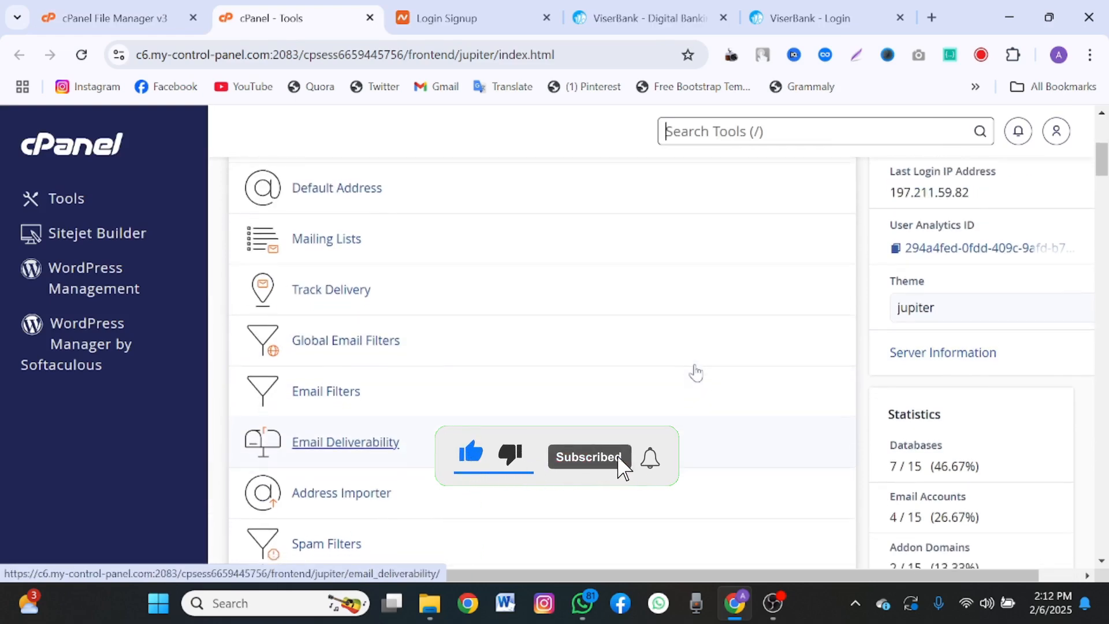
# Step: Browse the cPanel Tools page to the Files section and launch File Manager
pyautogui.scroll(-3)
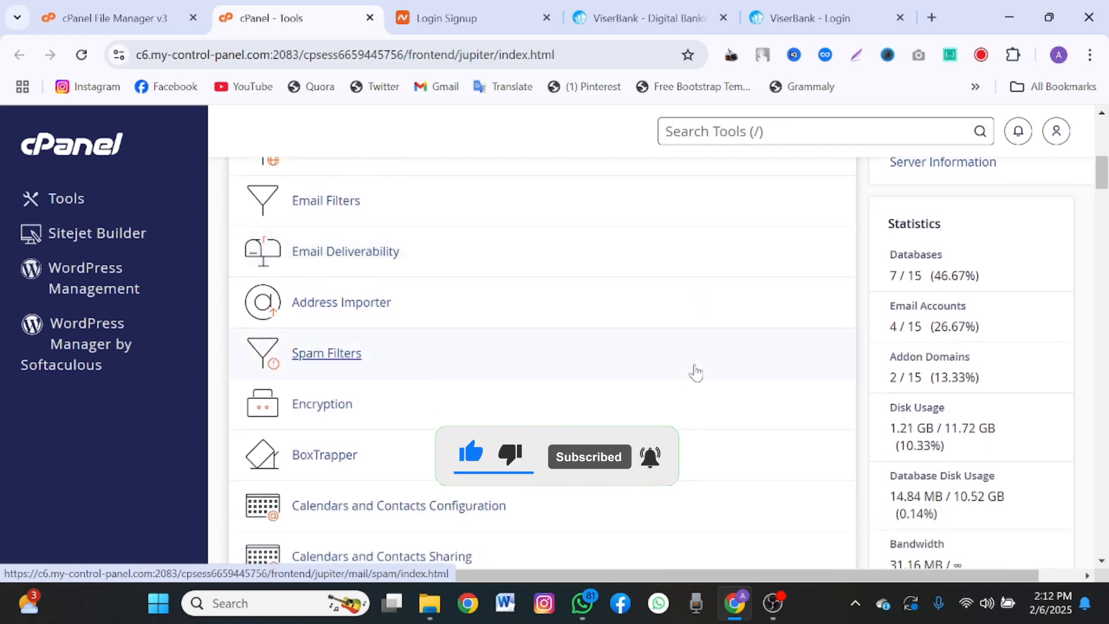
pyautogui.scroll(-3)
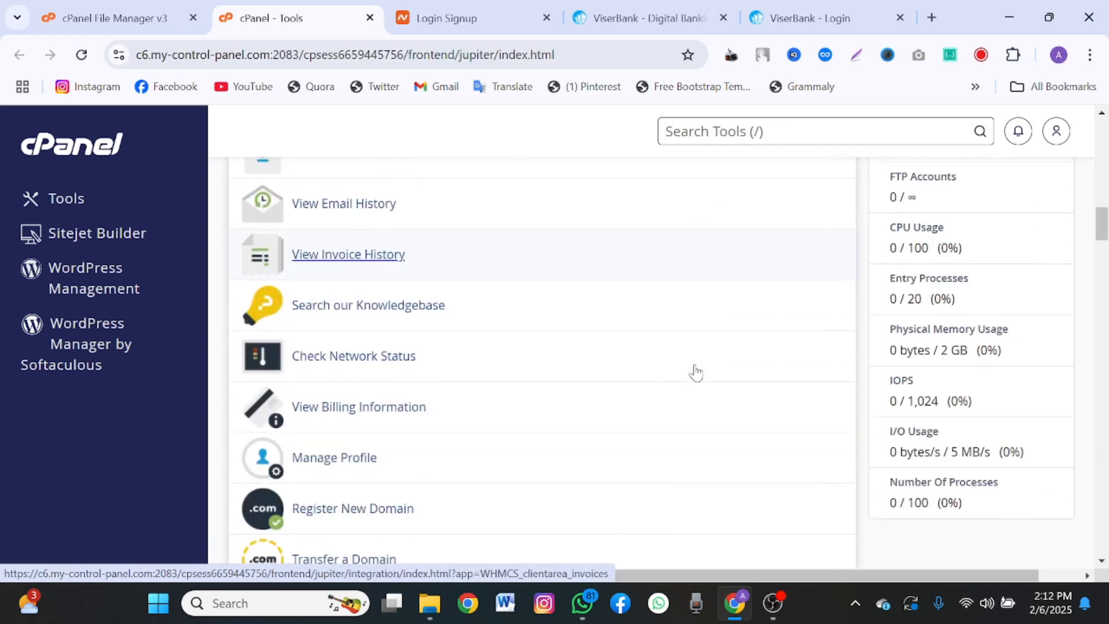
pyautogui.scroll(-3)
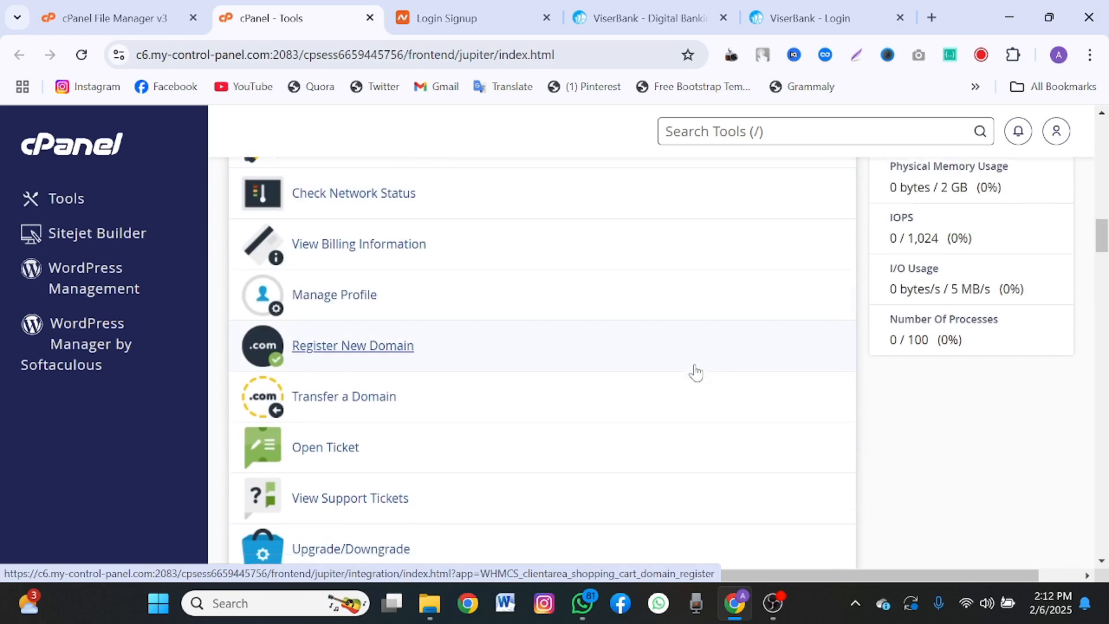
pyautogui.scroll(3)
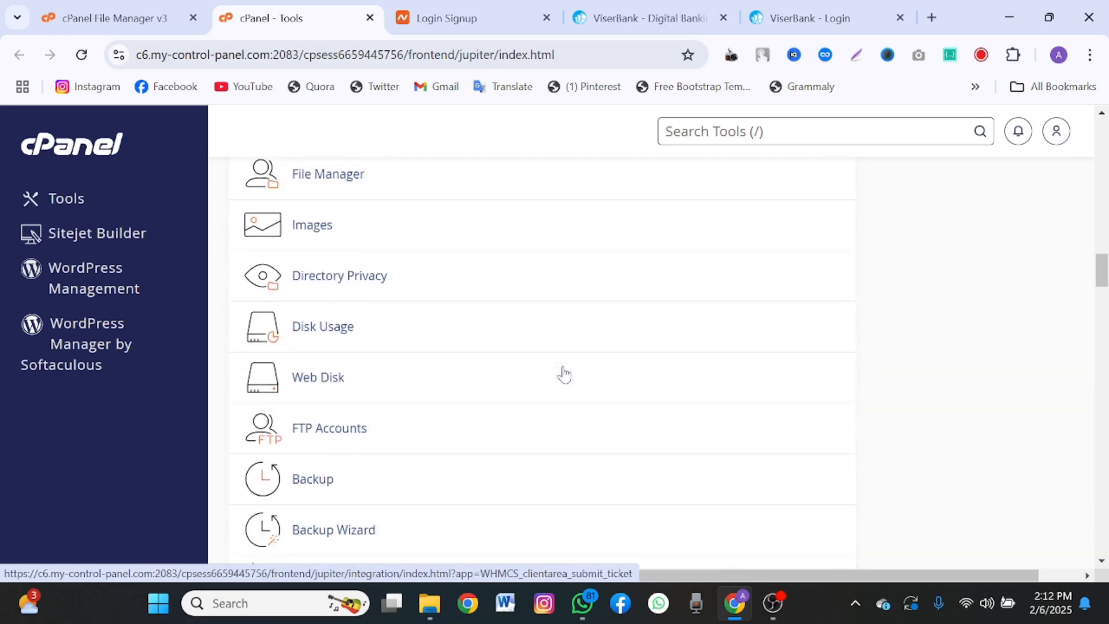
pyautogui.scroll(-3)
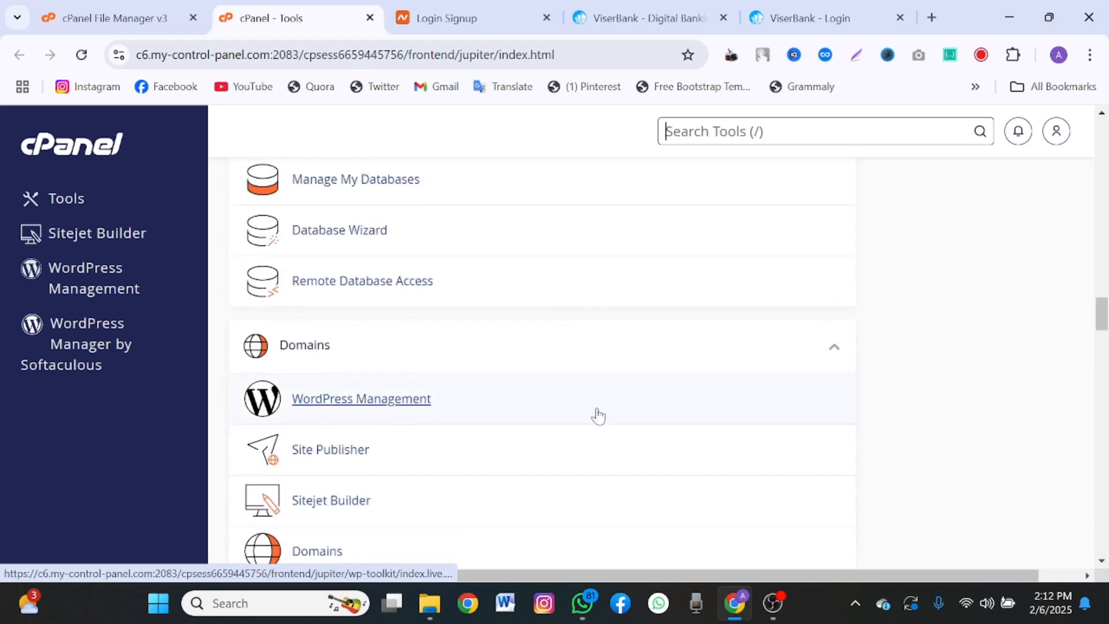
pyautogui.scroll(3)
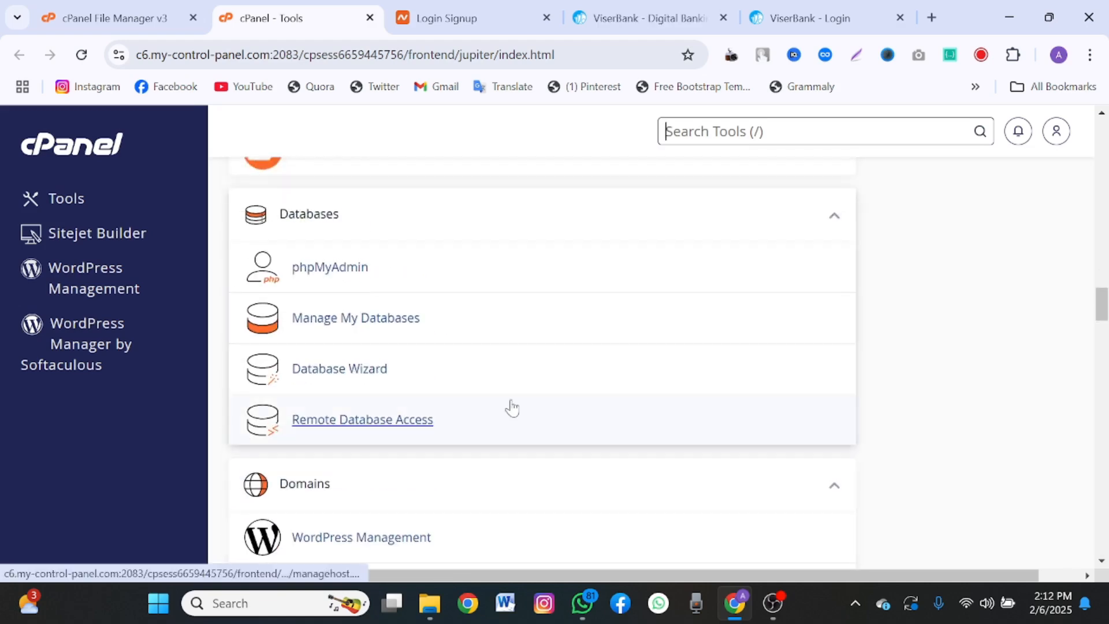
pyautogui.scroll(3)
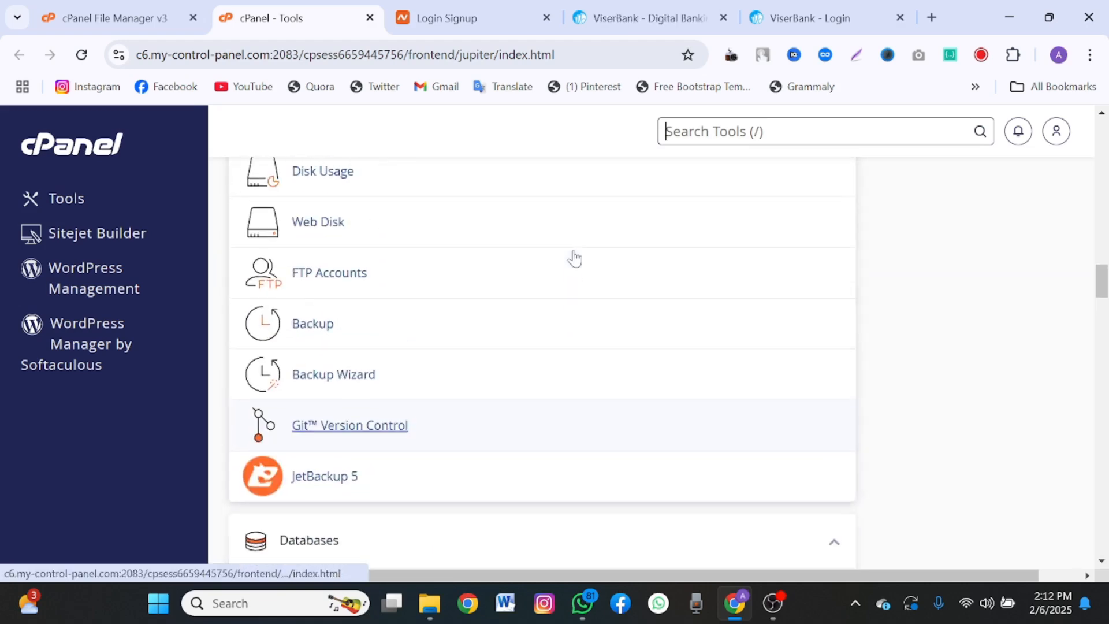
pyautogui.scroll(3)
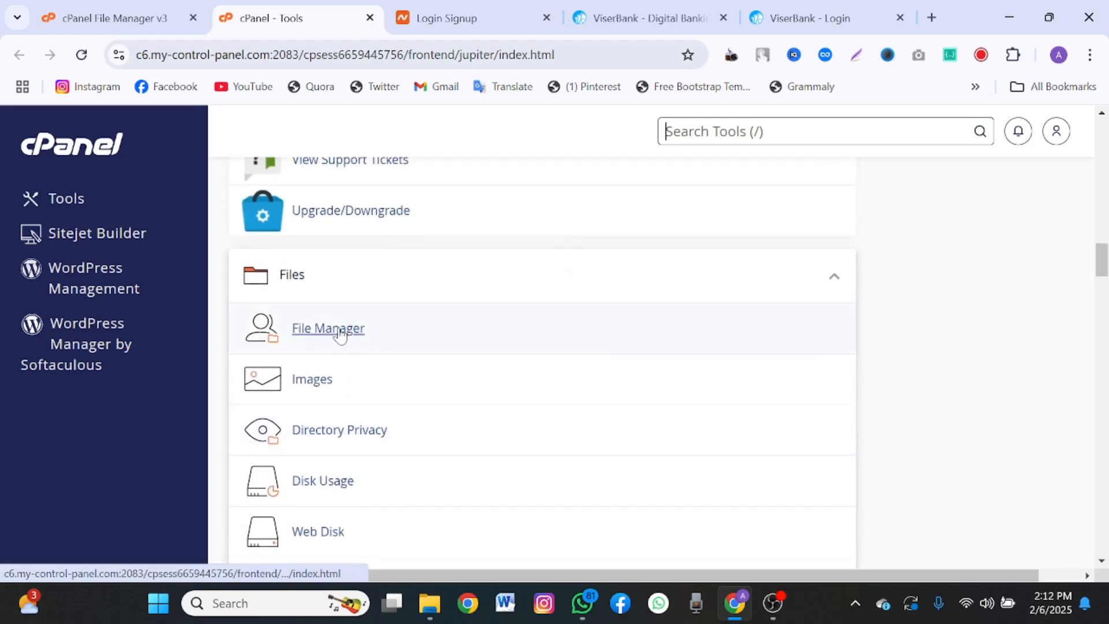
pyautogui.click(327, 327)
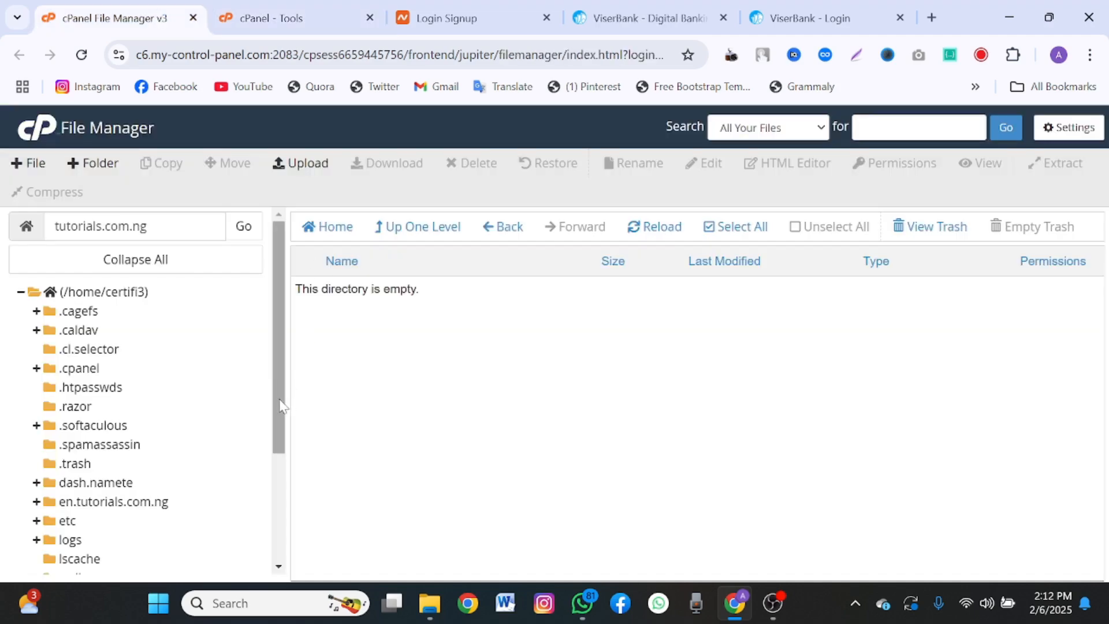
# Step: Select the tutorials.com.ng folder in the tree and start an upload into it
pyautogui.scroll(-3)
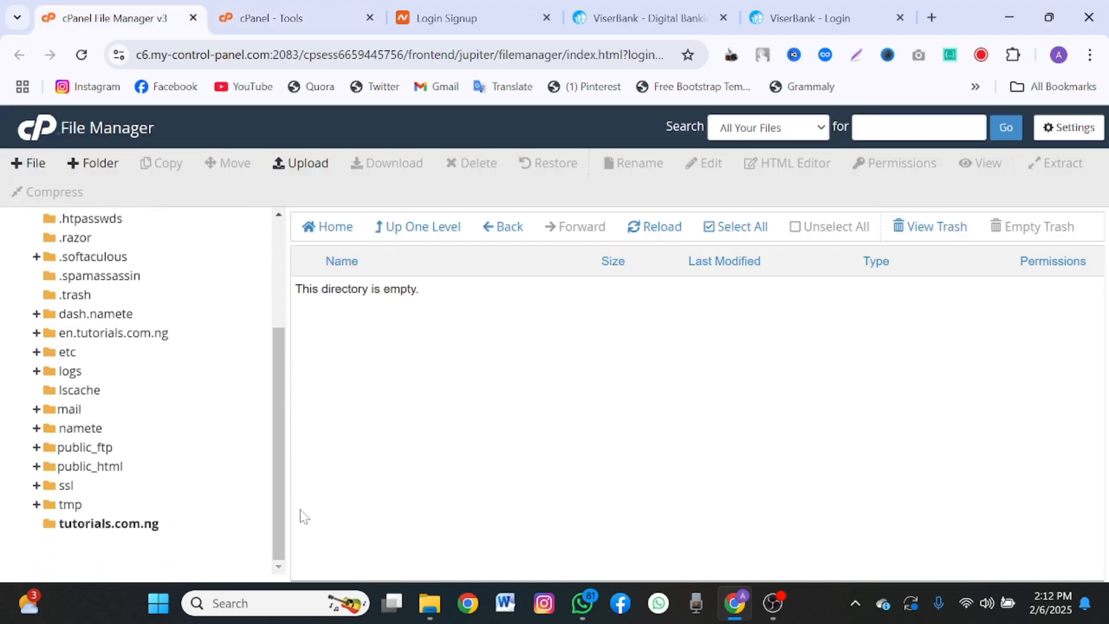
pyautogui.scroll(3)
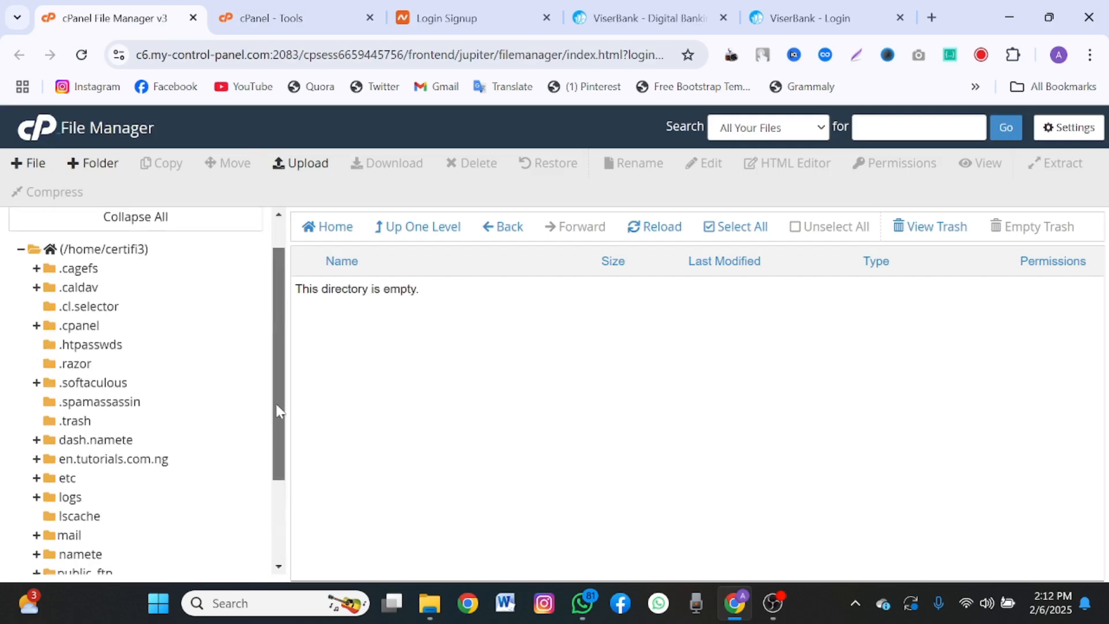
pyautogui.scroll(-3)
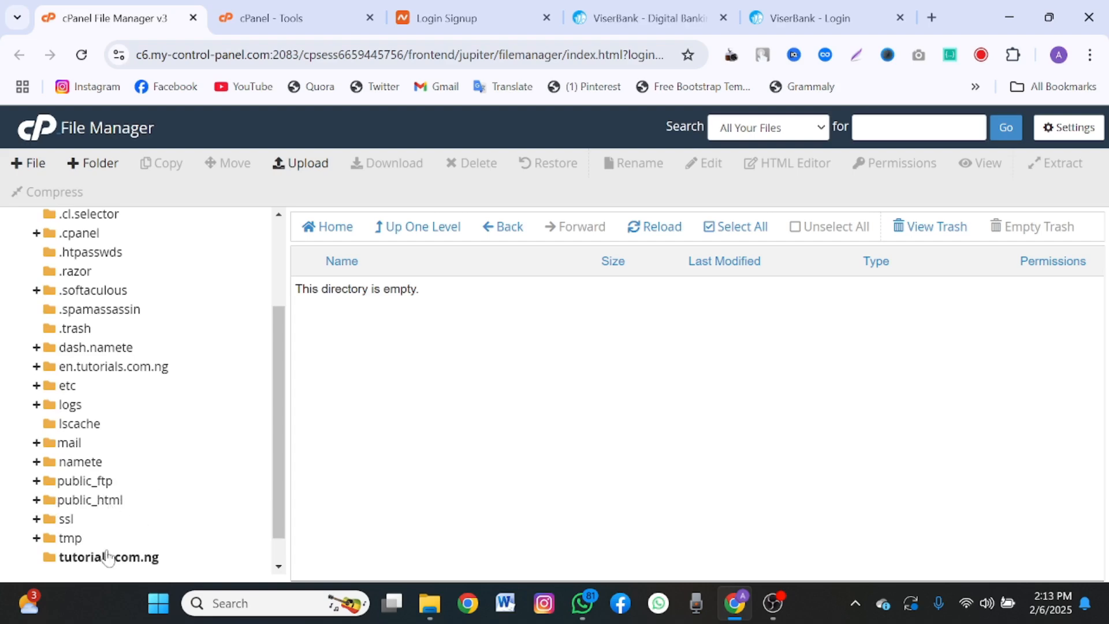
pyautogui.click(109, 557)
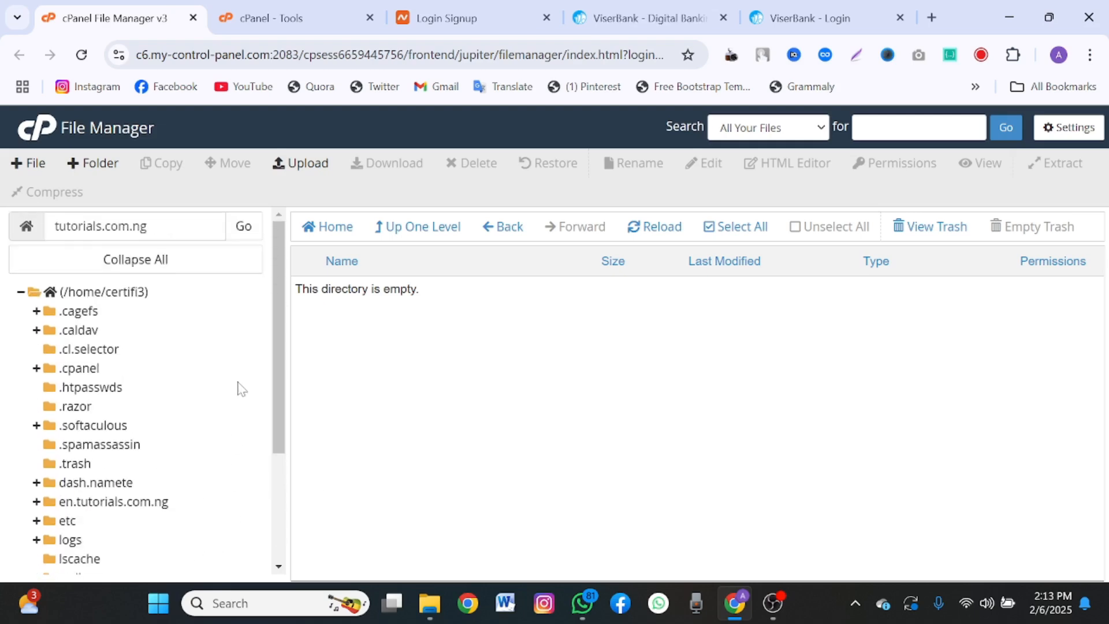
pyautogui.click(300, 163)
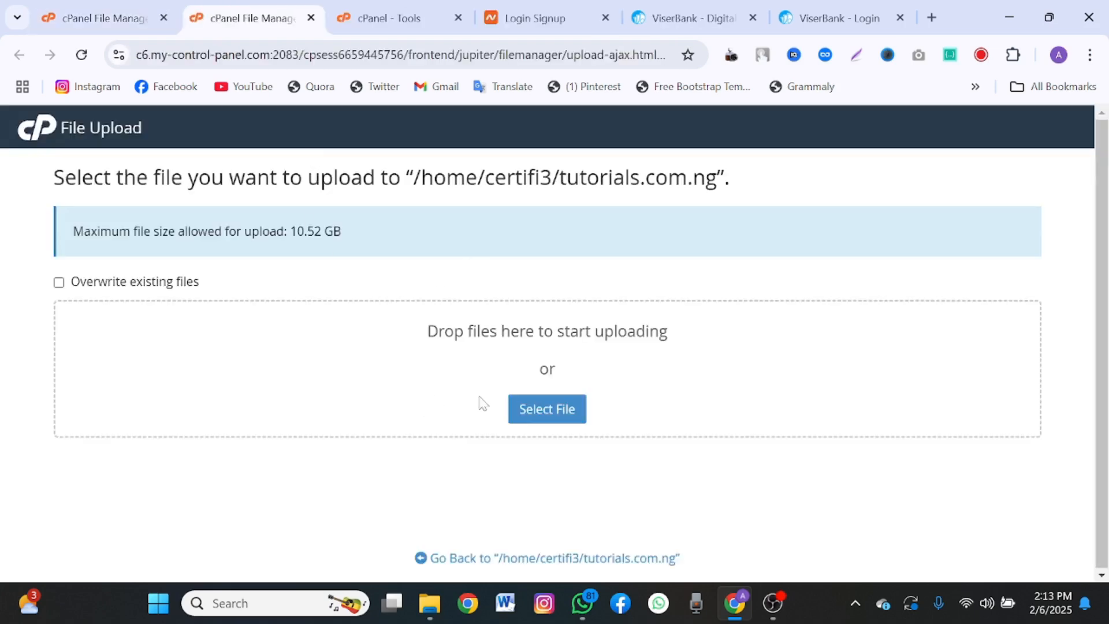
# Step: Upload viserlab.zip from the Downloads folder and go back to the tutorials.com.ng listing
pyautogui.click(546, 409)
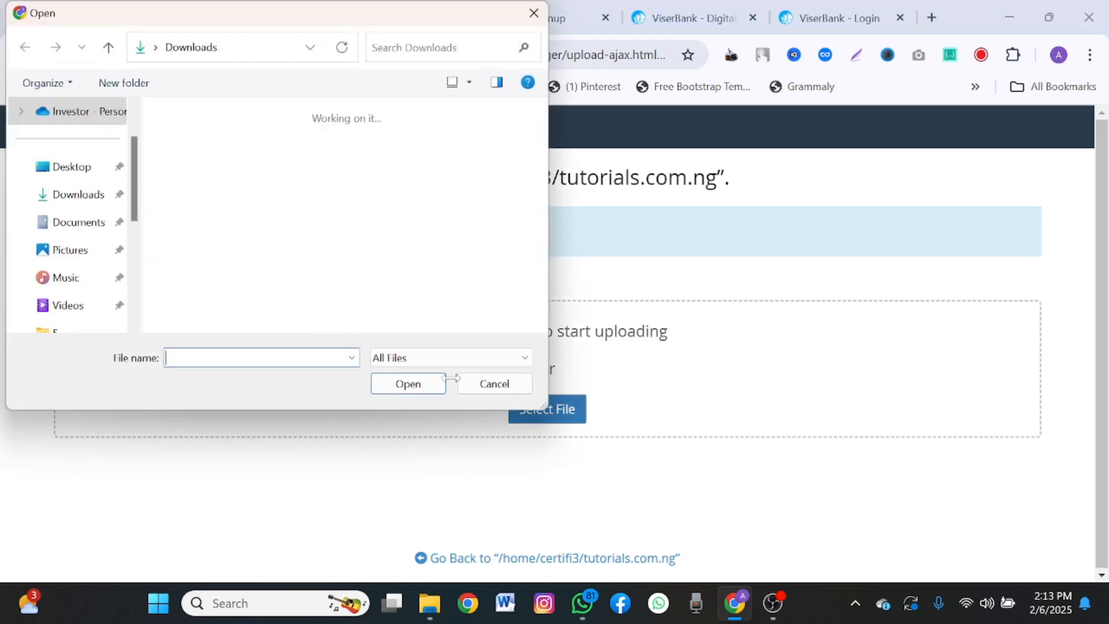
pyautogui.click(74, 194)
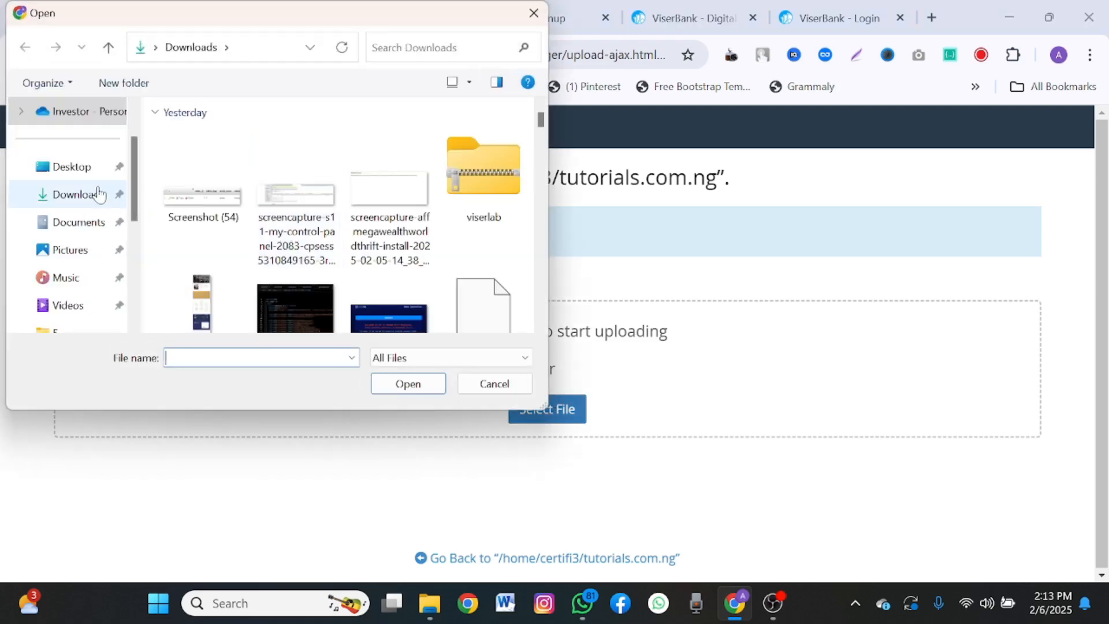
pyautogui.click(483, 166)
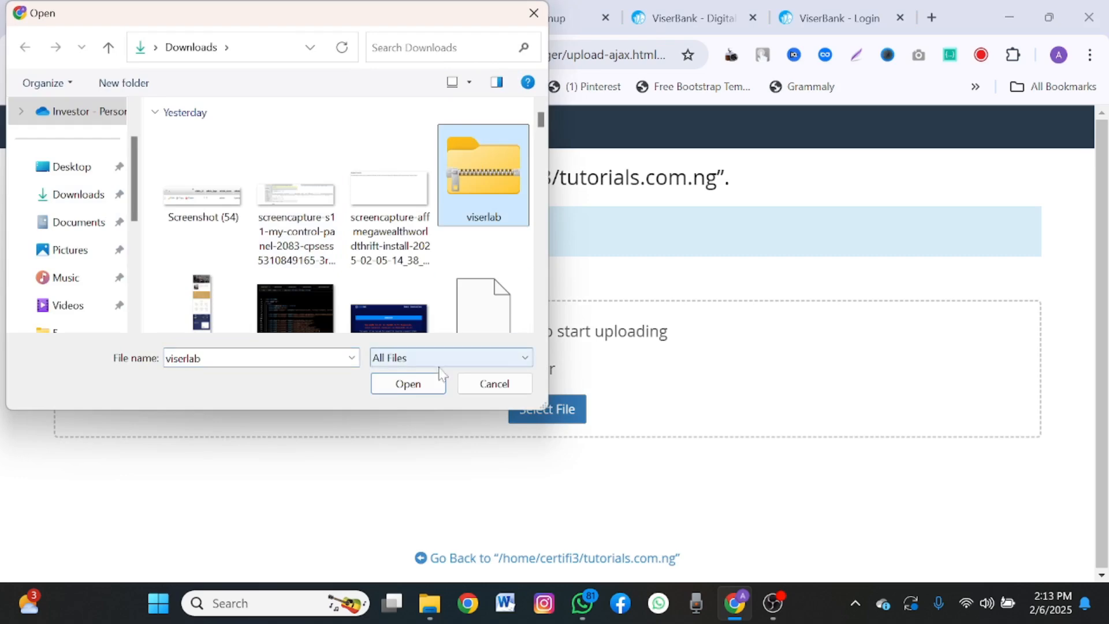
pyautogui.click(408, 384)
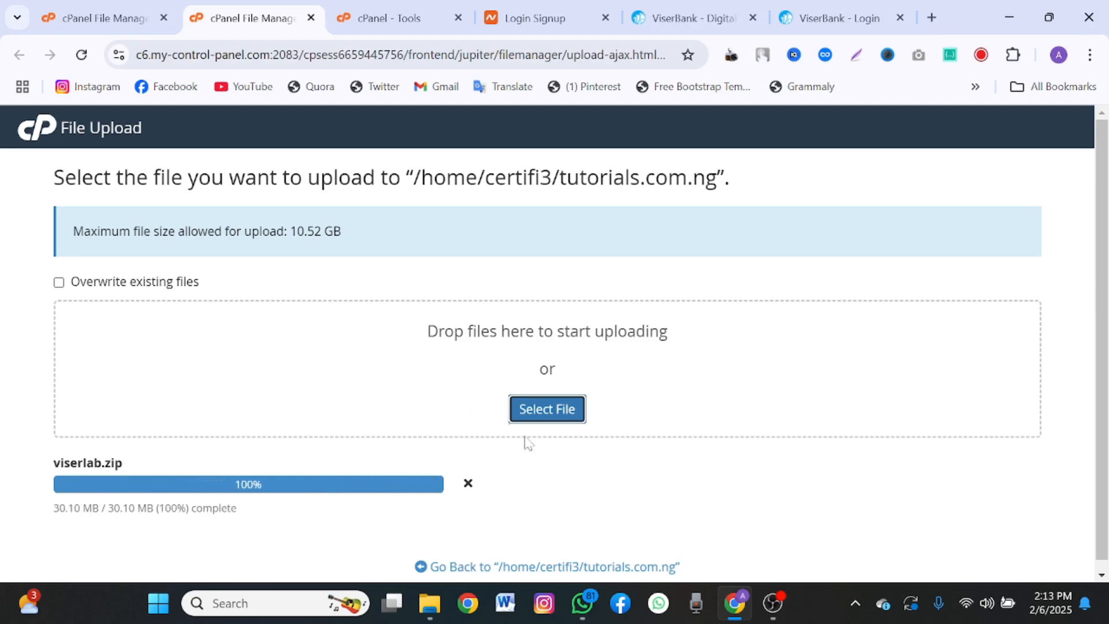
pyautogui.click(547, 567)
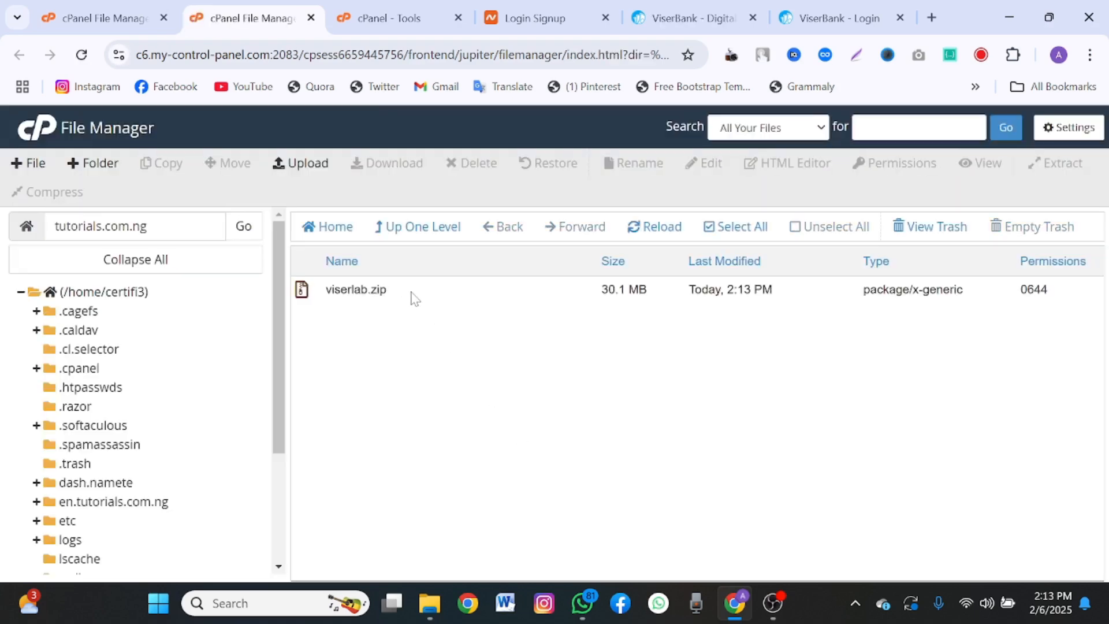
# Step: Extract viserlab.zip into tutorials.com.ng and dismiss the extraction results
pyautogui.click(1055, 163)
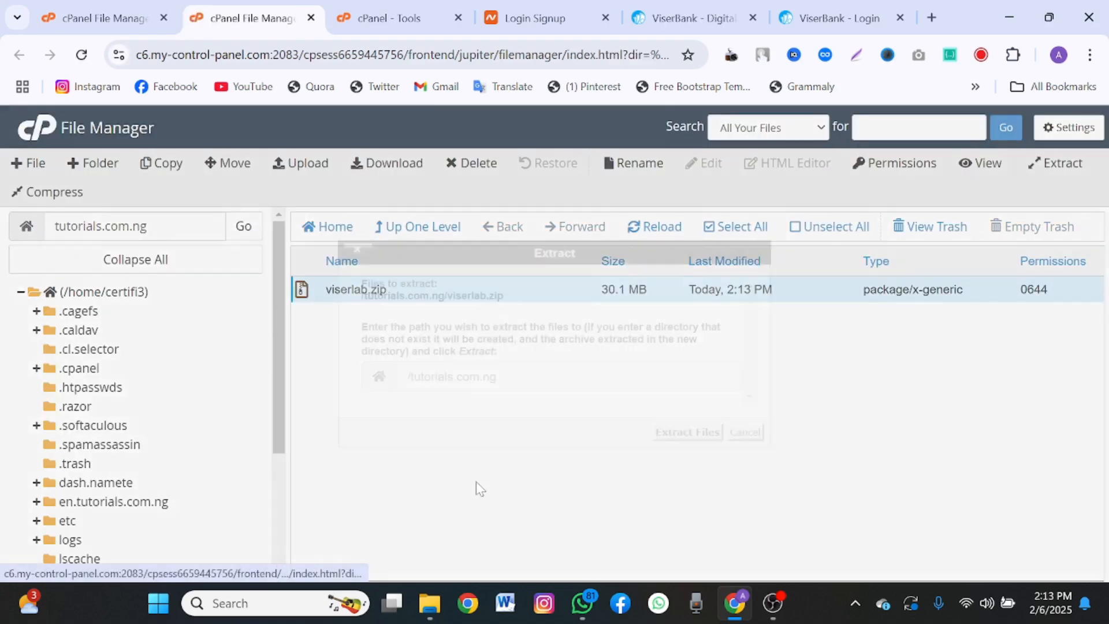
pyautogui.click(685, 432)
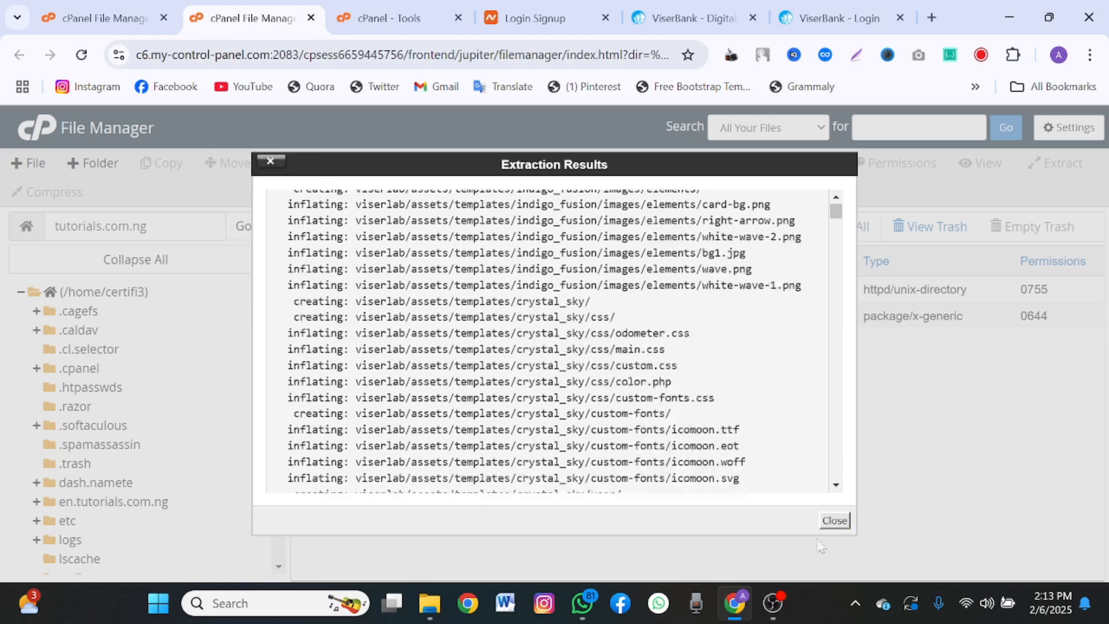
pyautogui.click(833, 520)
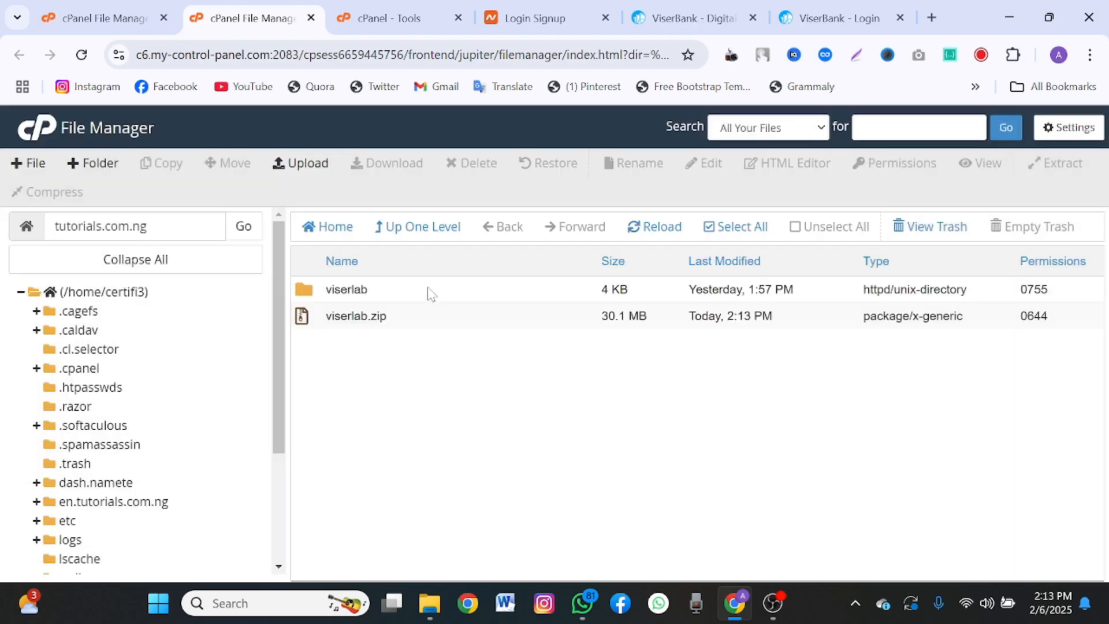
# Step: Move all contents of the viserlab folder up into /tutorials.com.ng and return to that folder
pyautogui.doubleClick(346, 289)
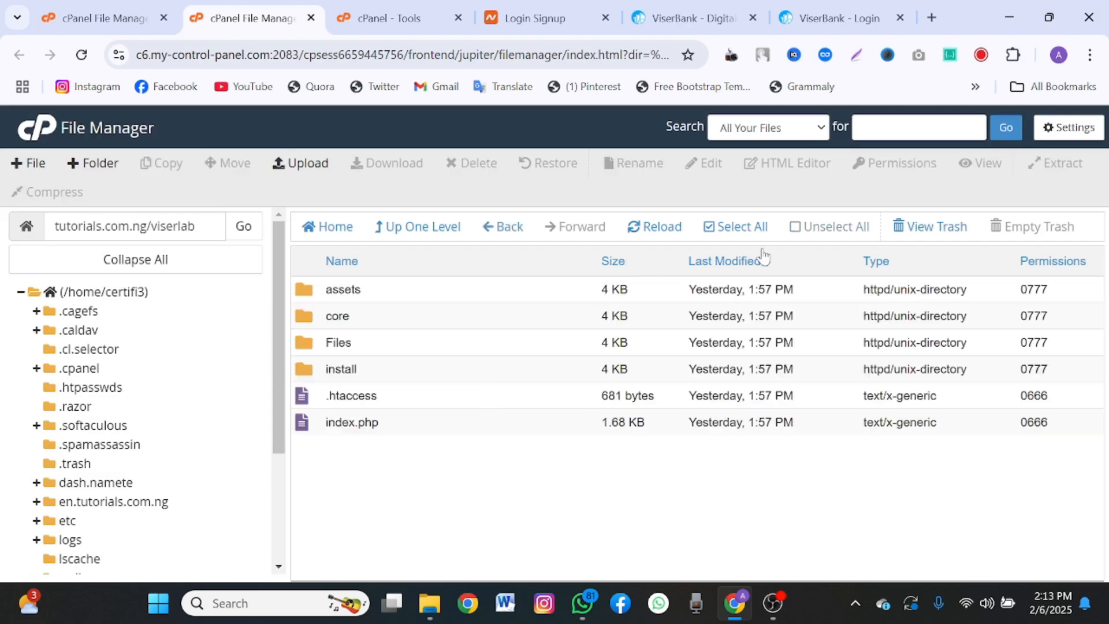
pyautogui.click(741, 227)
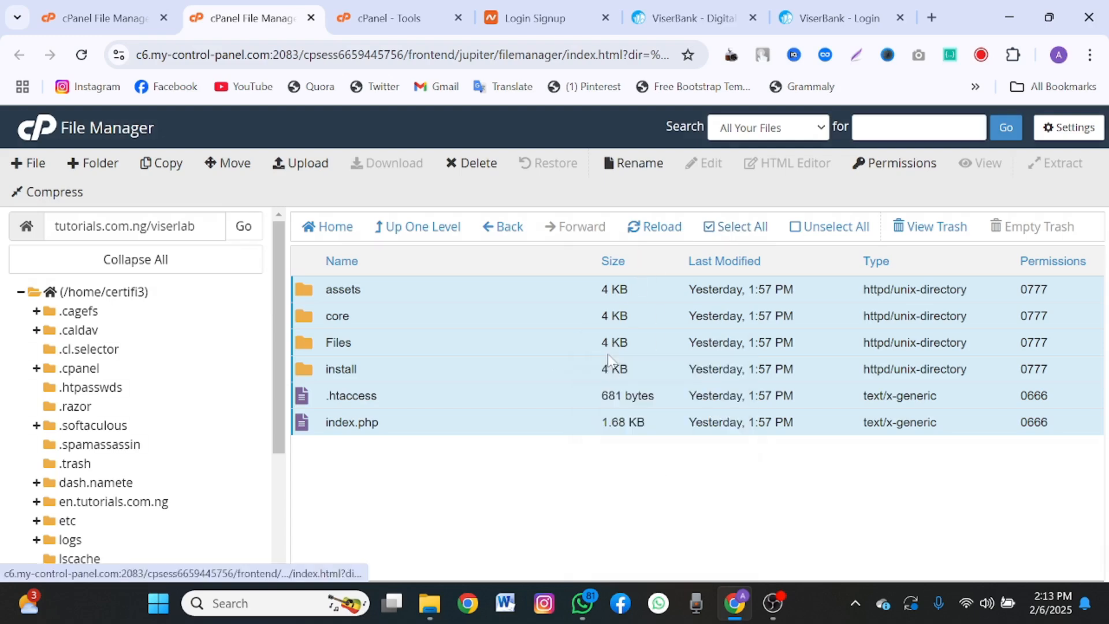
pyautogui.click(228, 163)
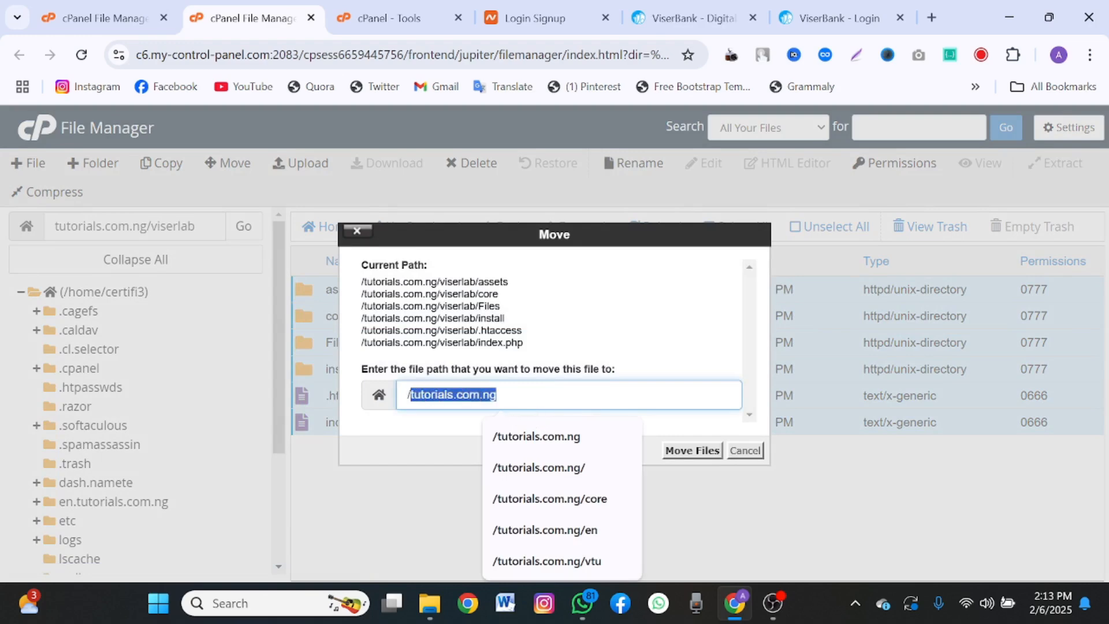
pyautogui.moveTo(707, 428)
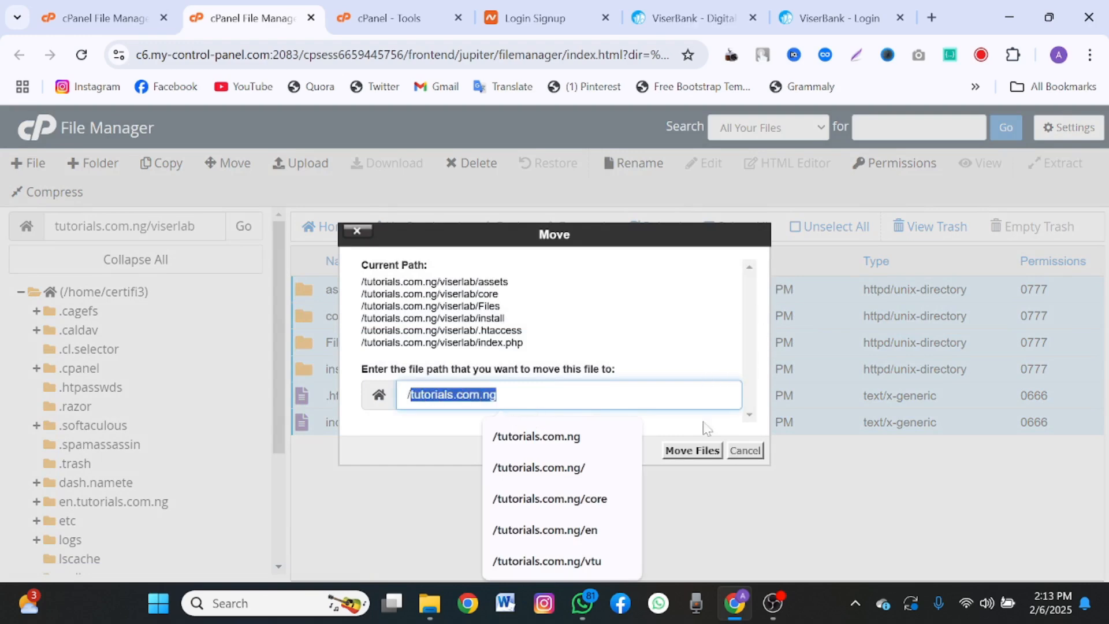
pyautogui.click(691, 450)
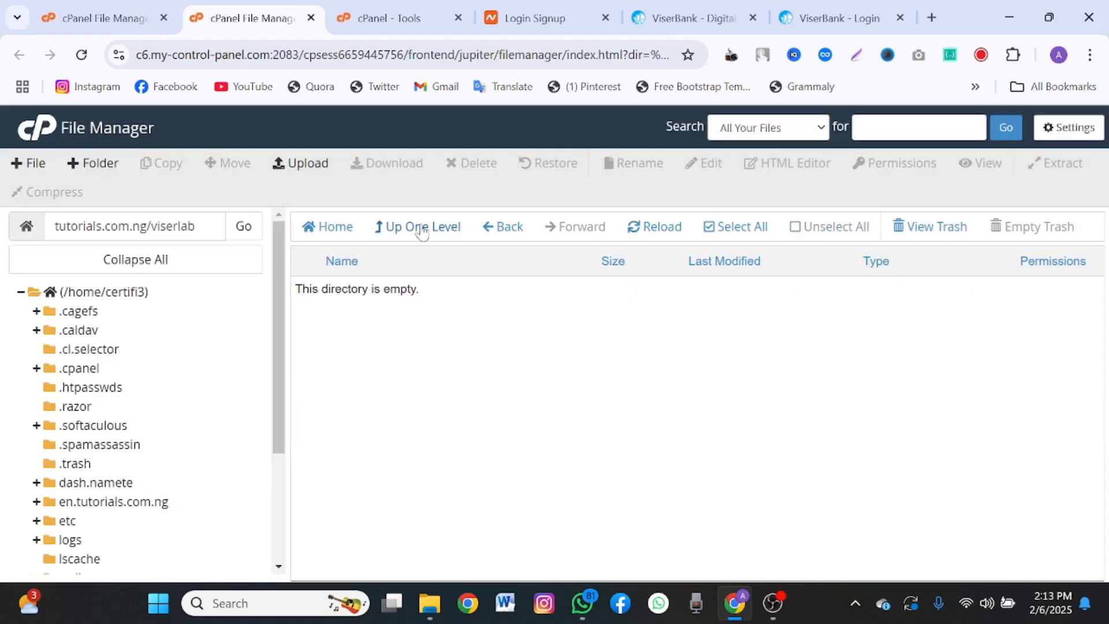
pyautogui.click(419, 227)
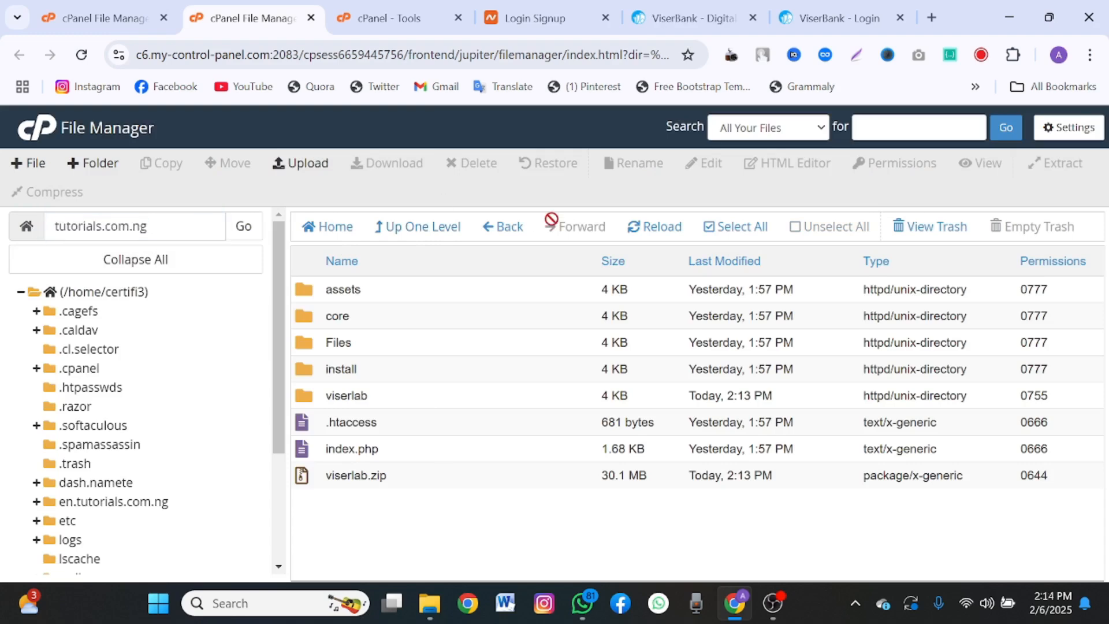
# Step: Visit tutorials.com.ng/install in a new browser tab
pyautogui.click(931, 18)
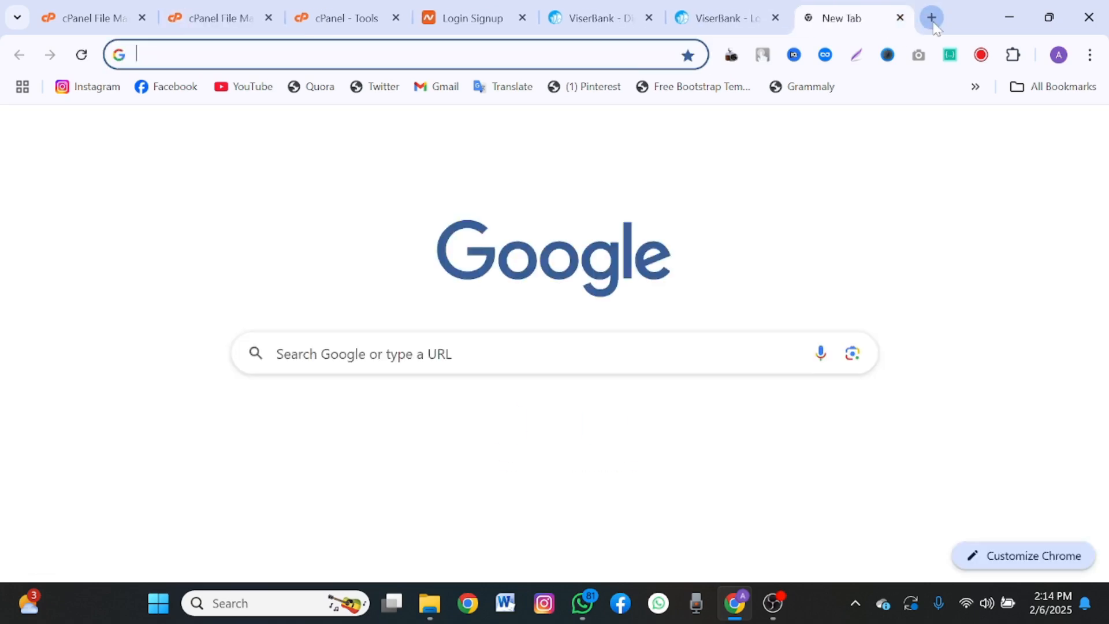
pyautogui.write('tutorials.com.ng')
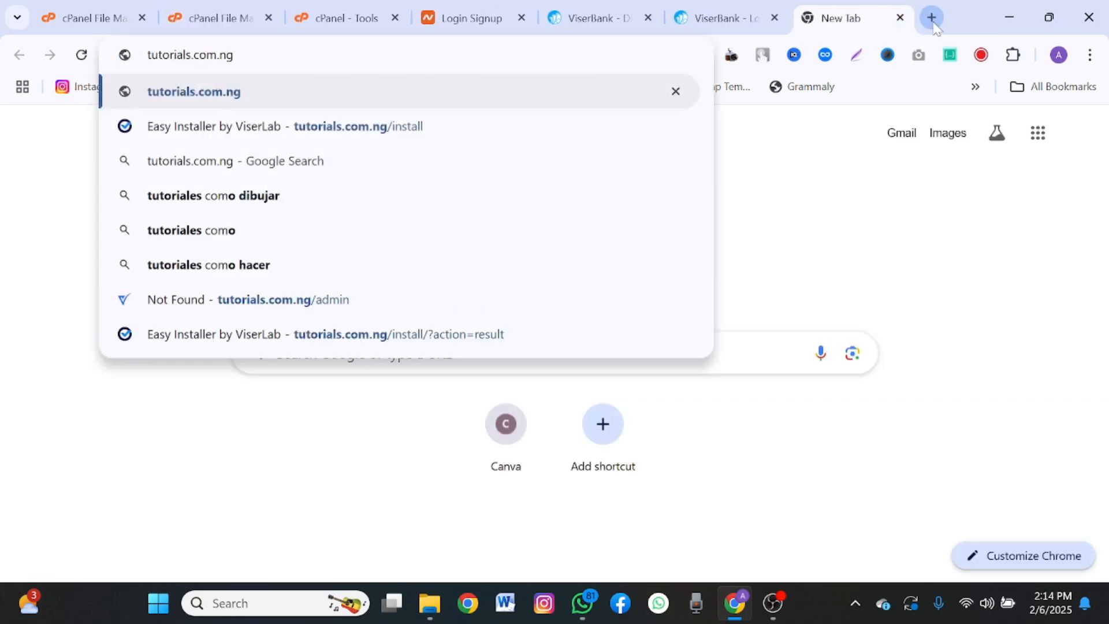
pyautogui.write('/install/')
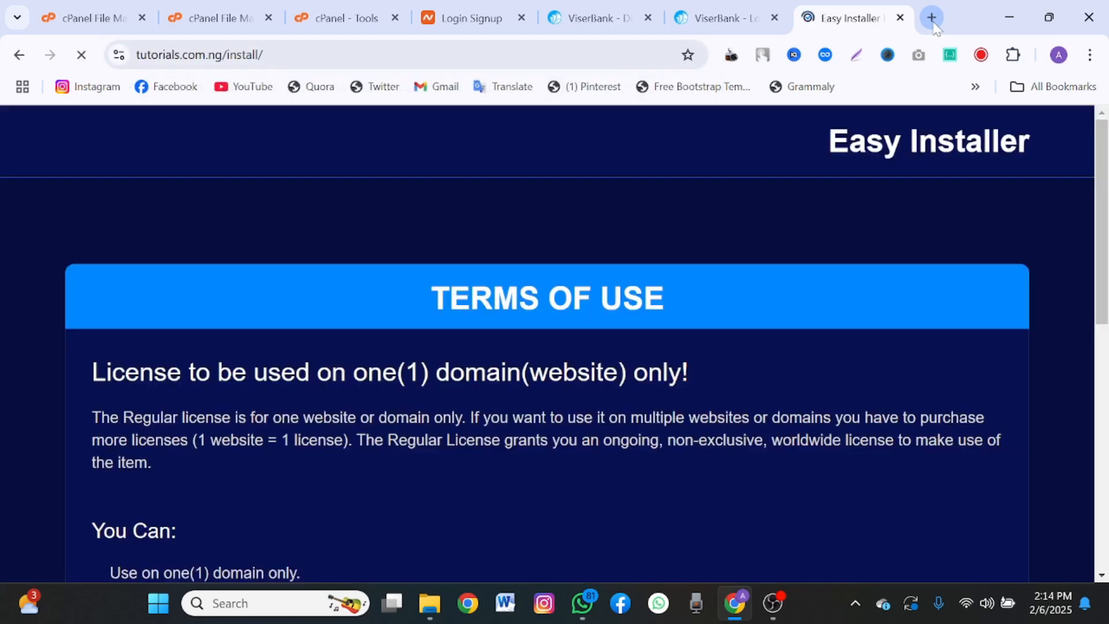
# Step: Agree to the installer terms and continue past the passed Requirements check to the information form
pyautogui.scroll(-3)
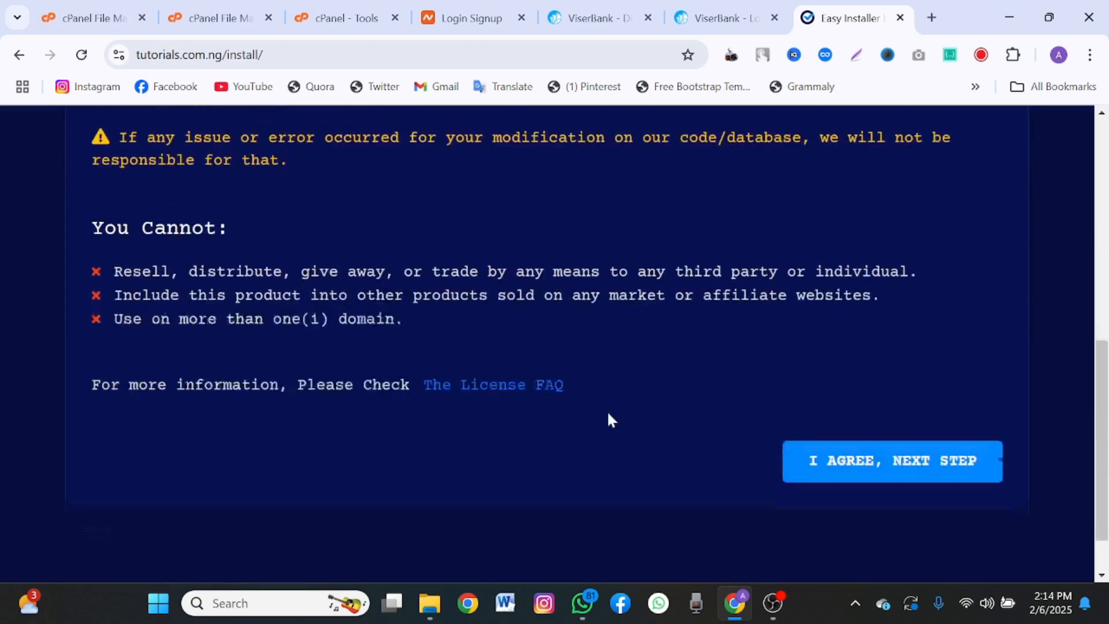
pyautogui.click(891, 461)
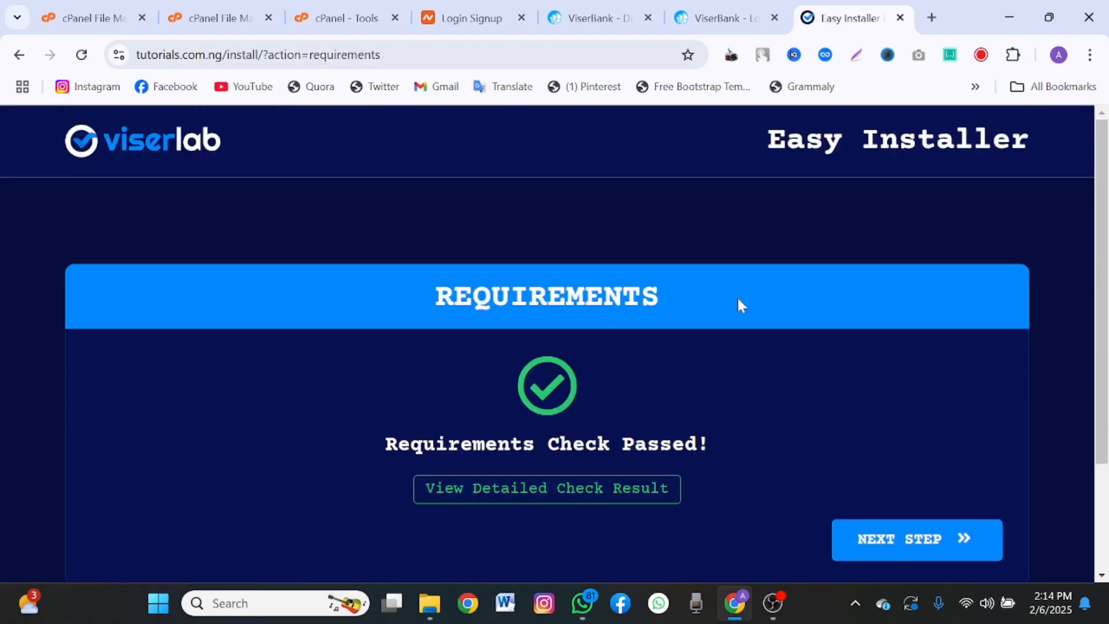
pyautogui.moveTo(757, 220)
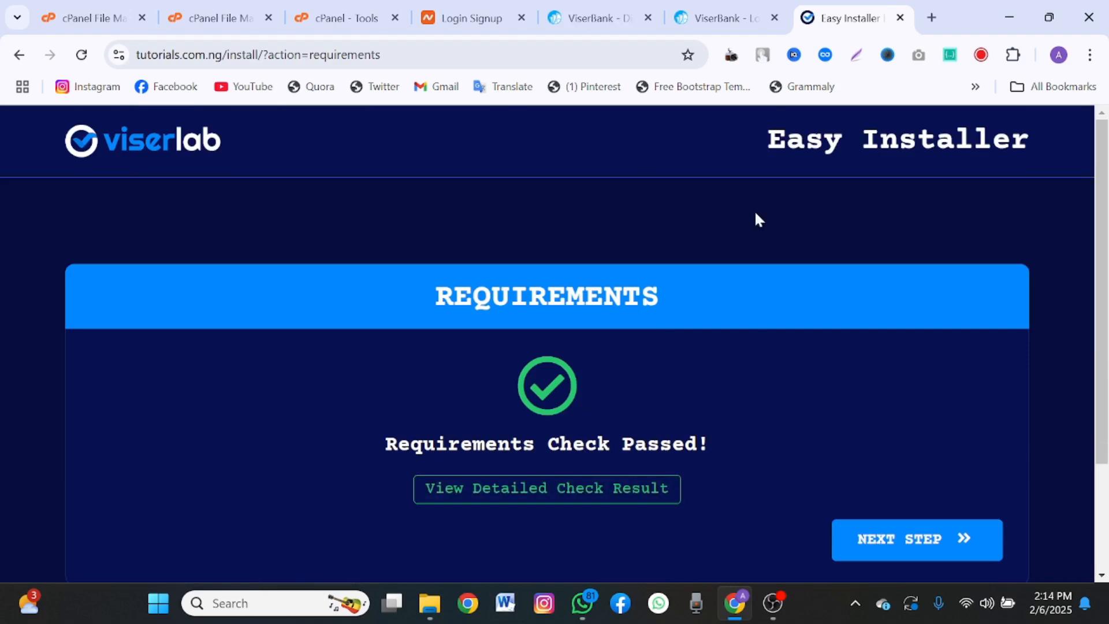
pyautogui.moveTo(597, 346)
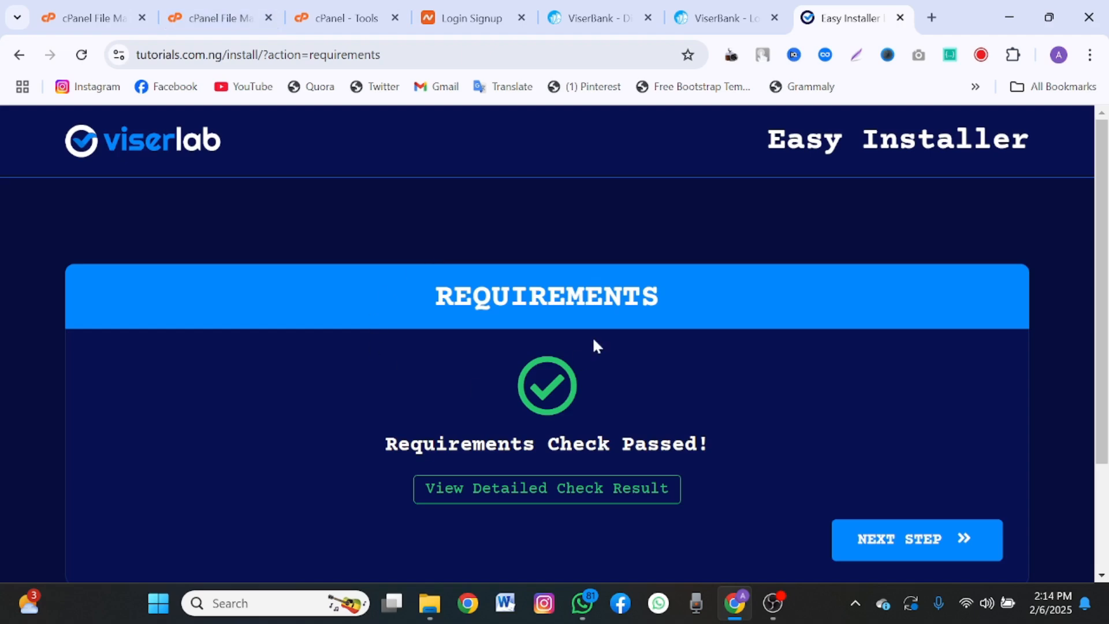
pyautogui.click(915, 540)
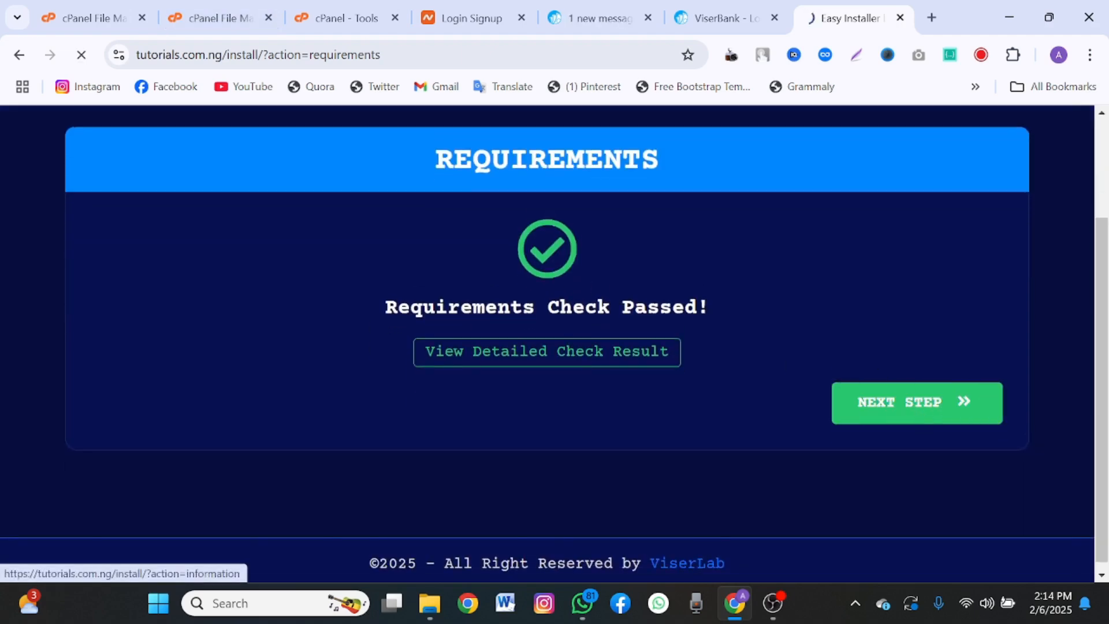
pyautogui.click(916, 402)
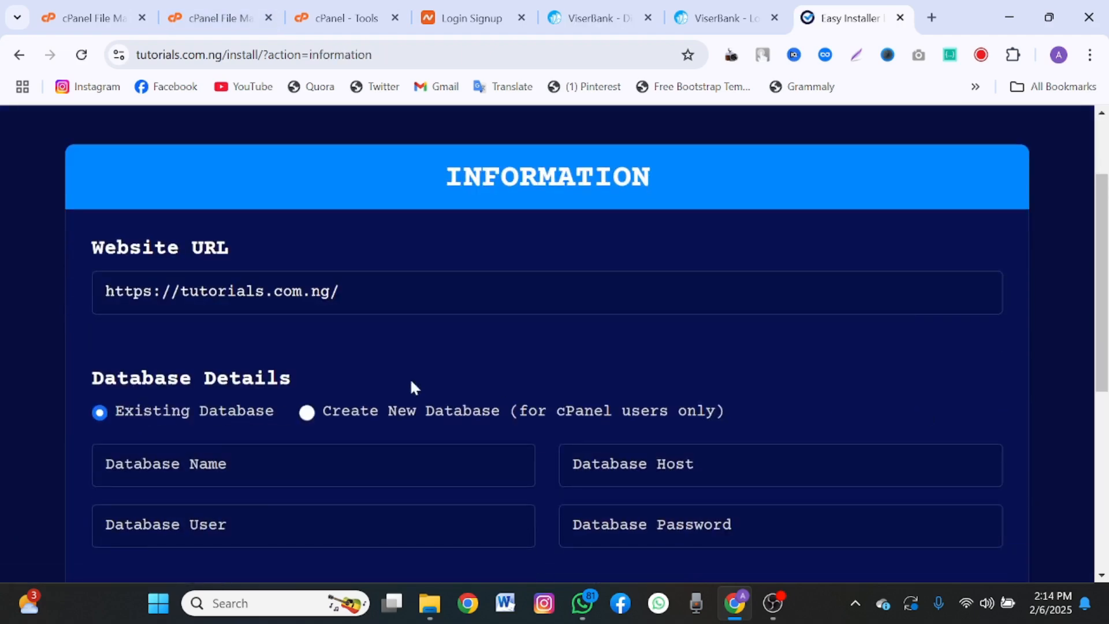
pyautogui.scroll(-3)
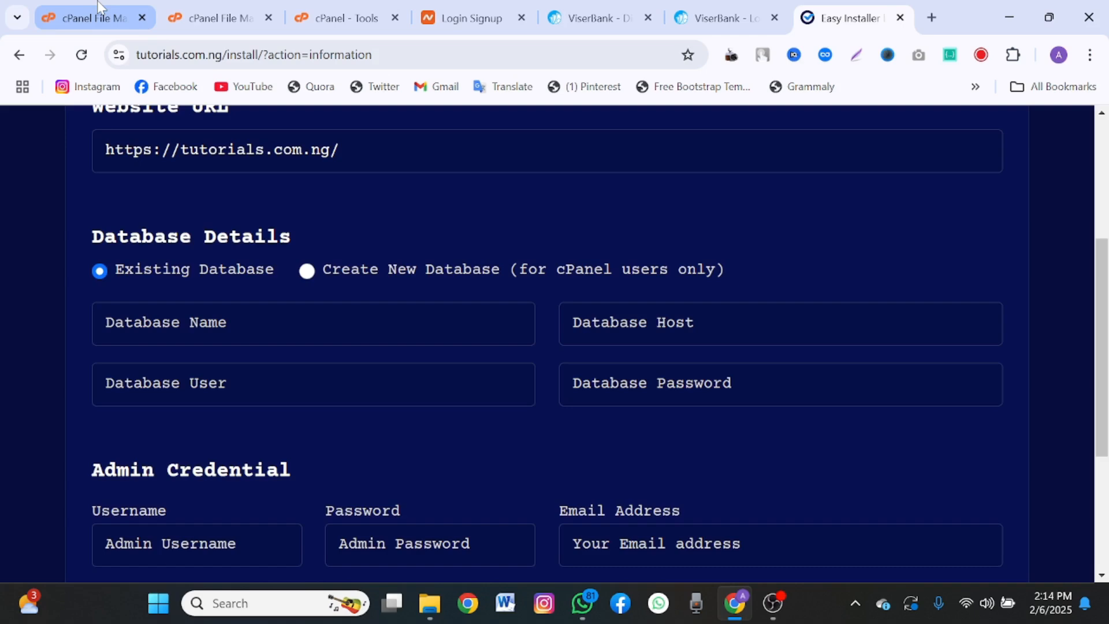
# Step: From the cPanel Tools tab, launch Database Wizard in a new tab via its link menu
pyautogui.click(206, 18)
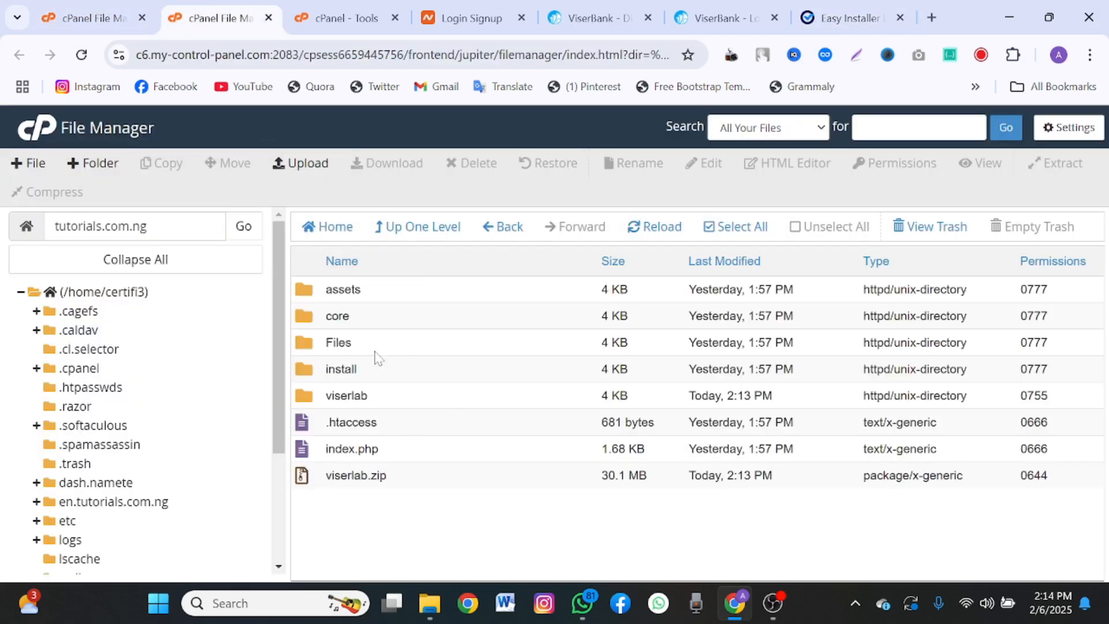
pyautogui.click(343, 17)
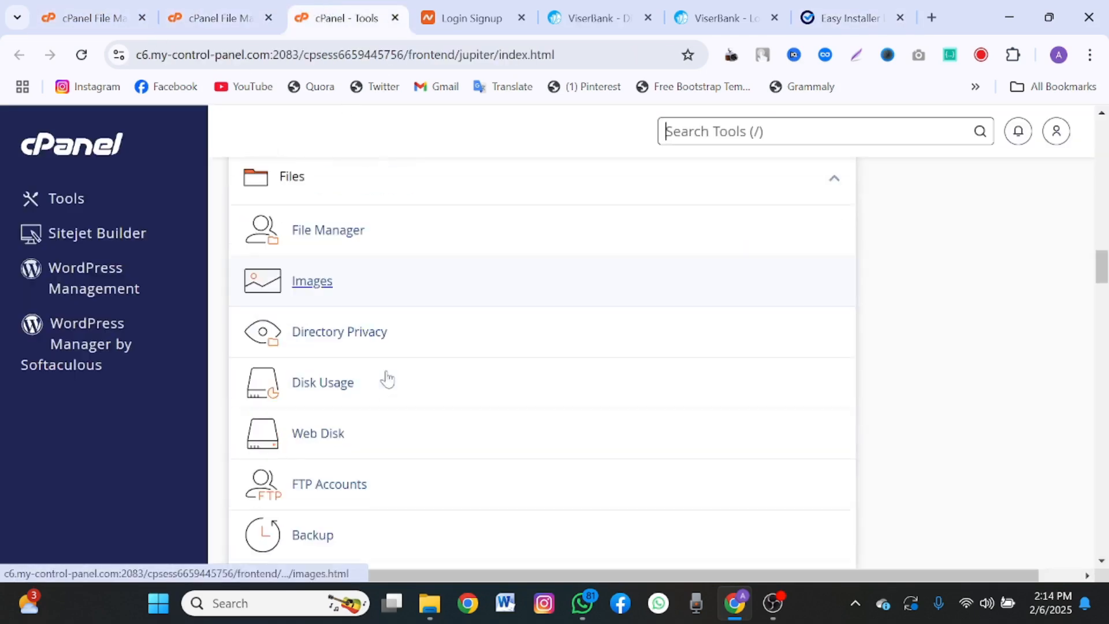
pyautogui.scroll(-3)
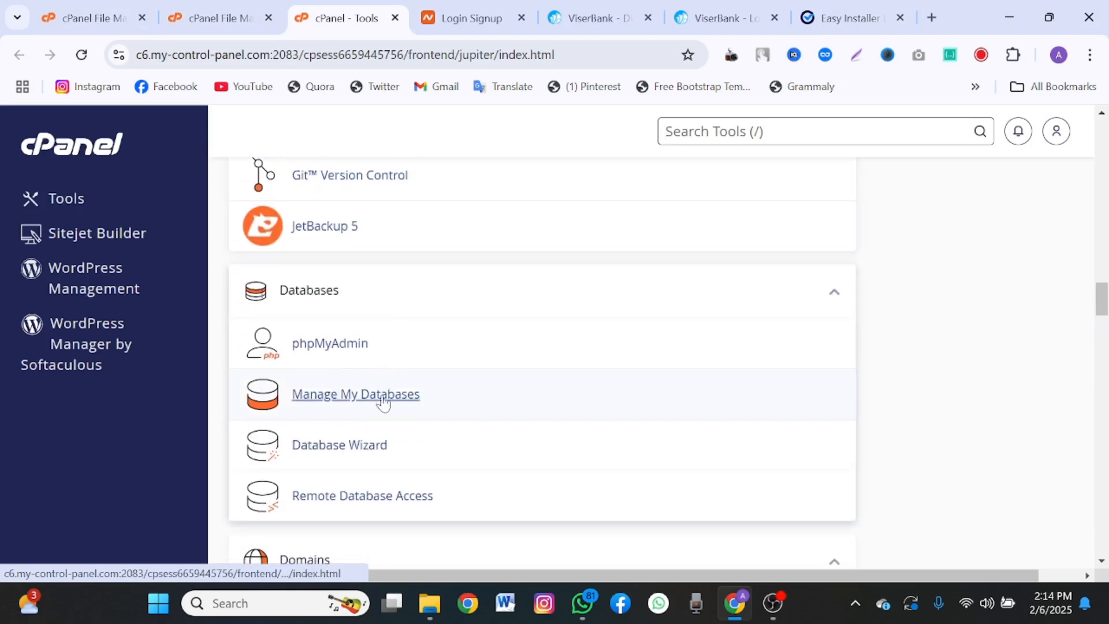
pyautogui.moveTo(338, 444)
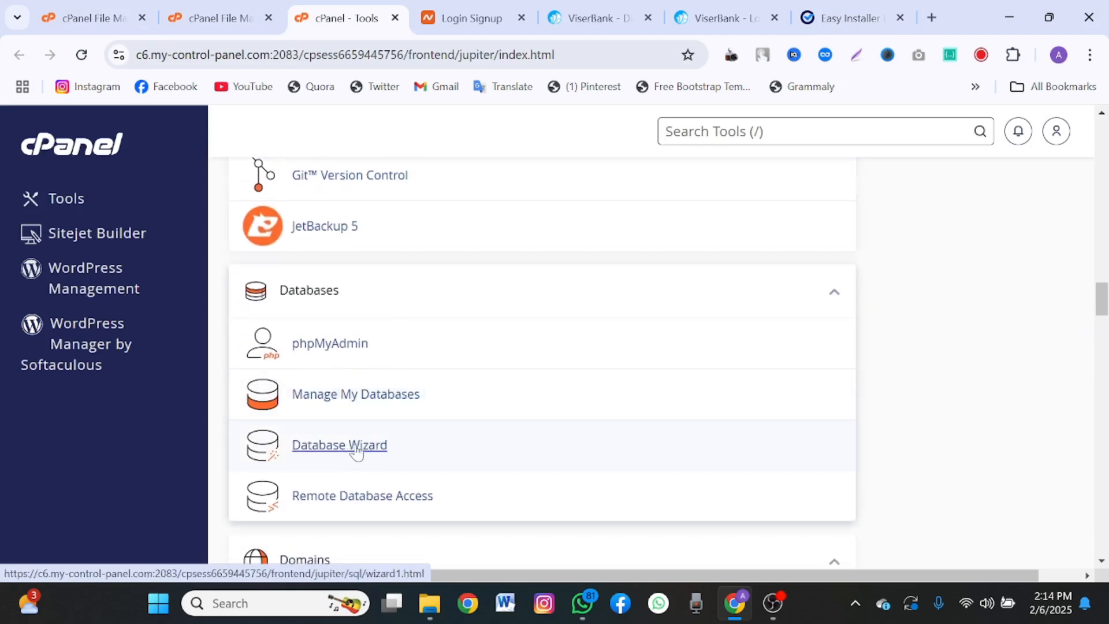
pyautogui.rightClick(338, 444)
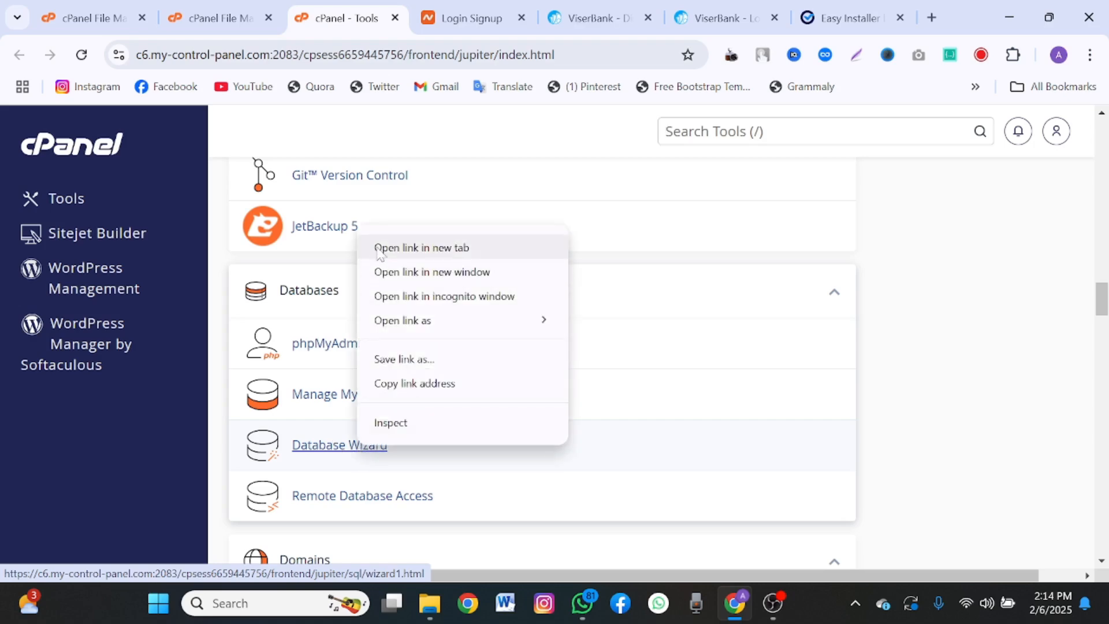
pyautogui.click(421, 248)
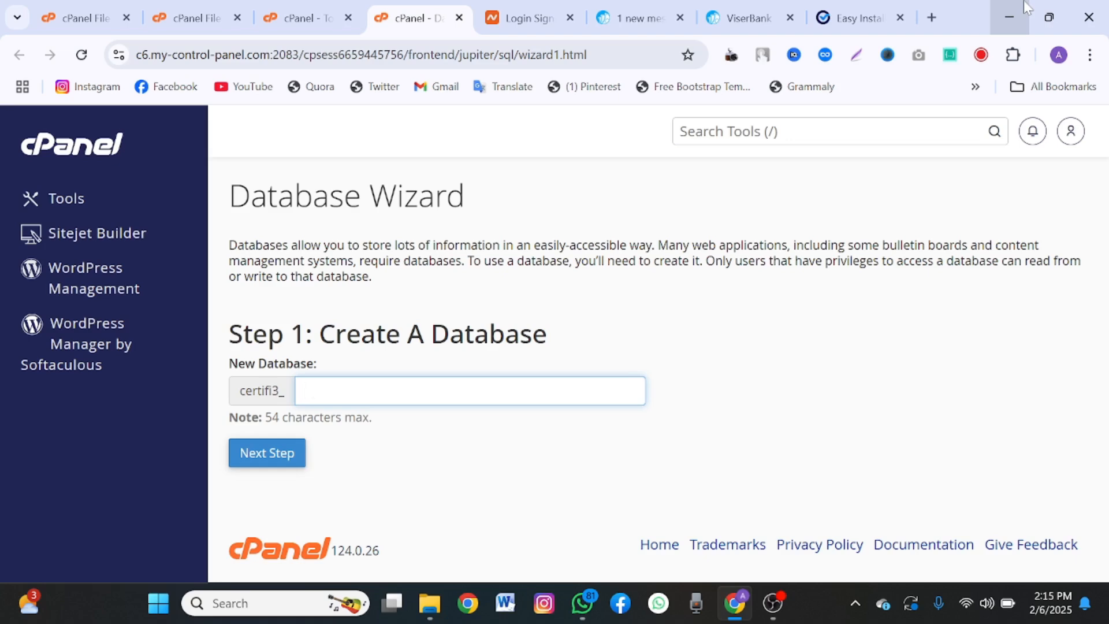
# Step: Create the database certifi3_deleted in the wizard's first step
pyautogui.write('delete')
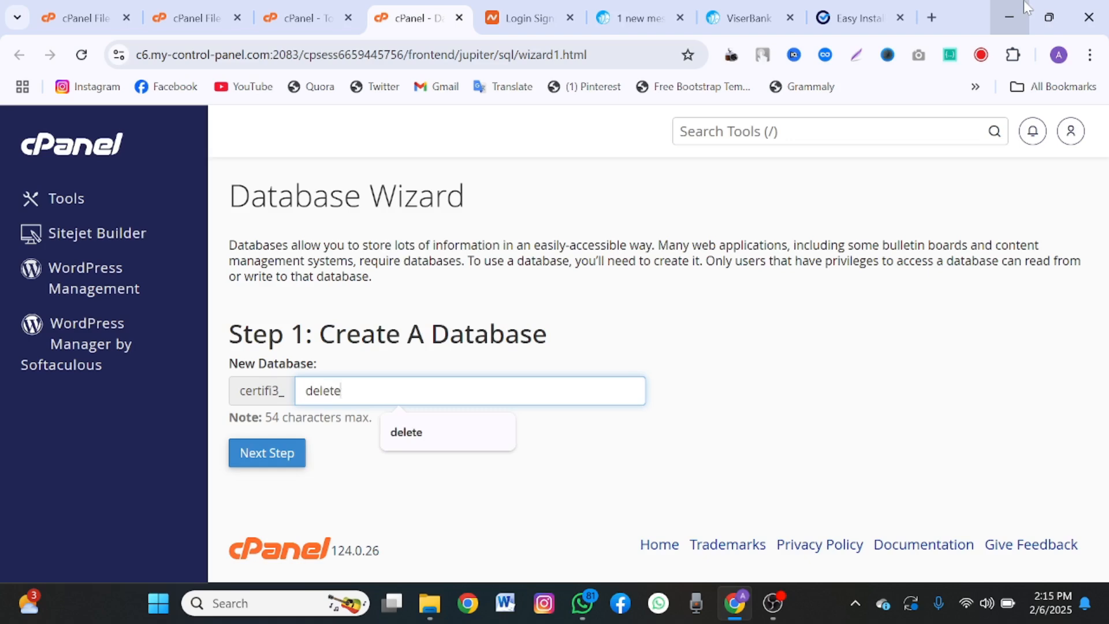
pyautogui.write('d')
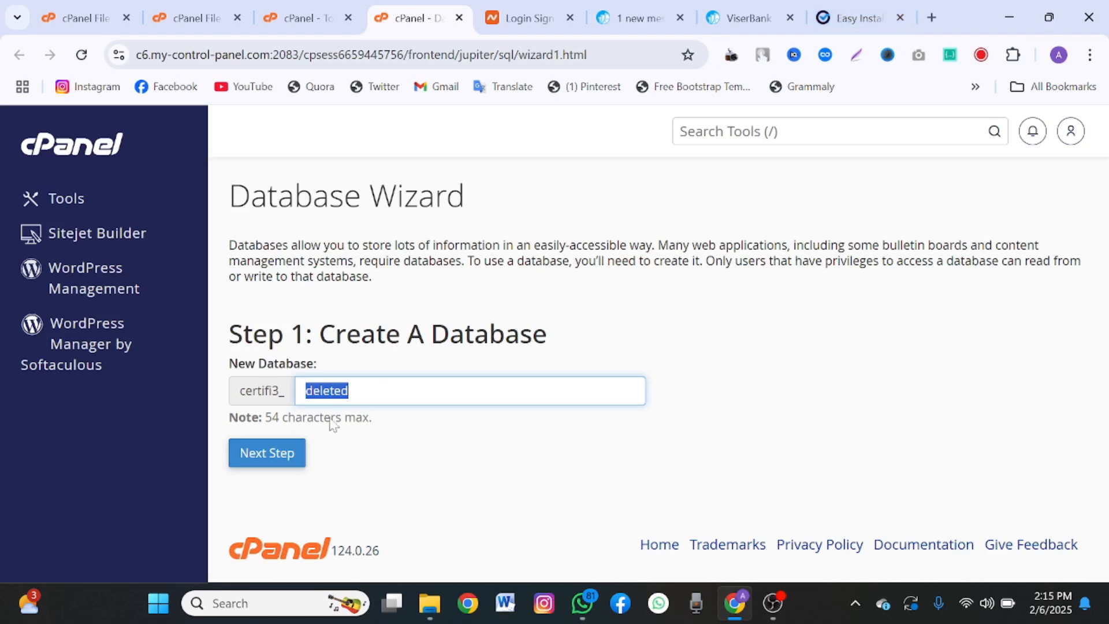
pyautogui.click(267, 453)
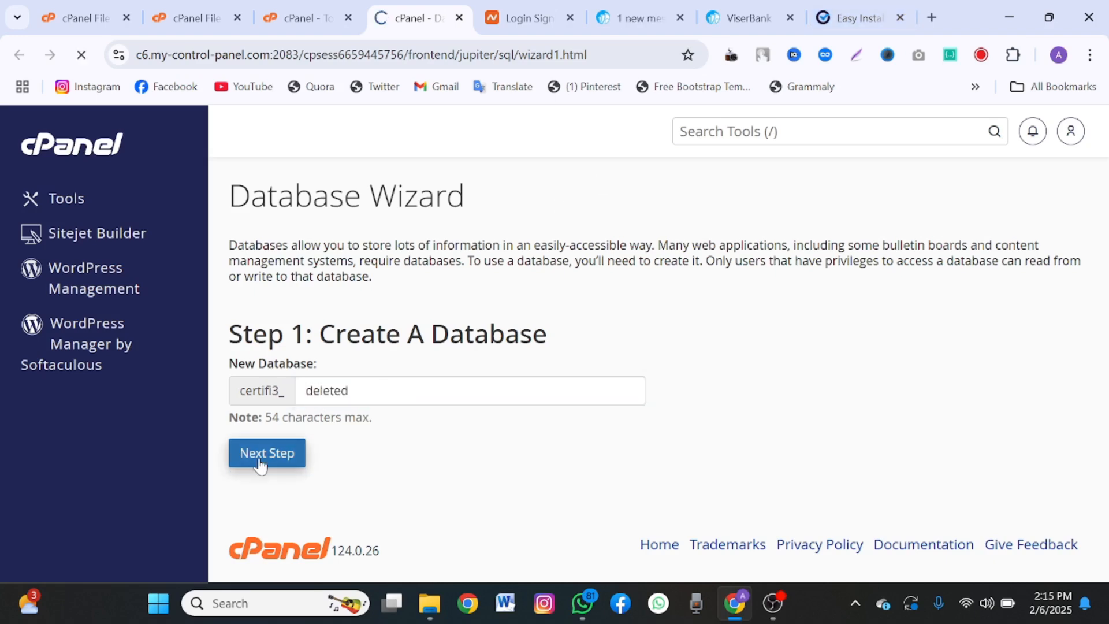
# Step: Create database user deleted with its password entered twice
pyautogui.click(267, 453)
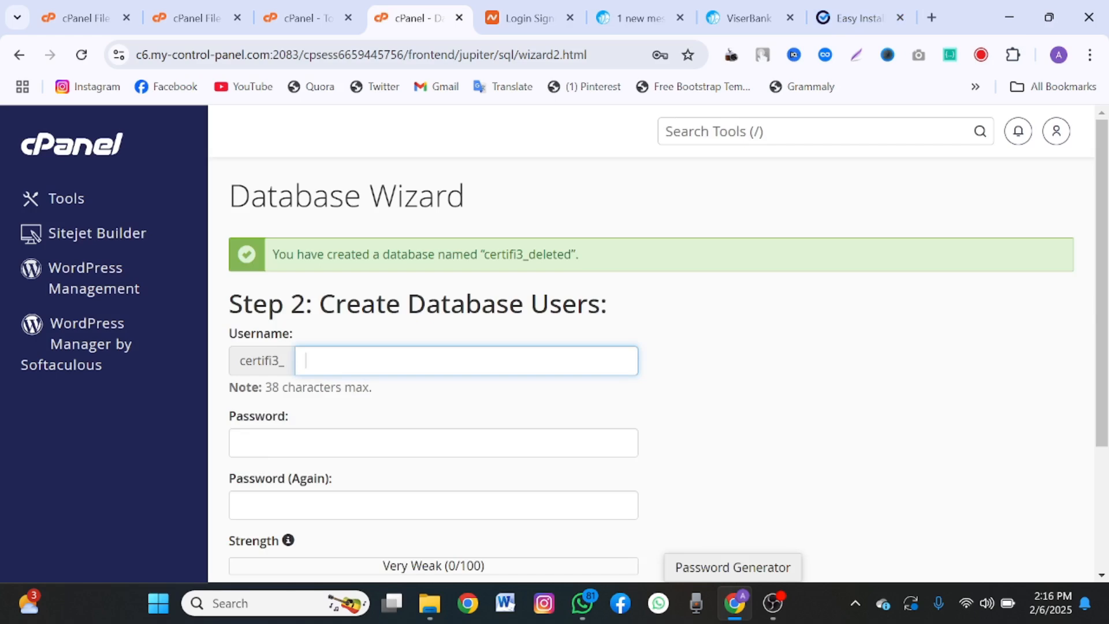
pyautogui.write('deleted')
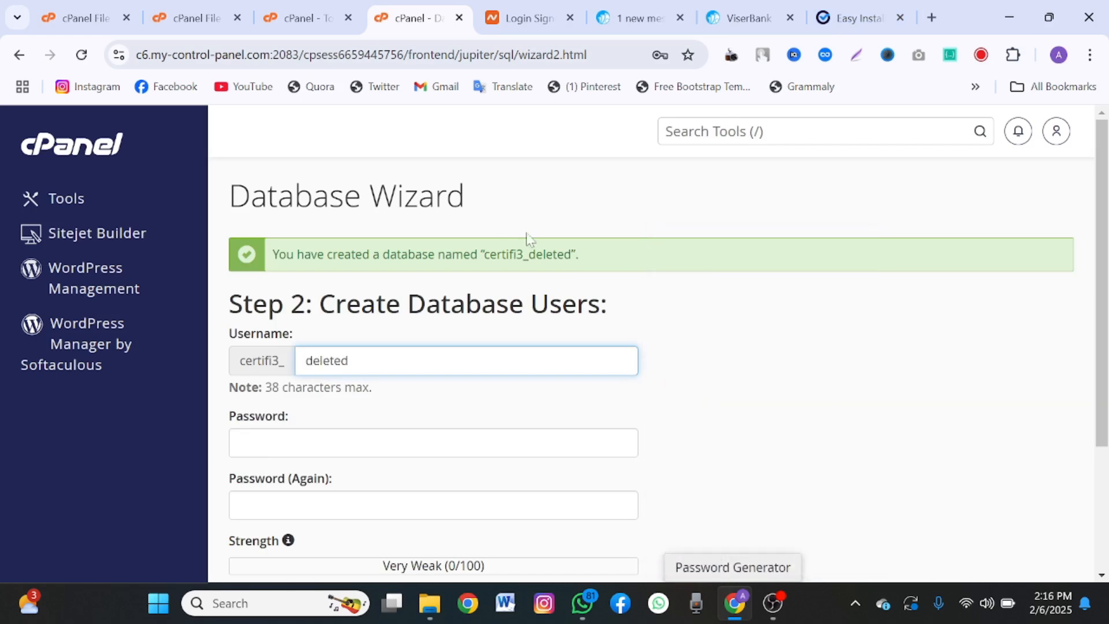
pyautogui.doubleClick(535, 254)
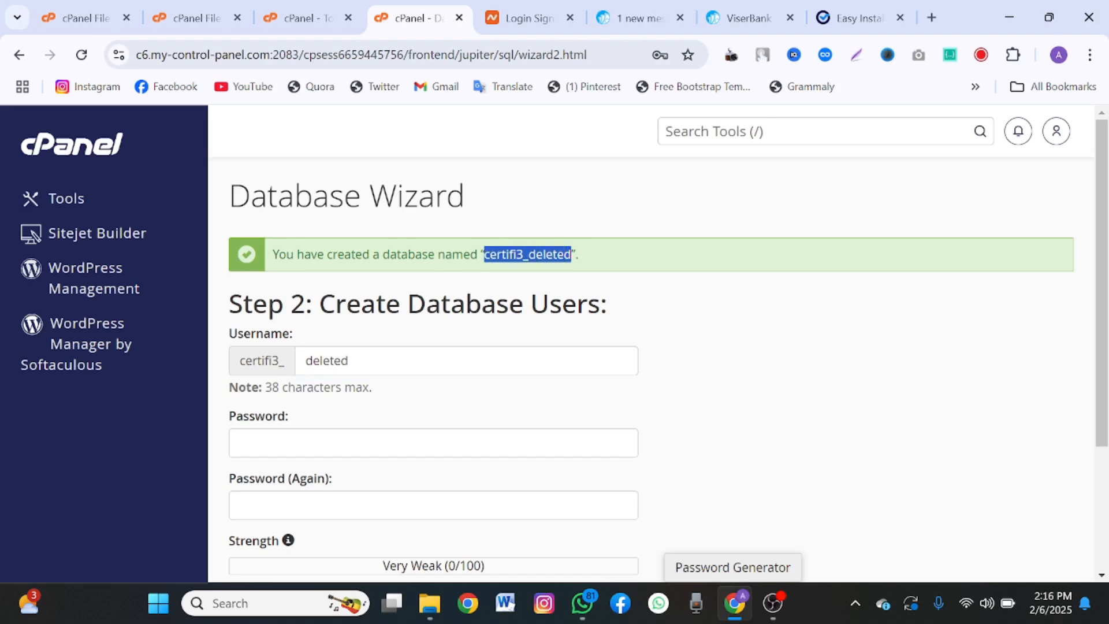
pyautogui.click(432, 443)
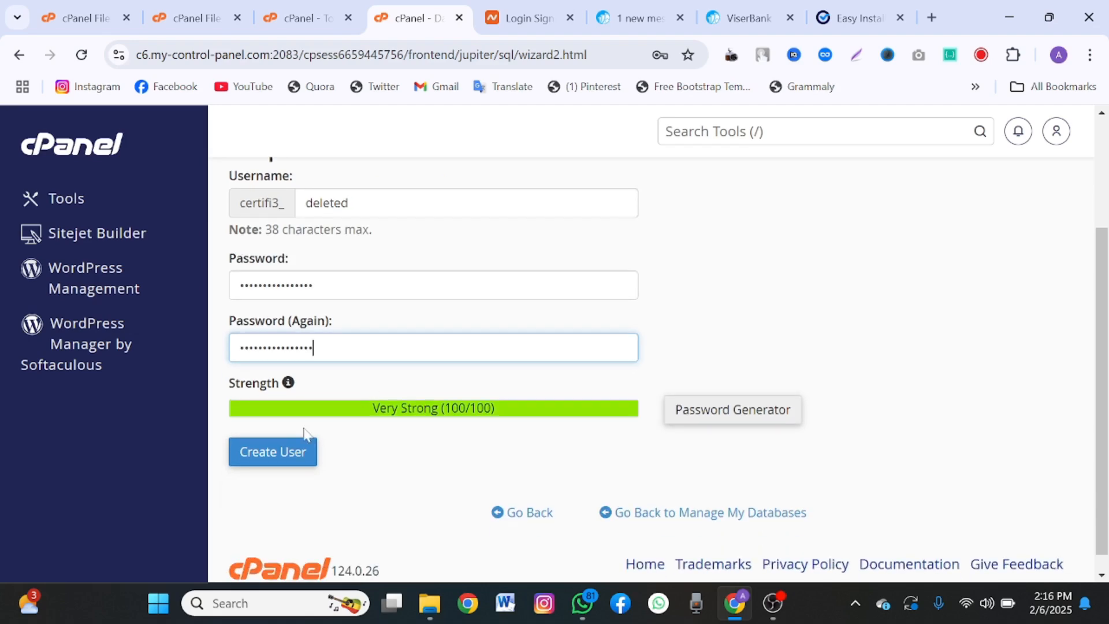
pyautogui.click(273, 451)
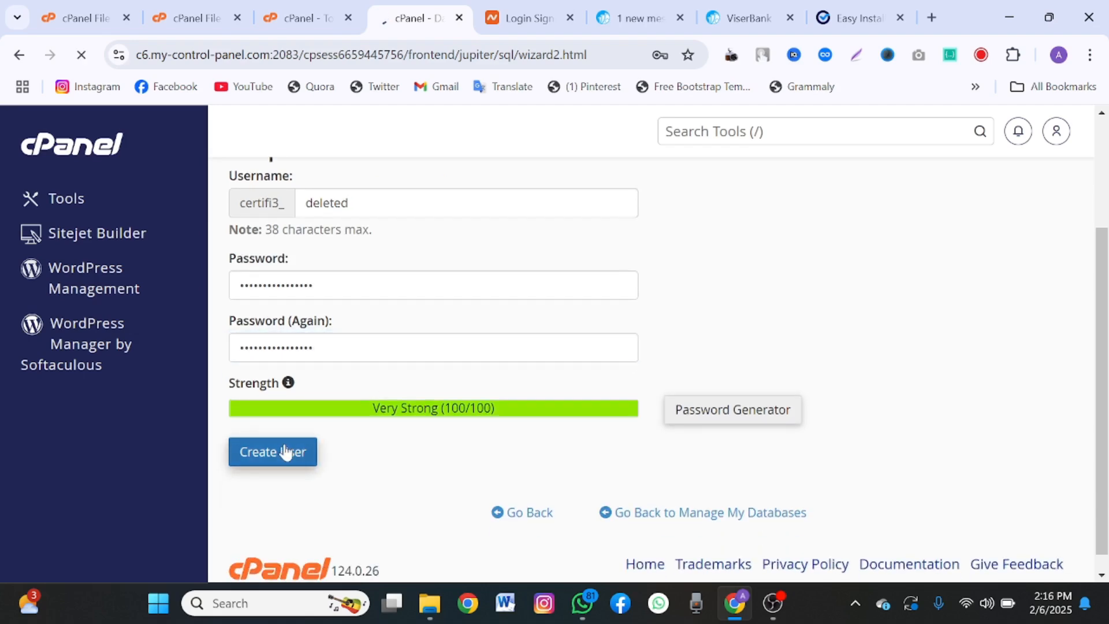
pyautogui.click(273, 452)
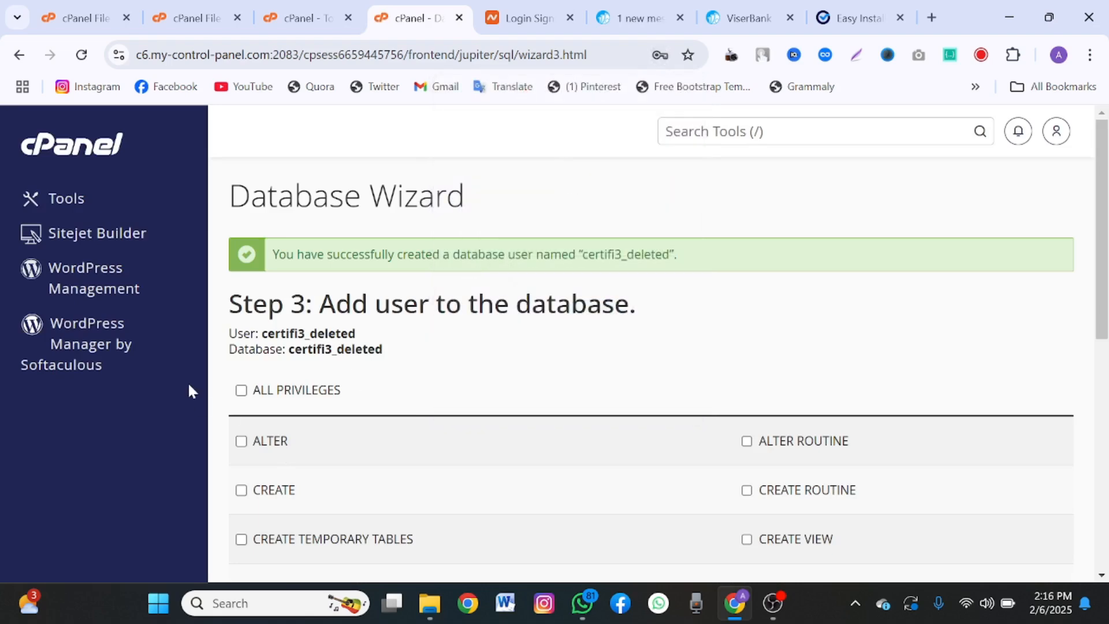
# Step: Grant the user ALL PRIVILEGES on the database and return to the installer tab
pyautogui.scroll(-3)
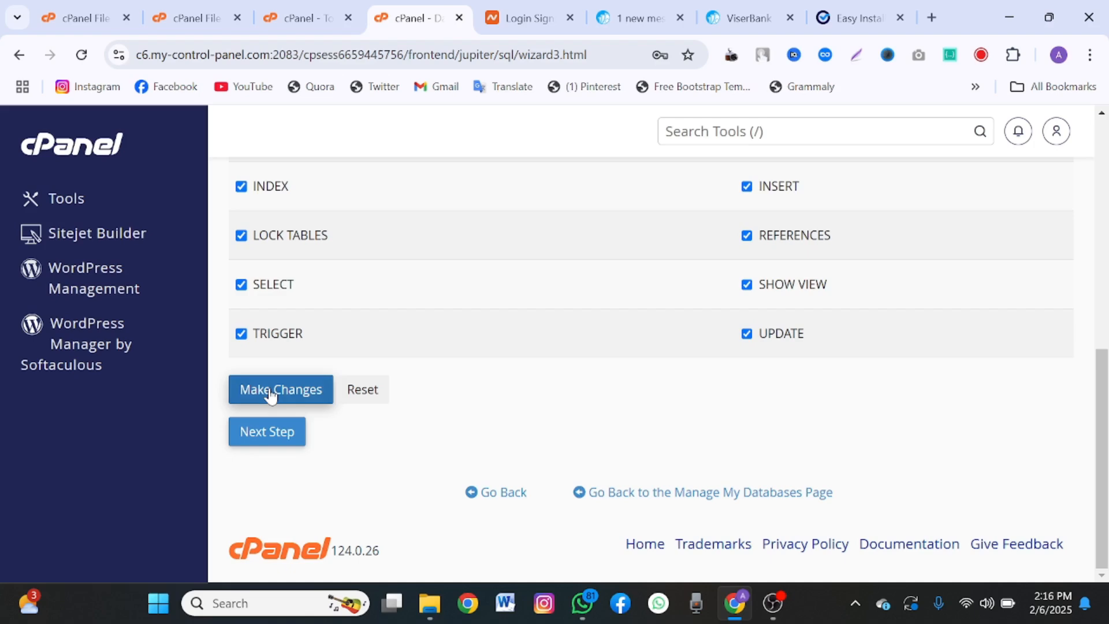
pyautogui.click(279, 389)
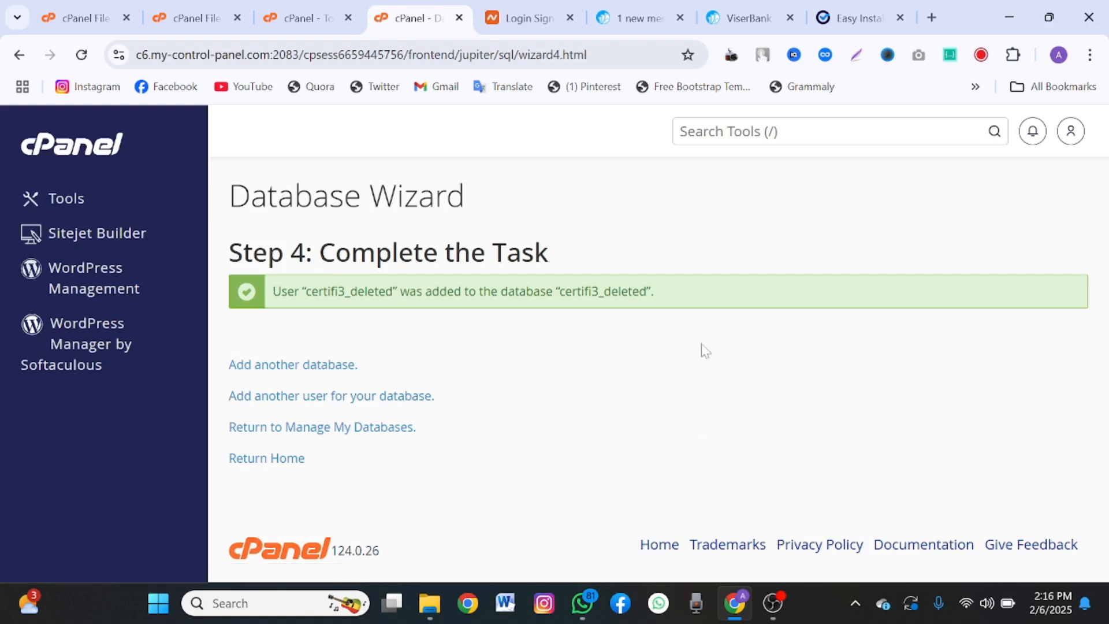
pyautogui.click(856, 17)
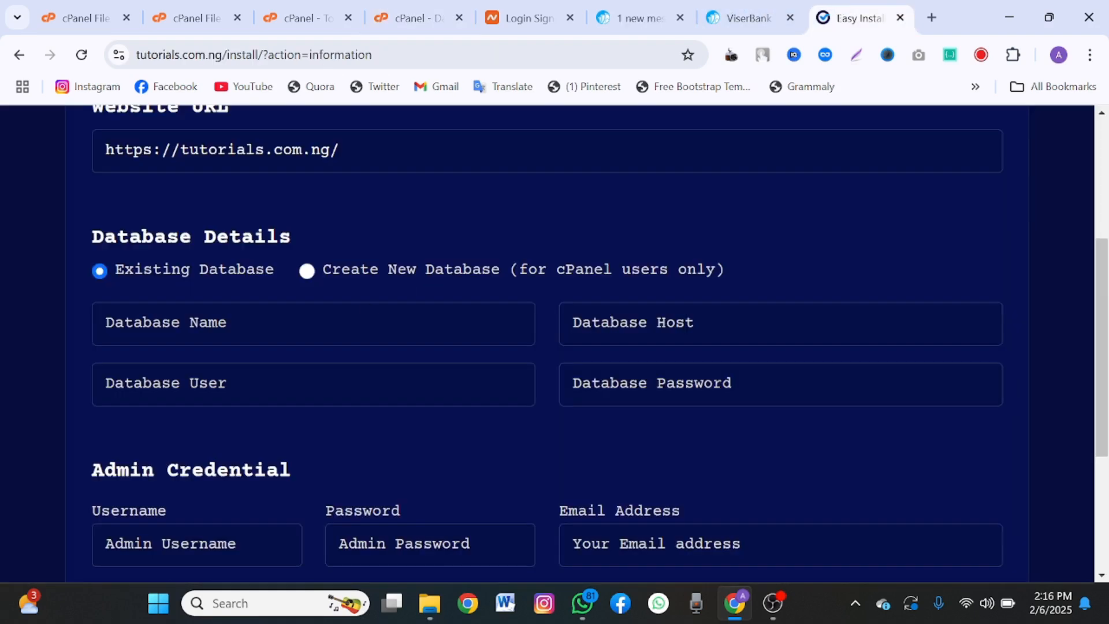
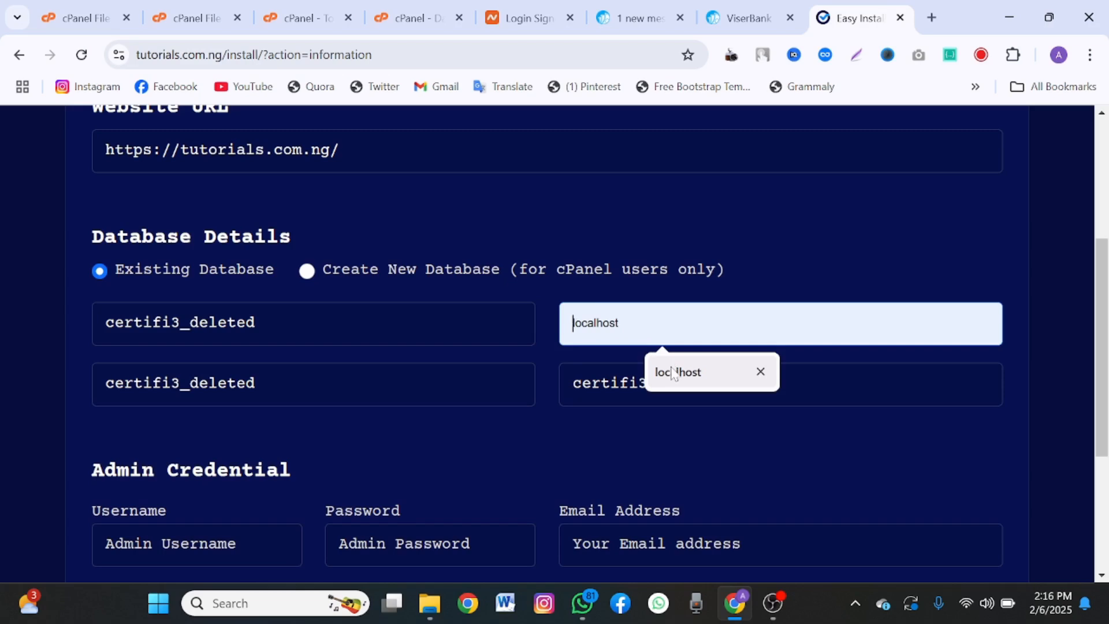
pyautogui.scroll(-3)
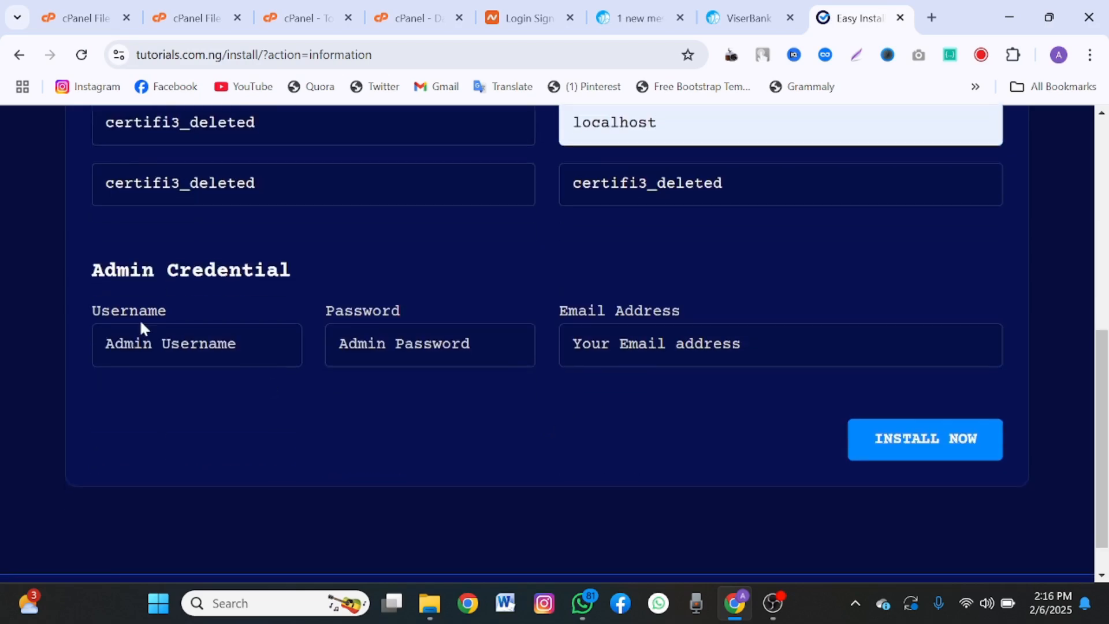
pyautogui.write('admin')
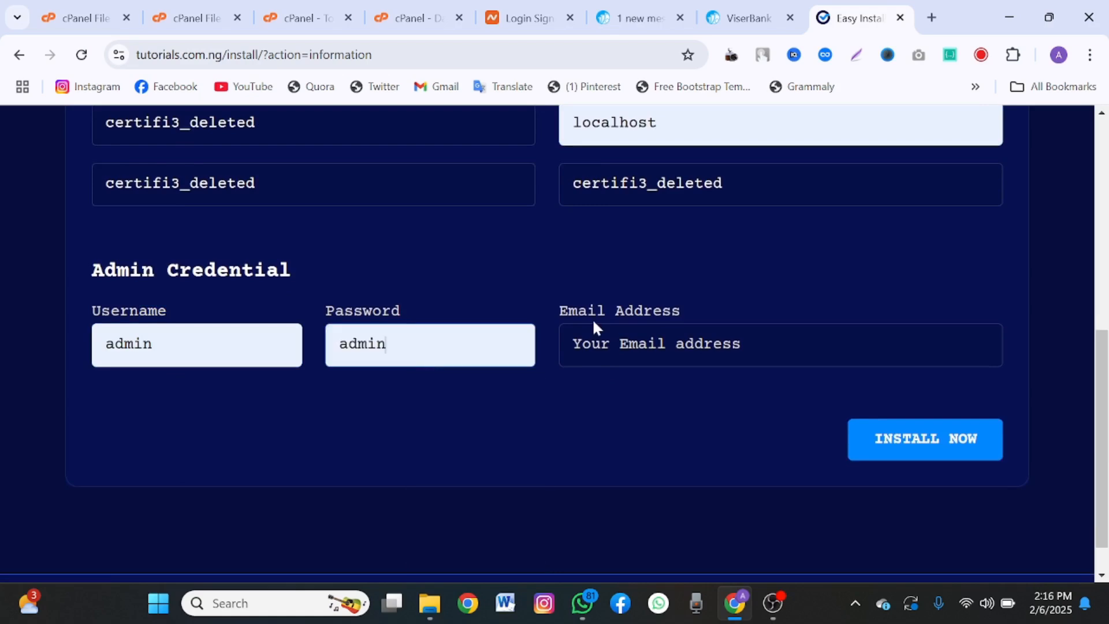
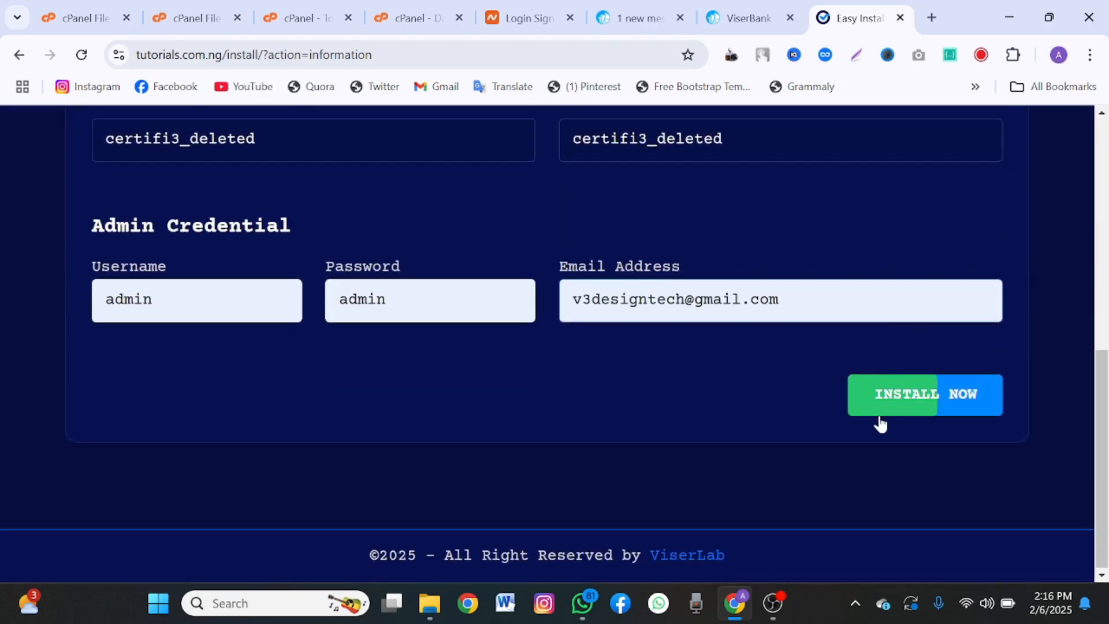
# Step: Run INSTALL NOW until the result page reports a successful installation
pyautogui.click(925, 396)
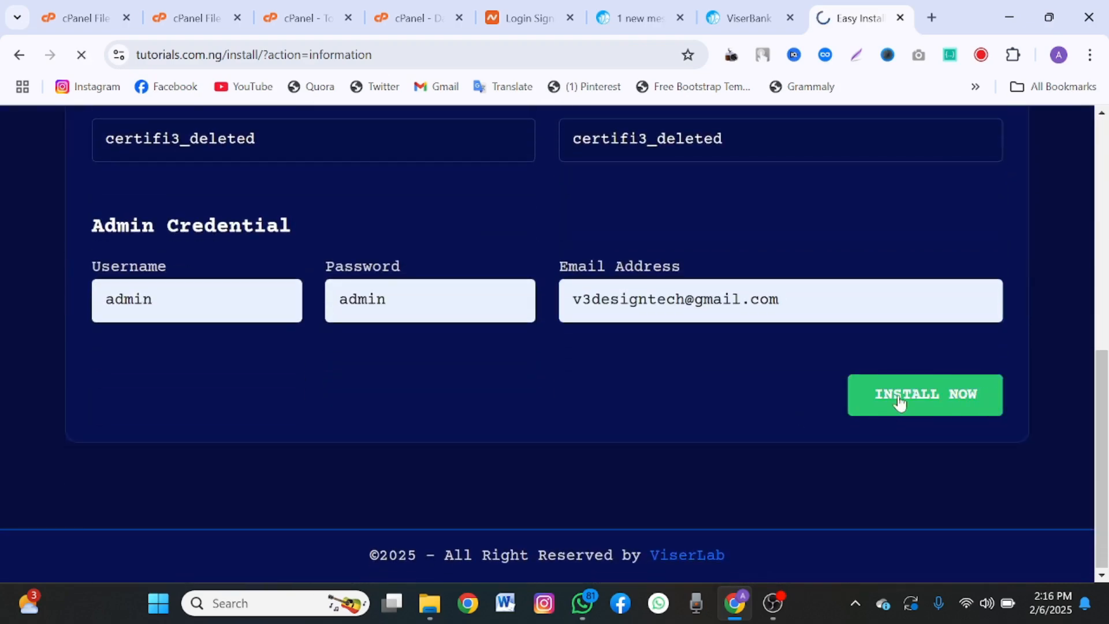
pyautogui.click(924, 395)
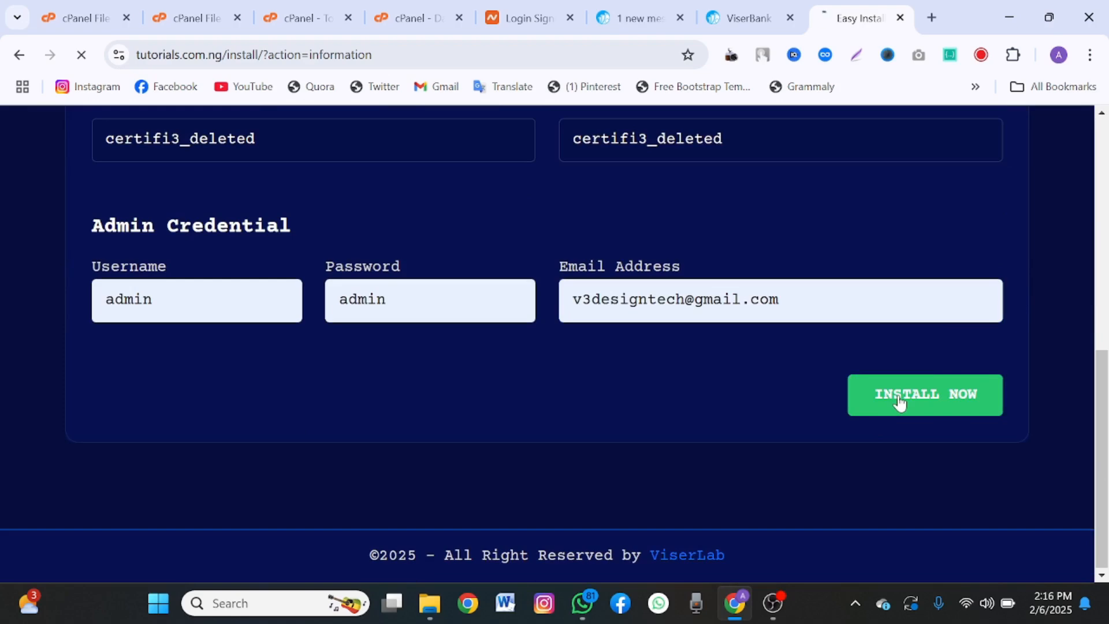
pyautogui.click(924, 395)
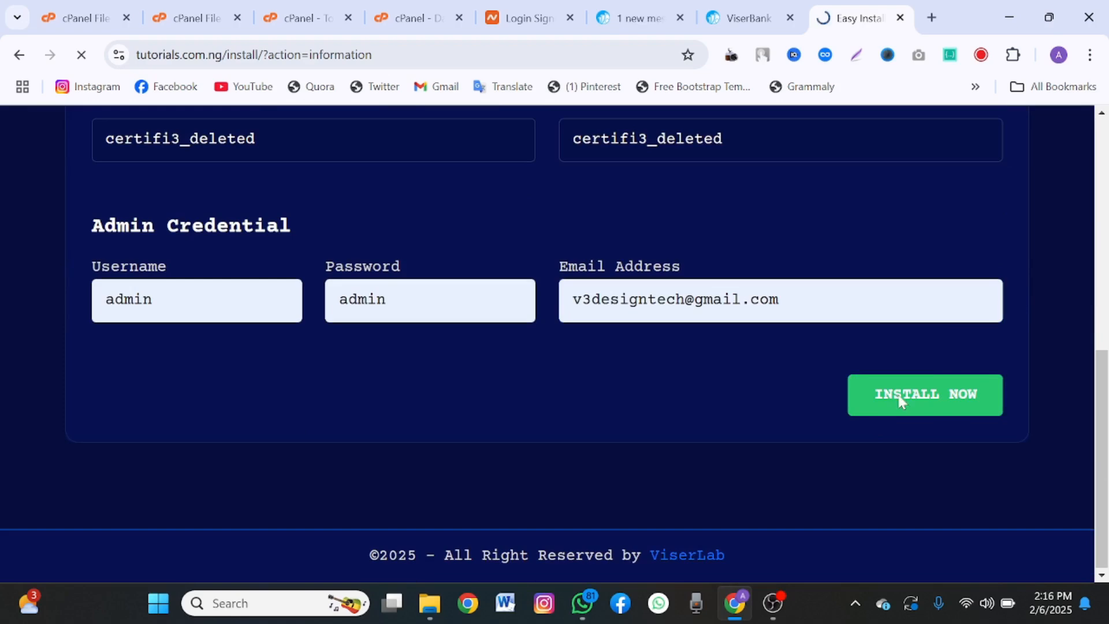
pyautogui.click(924, 395)
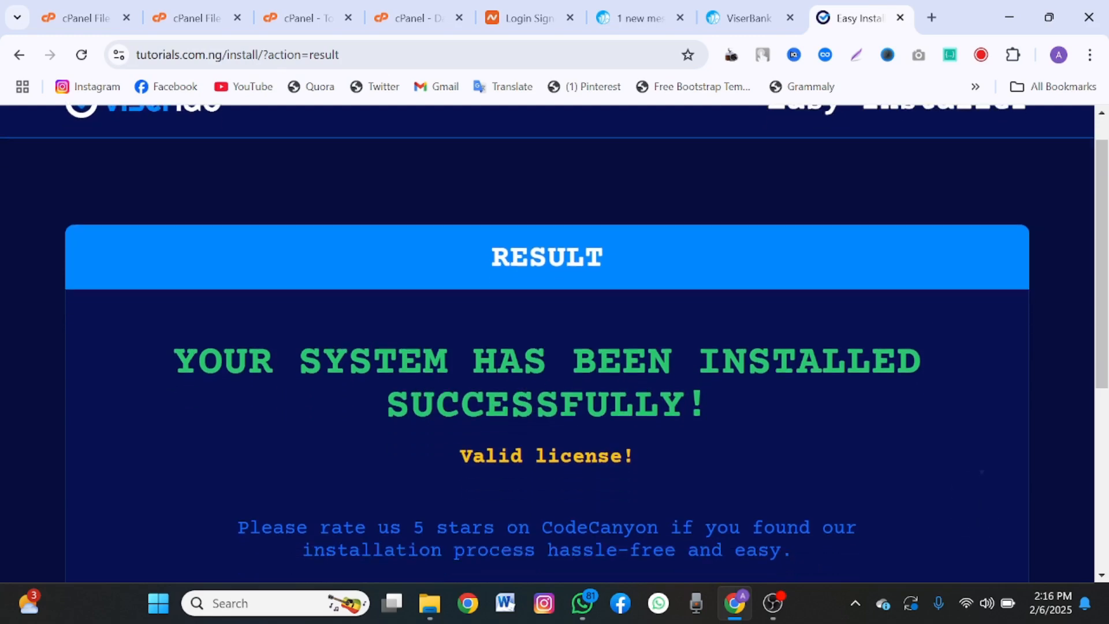
# Step: Read the success page's install-folder note and bring the cPanel File Manager tab to front
pyautogui.scroll(-3)
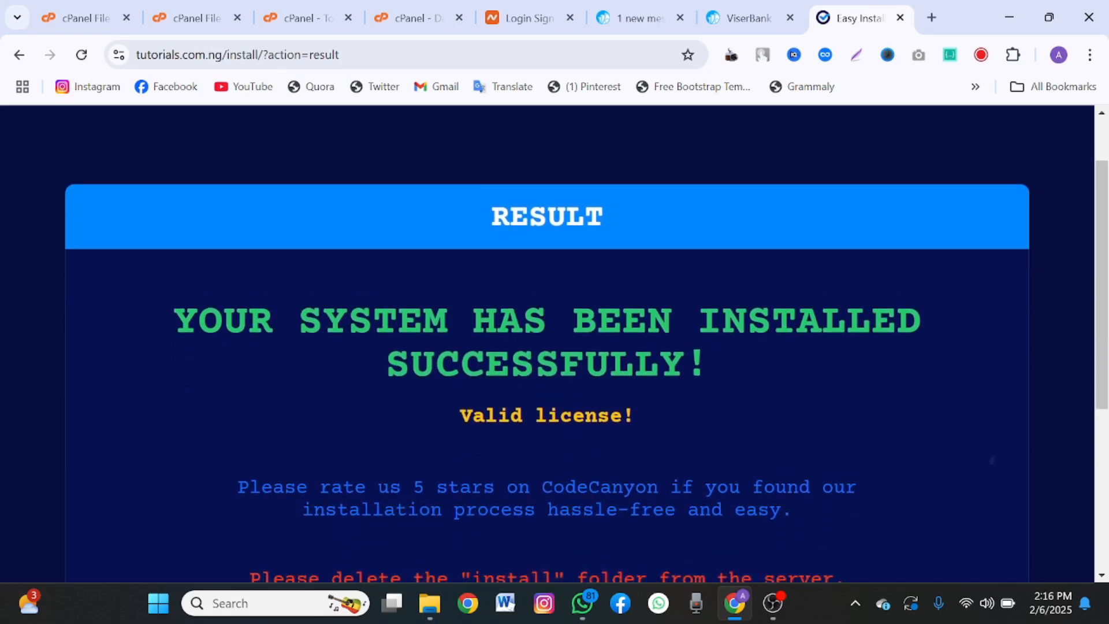
pyautogui.scroll(-3)
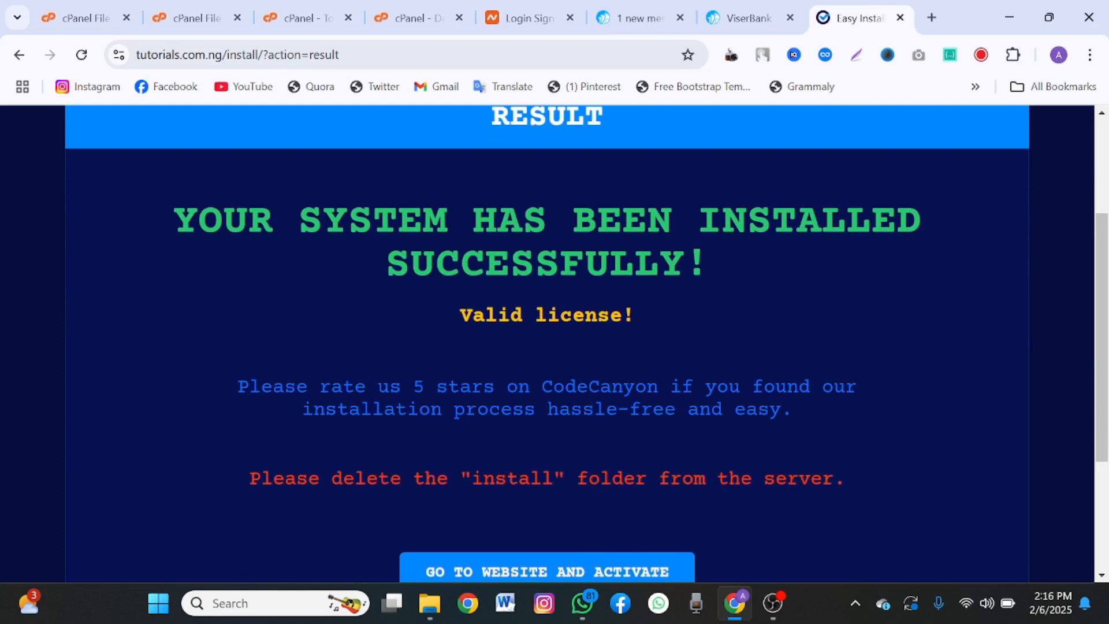
pyautogui.moveTo(15, 11)
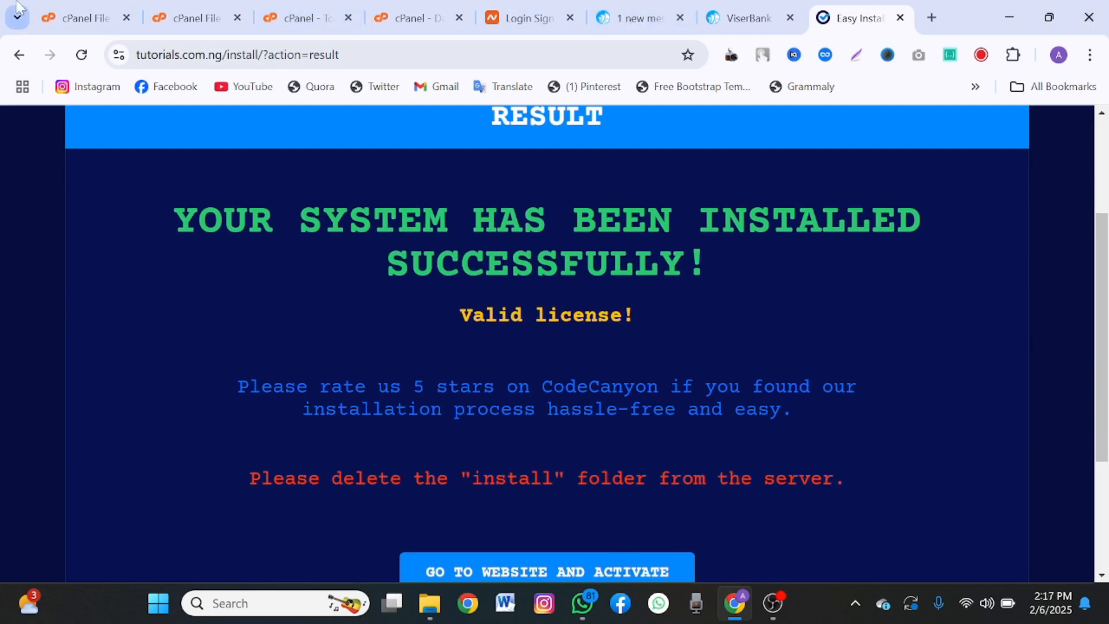
pyautogui.click(77, 17)
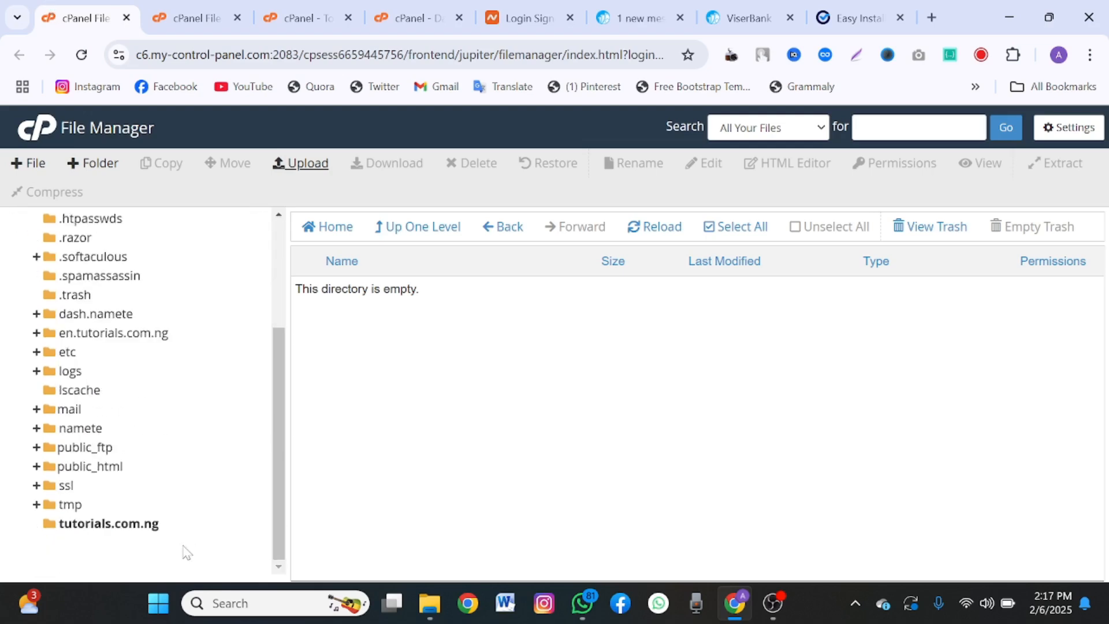
# Step: Delete the install folder from tutorials.com.ng in File Manager and return to the installer result page
pyautogui.click(108, 523)
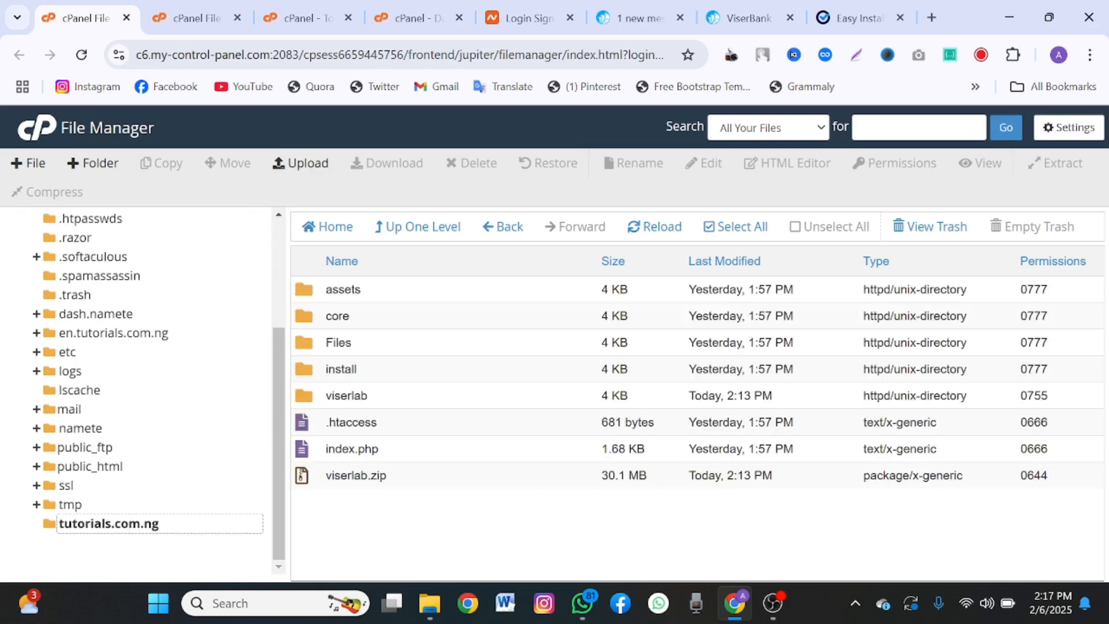
pyautogui.rightClick(340, 368)
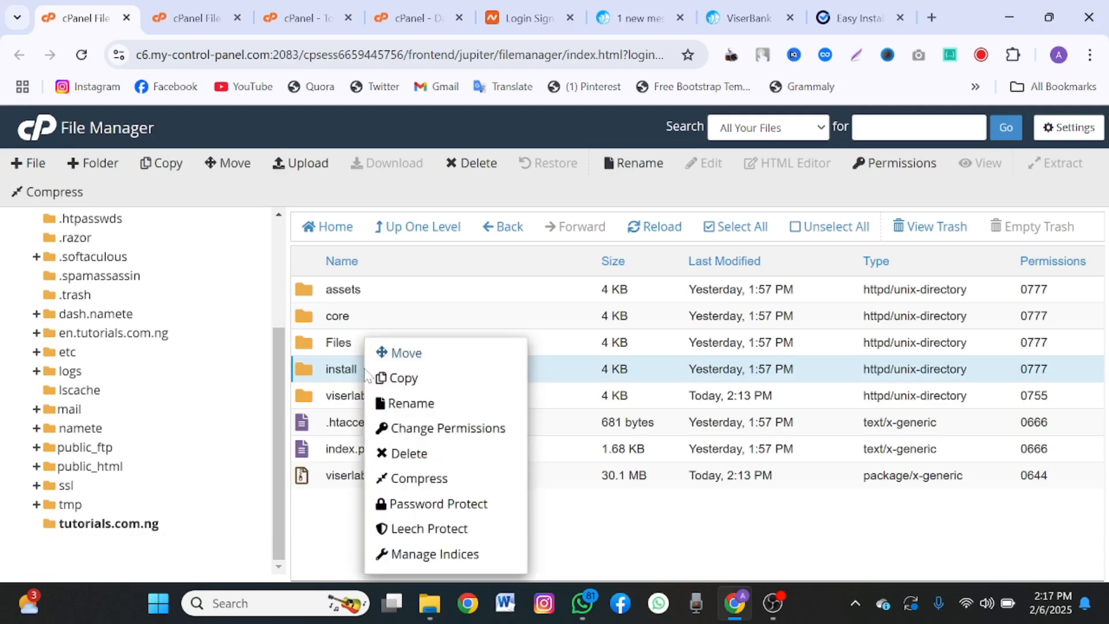
pyautogui.click(407, 453)
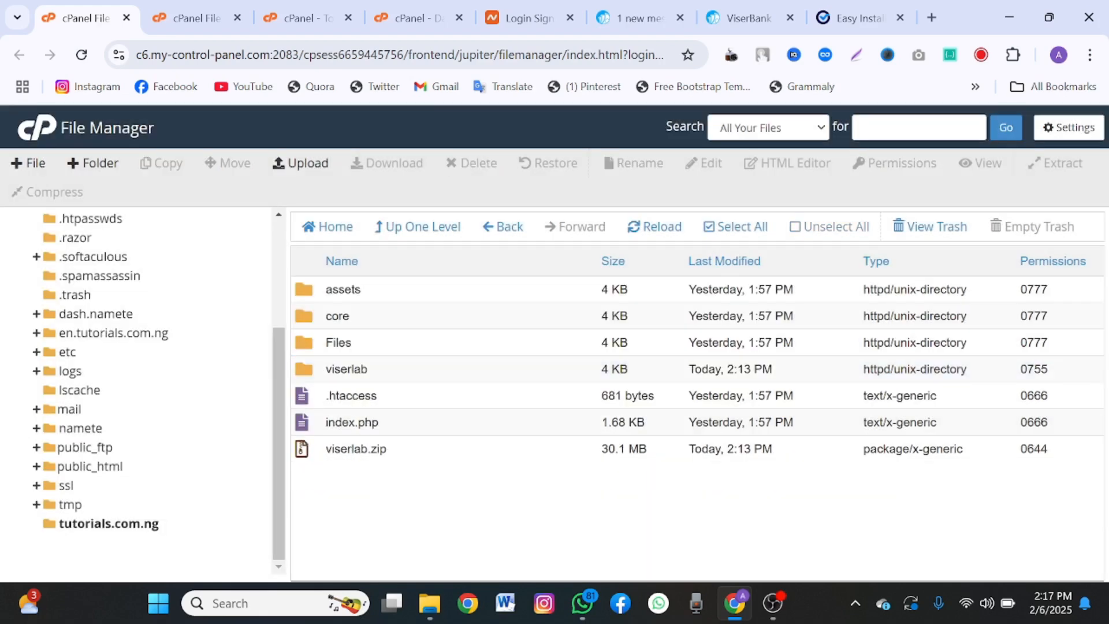
pyautogui.click(859, 17)
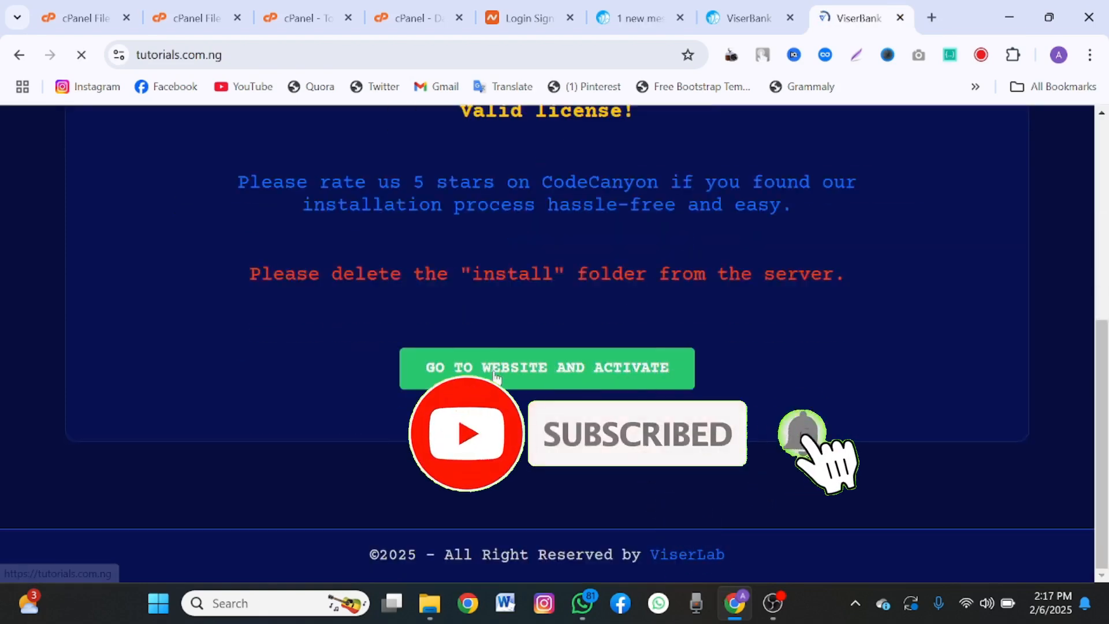
# Step: Launch the live tutorials.com.ng site via GO TO WEBSITE AND ACTIVATE and allow cookies
pyautogui.click(547, 367)
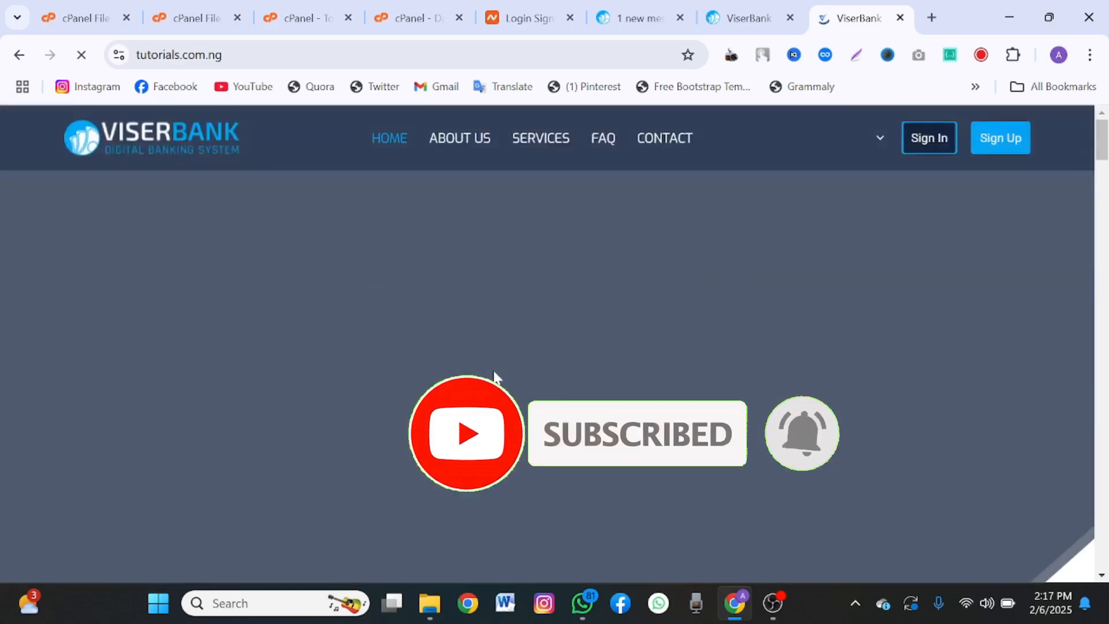
pyautogui.scroll(-3)
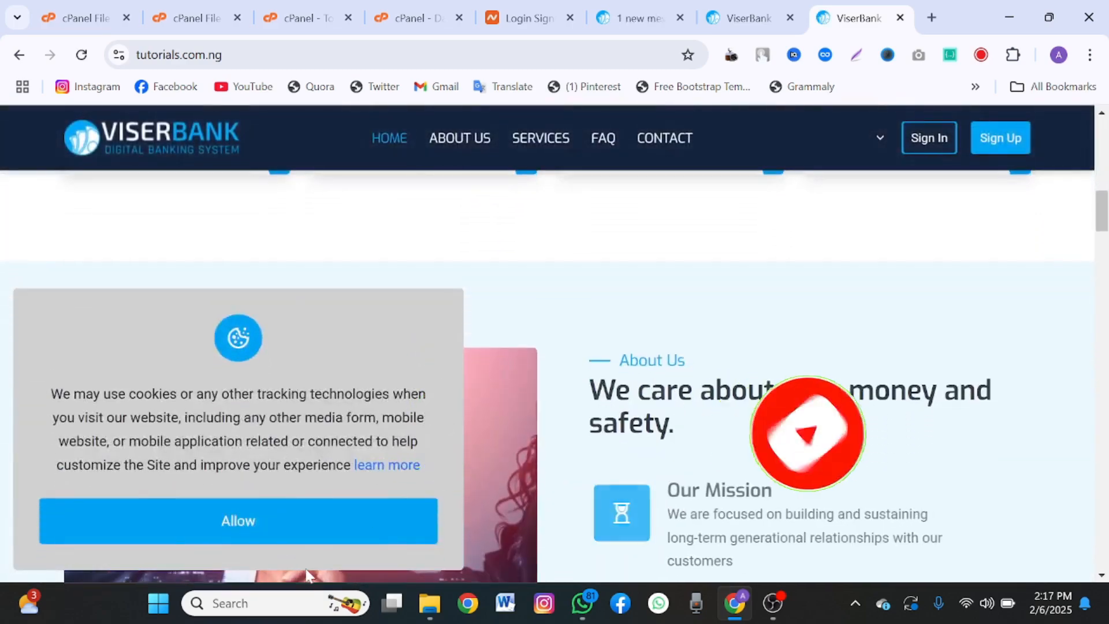
pyautogui.click(238, 521)
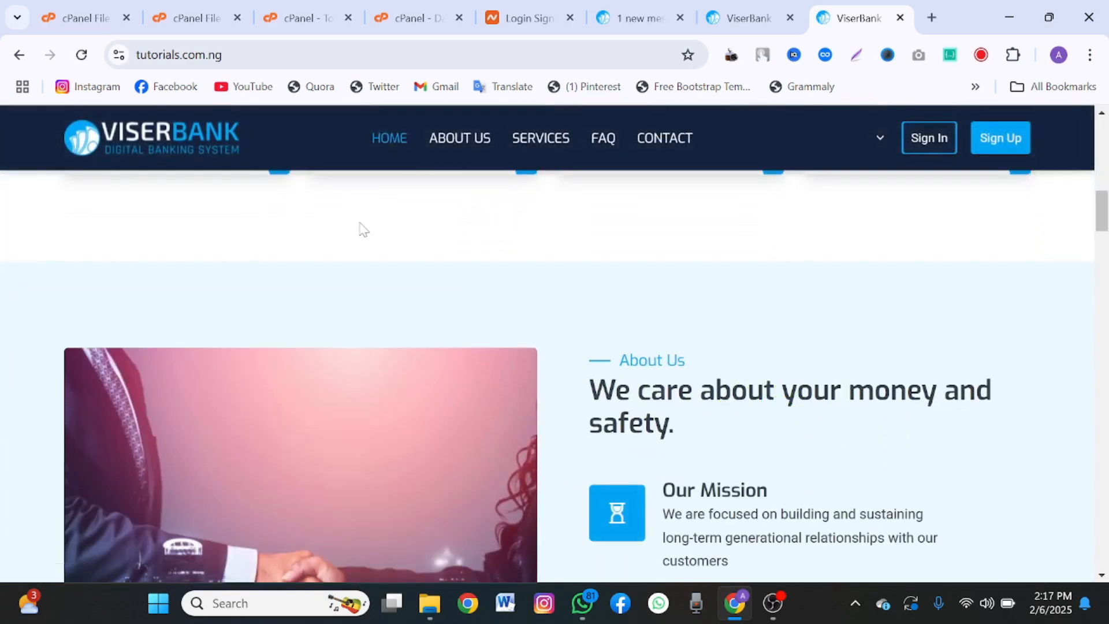
# Step: Browse About Us, Services and FAQ from the top menu, then head to the Register page
pyautogui.click(459, 138)
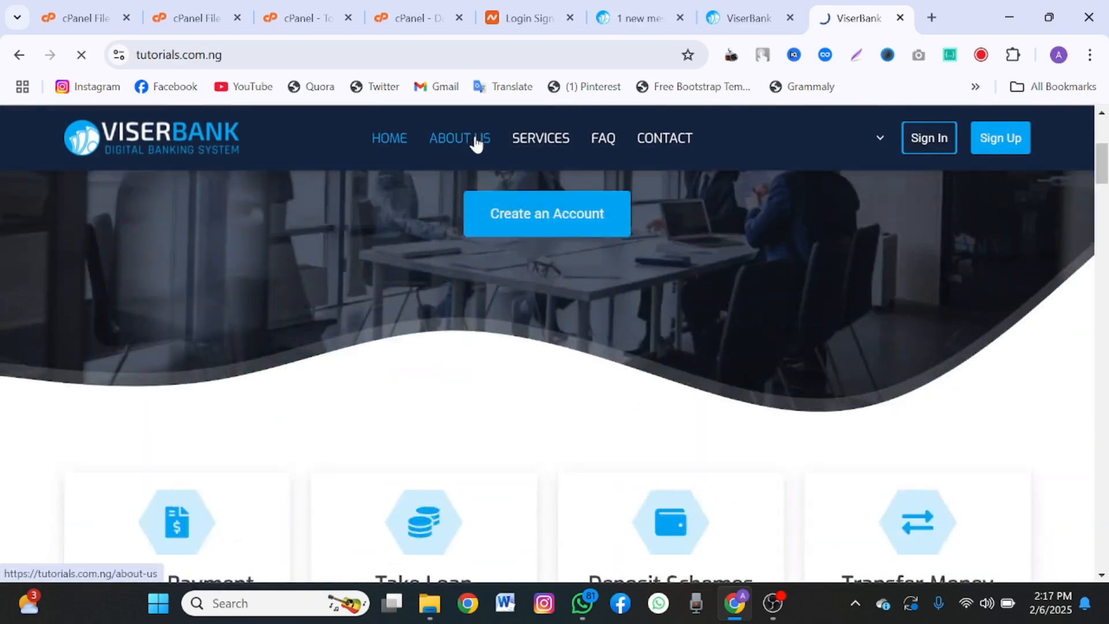
pyautogui.click(458, 138)
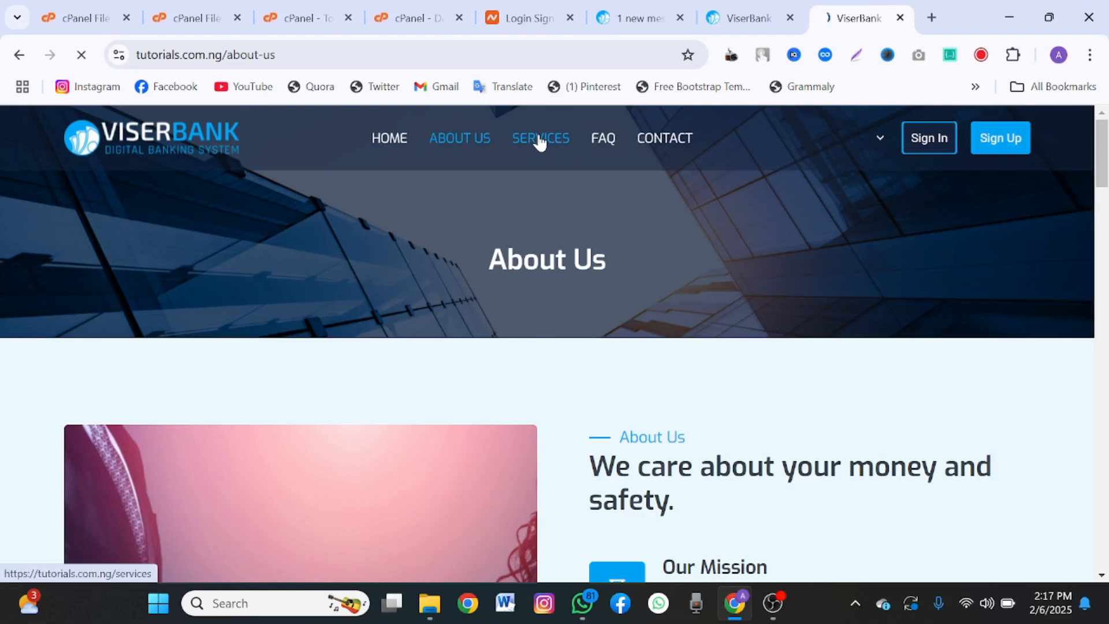
pyautogui.click(541, 138)
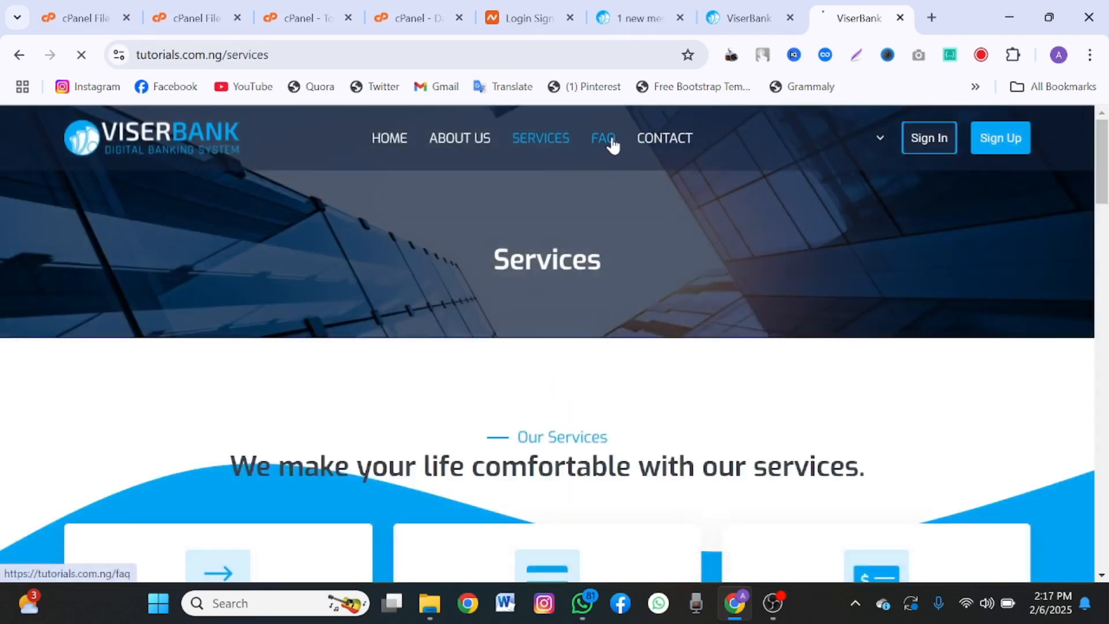
pyautogui.click(603, 138)
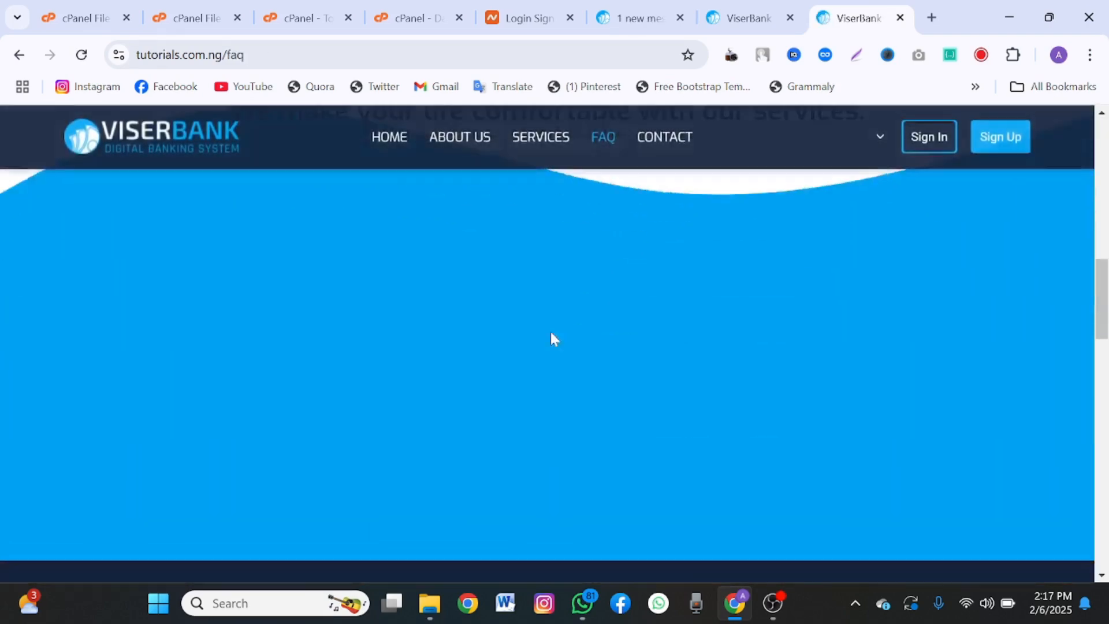
pyautogui.scroll(3)
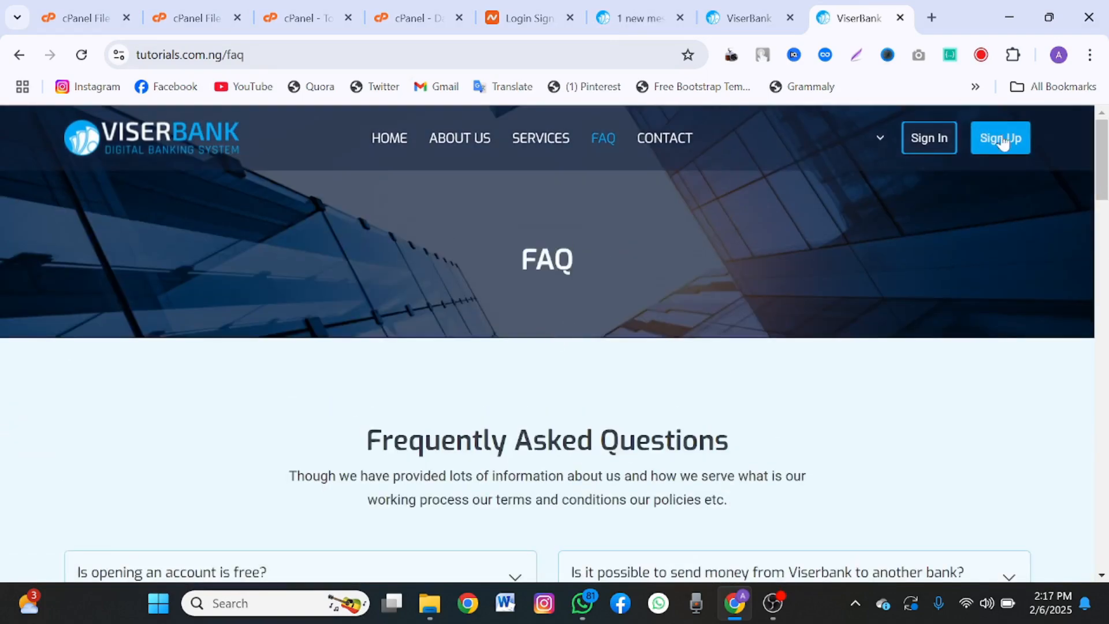
pyautogui.click(1001, 138)
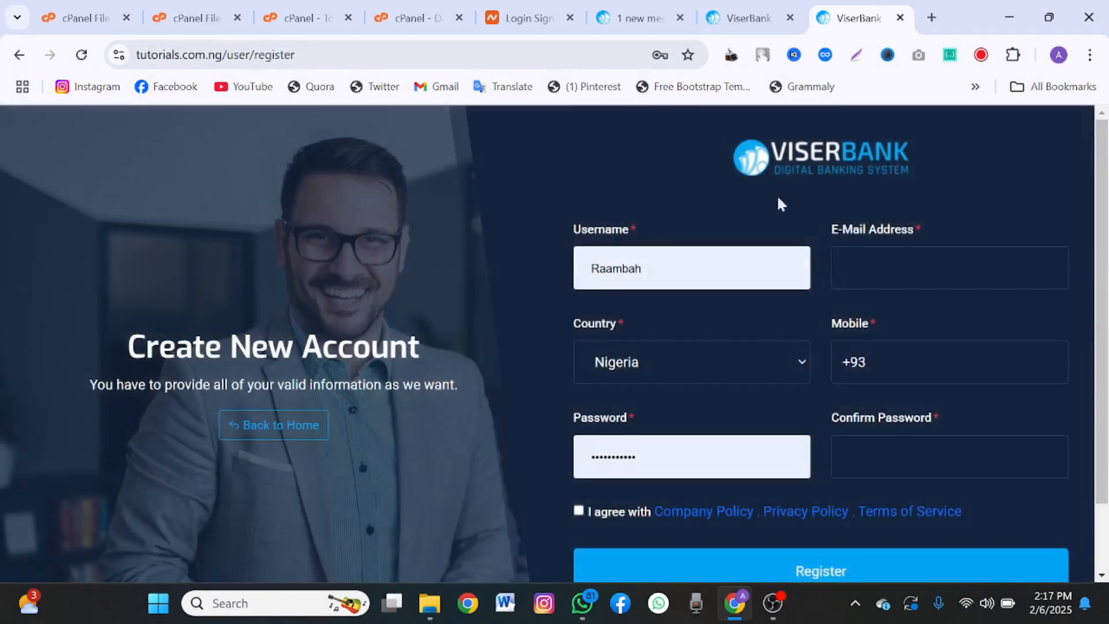
# Step: Scroll through the Create New Account form down to its agreement checkbox and back
pyautogui.scroll(-3)
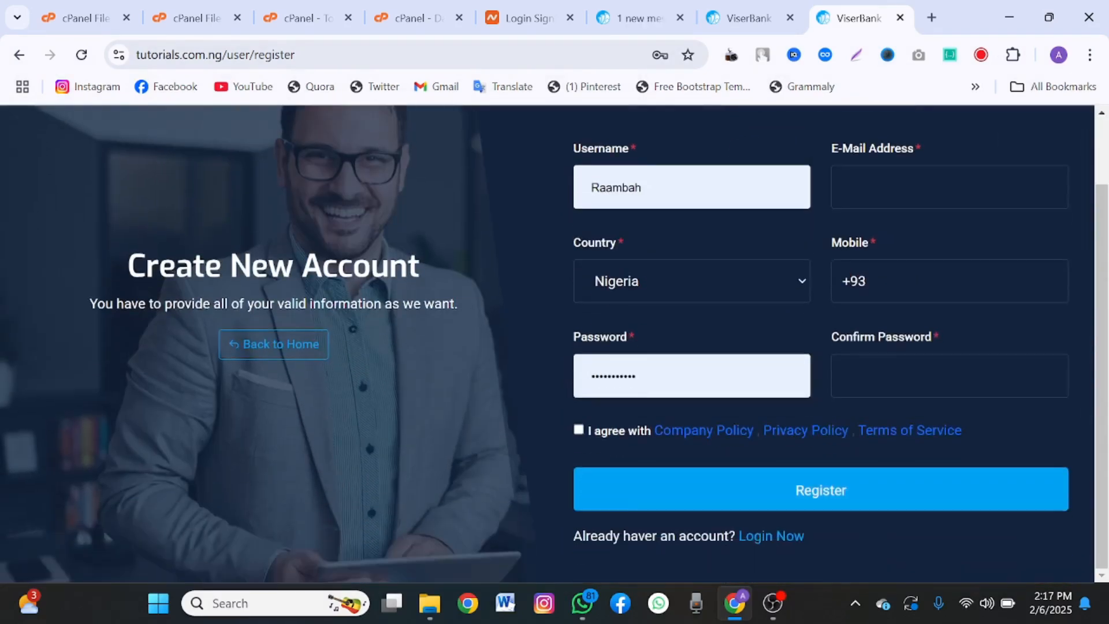
pyautogui.scroll(3)
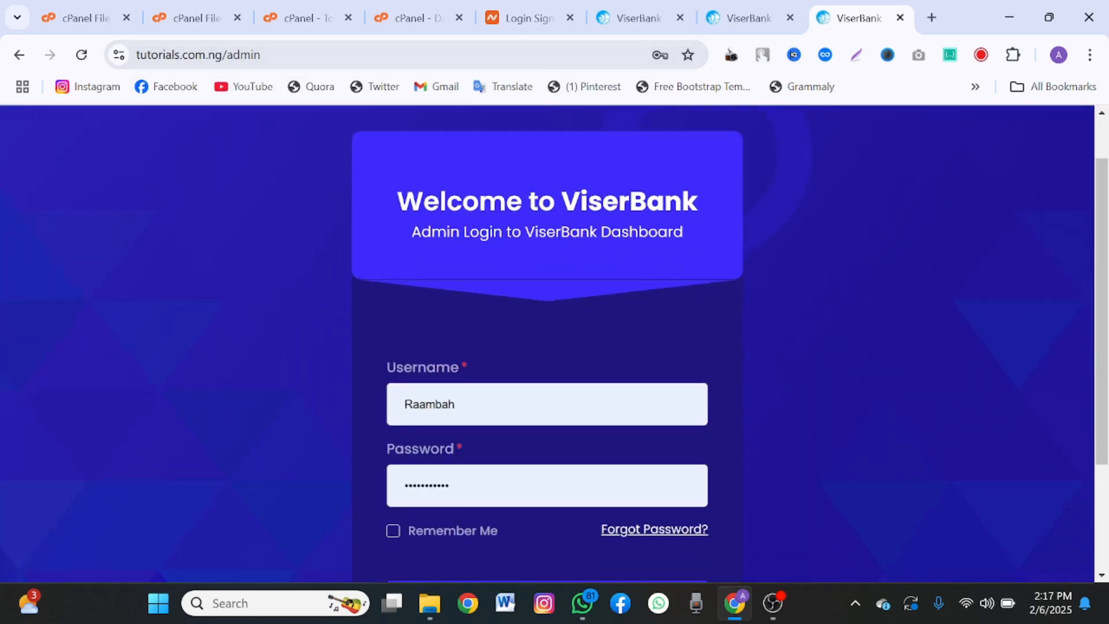
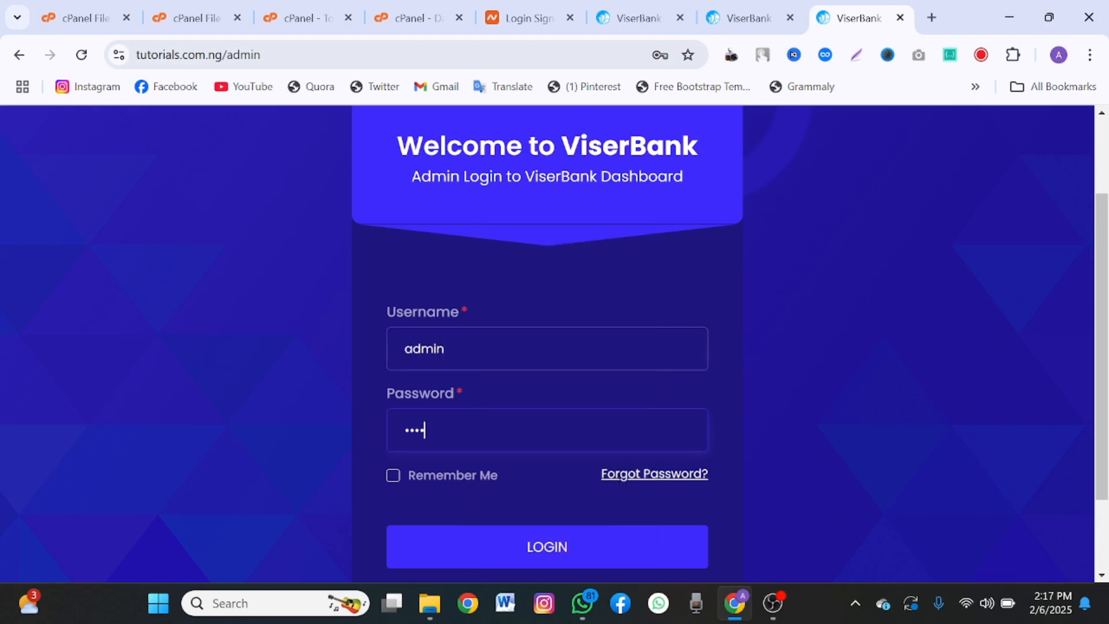
# Step: Log in at /admin as username admin with the password entered
pyautogui.click(546, 429)
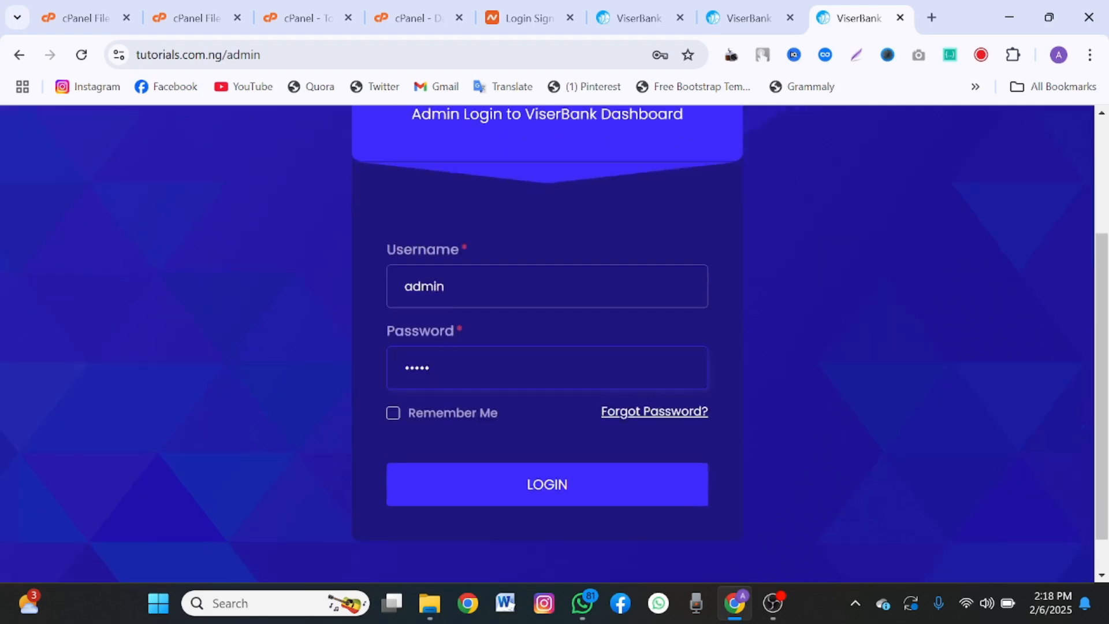
pyautogui.click(546, 484)
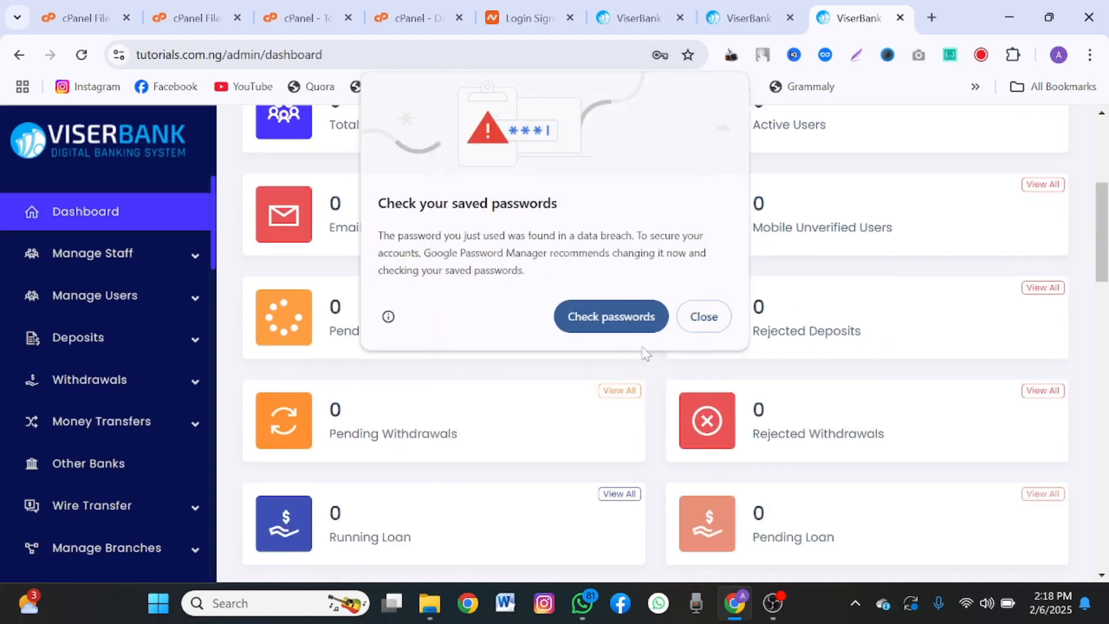
# Step: Dismiss Chrome's password warning, review the dashboard stats and reports, and expand Manage Staff
pyautogui.click(703, 317)
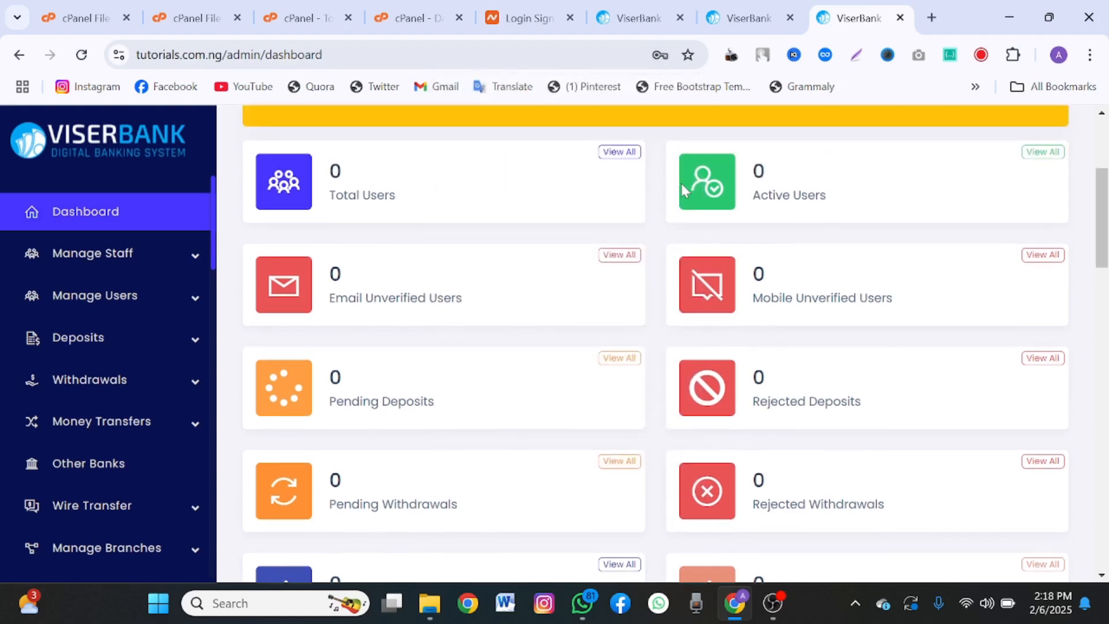
pyautogui.scroll(-3)
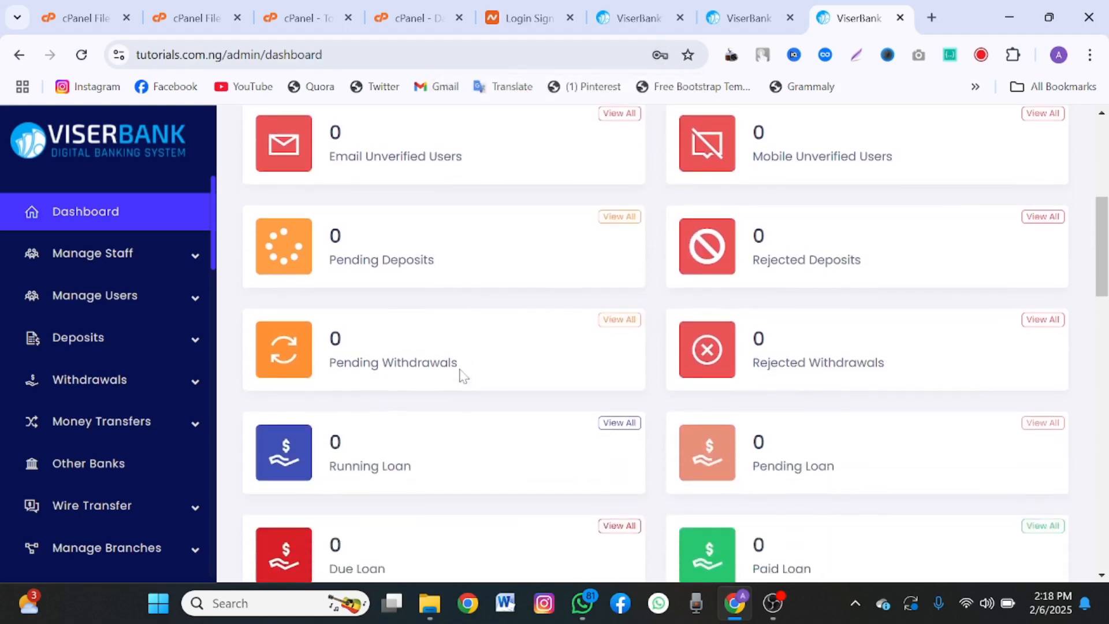
pyautogui.scroll(-3)
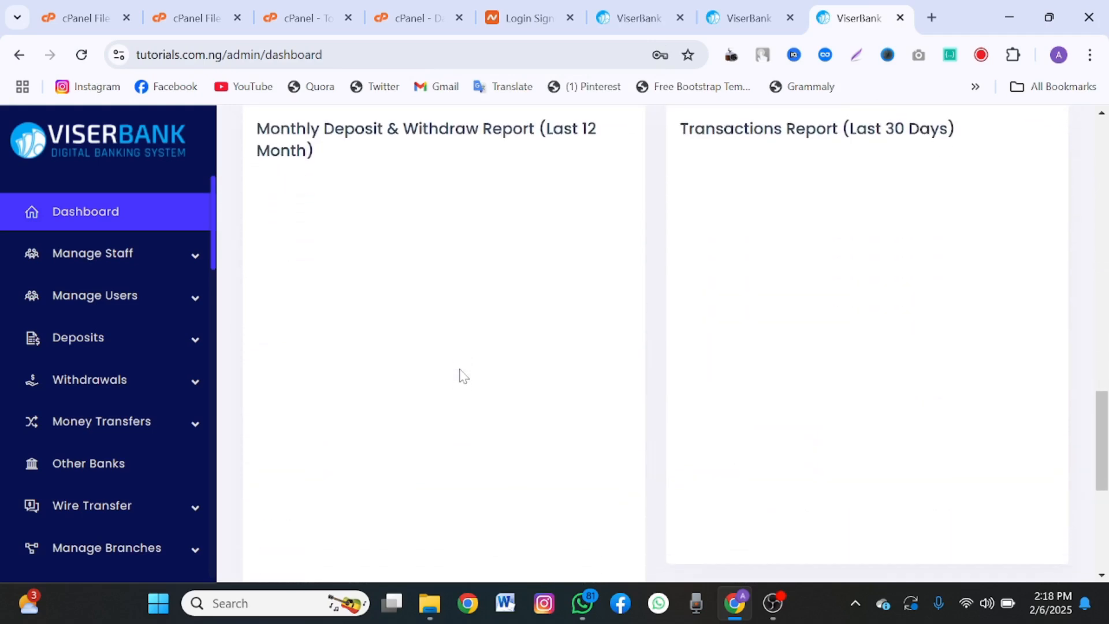
pyautogui.click(92, 253)
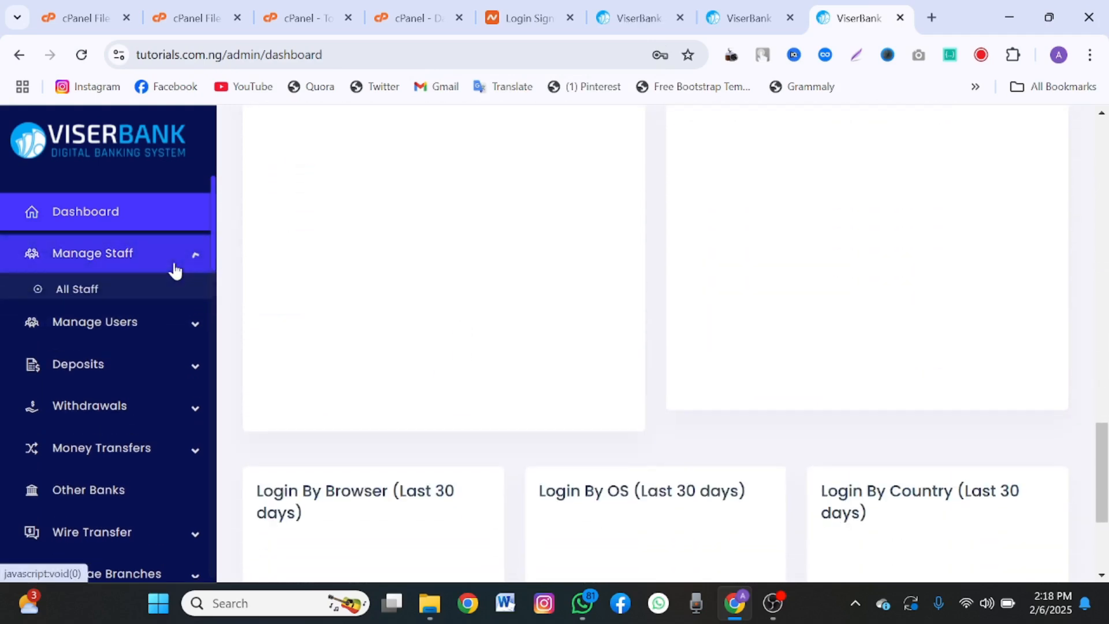
# Step: View the All Staff list, then expand Manage Users and view the Active Users list
pyautogui.click(76, 288)
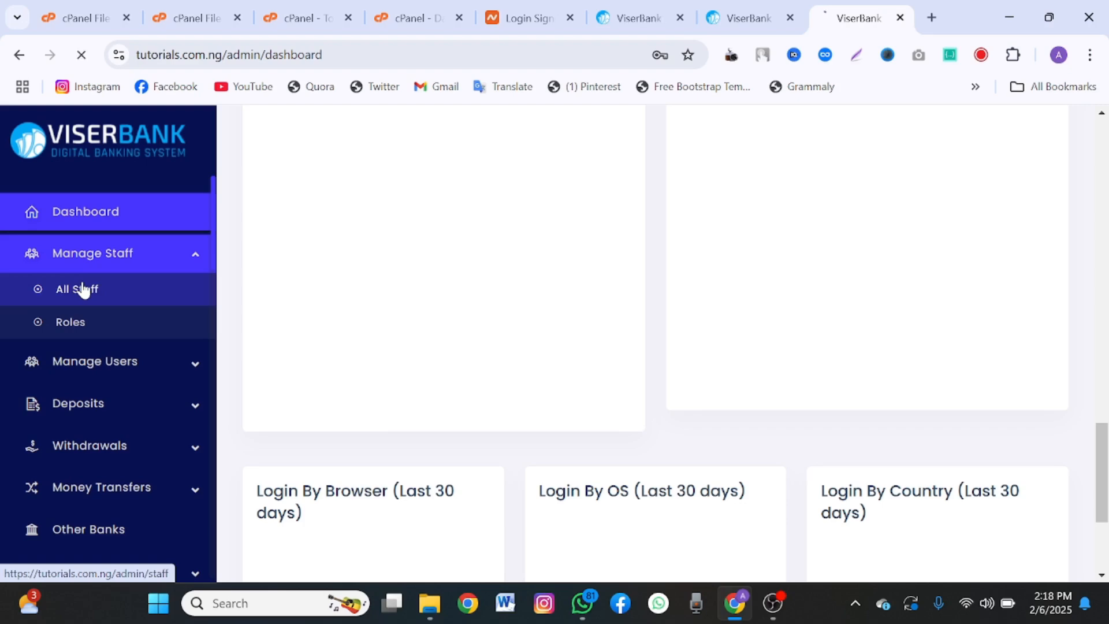
pyautogui.click(76, 289)
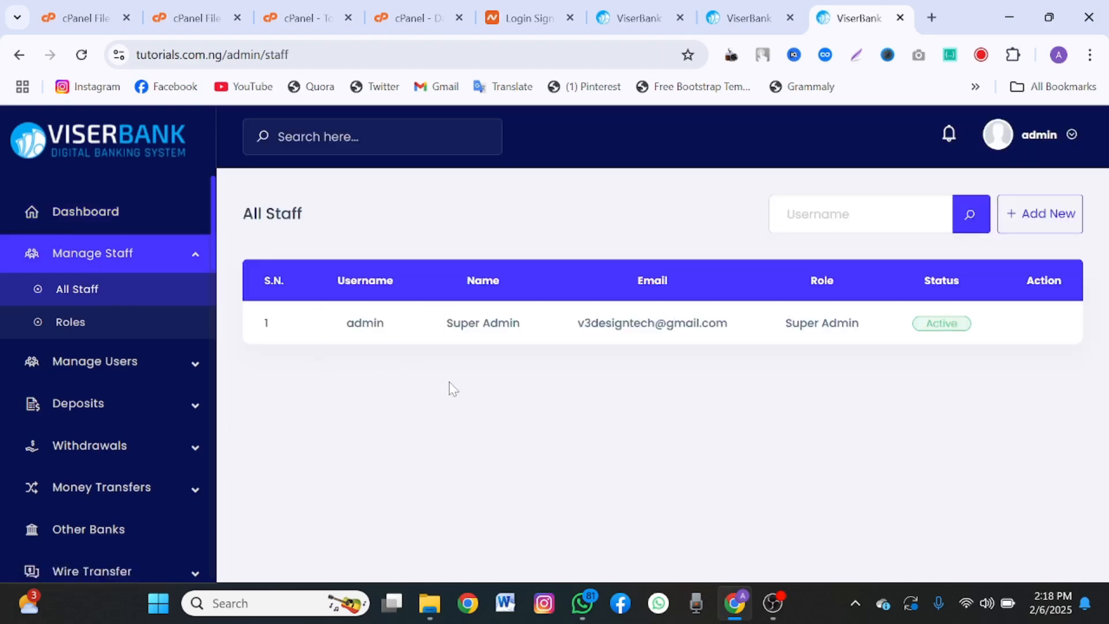
pyautogui.moveTo(94, 360)
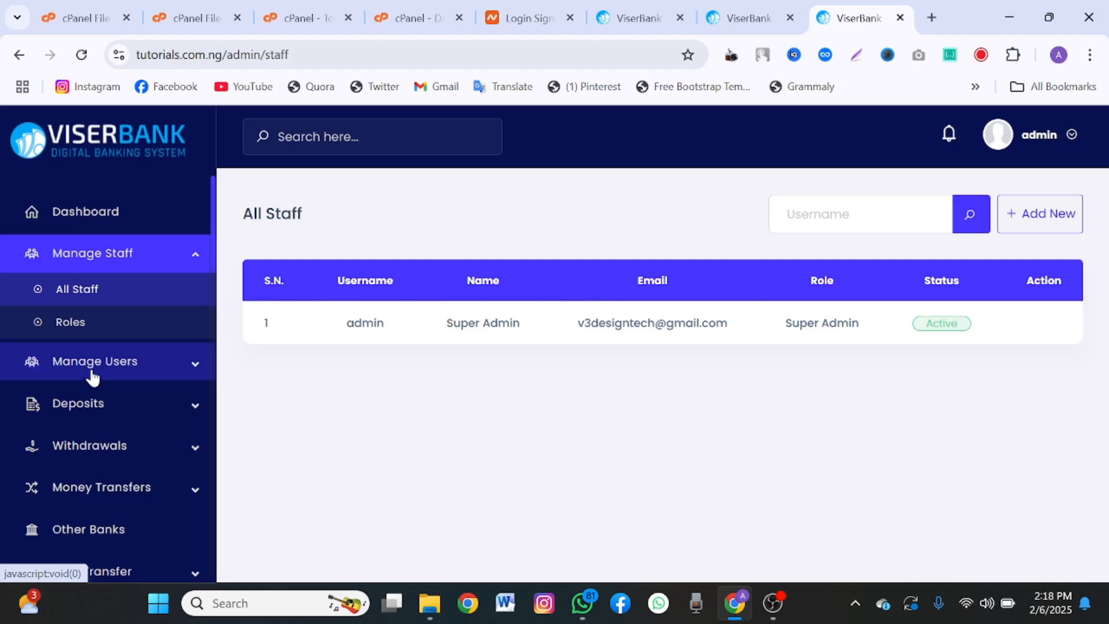
pyautogui.click(94, 361)
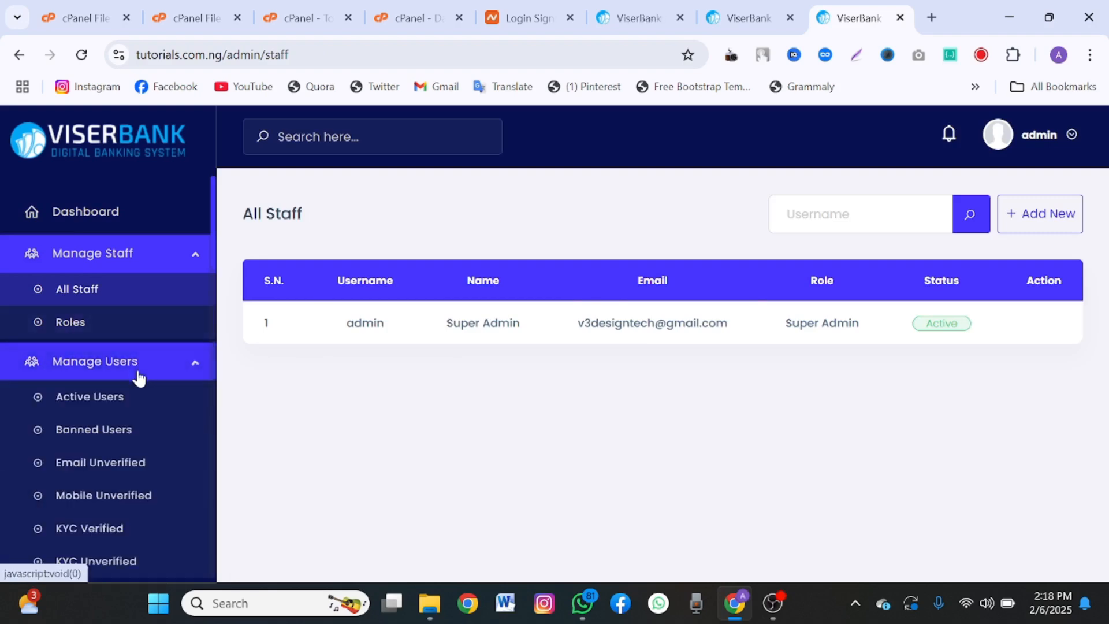
pyautogui.click(89, 396)
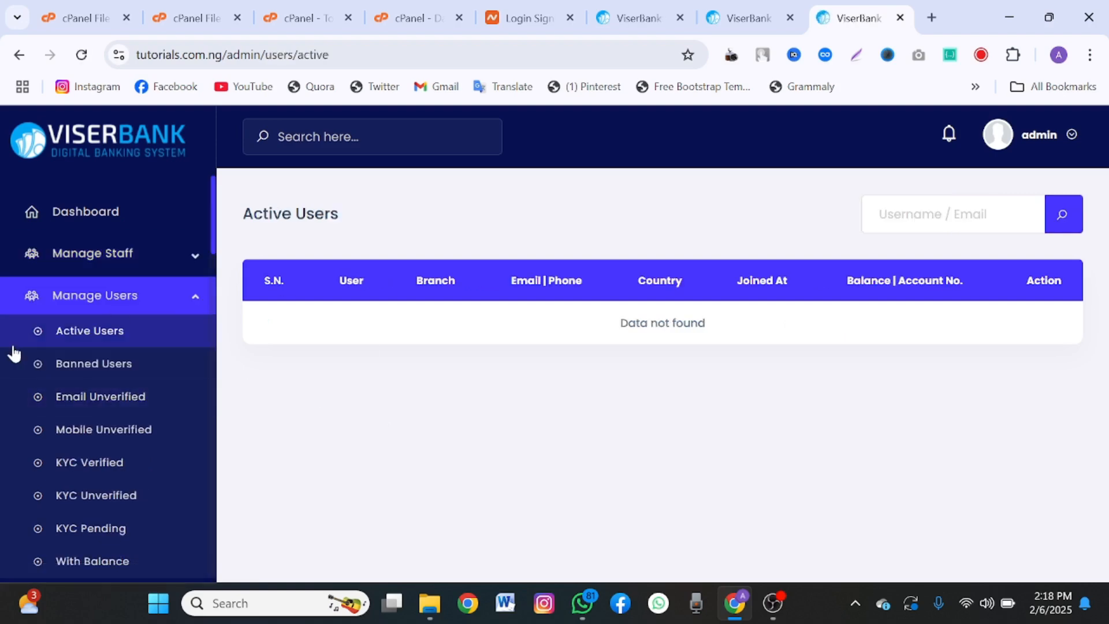
pyautogui.scroll(-3)
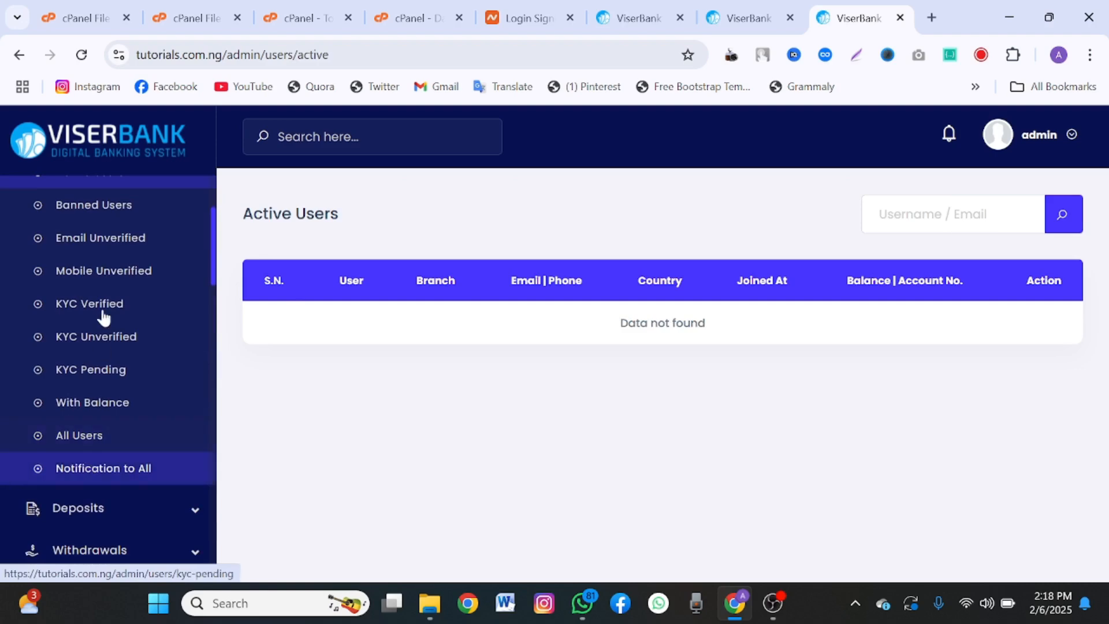
pyautogui.scroll(-3)
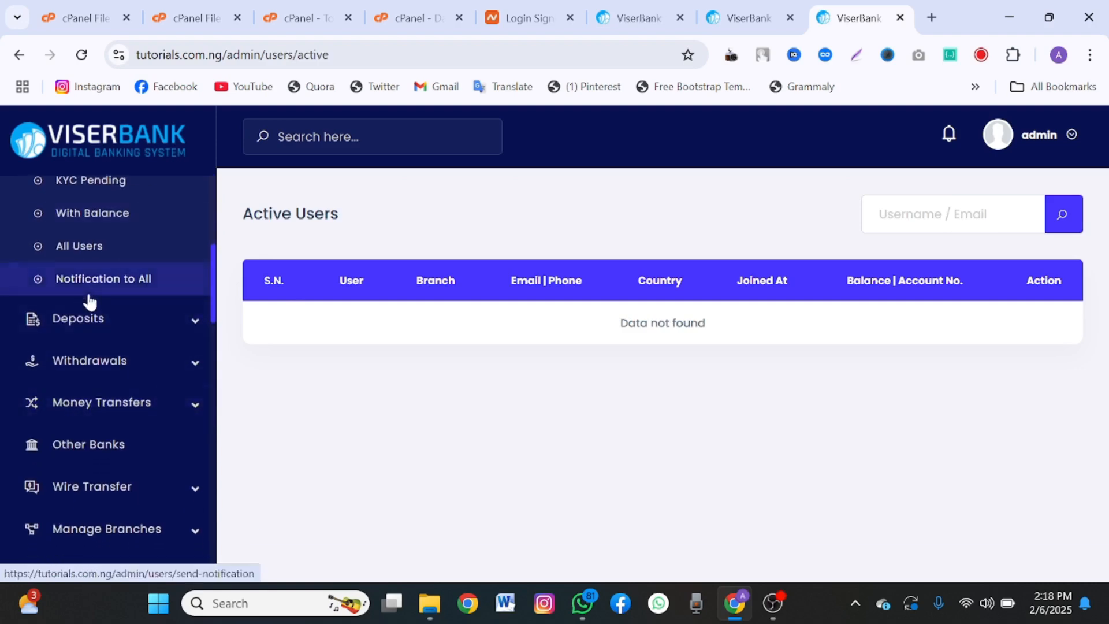
# Step: Expand the Withdrawals and Money Transfer menus and land on the Other Banks page, empty so far
pyautogui.click(77, 317)
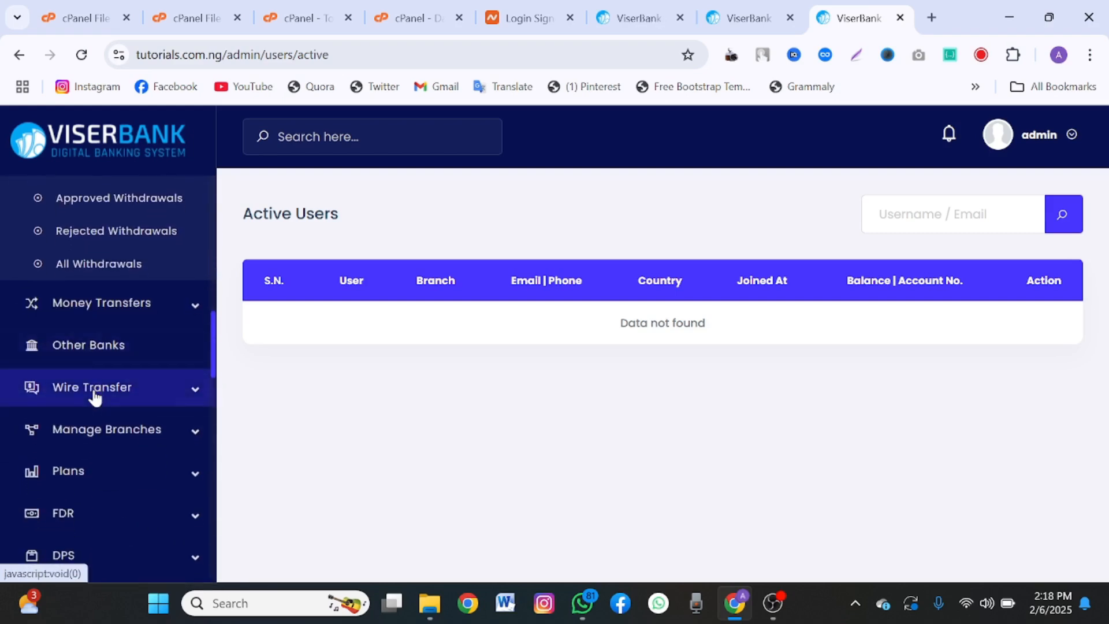
pyautogui.click(101, 302)
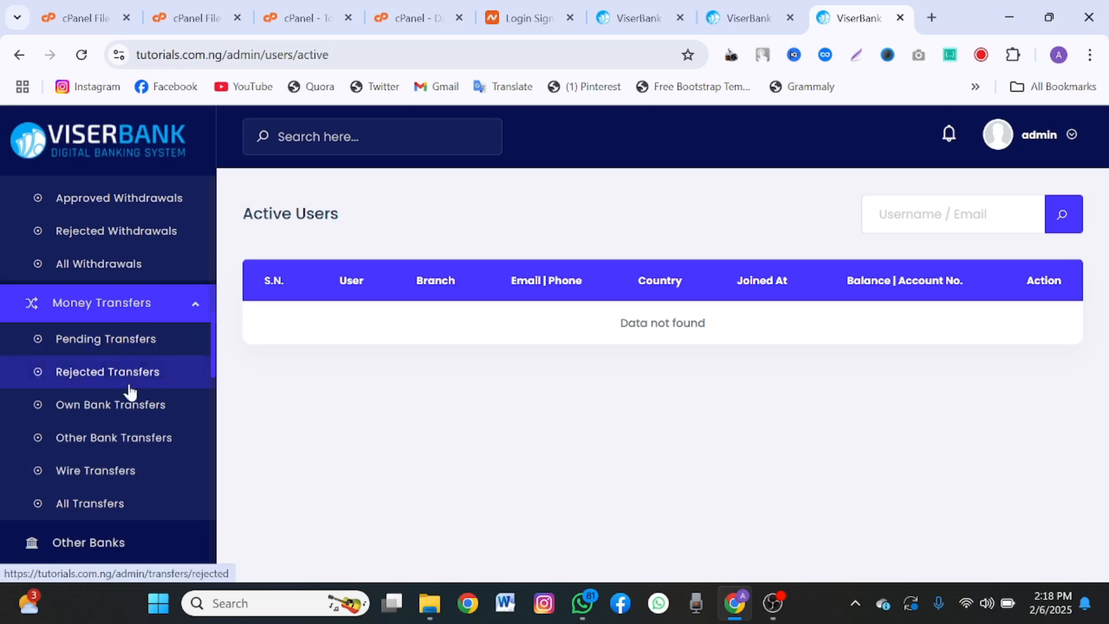
pyautogui.moveTo(99, 456)
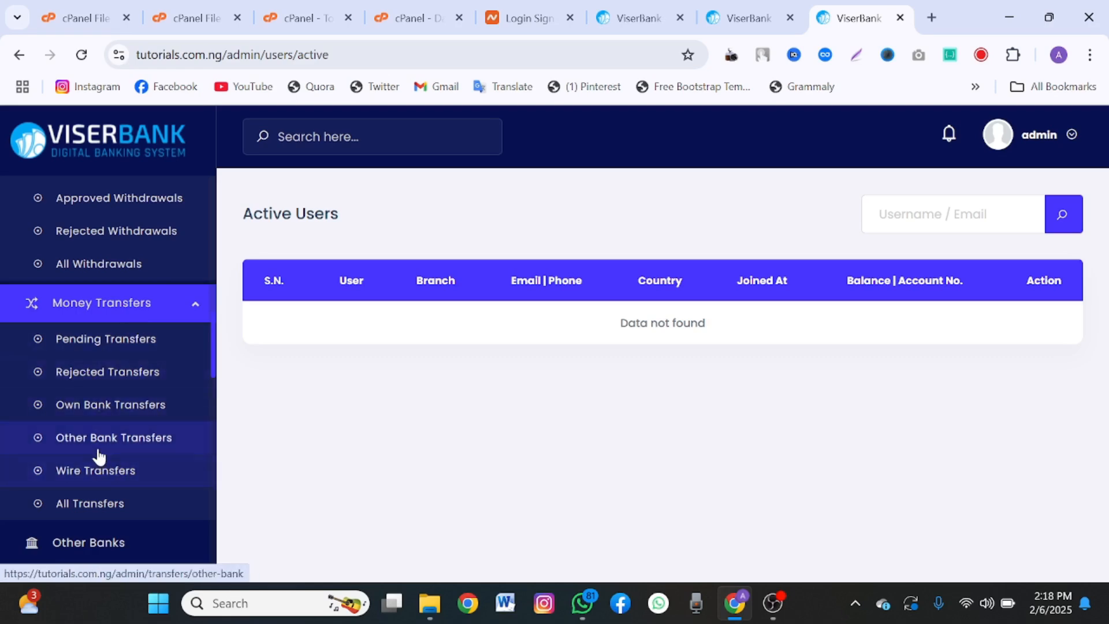
pyautogui.scroll(-3)
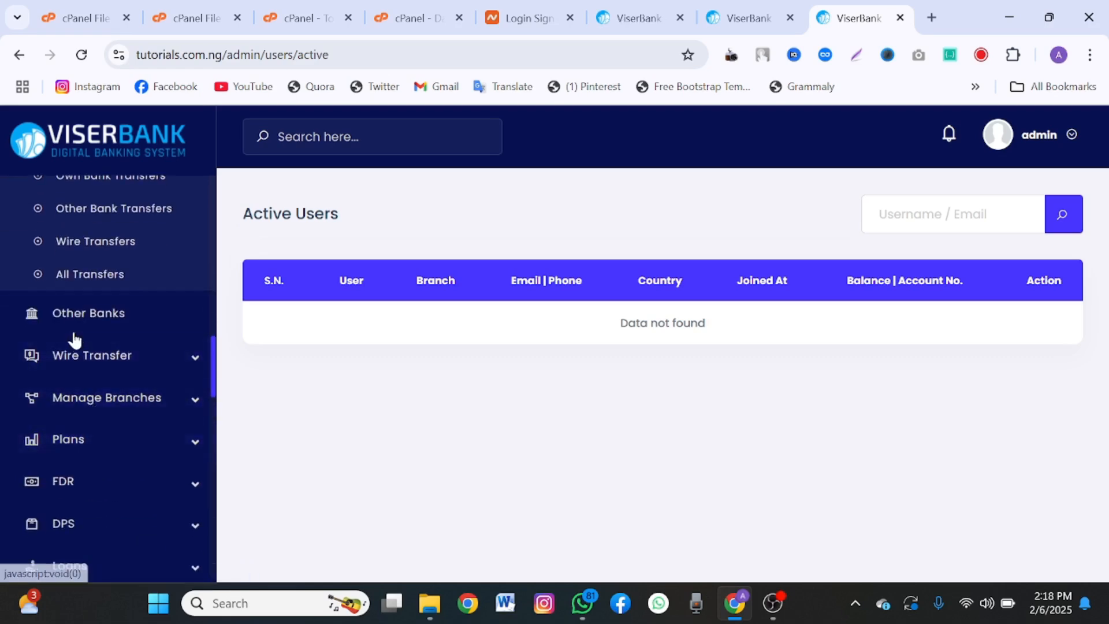
pyautogui.click(88, 313)
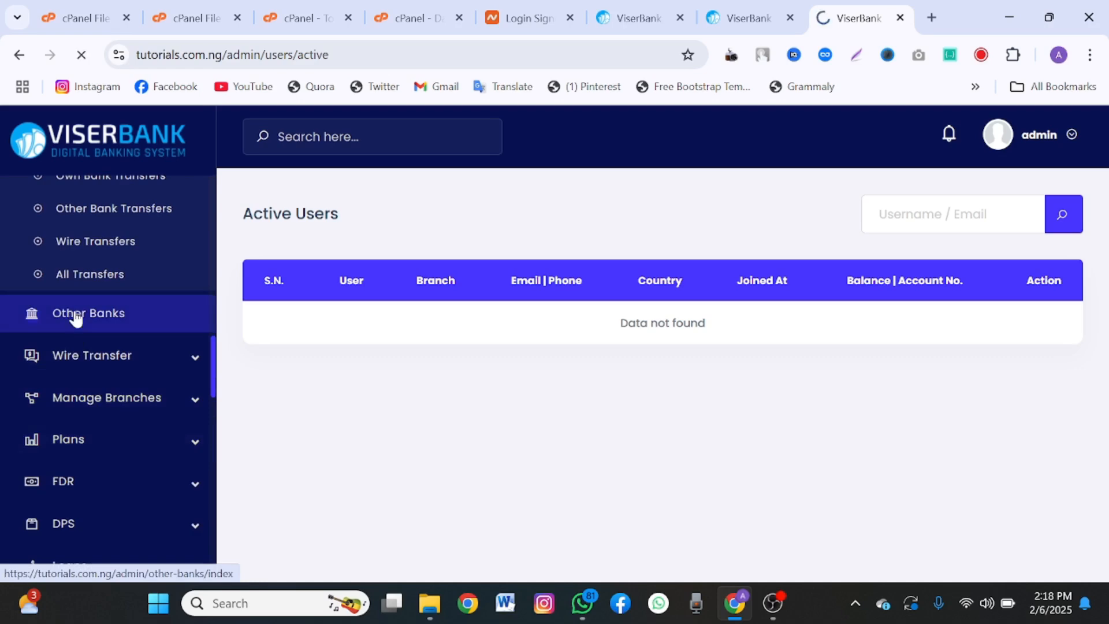
pyautogui.click(88, 313)
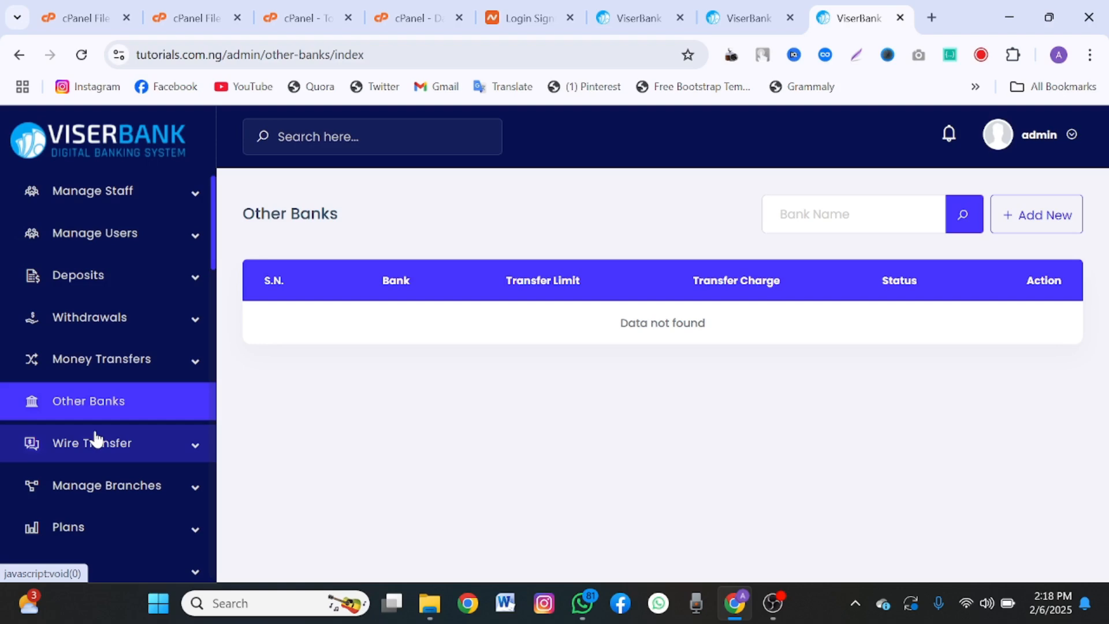
pyautogui.moveTo(711, 199)
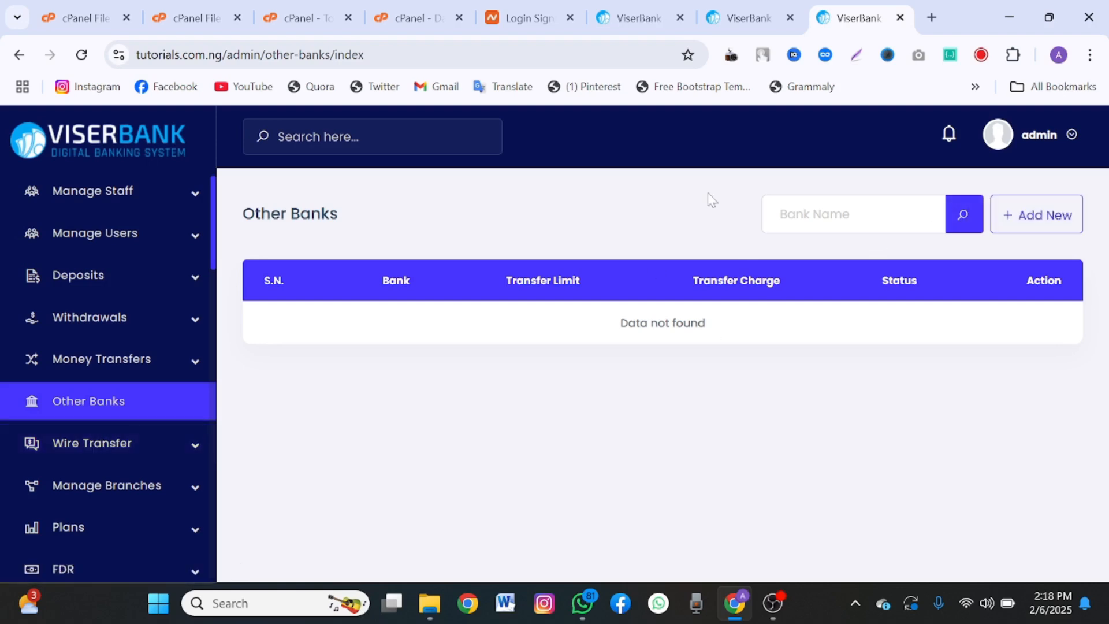
pyautogui.moveTo(618, 277)
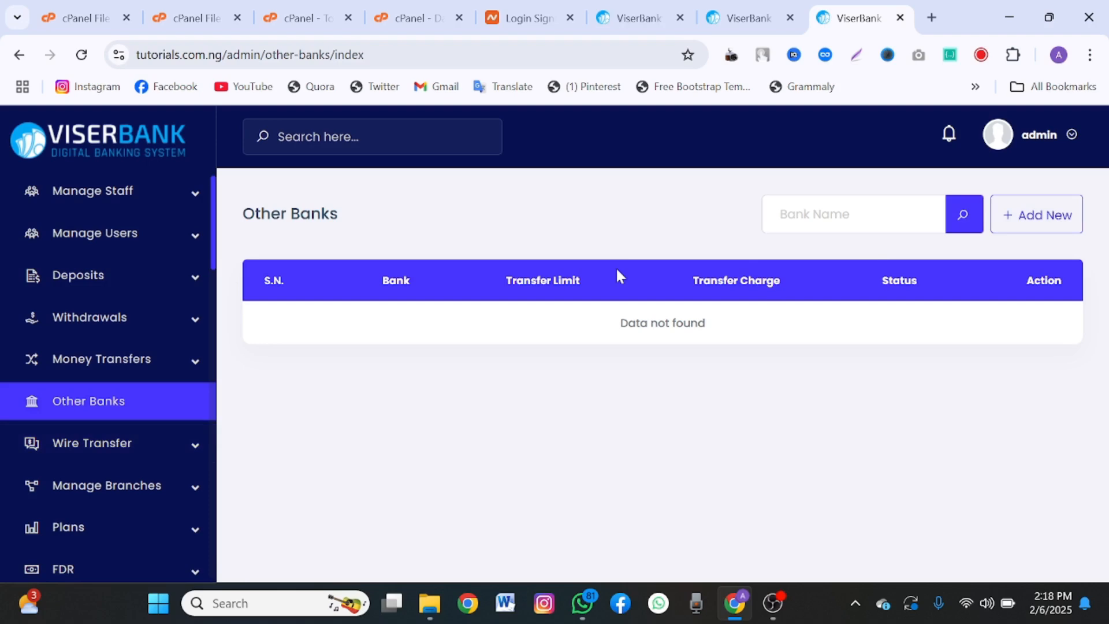
pyautogui.moveTo(1067, 78)
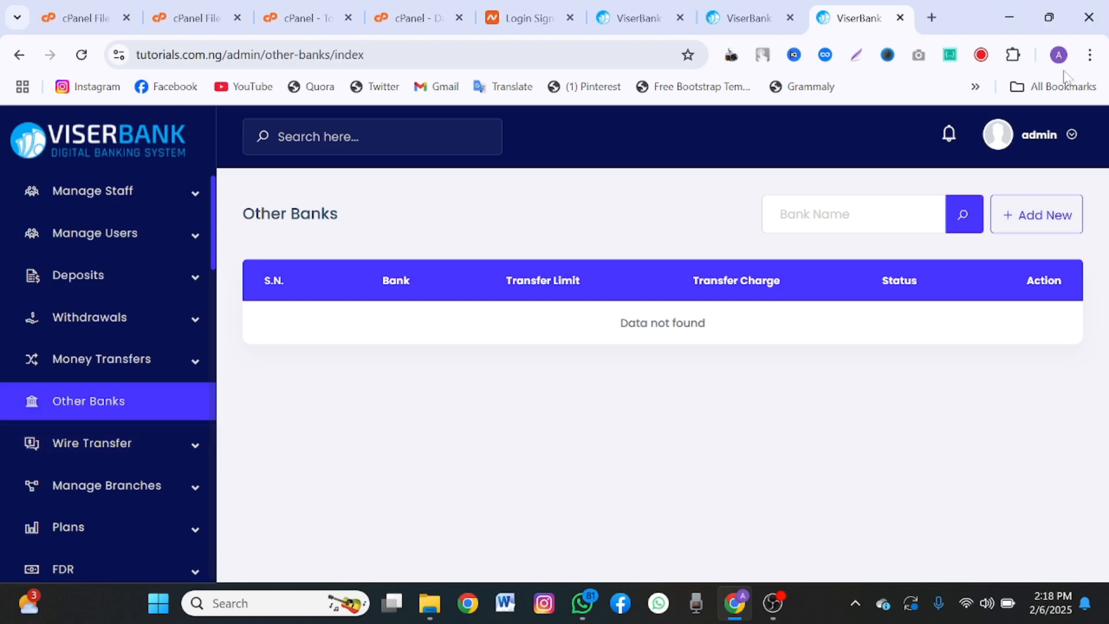
pyautogui.moveTo(443, 363)
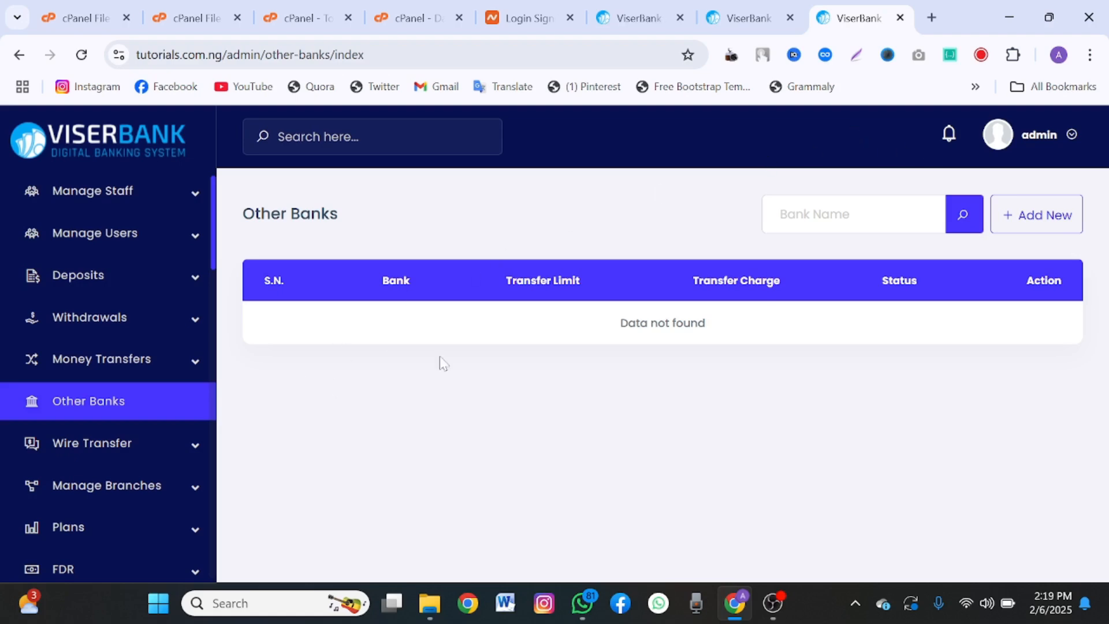
pyautogui.moveTo(391, 361)
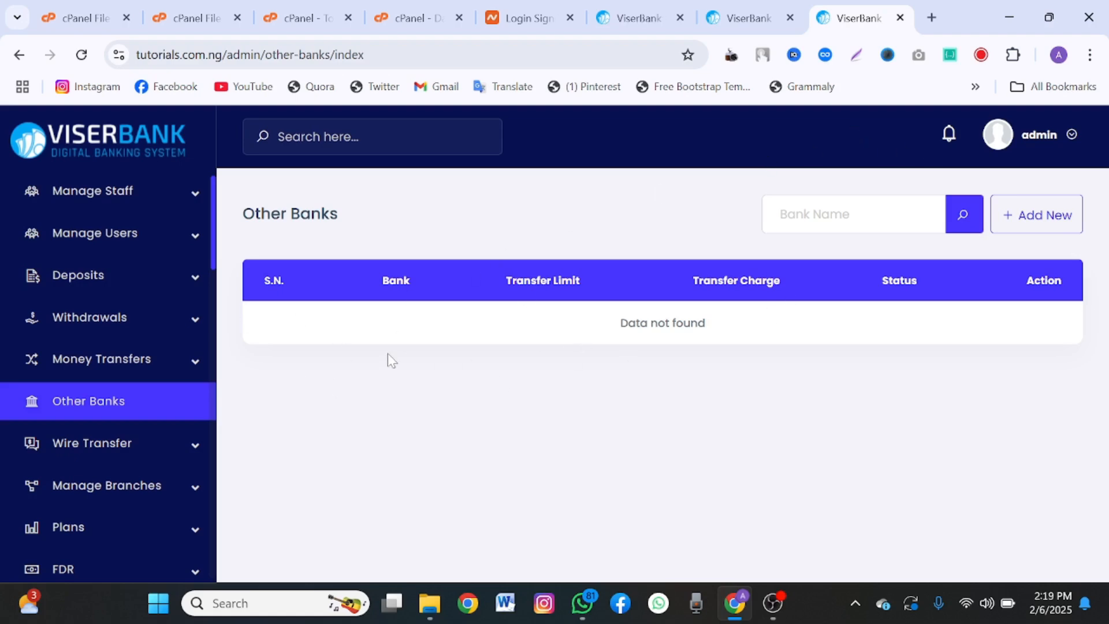
pyautogui.moveTo(263, 377)
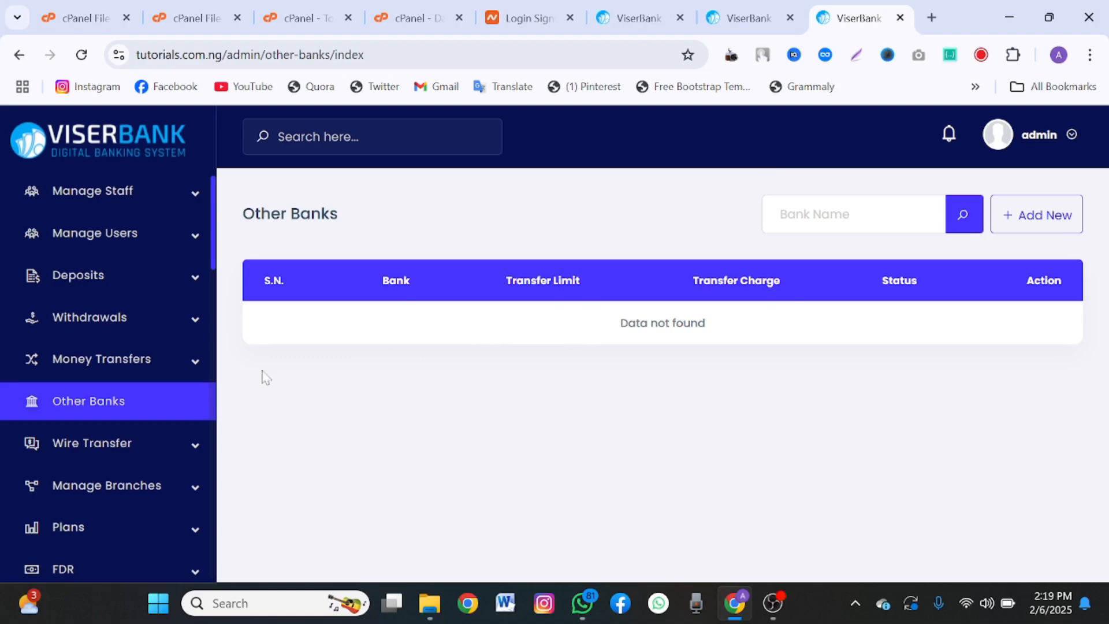
# Step: Expand Wire Transfer, Manage Branches and Payment Gateways in the sidebar
pyautogui.scroll(-3)
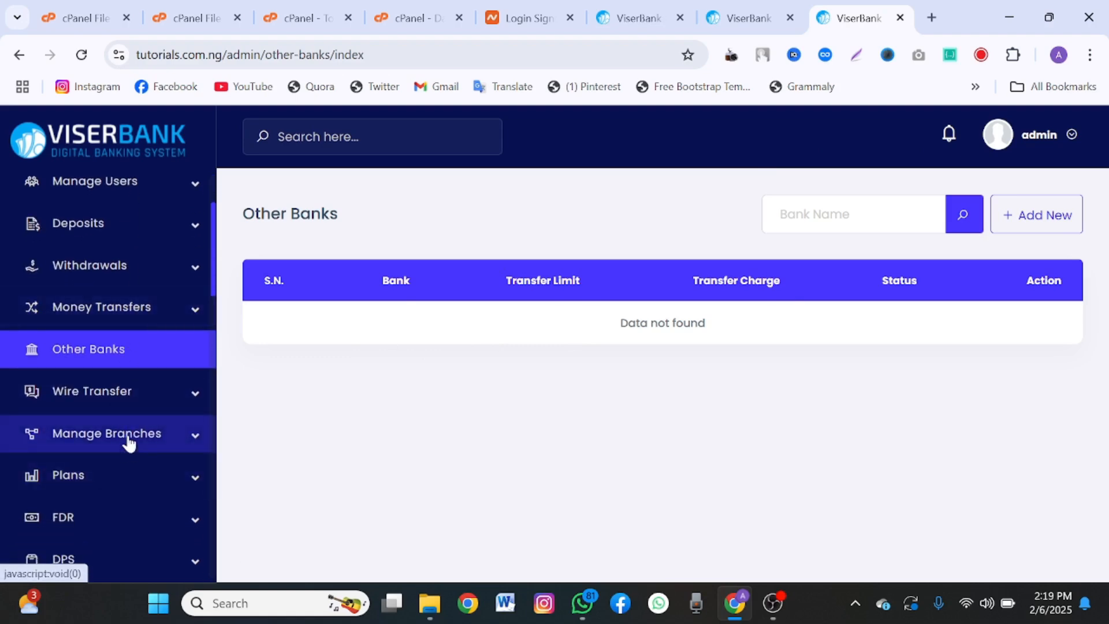
pyautogui.click(92, 390)
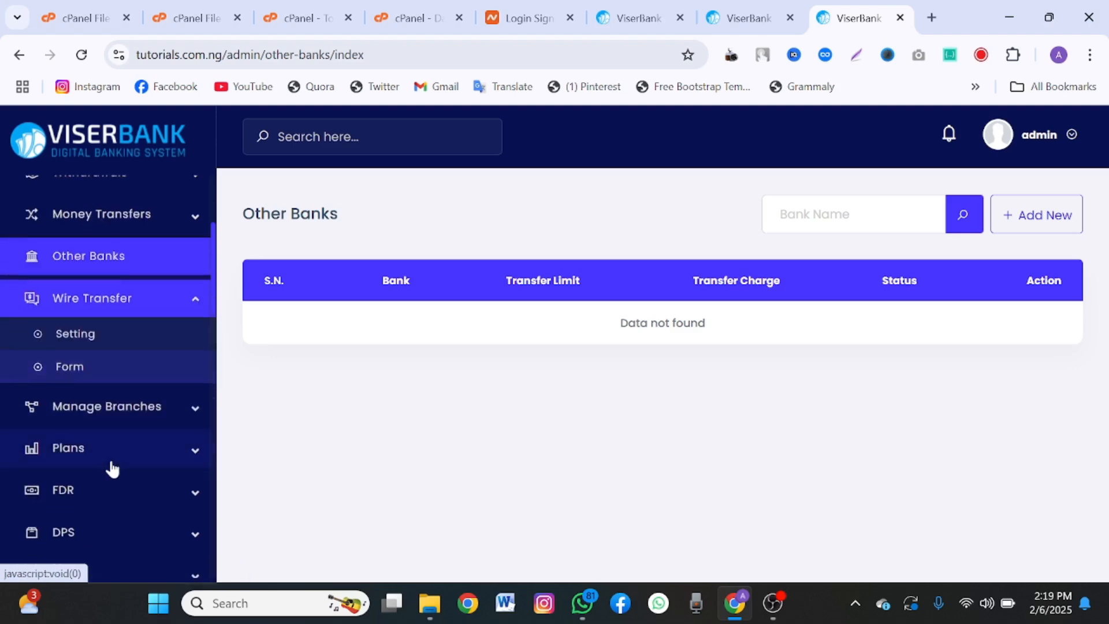
pyautogui.click(106, 406)
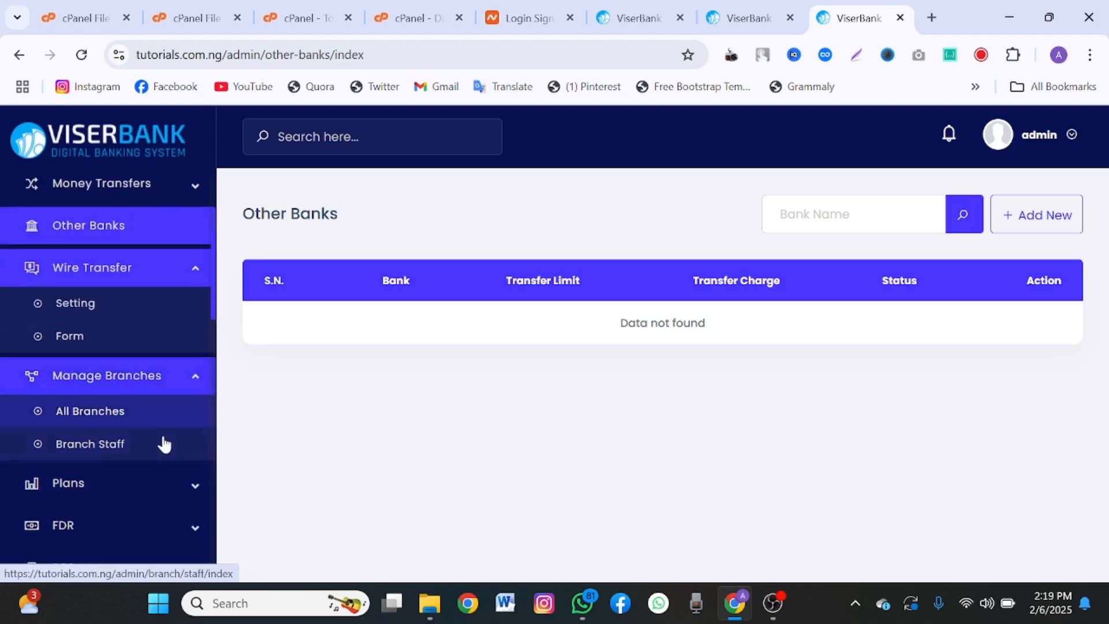
pyautogui.moveTo(117, 470)
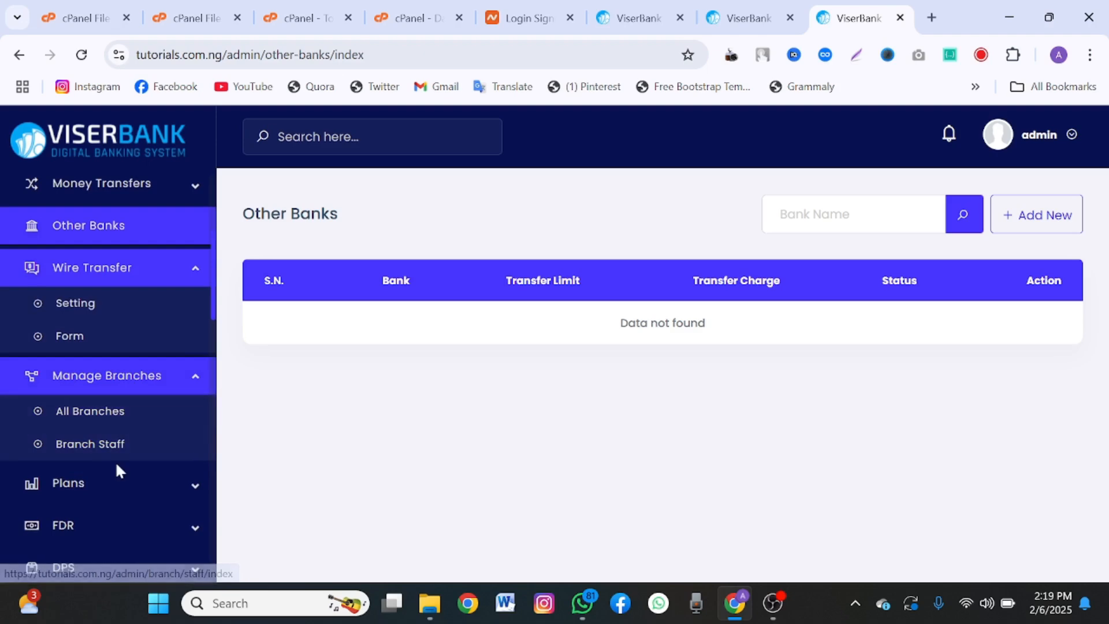
pyautogui.scroll(-3)
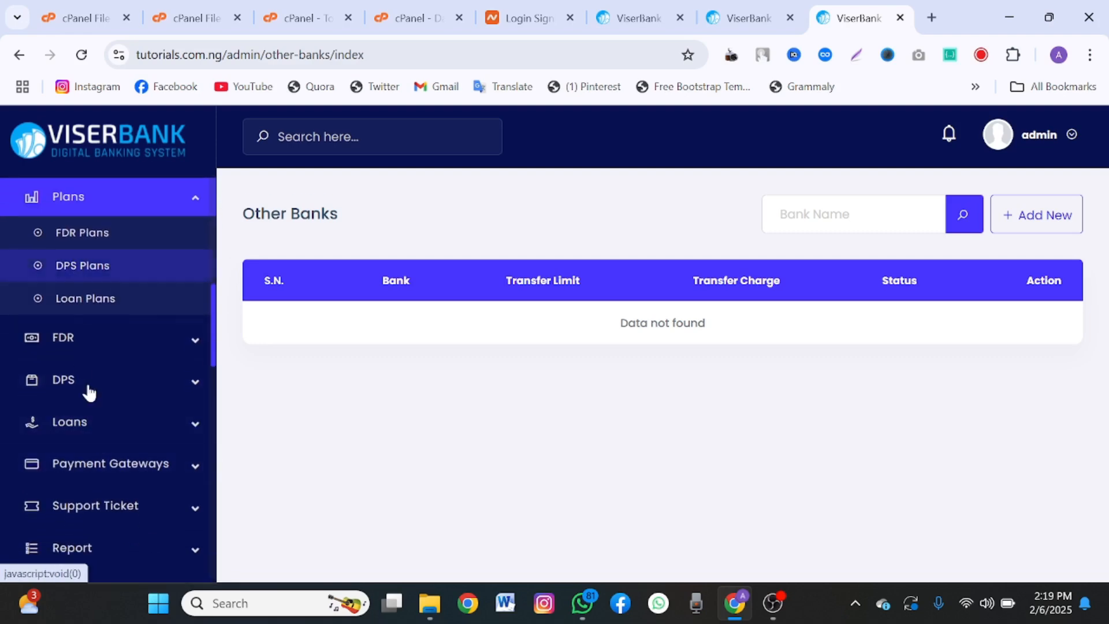
pyautogui.scroll(-3)
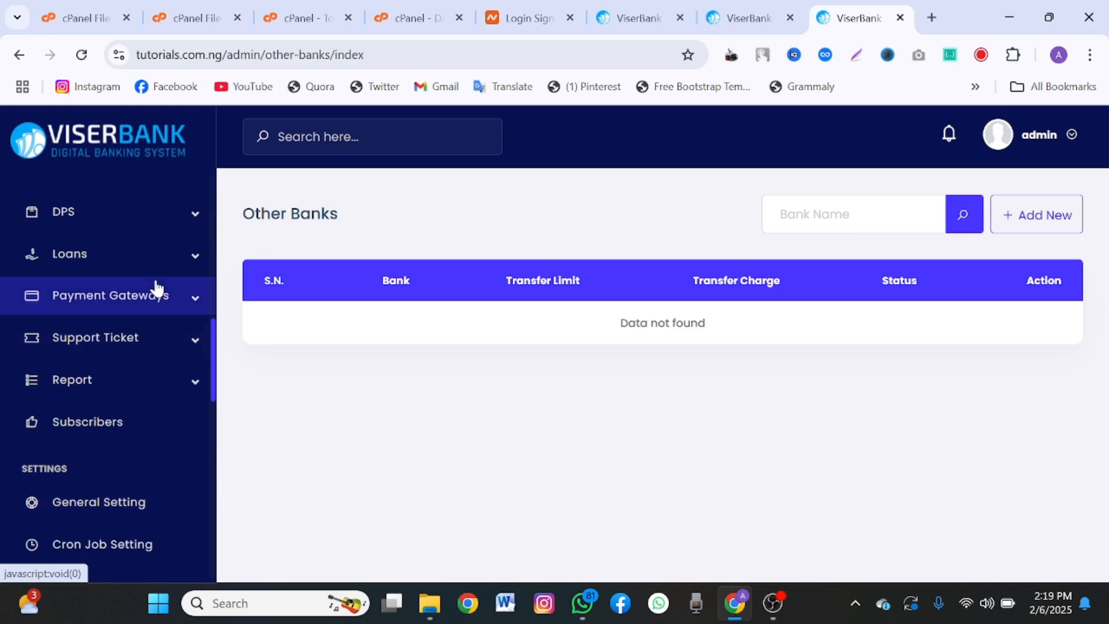
pyautogui.click(110, 294)
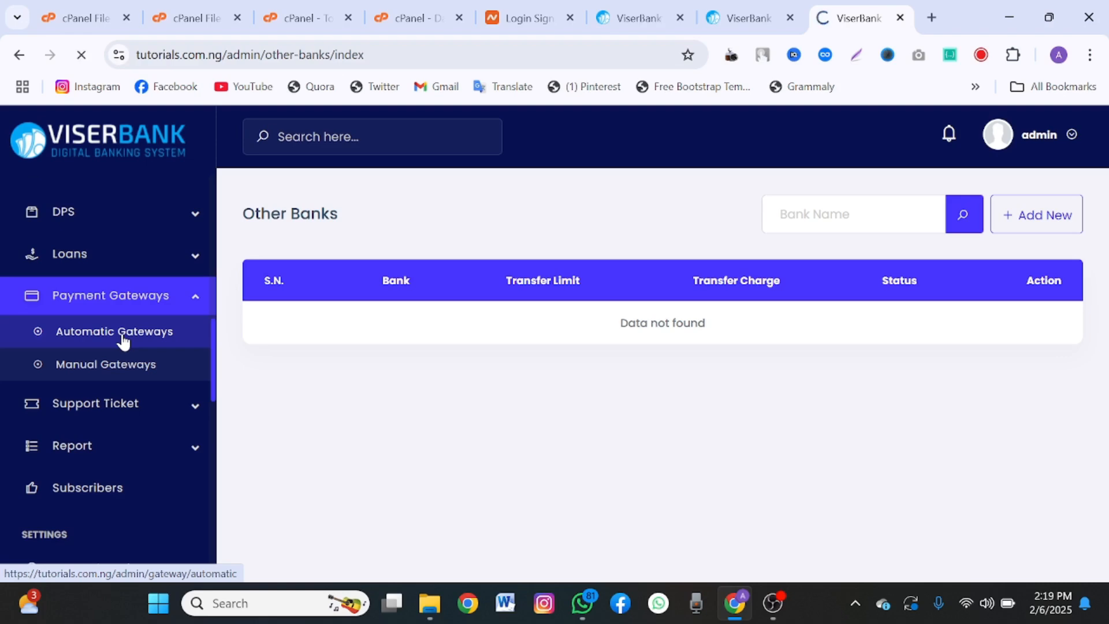
# Step: Review the Automatic Gateways table, where all gateways are enabled except Payeer
pyautogui.click(113, 332)
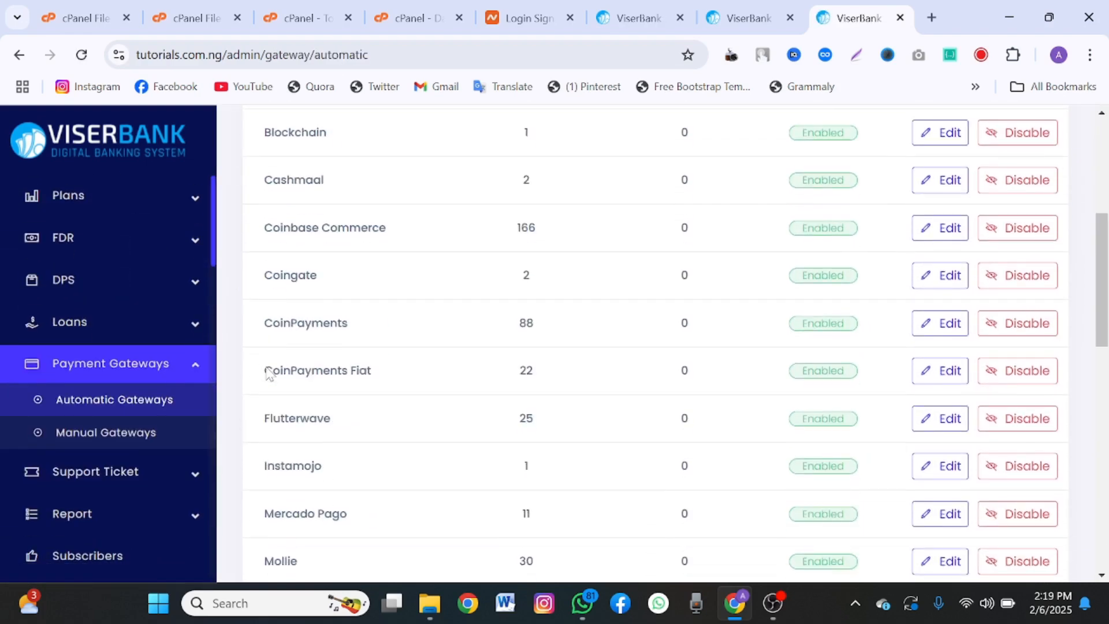
pyautogui.scroll(-3)
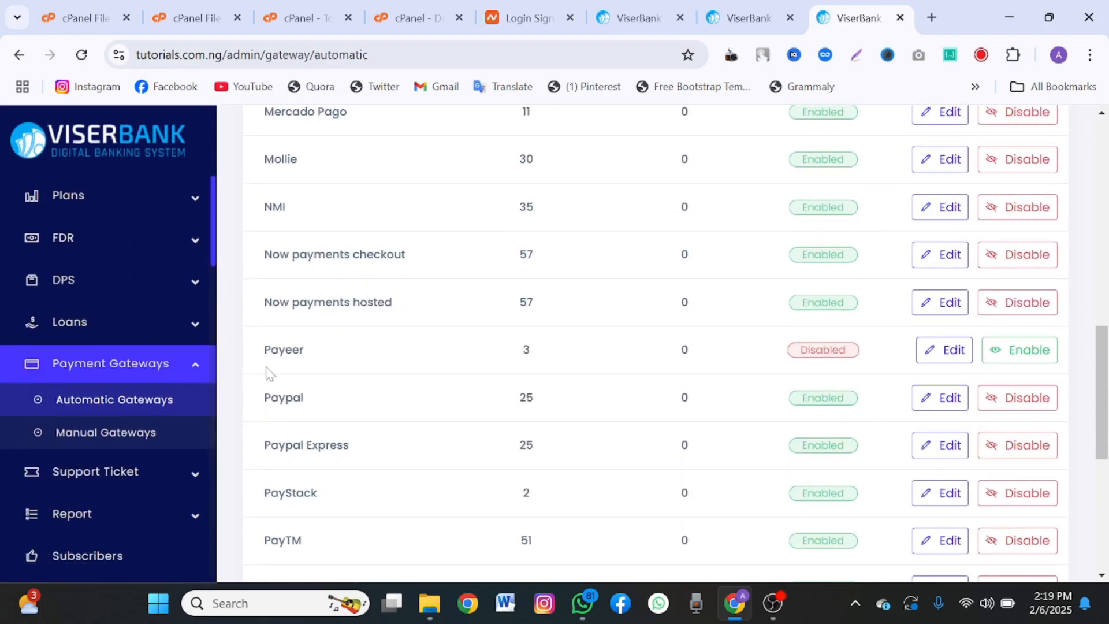
pyautogui.scroll(-3)
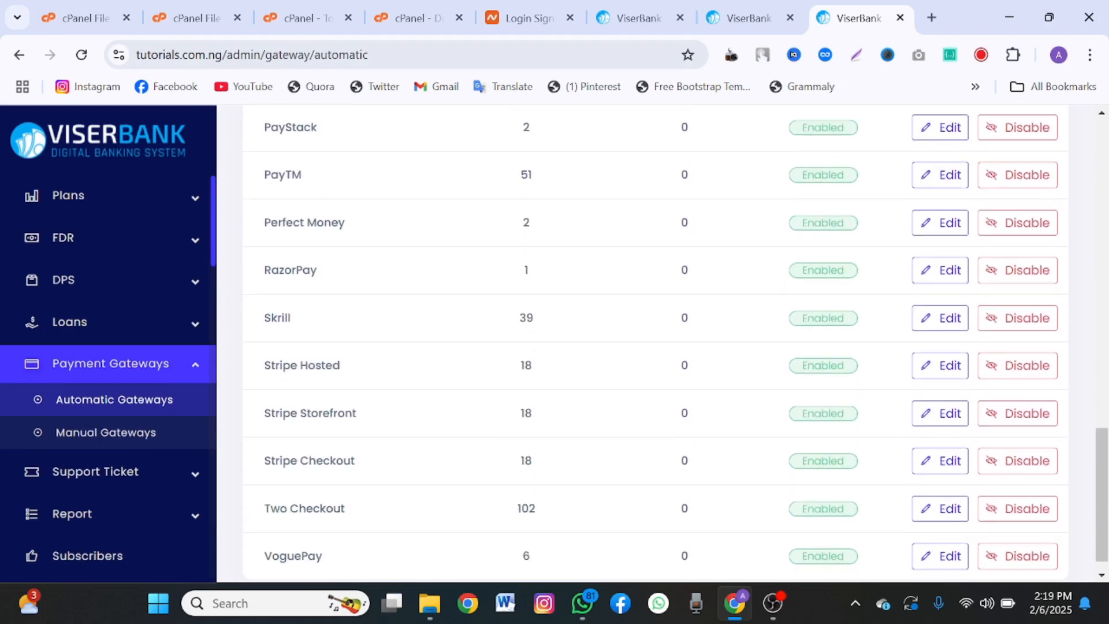
pyautogui.scroll(3)
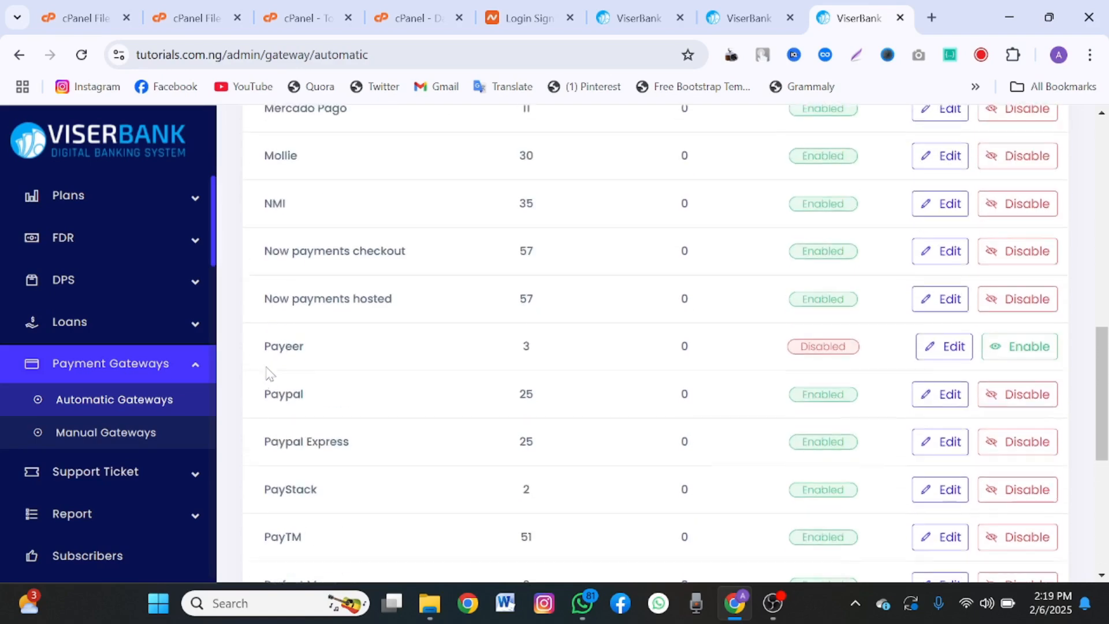
pyautogui.scroll(3)
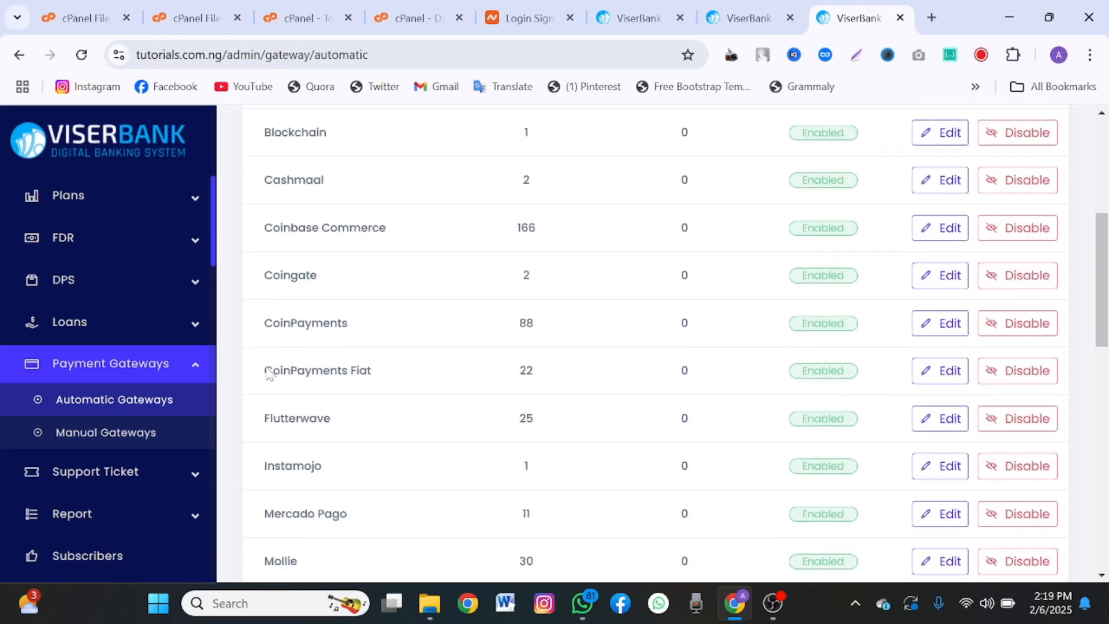
pyautogui.scroll(-3)
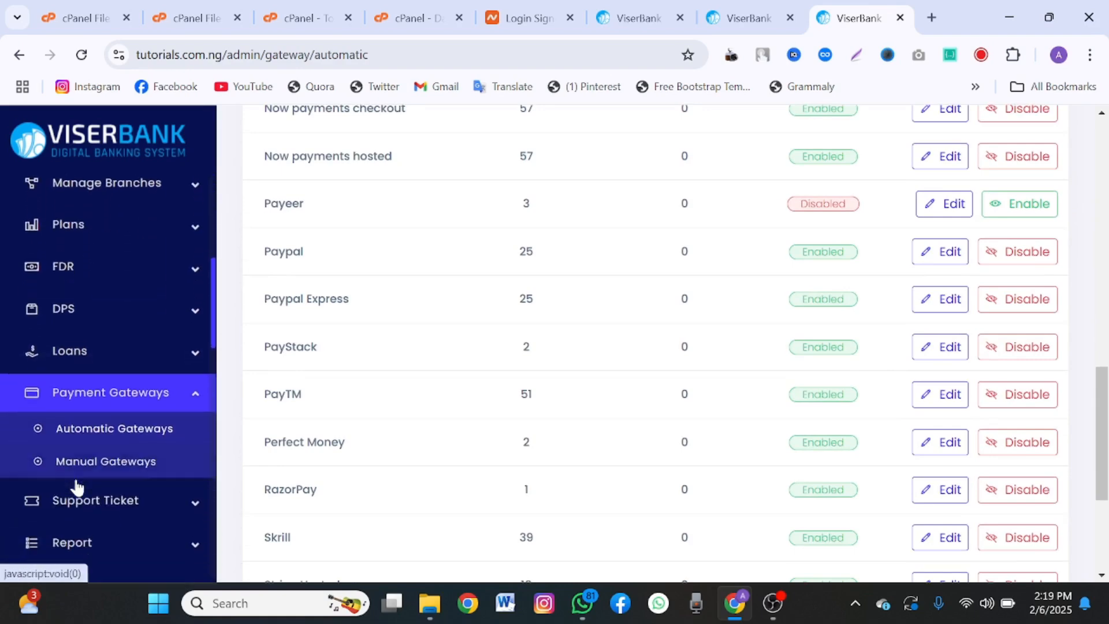
pyautogui.scroll(-3)
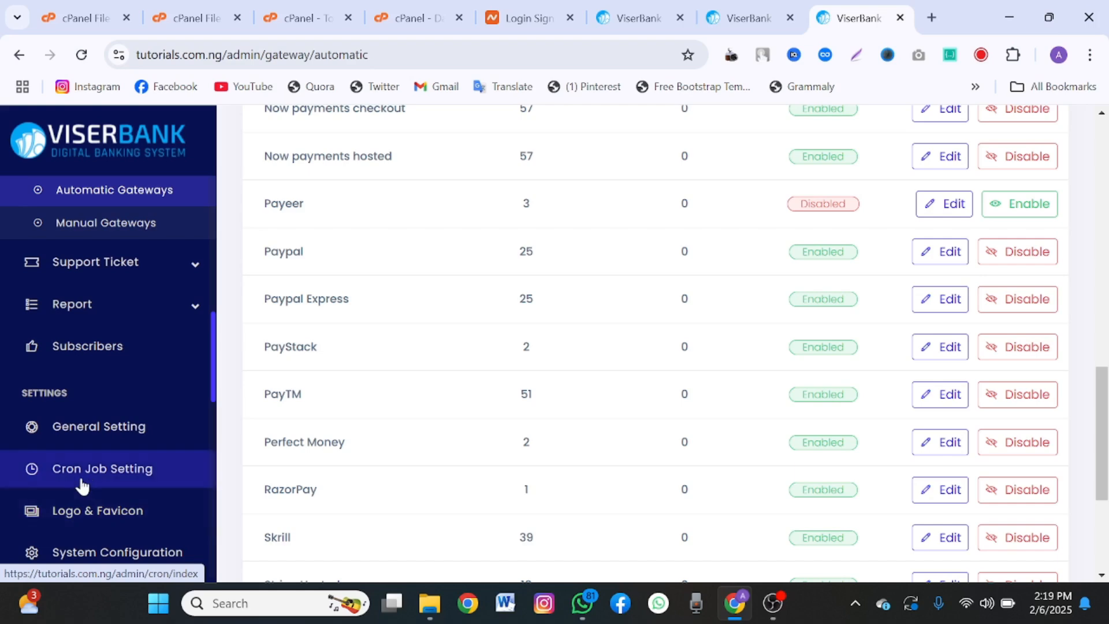
# Step: View Cron Job Setting, listing Loan, Dps and Fdr crons each every 5 Minutes
pyautogui.click(102, 468)
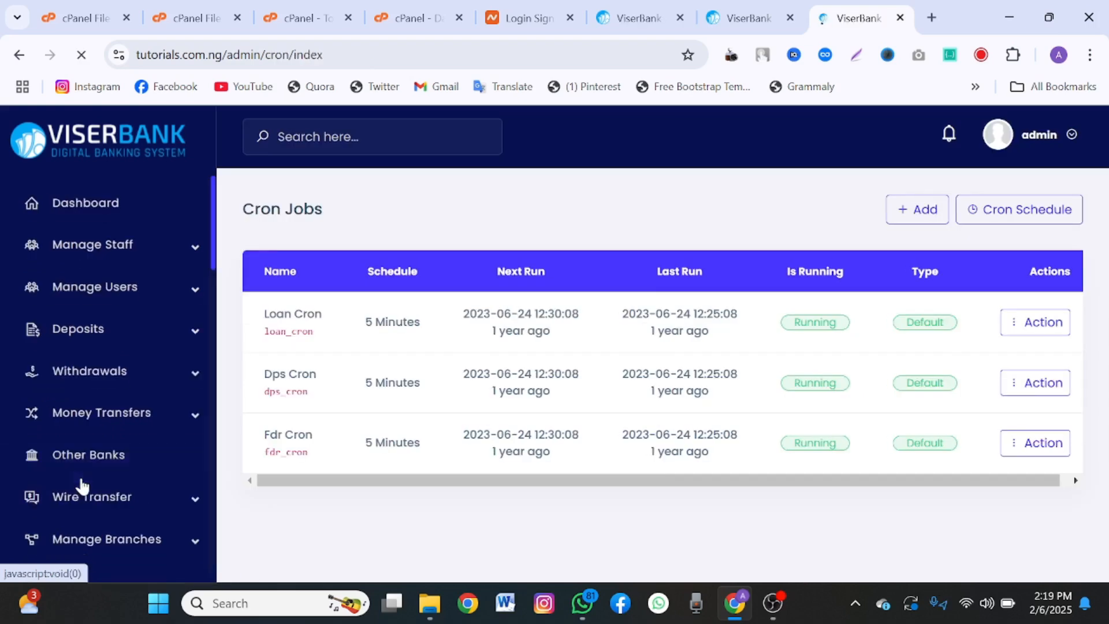
pyautogui.scroll(-3)
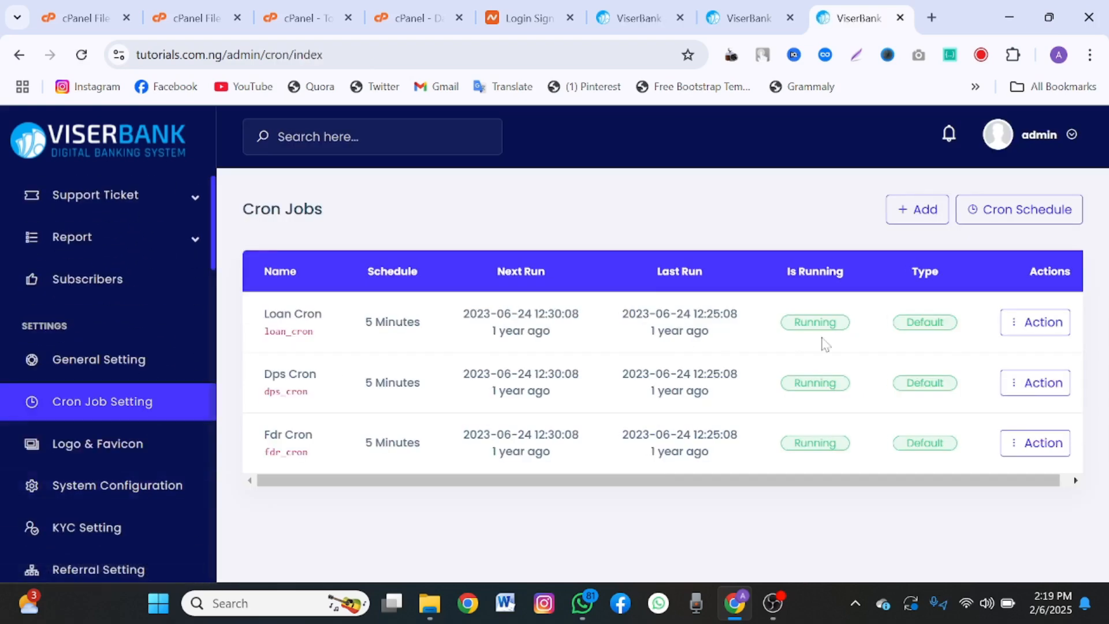
pyautogui.moveTo(1017, 234)
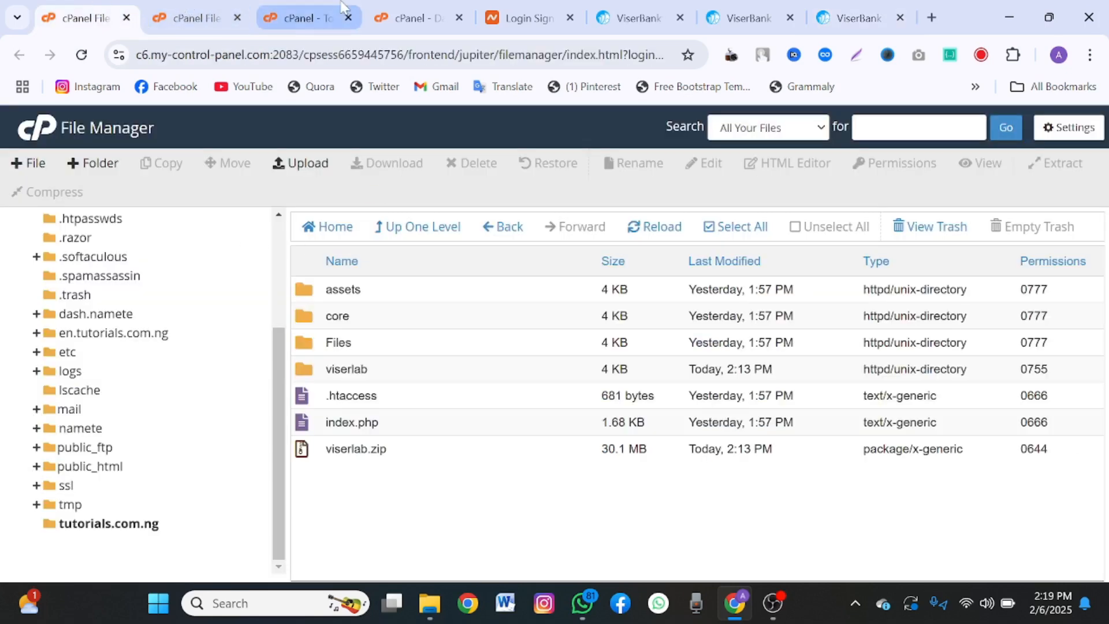
# Step: In cPanel, search Tools for 'cron' and land on the Cron Jobs page
pyautogui.click(417, 17)
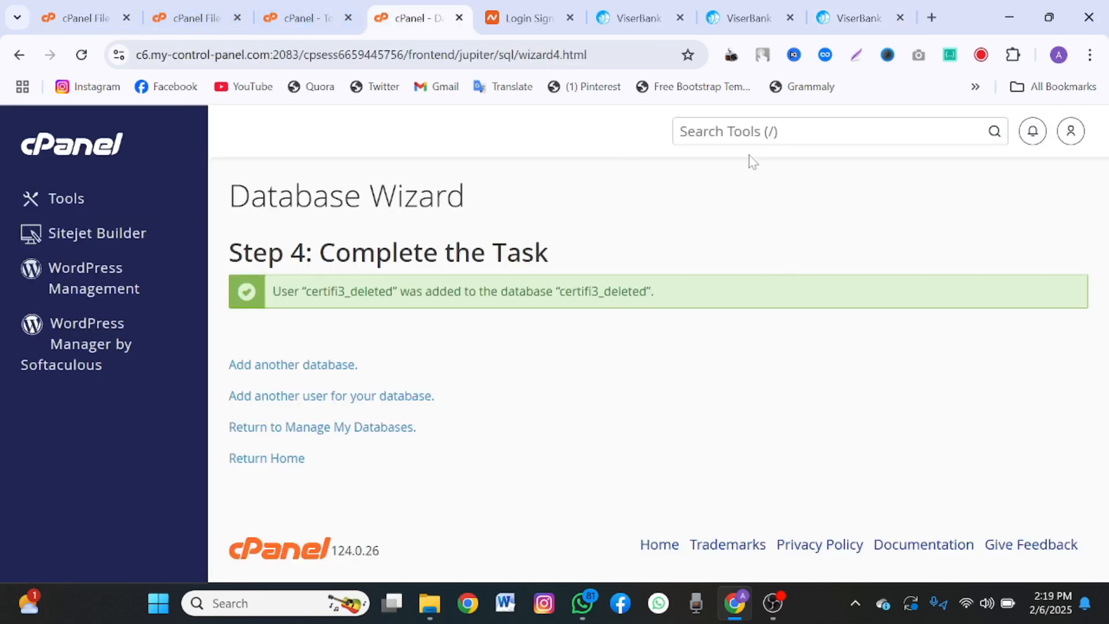
pyautogui.write('cro')
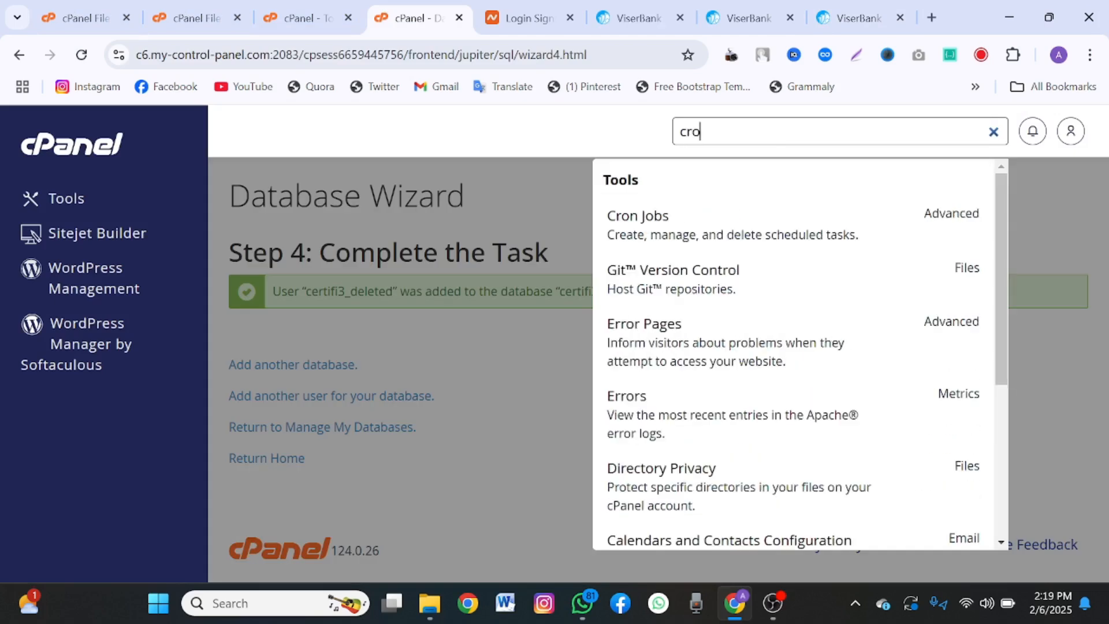
pyautogui.write('n')
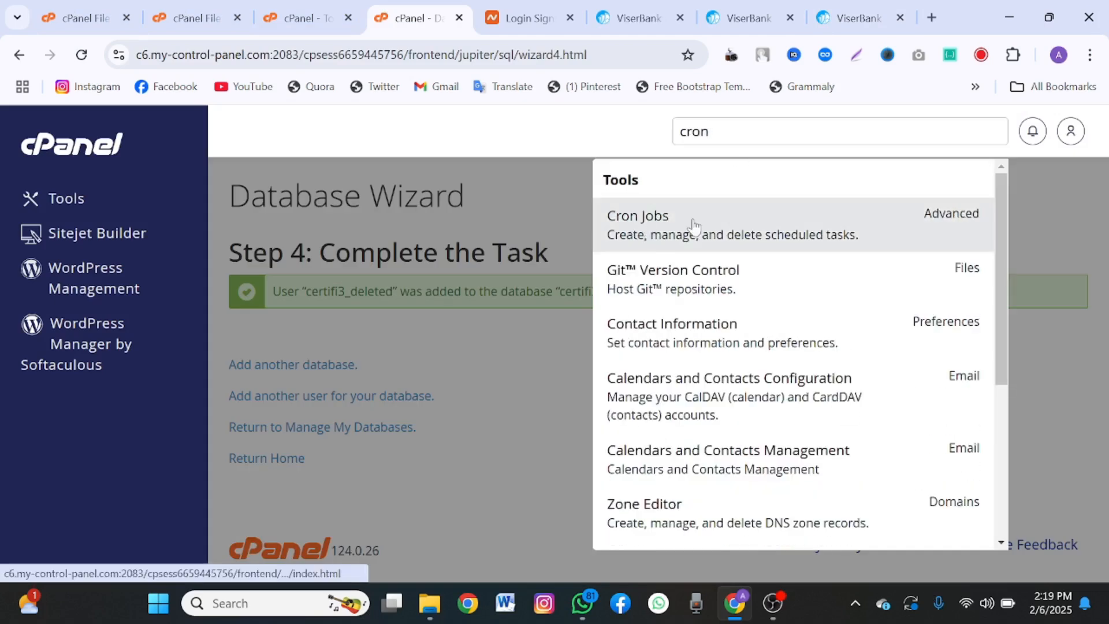
pyautogui.click(638, 214)
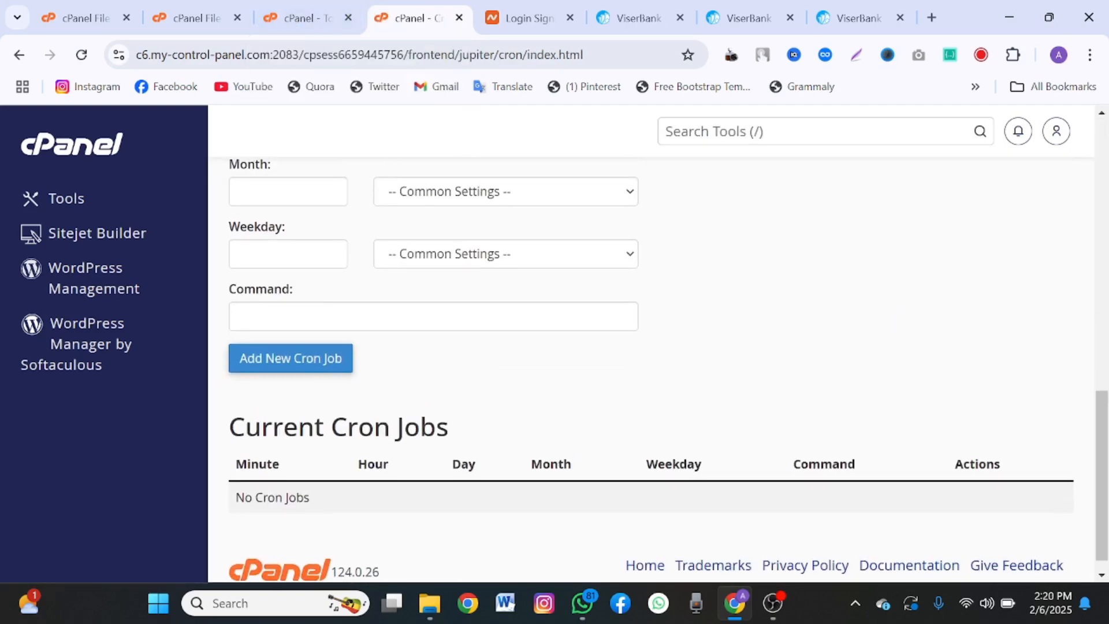
pyautogui.scroll(-3)
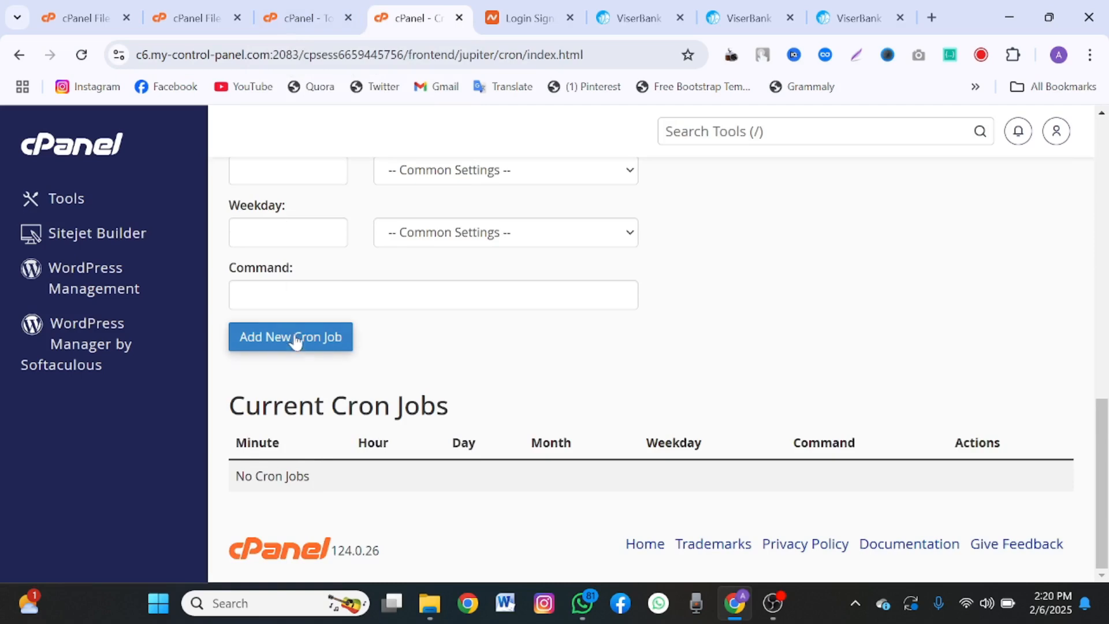
pyautogui.scroll(3)
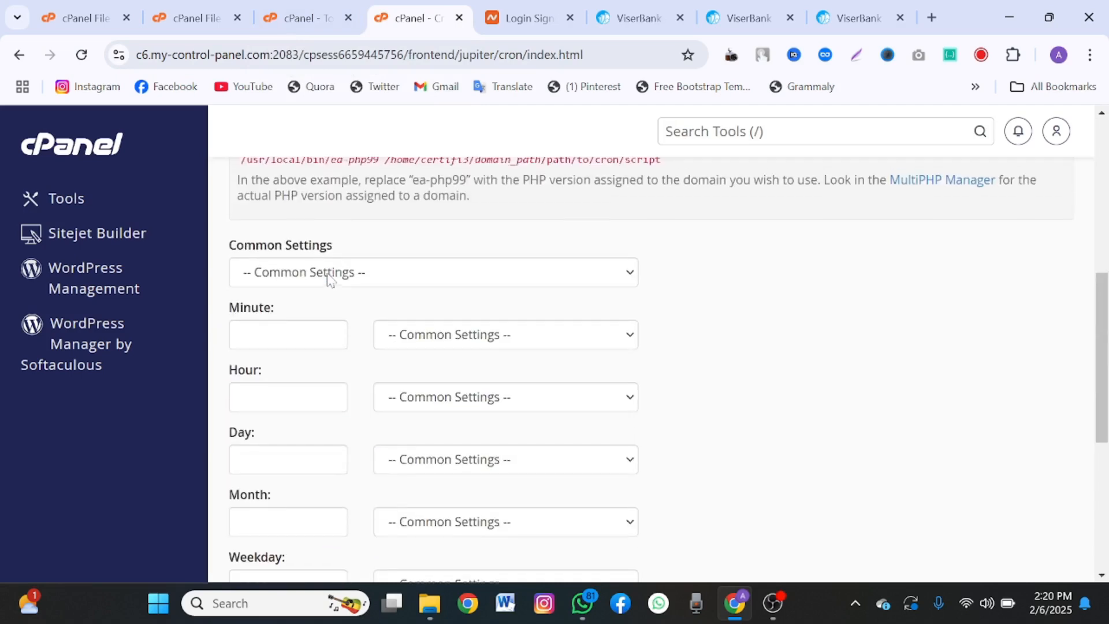
# Step: Set the new cron job's Common Settings to Once Per Five Minutes
pyautogui.click(432, 271)
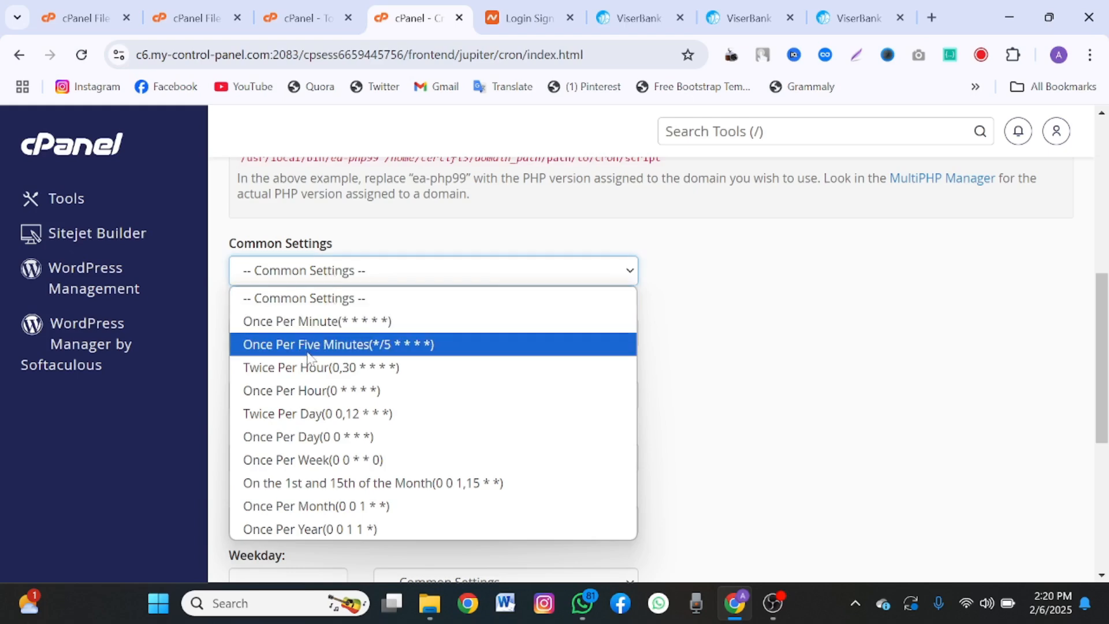
pyautogui.click(338, 344)
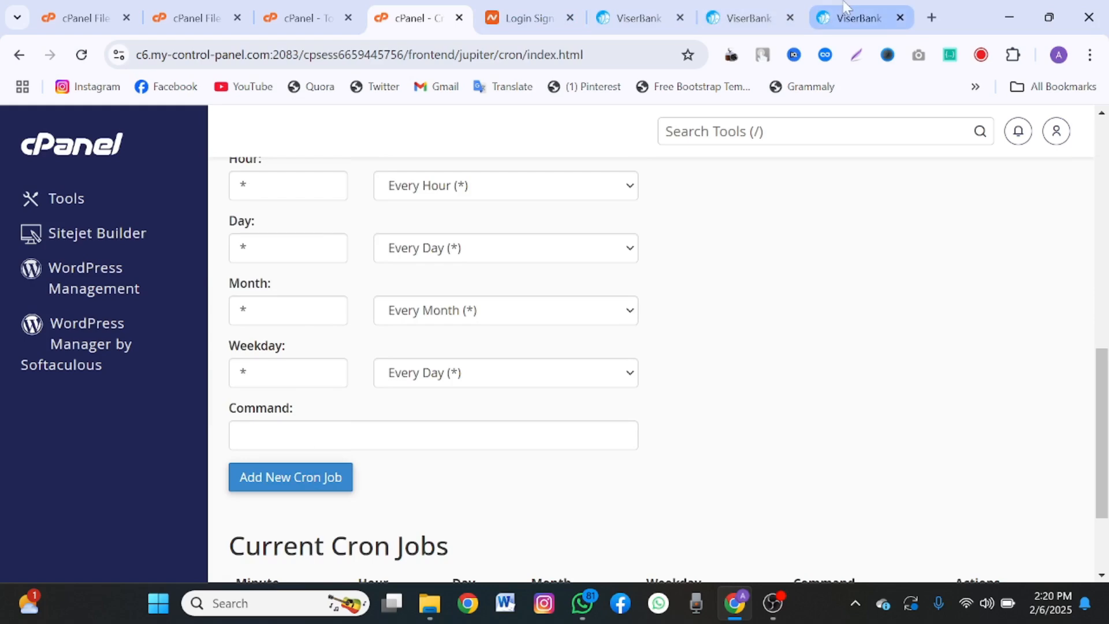
# Step: Back in ViserBank admin, reach Frontend Manager's Manage Pages list of site pages
pyautogui.click(853, 17)
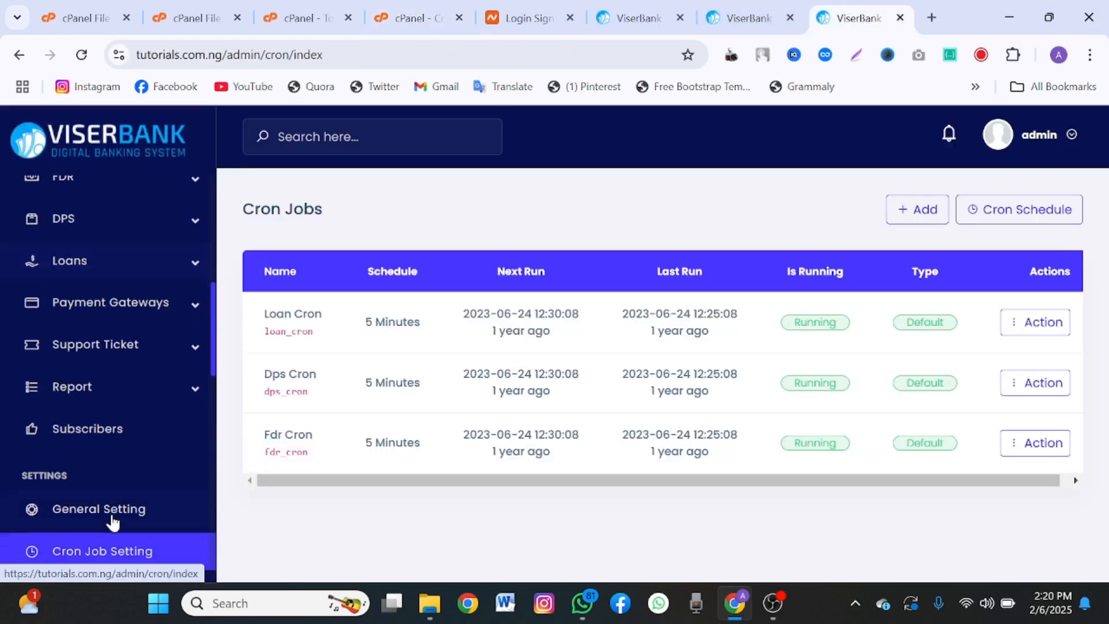
pyautogui.scroll(-3)
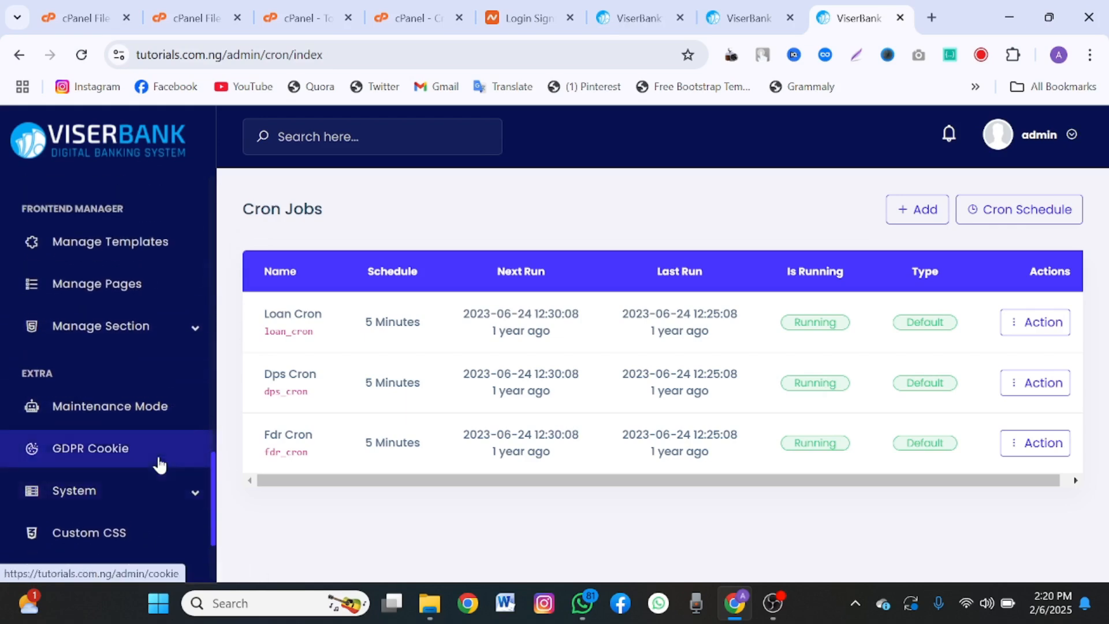
pyautogui.scroll(3)
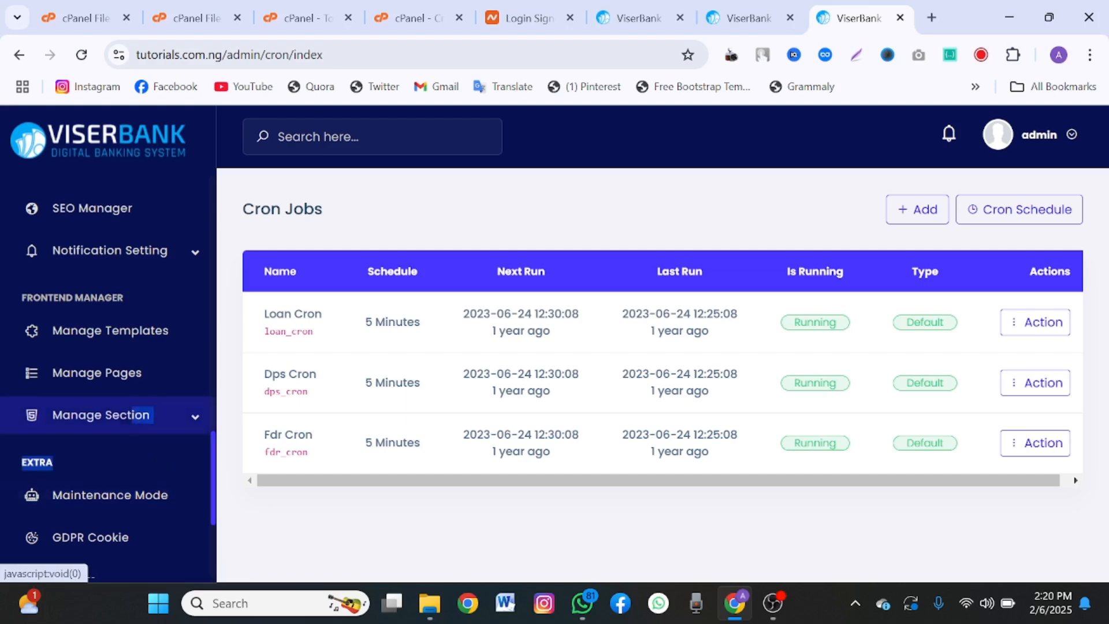
pyautogui.scroll(-3)
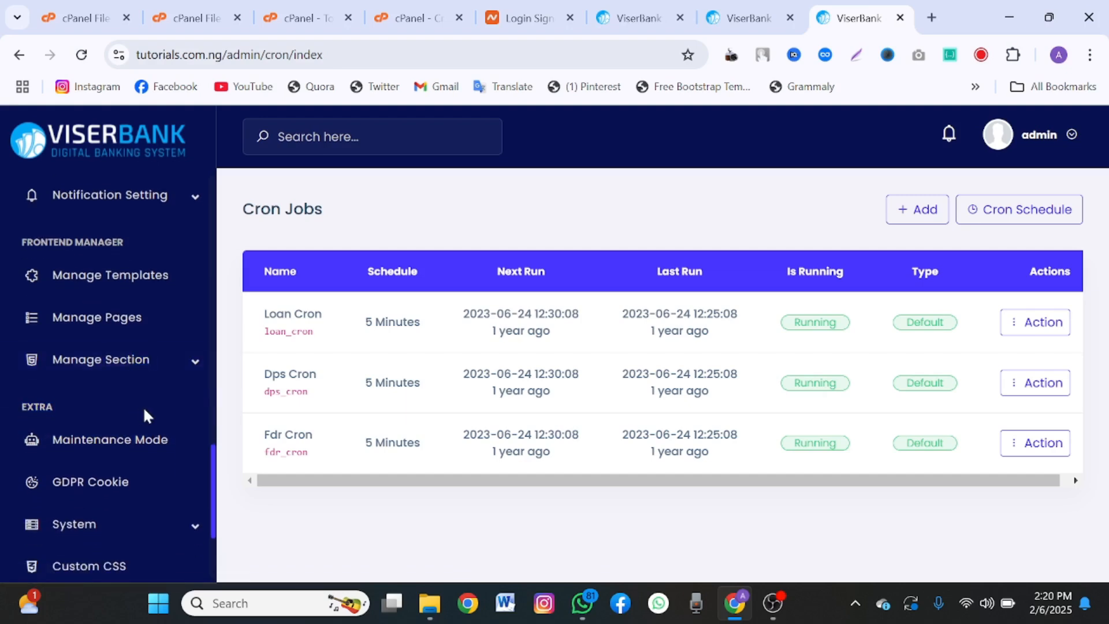
pyautogui.scroll(3)
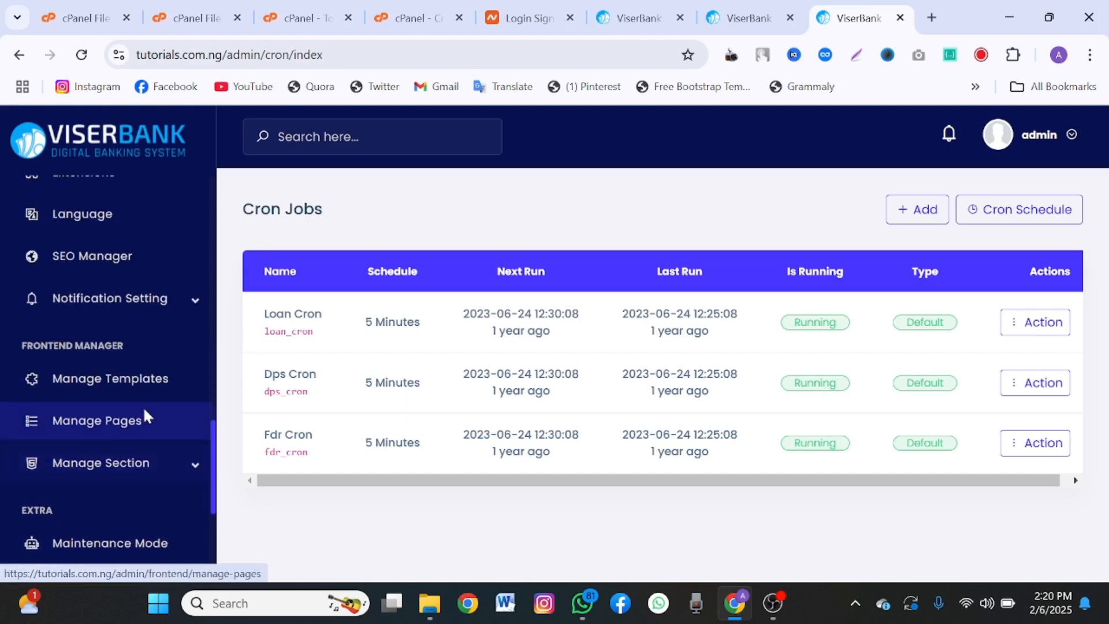
pyautogui.scroll(3)
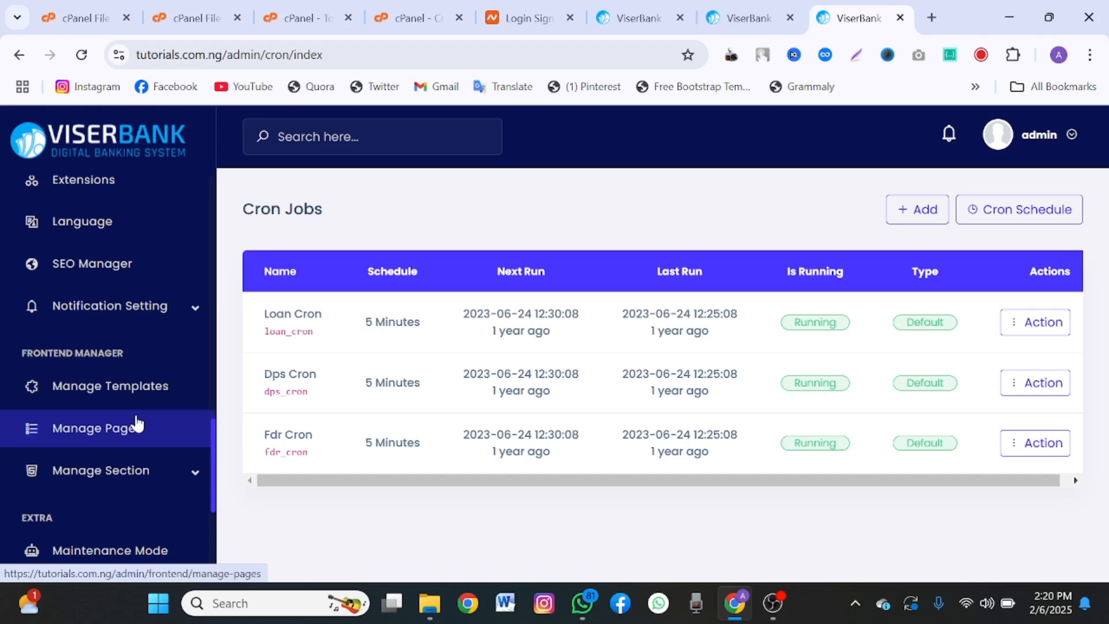
pyautogui.click(97, 428)
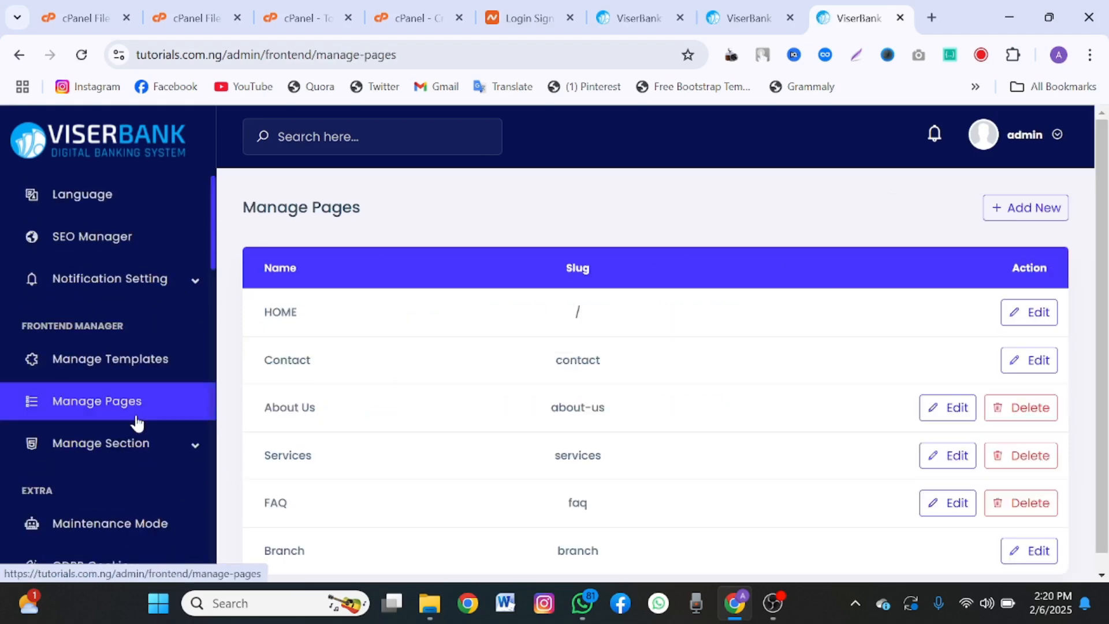
pyautogui.moveTo(110, 358)
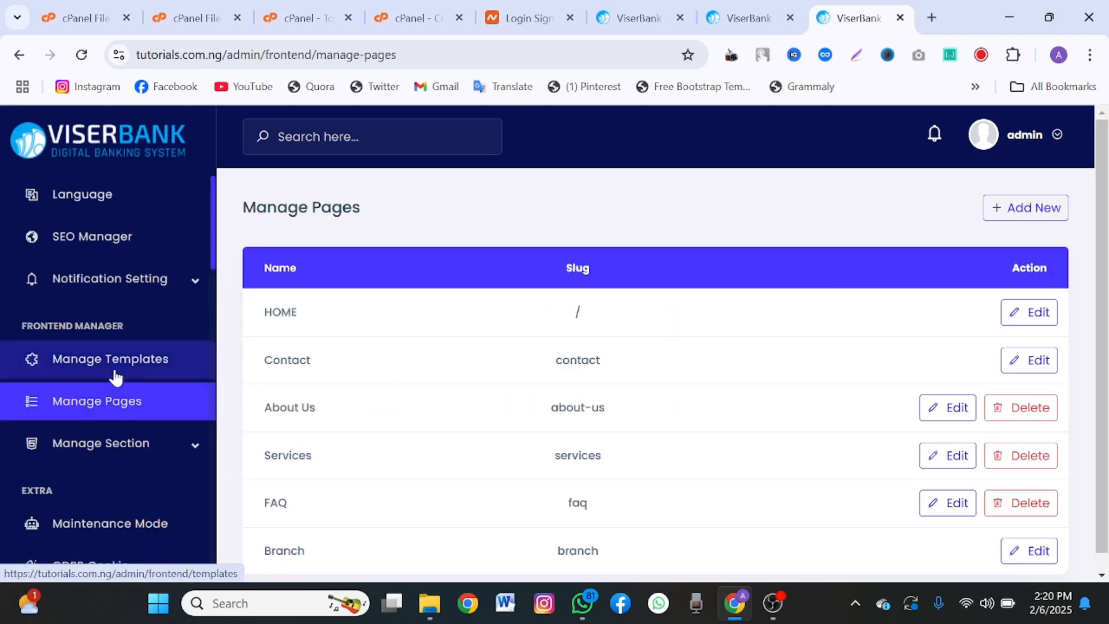